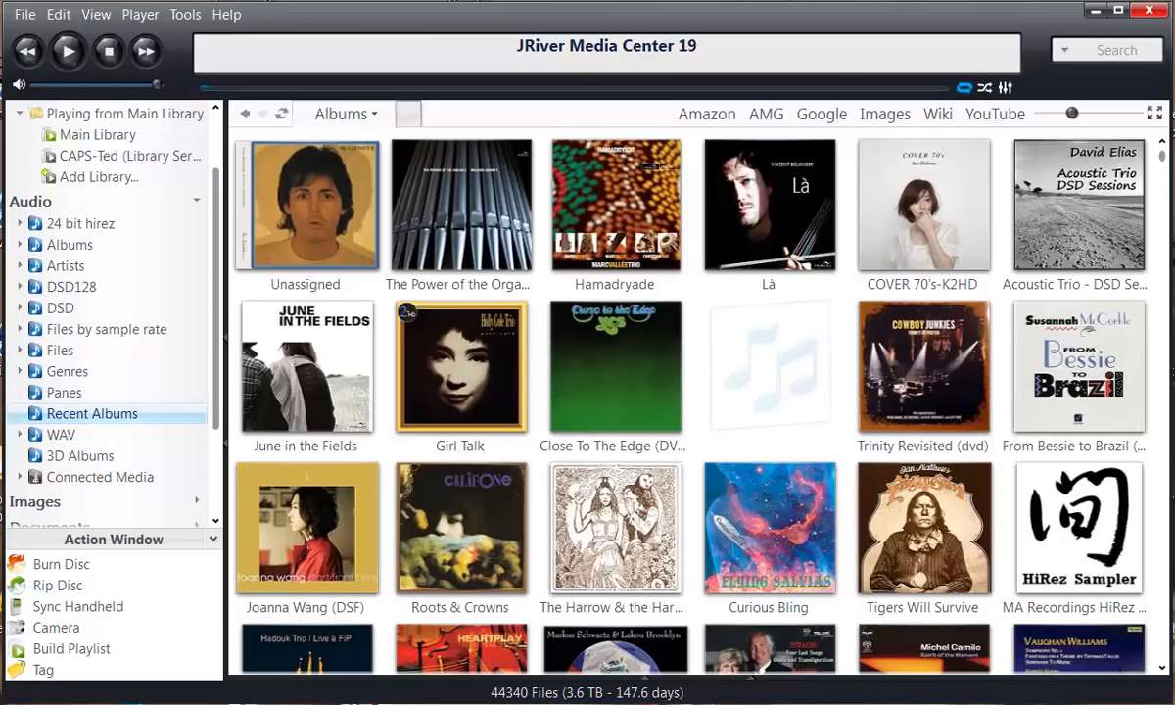
mouse_move(570, 676)
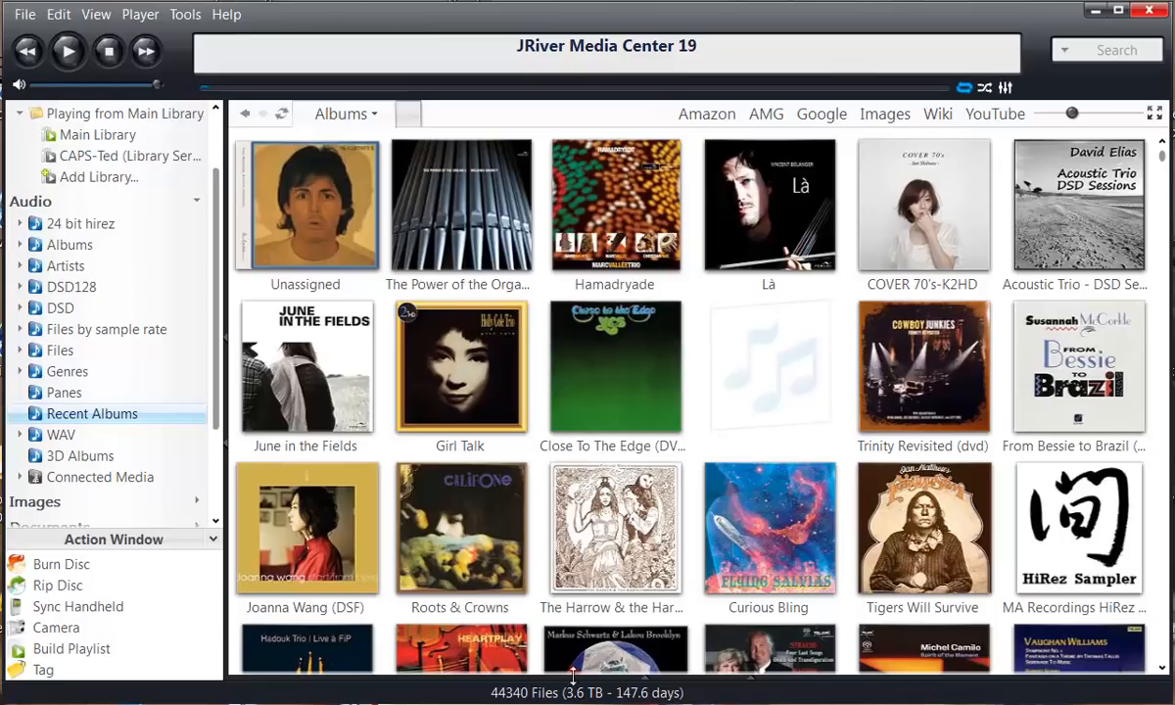
mouse_move(587, 696)
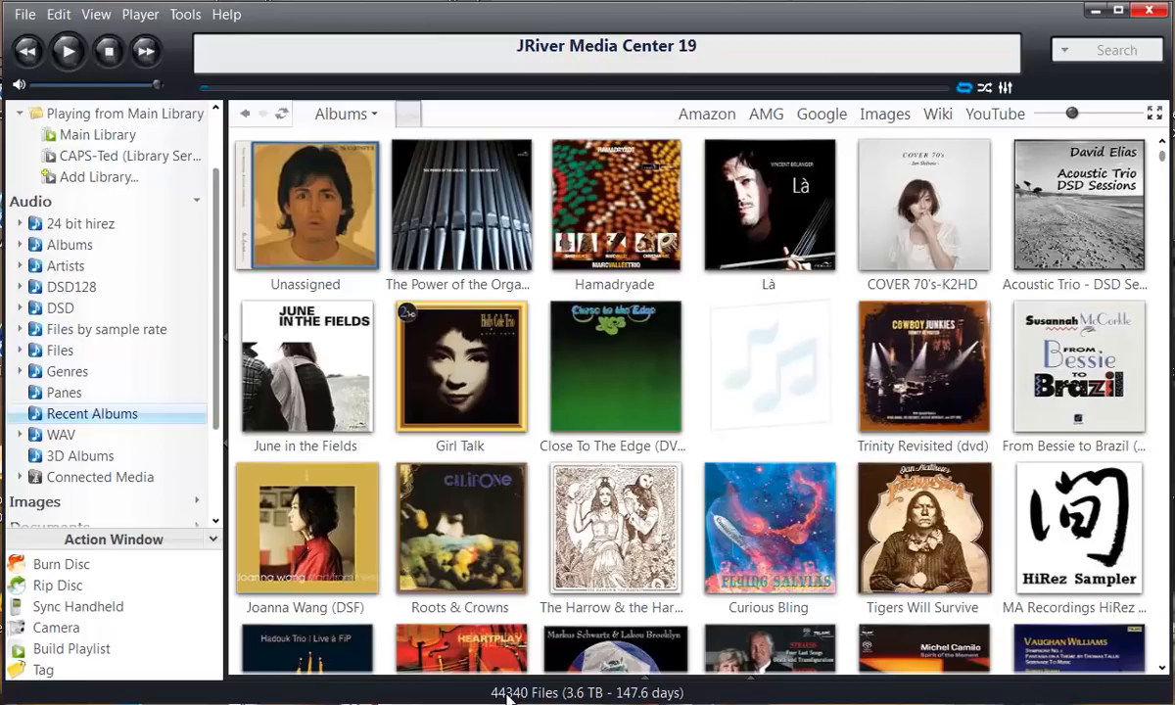
mouse_move(690, 630)
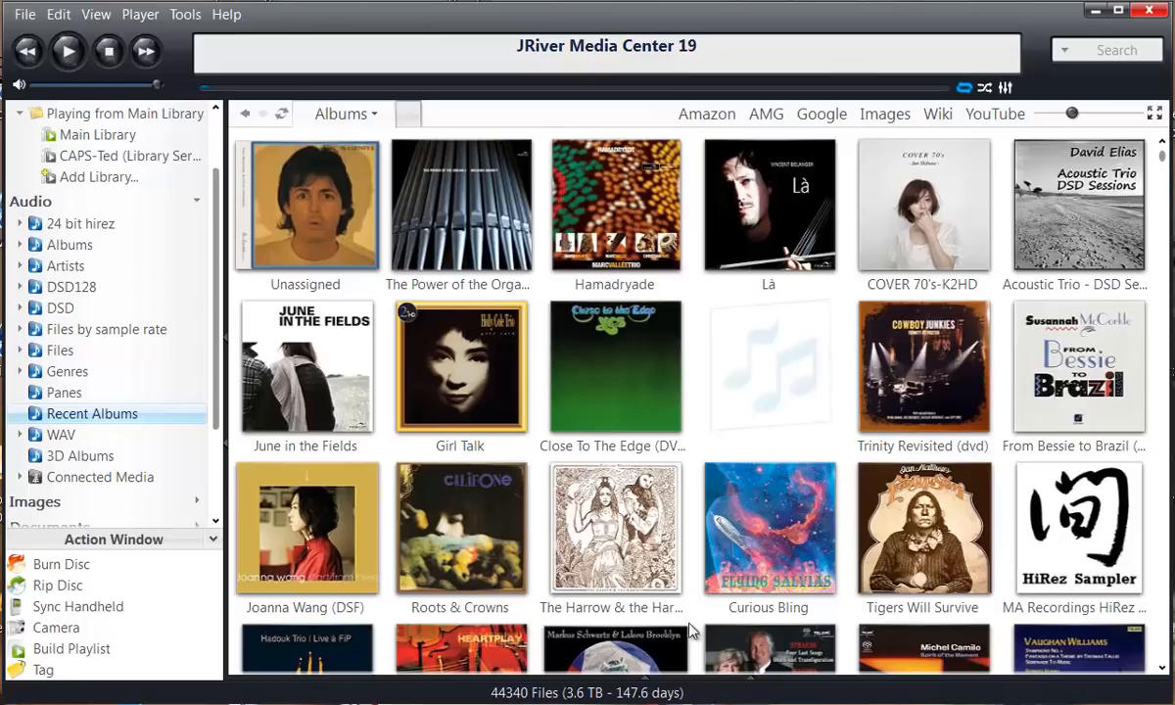
mouse_move(688, 607)
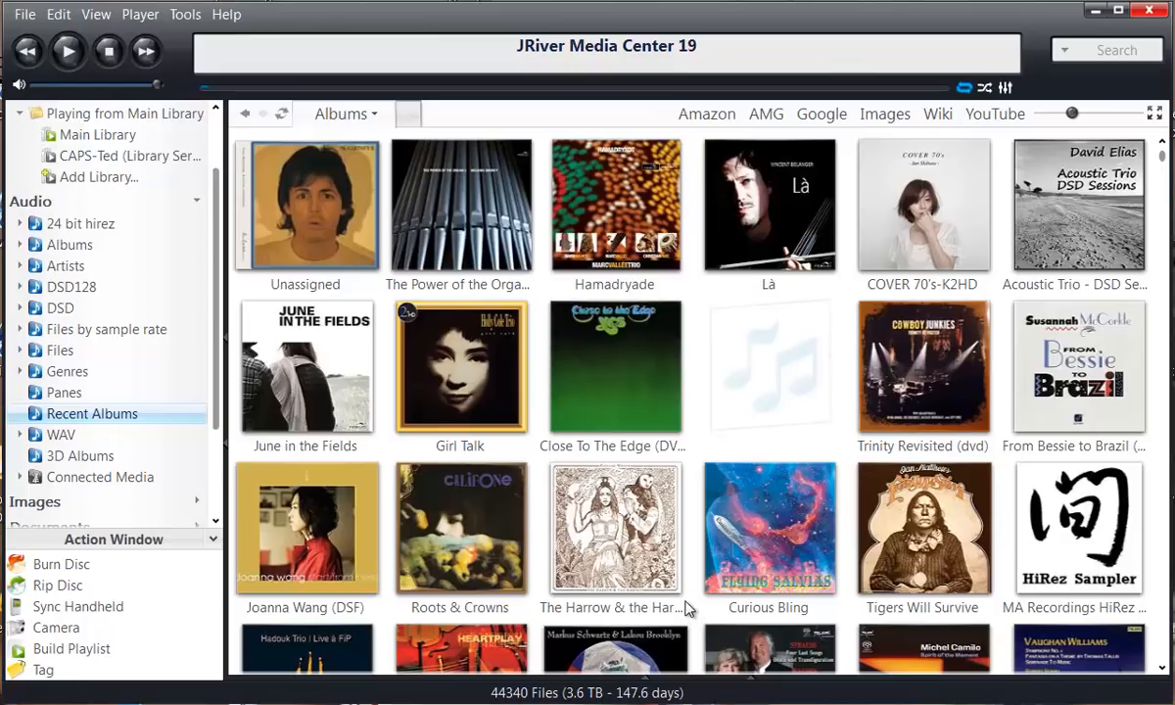
mouse_move(696, 552)
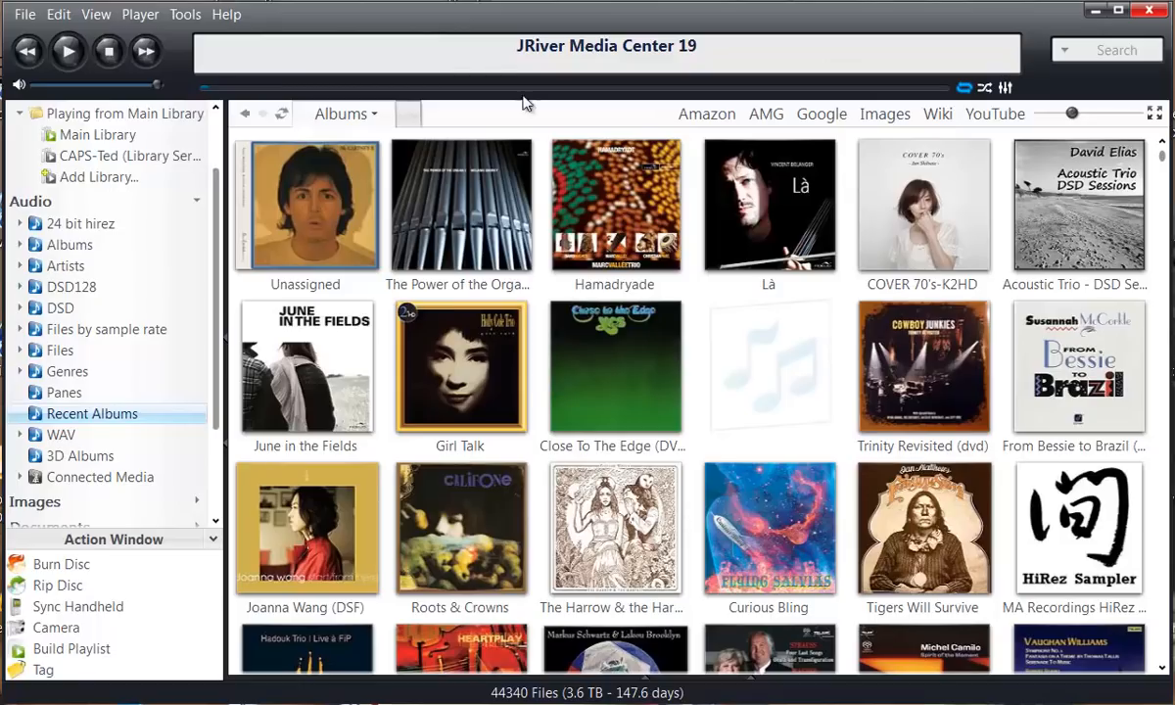
mouse_move(472, 47)
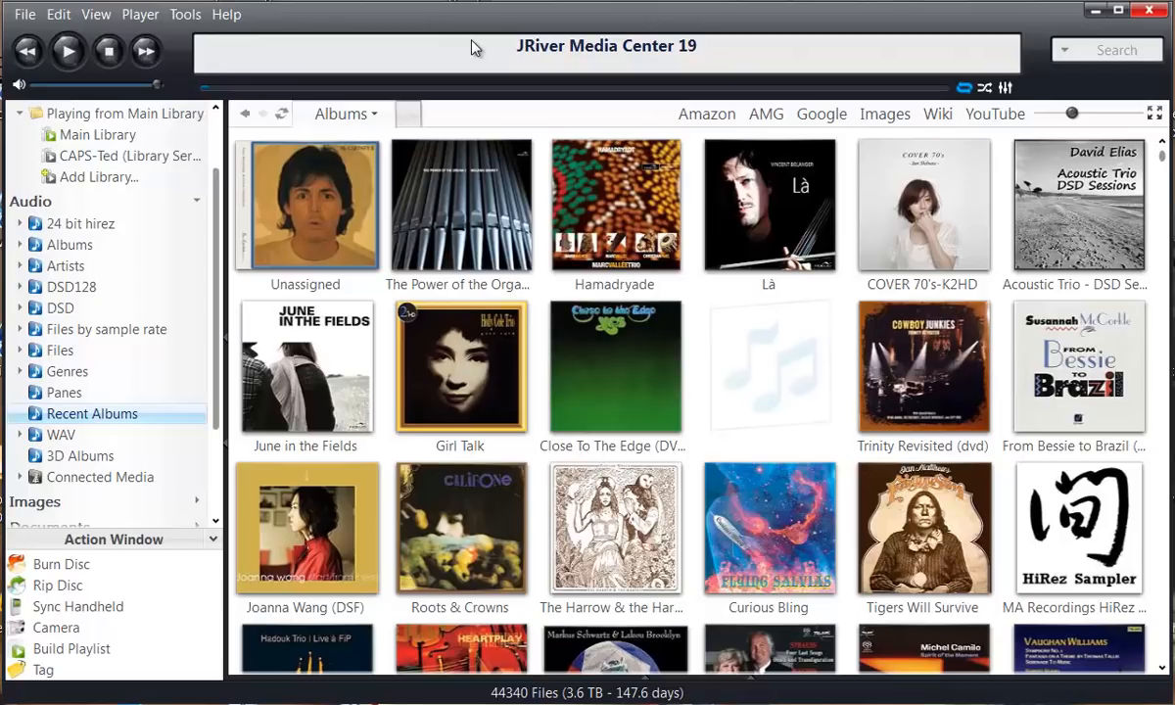
mouse_move(484, 27)
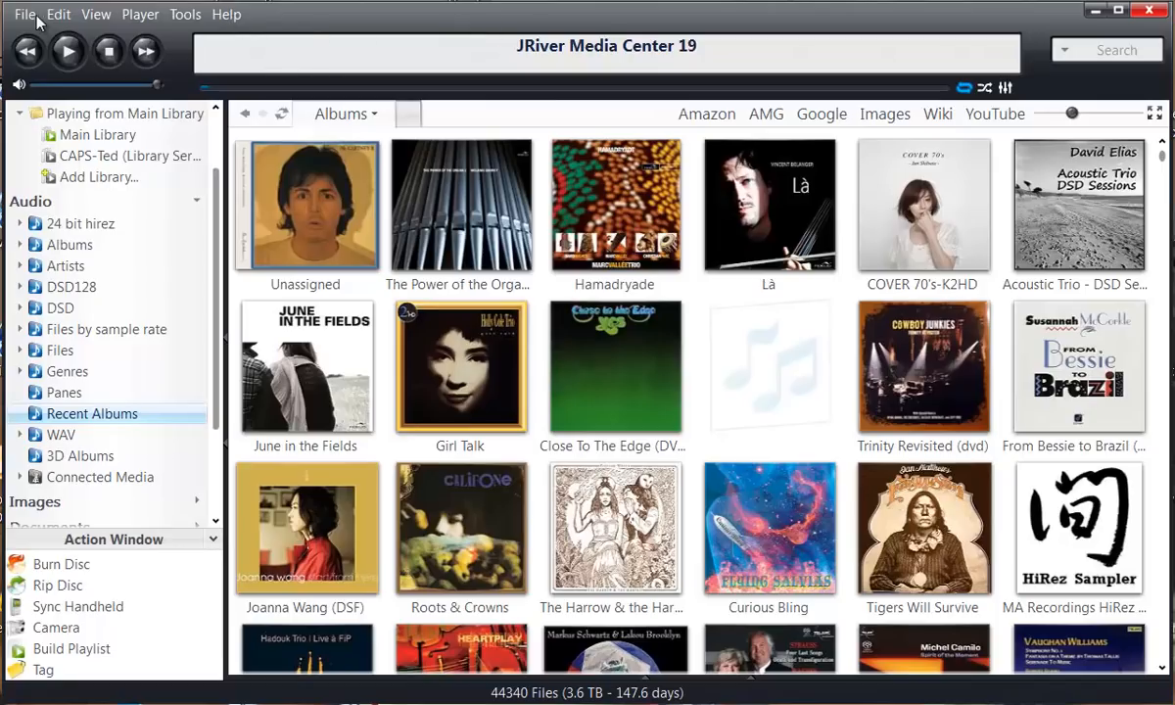
mouse_move(364, 42)
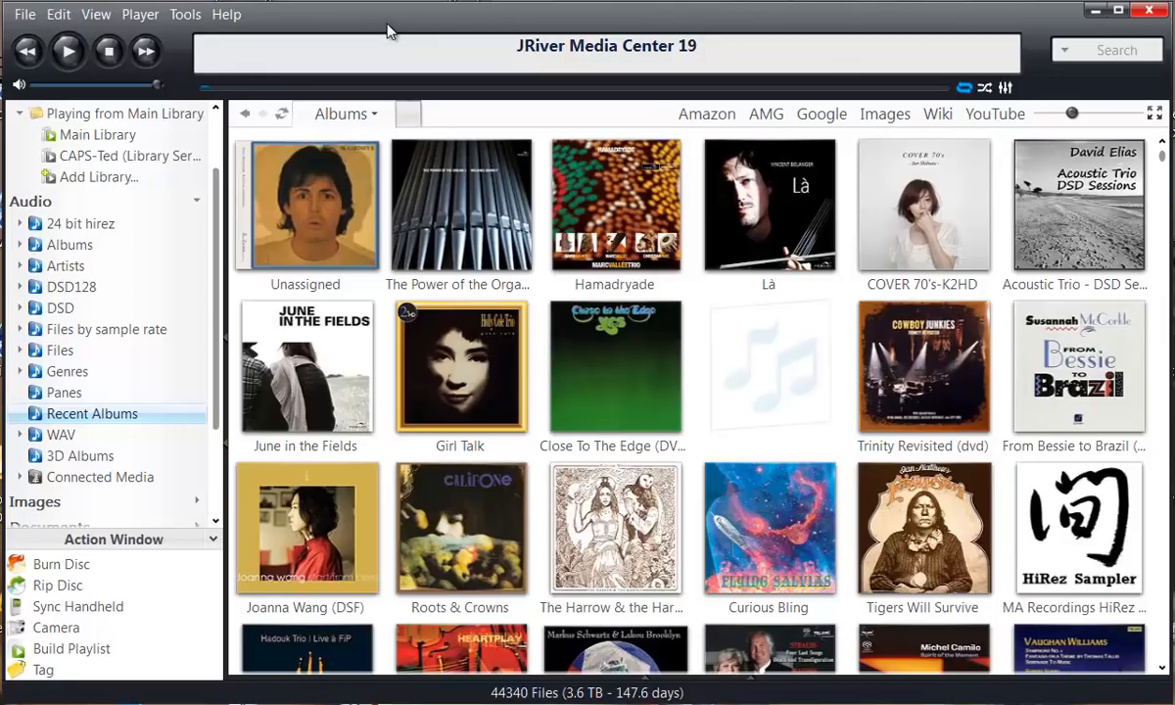
mouse_move(406, 27)
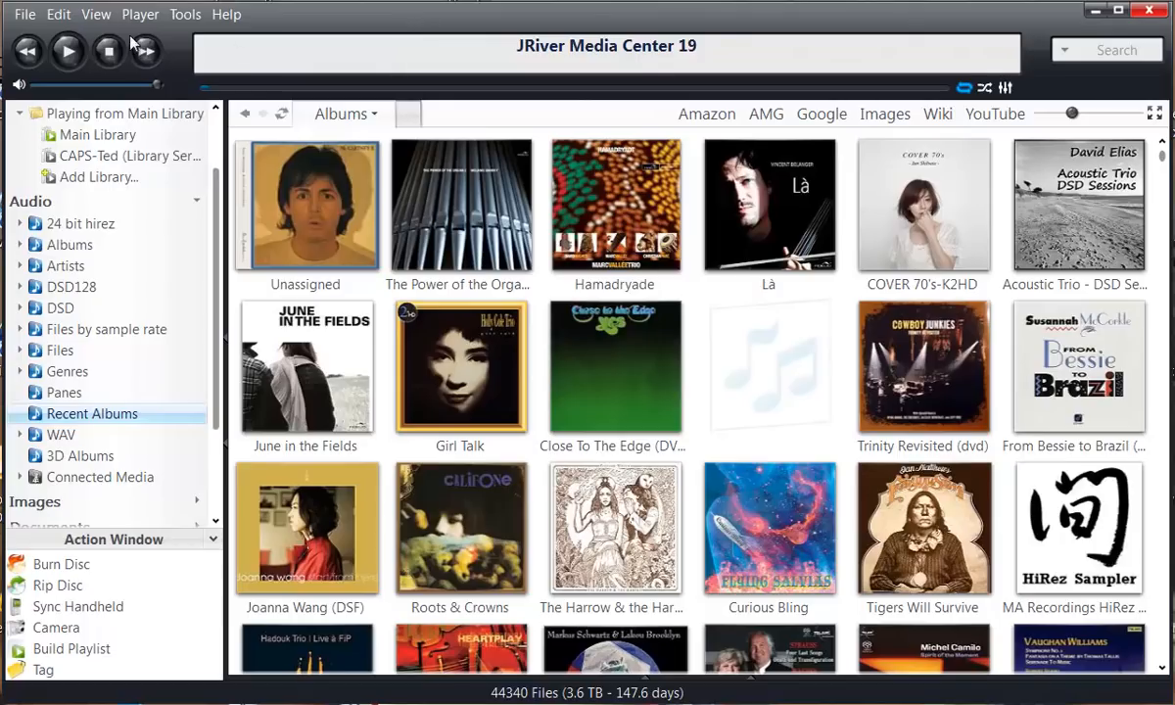
mouse_move(95, 213)
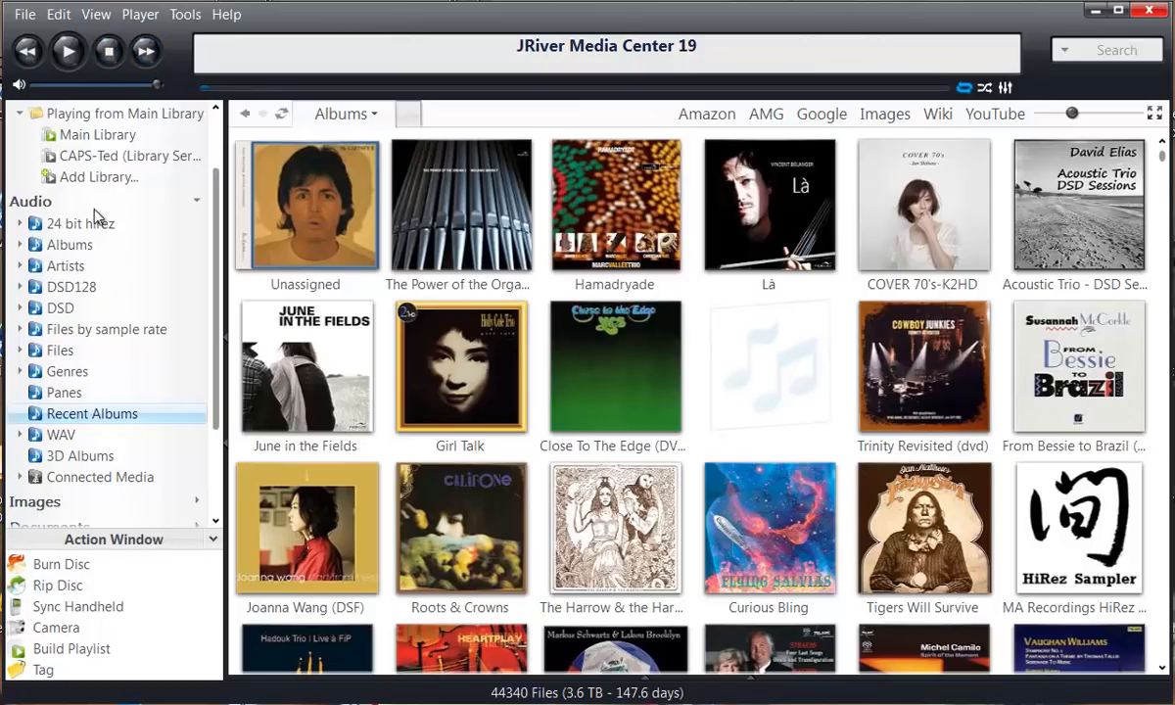
mouse_move(95, 245)
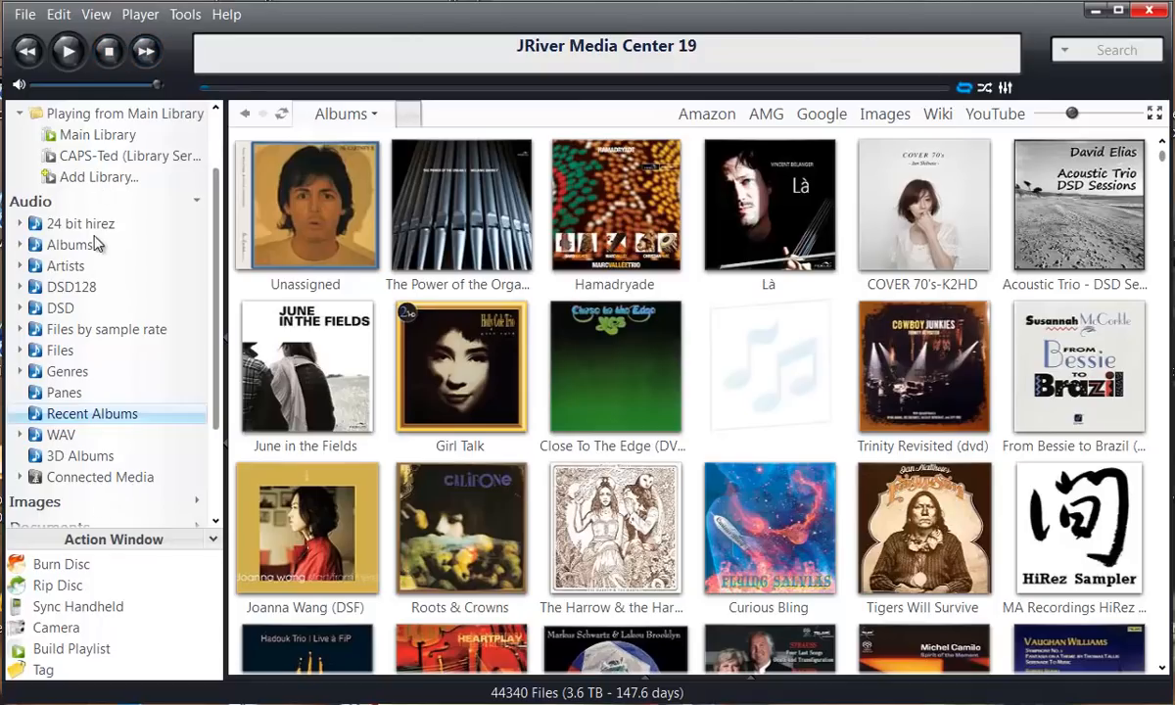
mouse_move(28, 201)
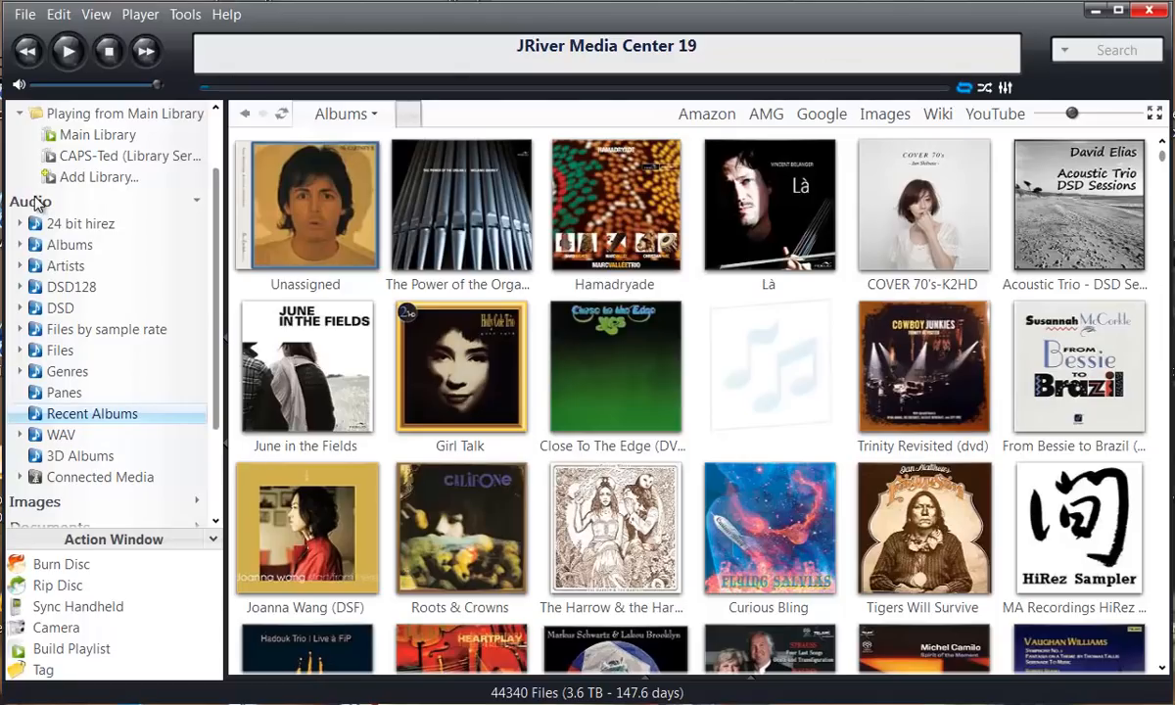
Step: Scroll the library tree to reveal Images, Documents, Playlists and other categories below Audio
scroll(down, 3)
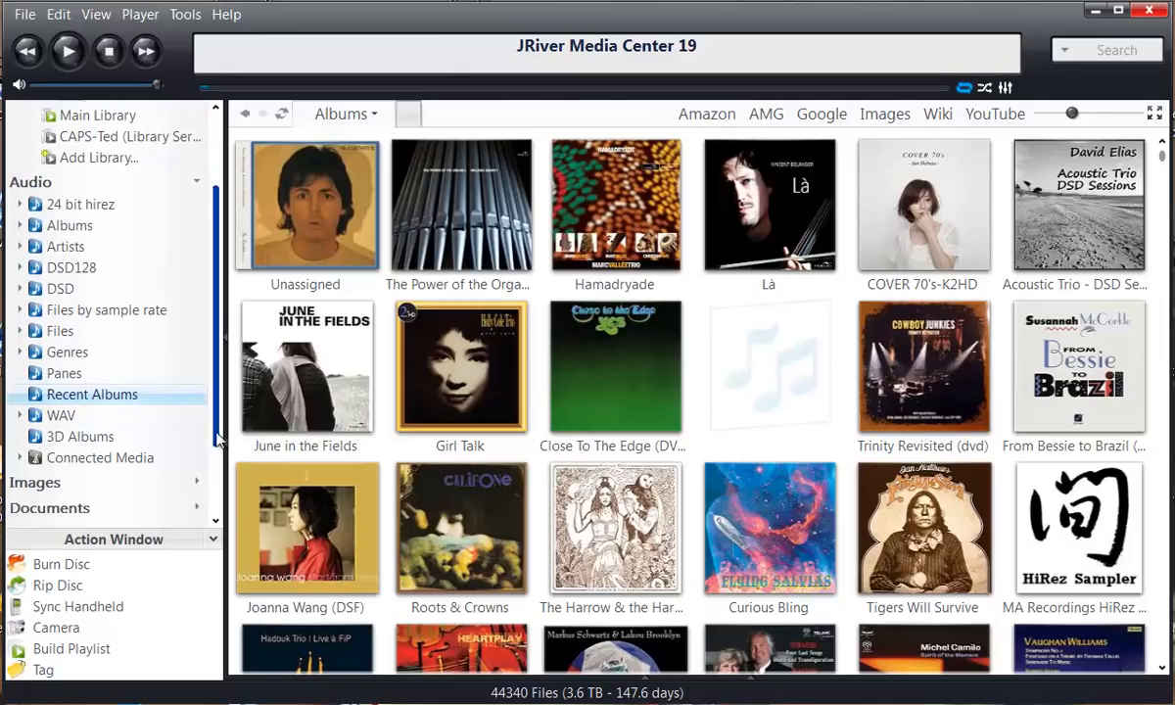
scroll(down, 3)
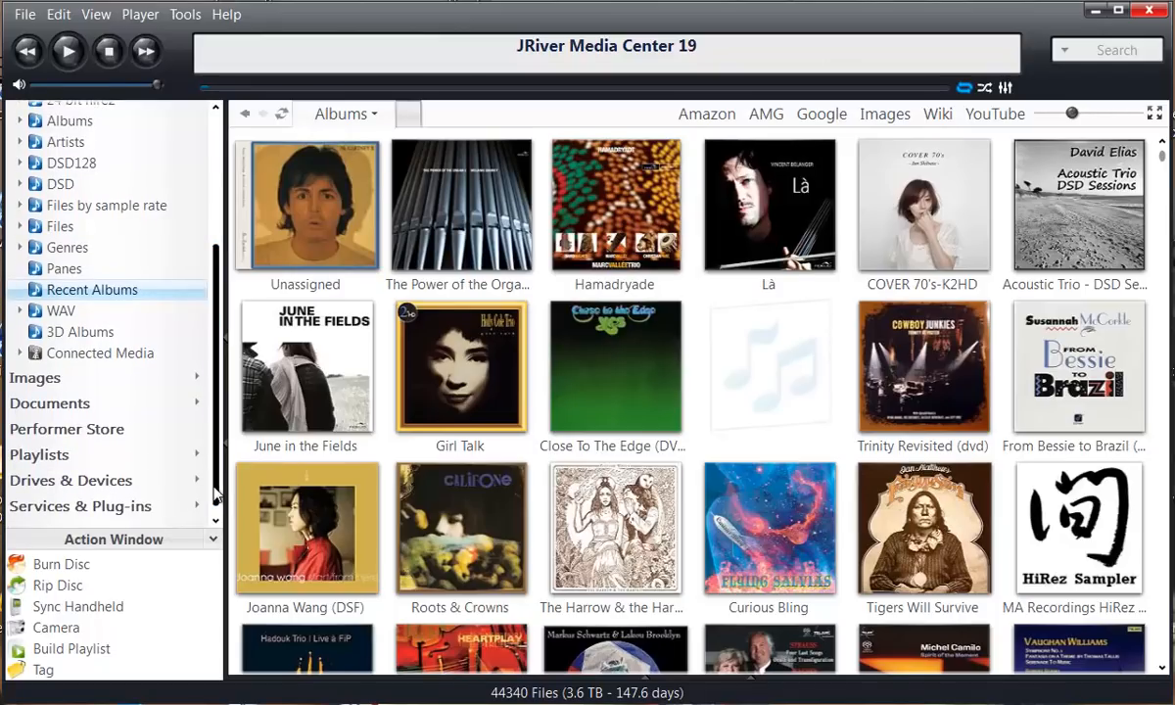
mouse_move(34, 377)
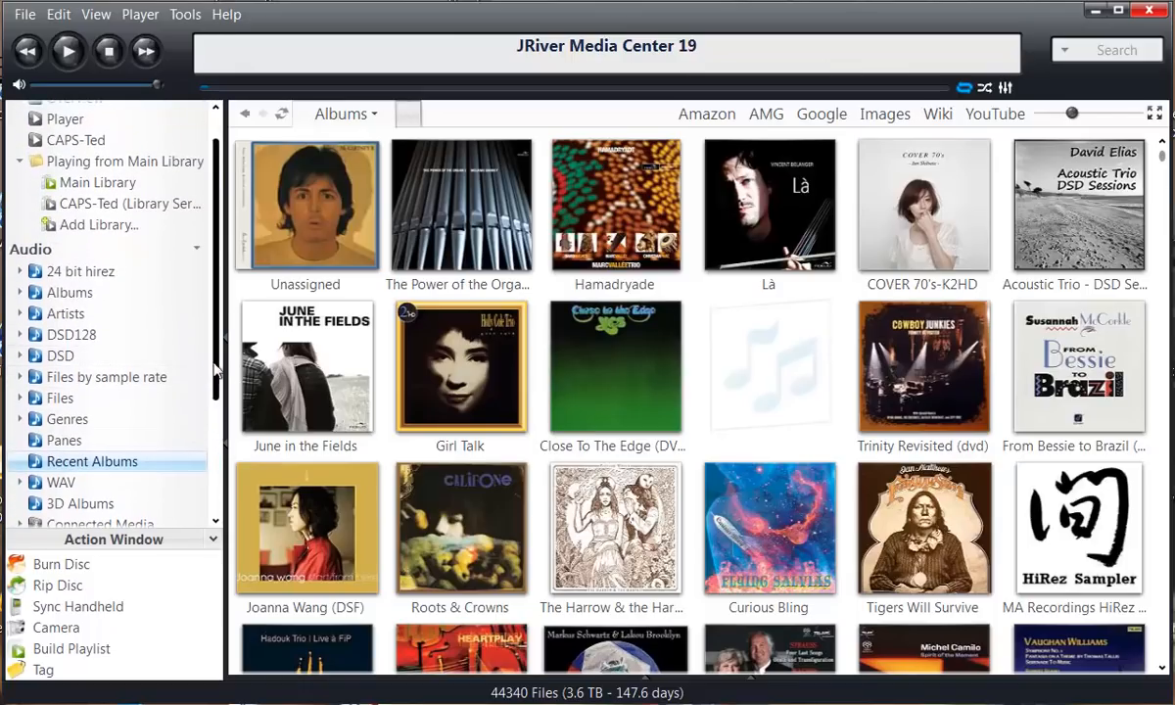
mouse_move(215, 386)
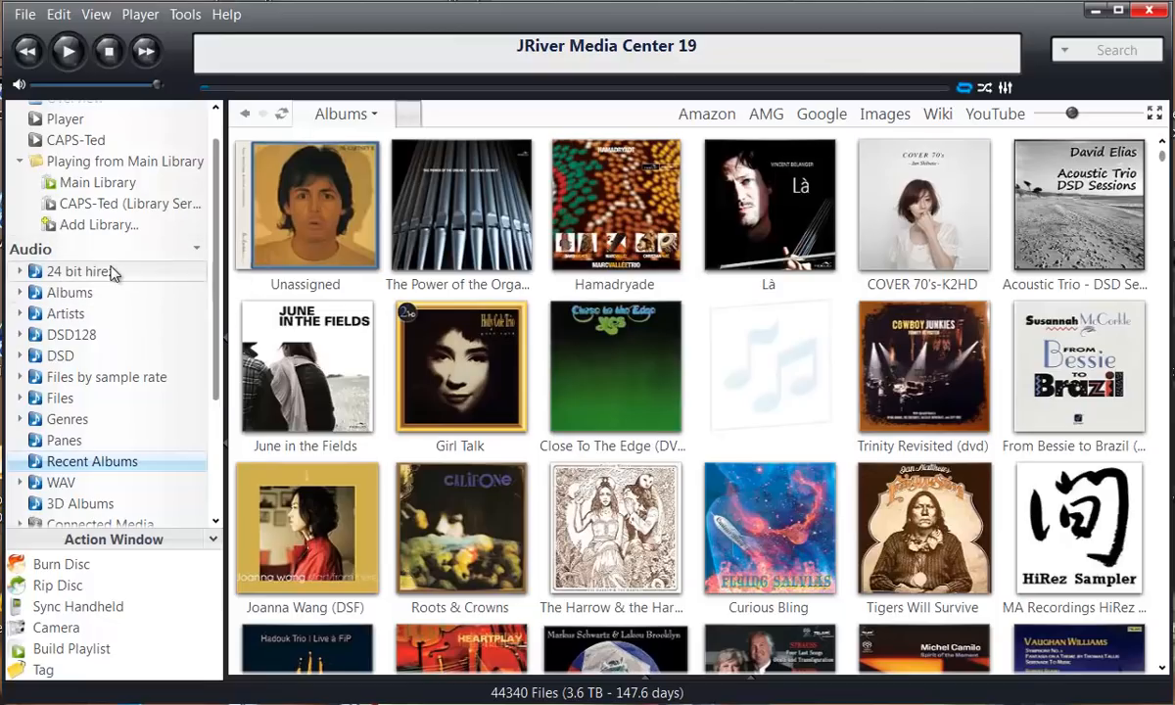
mouse_move(118, 280)
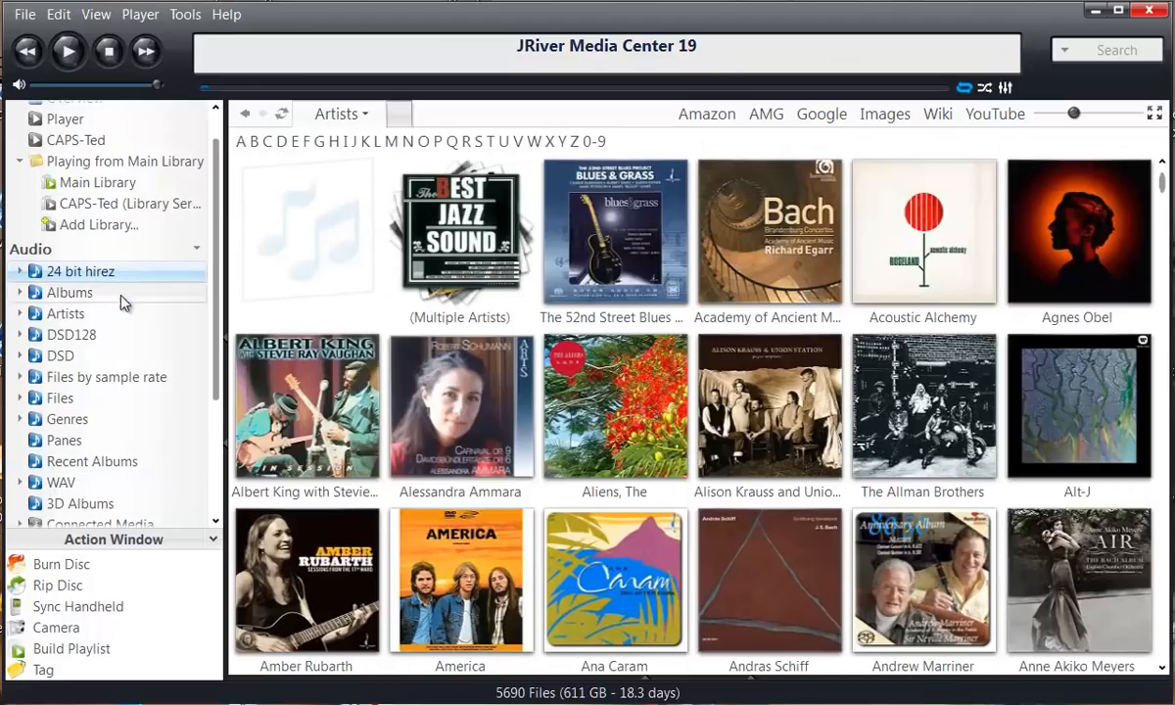
Step: Browse the DSD128 collection, then the WAV collection of 1443 files, by artist
click(70, 334)
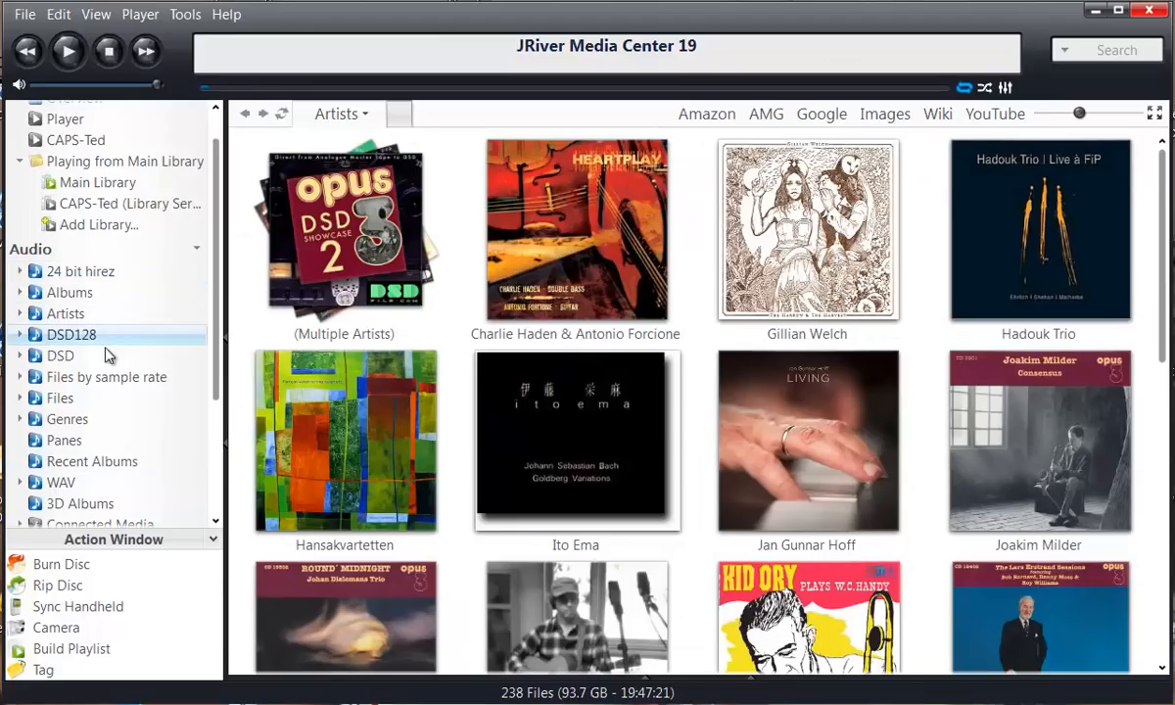
click(60, 356)
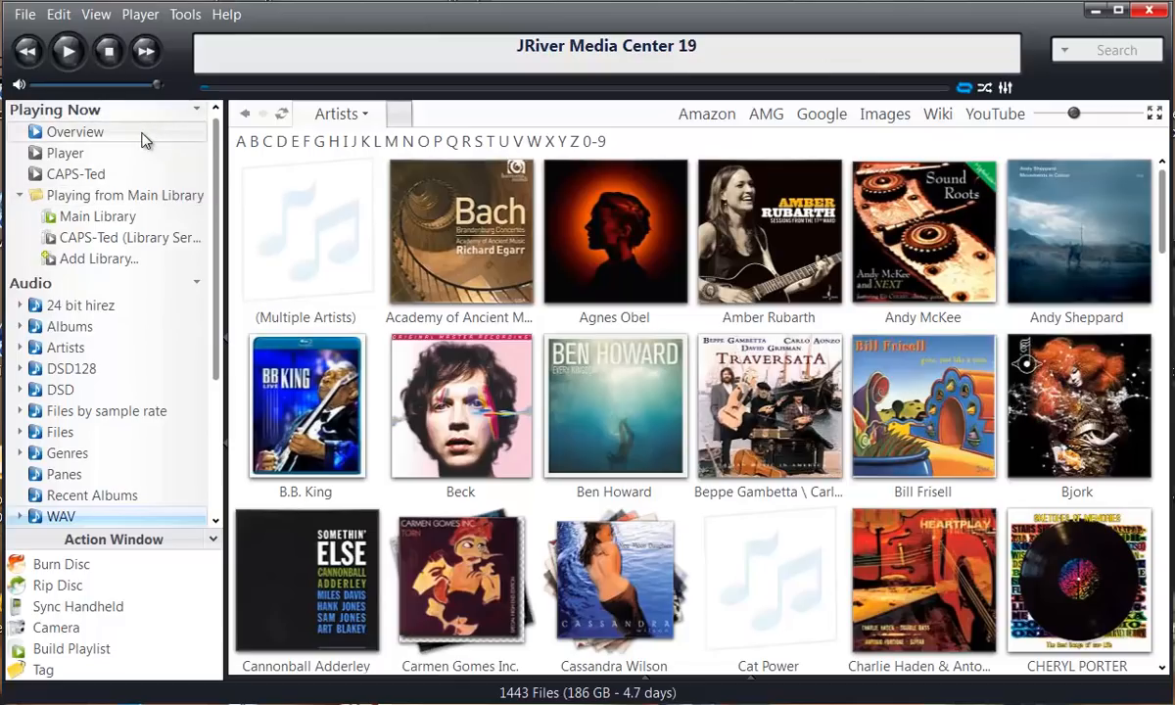
mouse_move(144, 138)
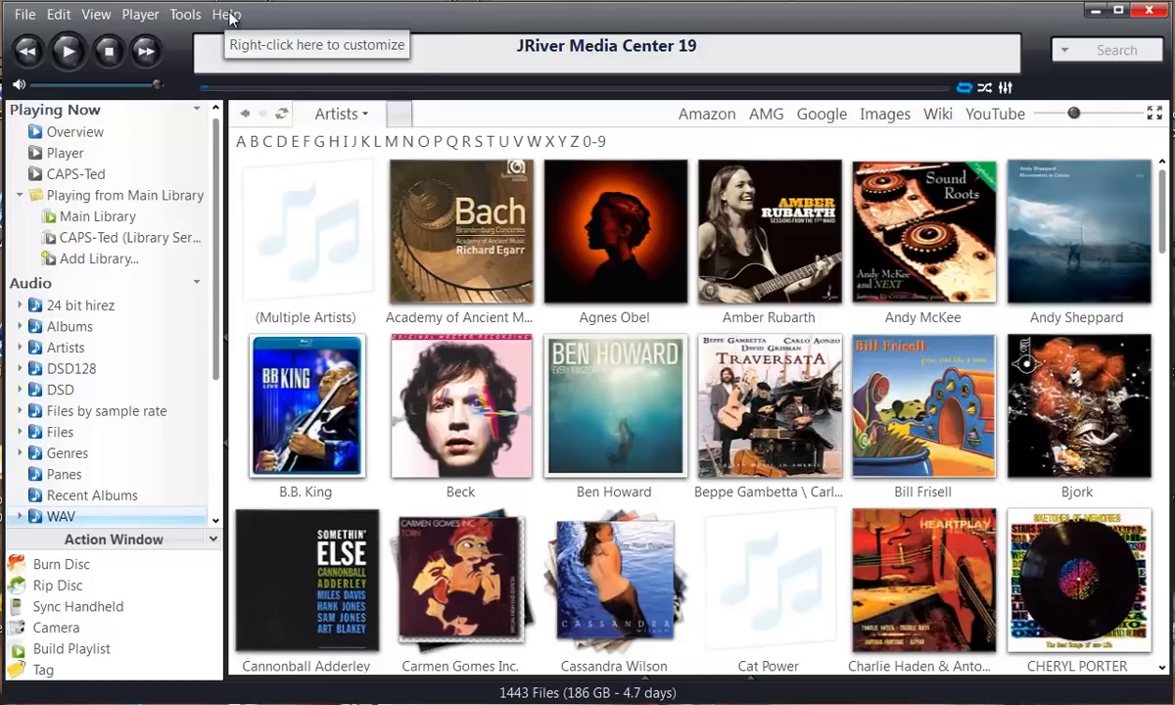
click(226, 13)
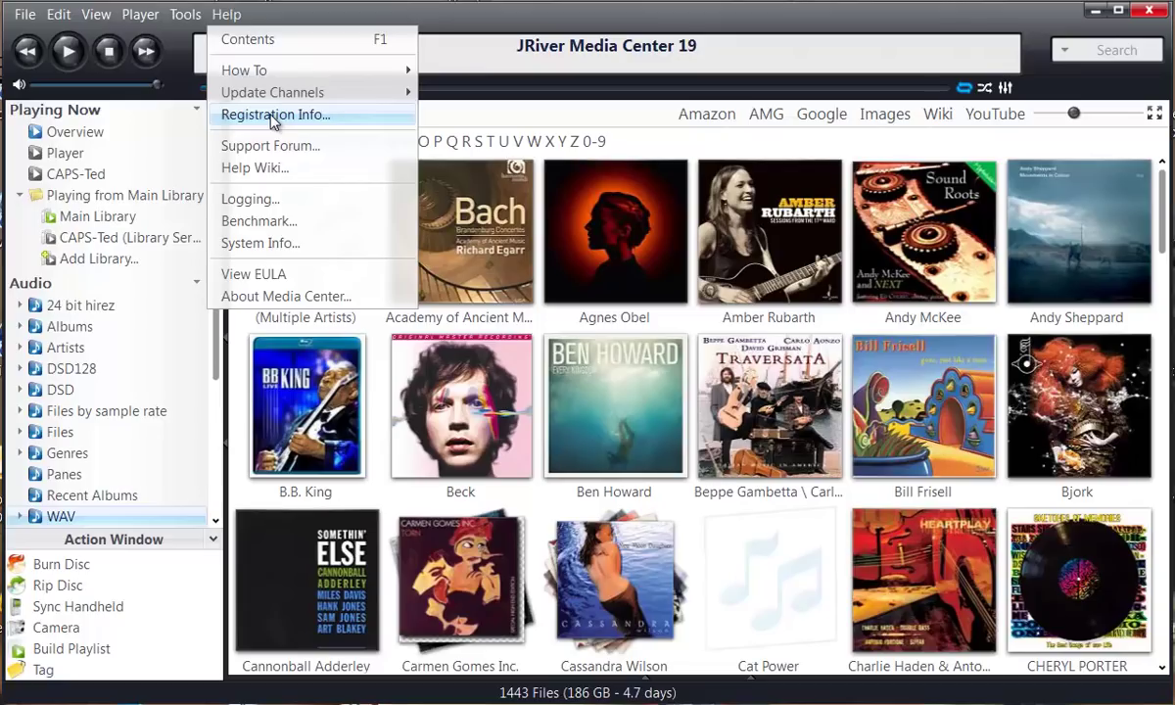
click(275, 114)
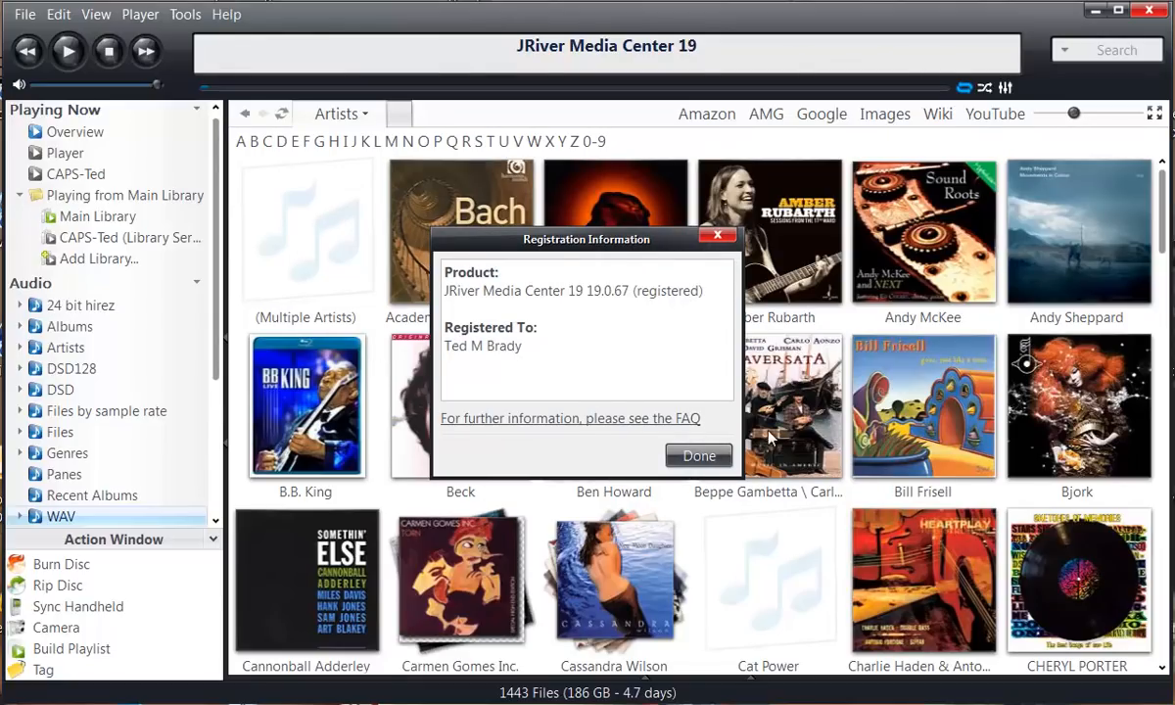
click(698, 455)
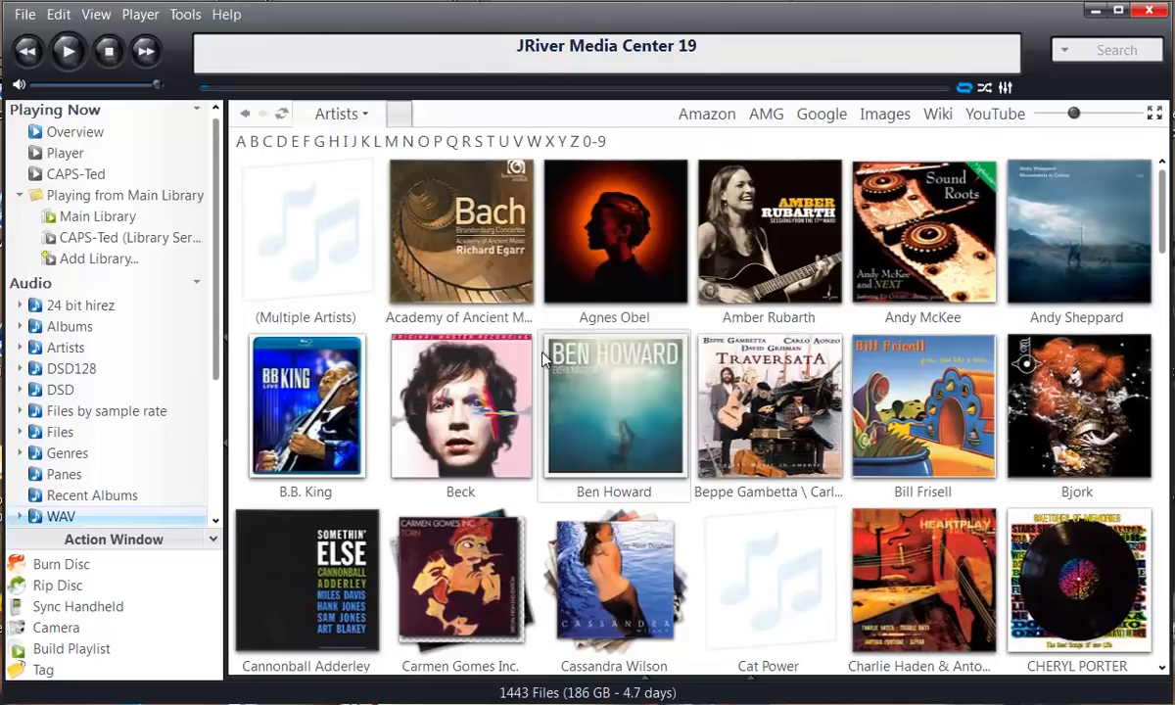
mouse_move(388, 213)
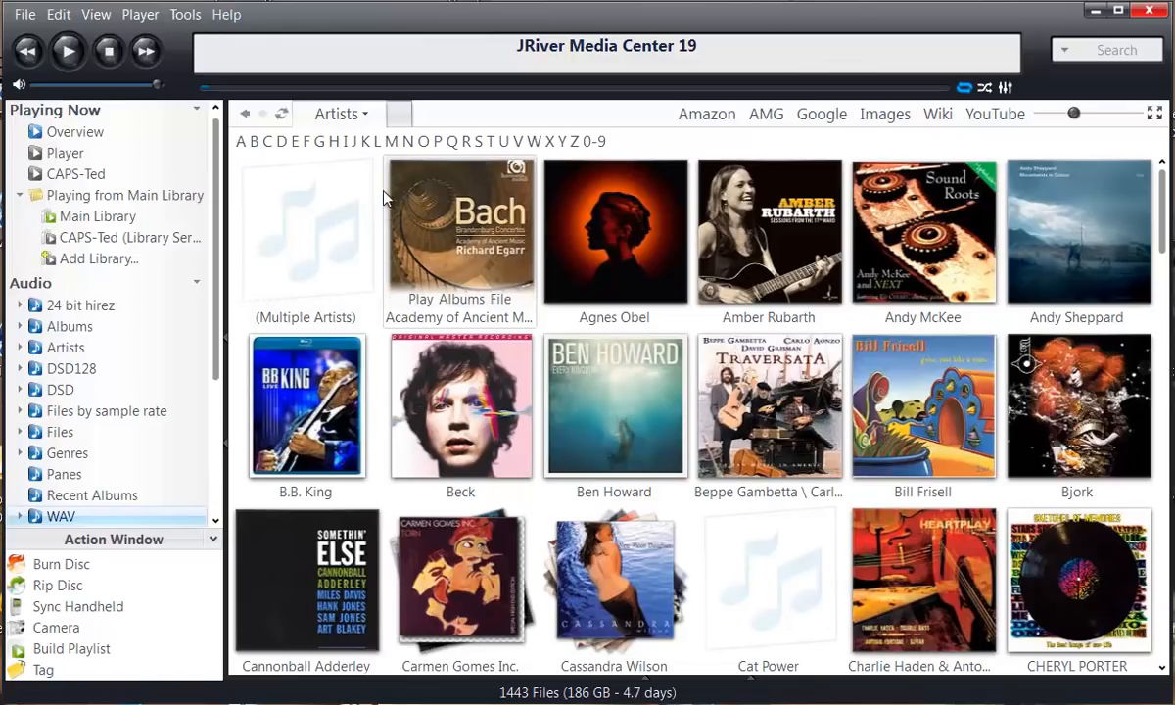
mouse_move(471, 125)
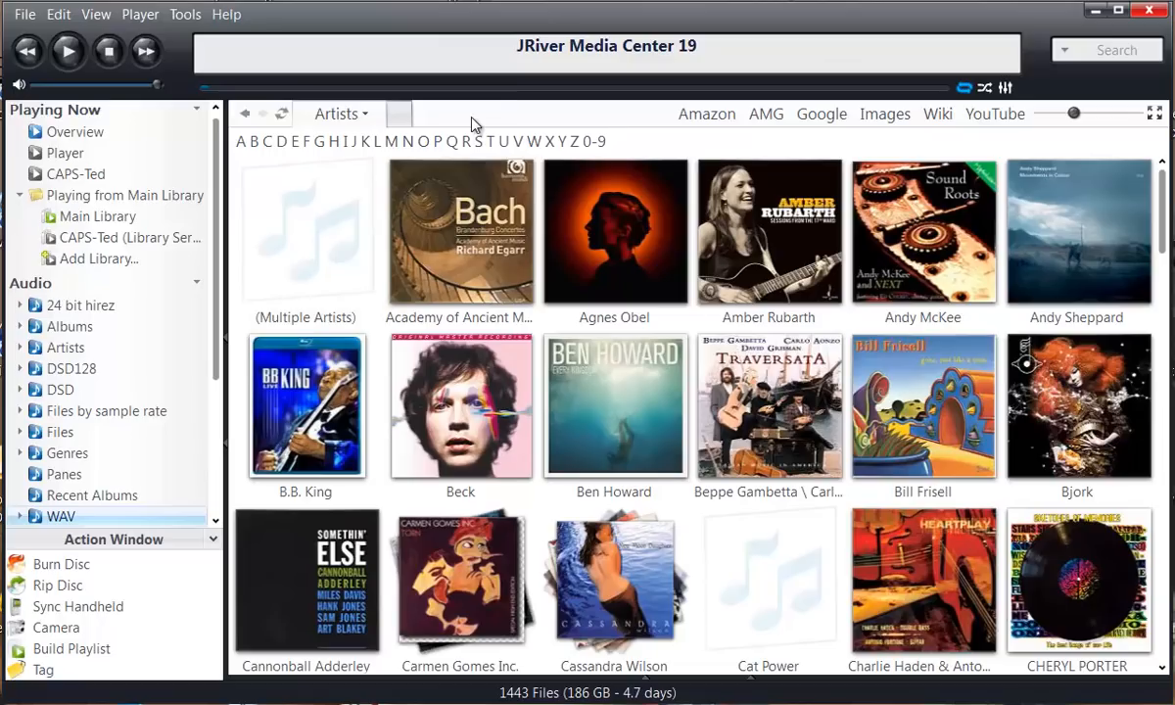
mouse_move(489, 127)
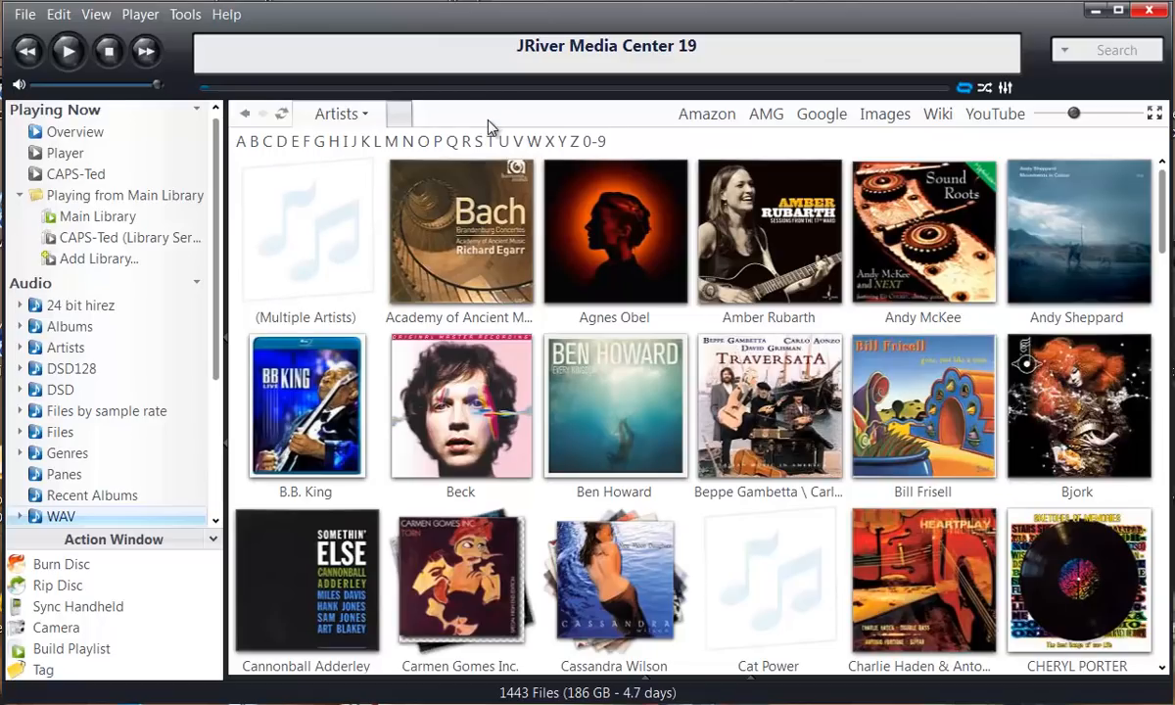
mouse_move(480, 126)
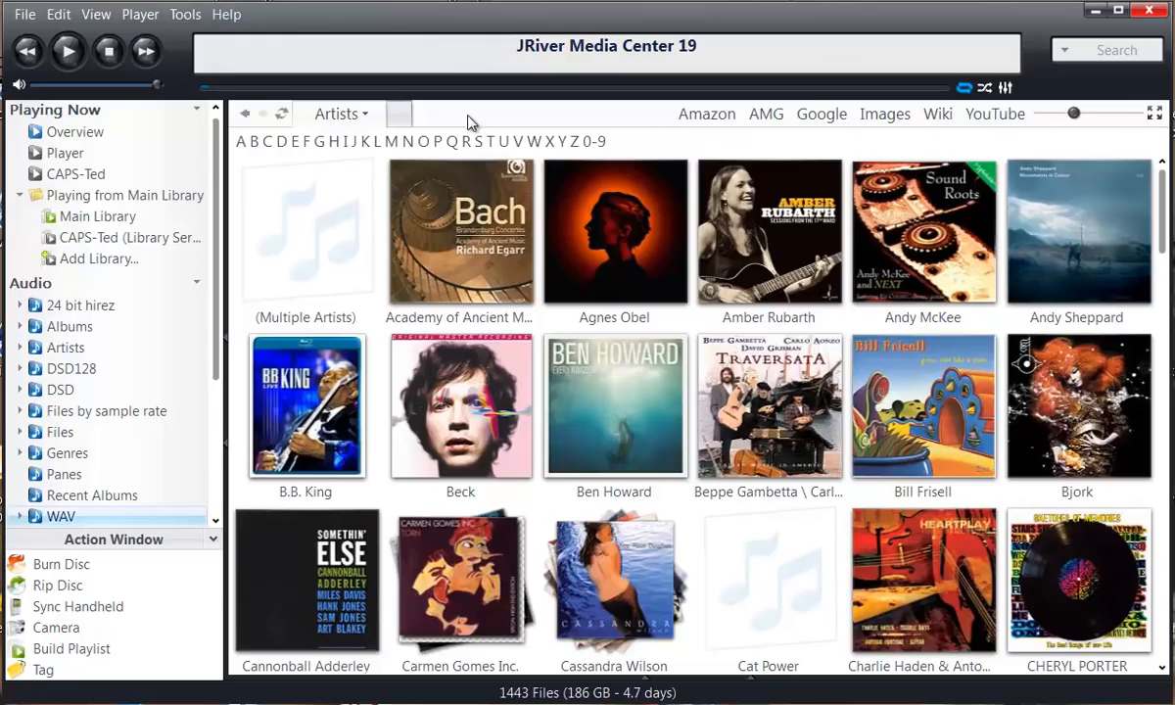
mouse_move(460, 120)
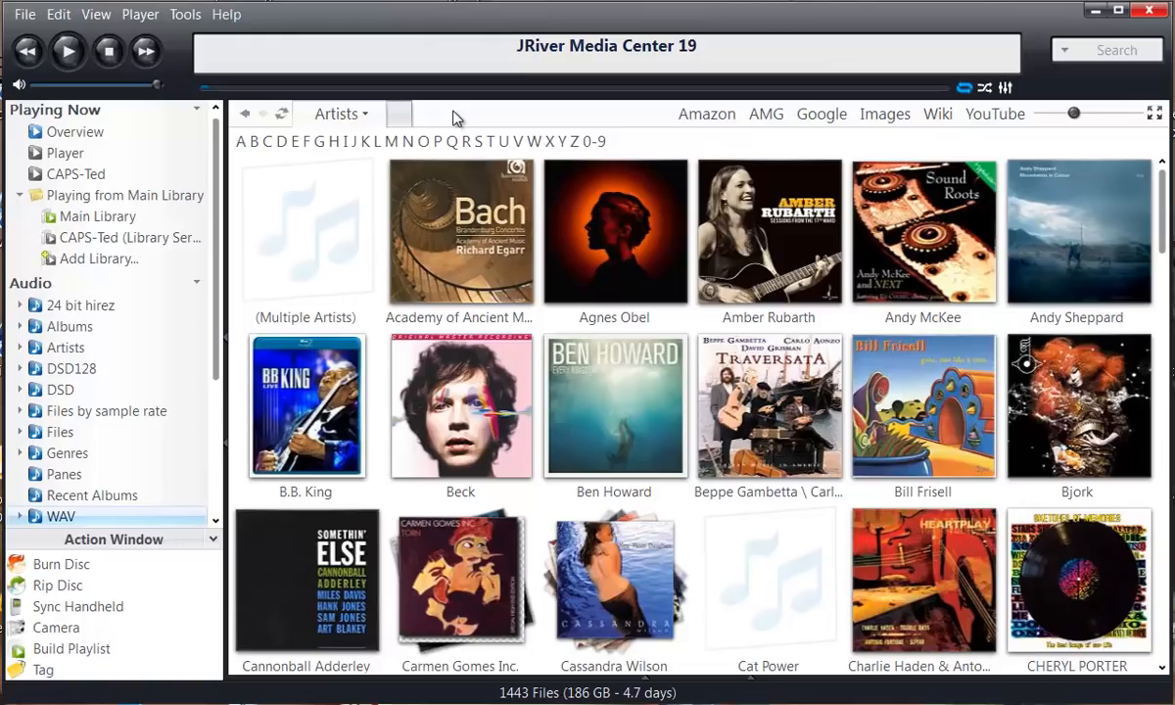
mouse_move(470, 125)
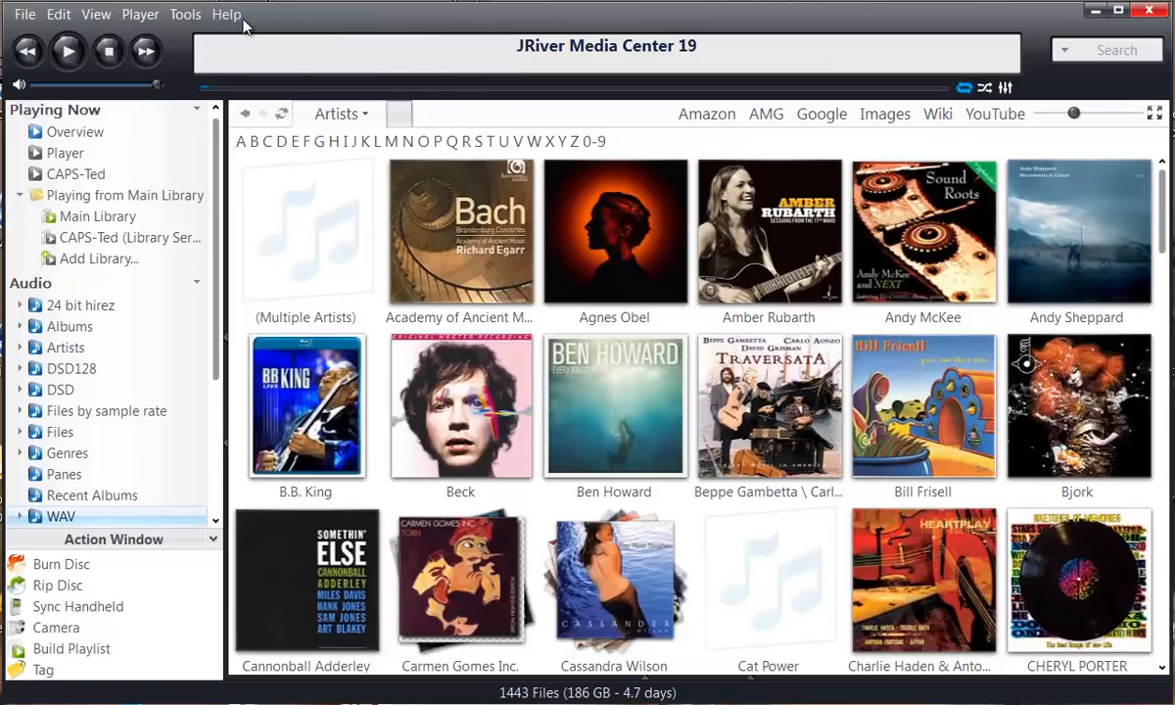
mouse_move(185, 14)
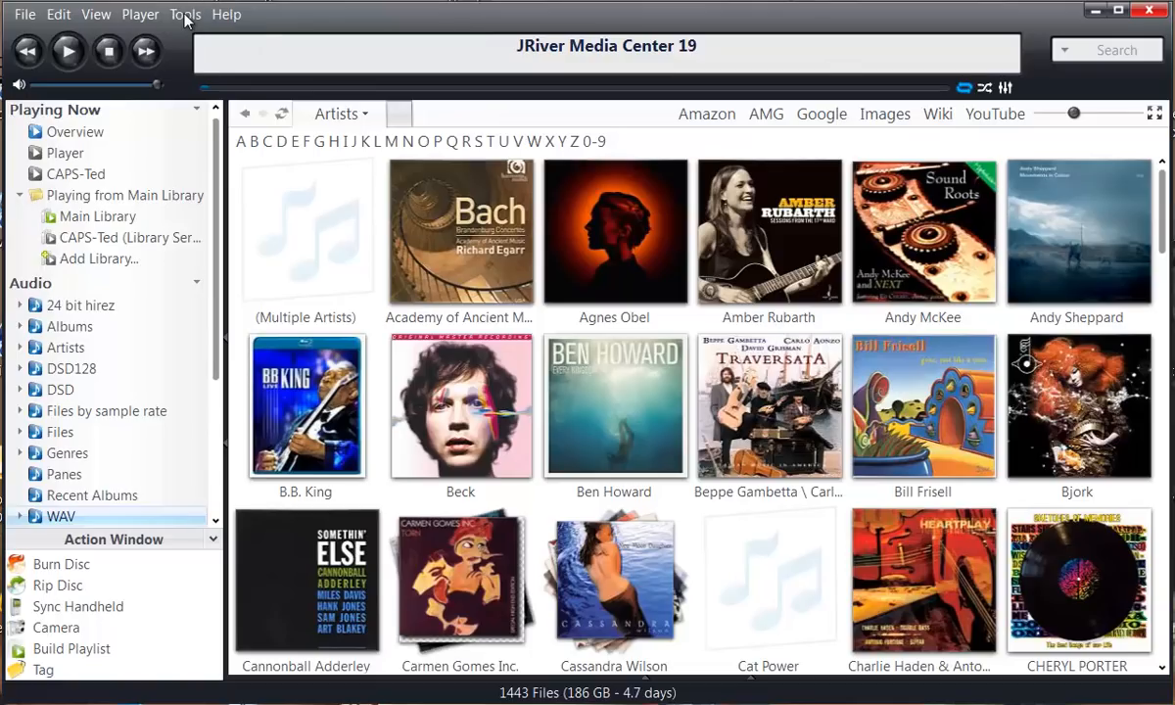
mouse_move(225, 16)
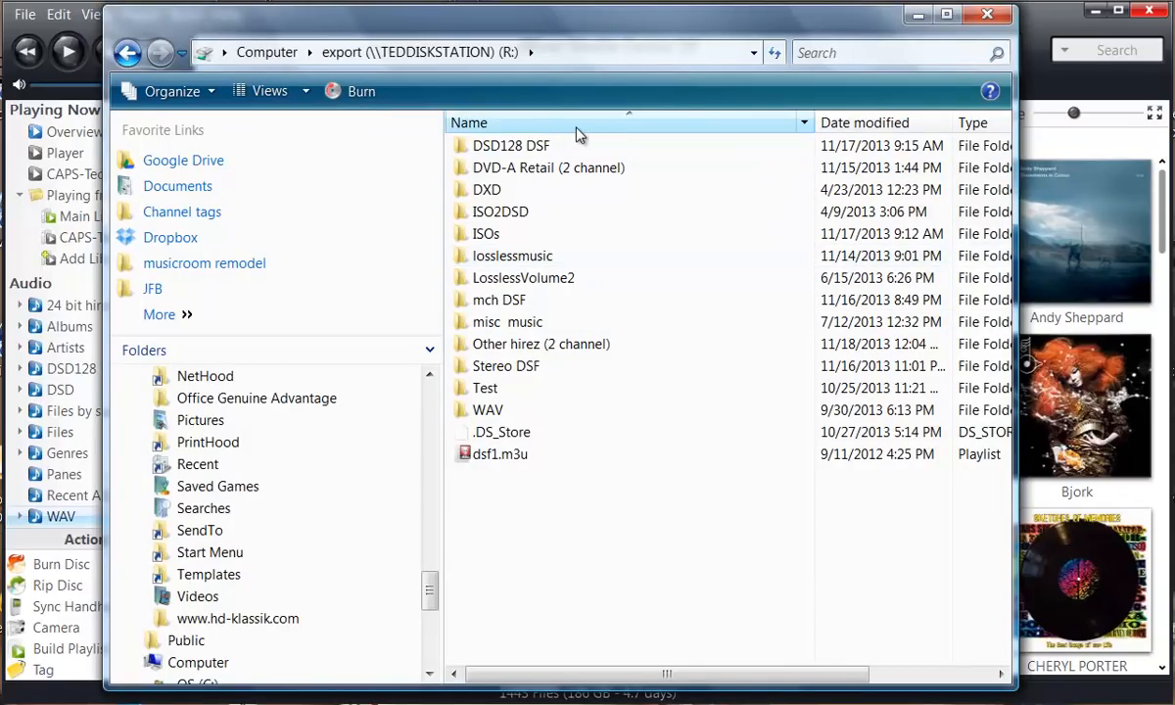
mouse_move(575, 142)
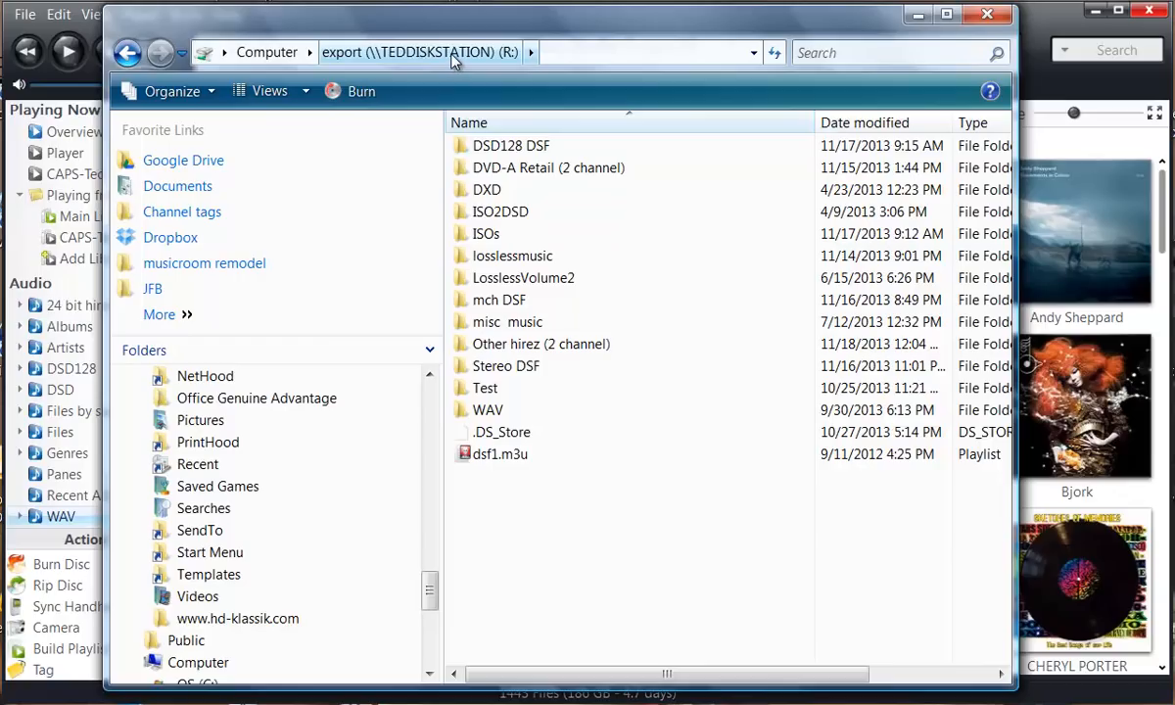
mouse_move(490, 60)
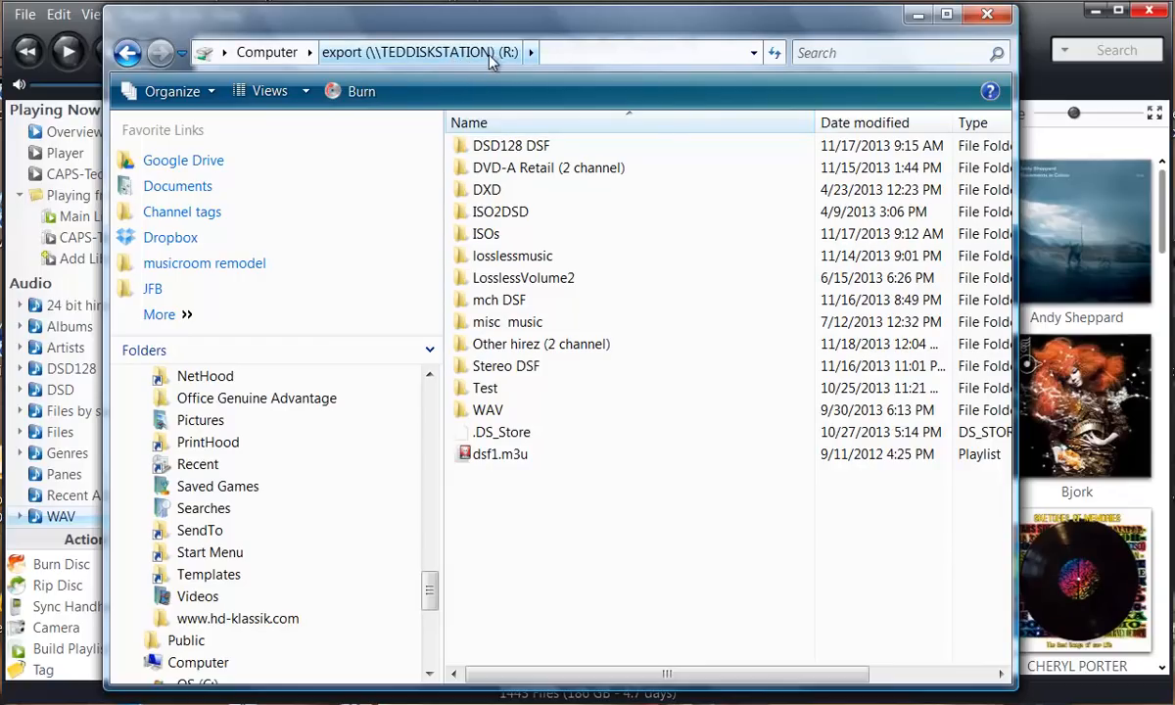
mouse_move(507, 94)
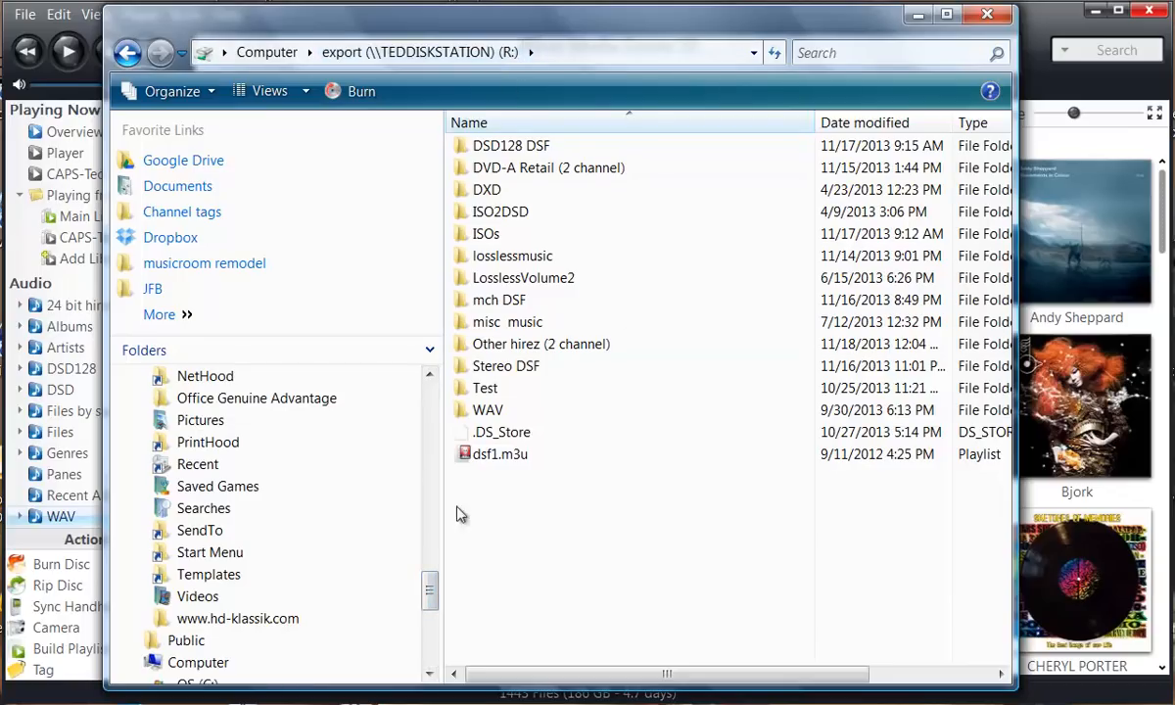
Step: Scroll the Explorer folder tree to the network drives export (R:) and PC Music (T:)
scroll(down, 3)
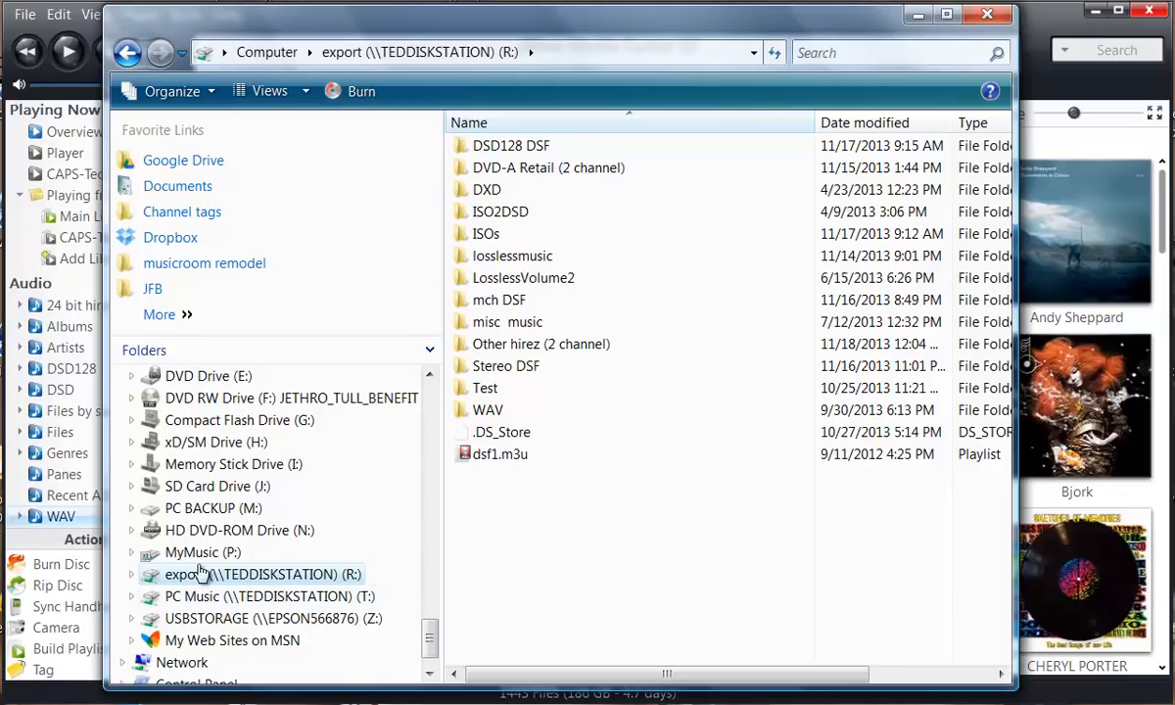
mouse_move(256, 599)
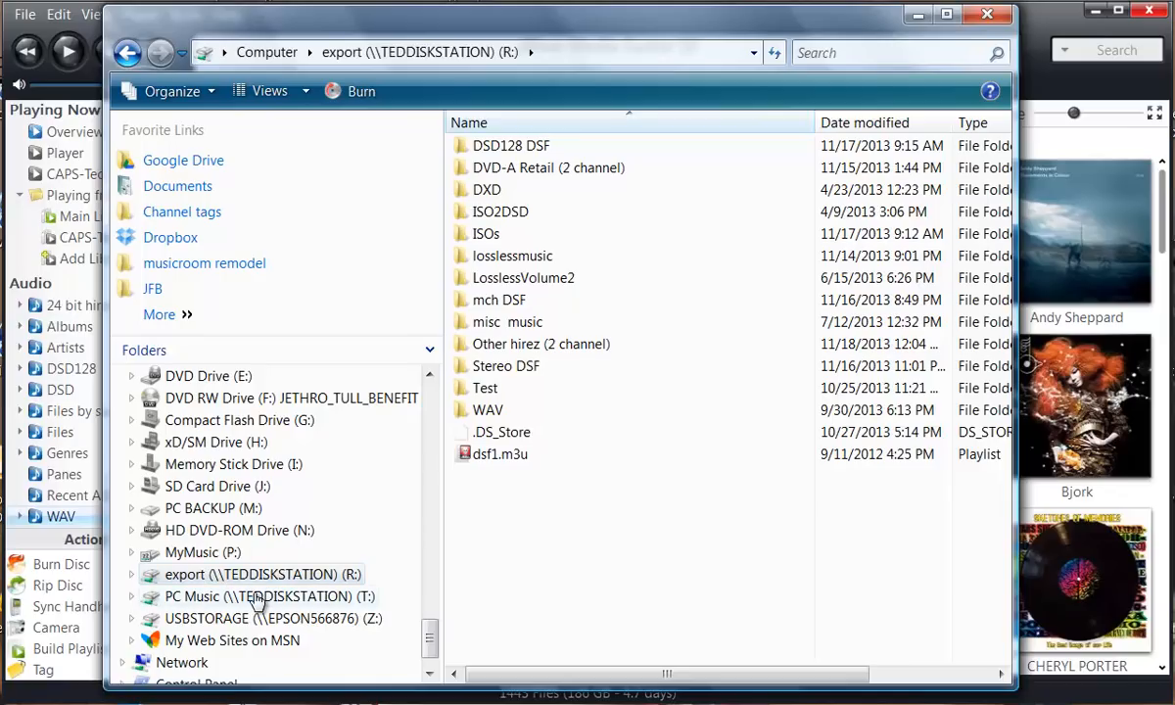
mouse_move(199, 604)
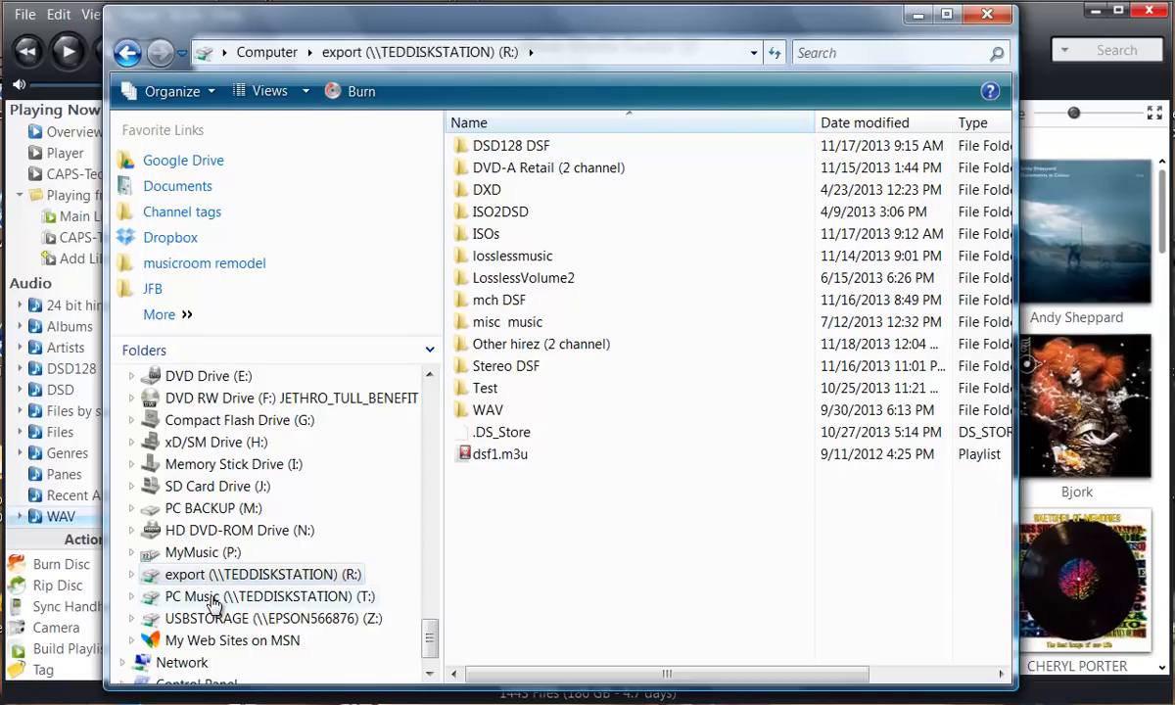
mouse_move(196, 575)
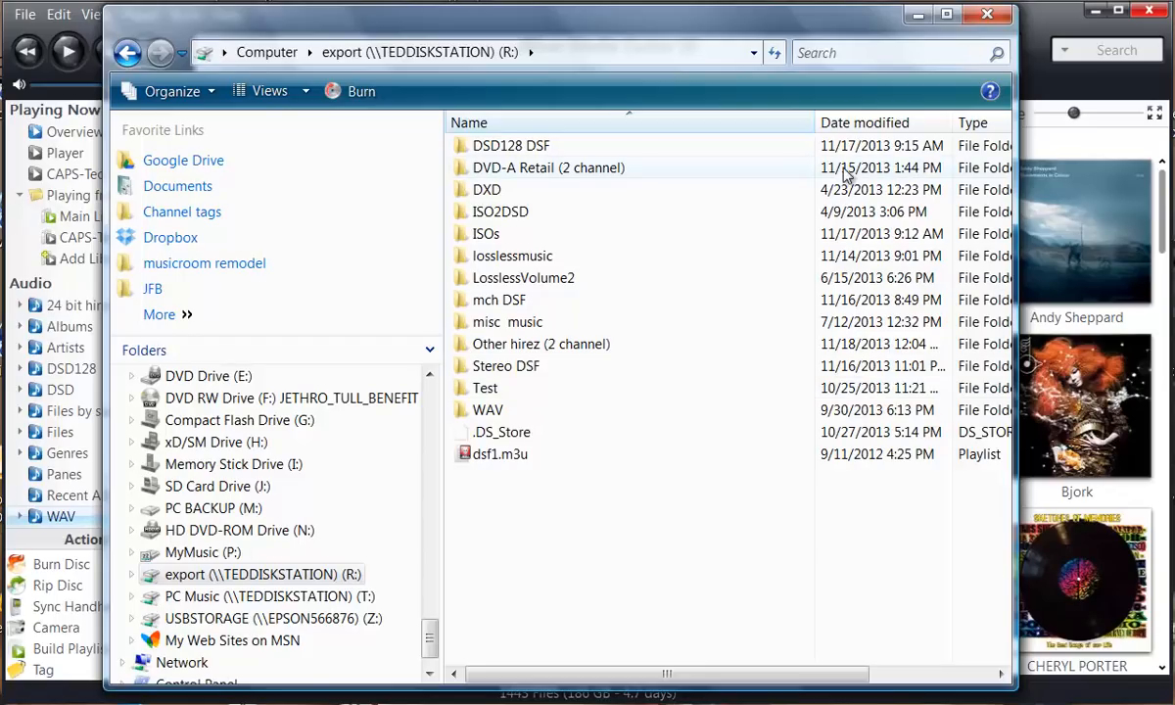
mouse_move(573, 160)
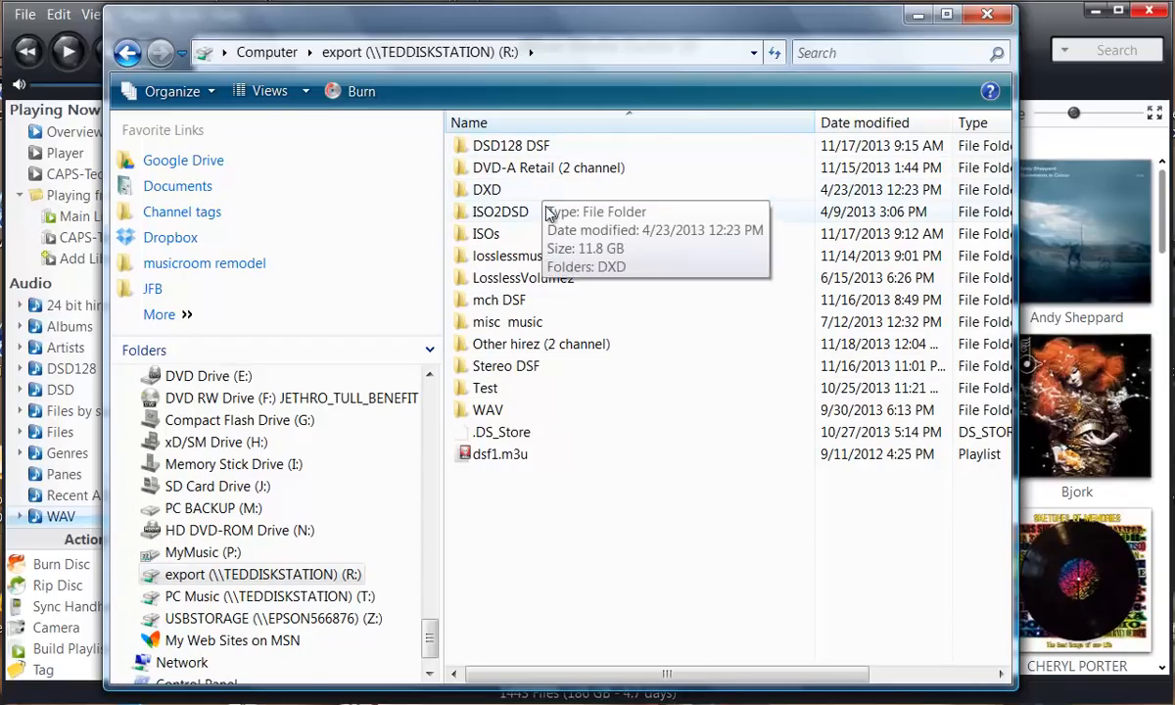
mouse_move(570, 212)
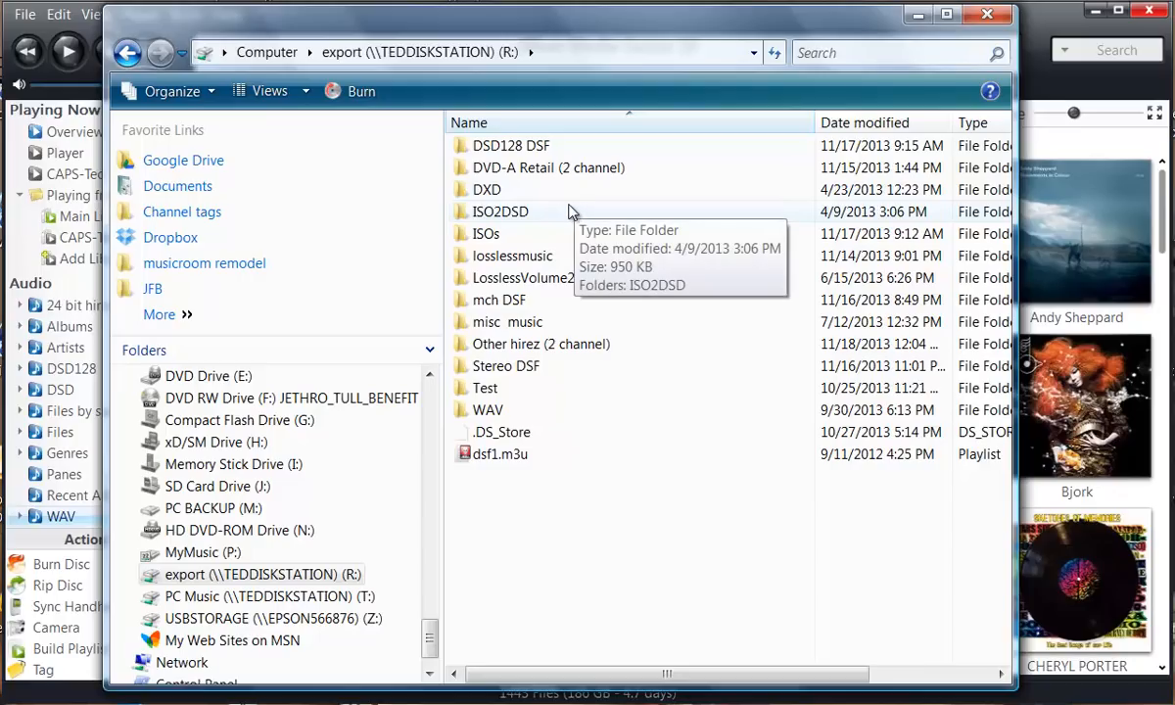
mouse_move(560, 240)
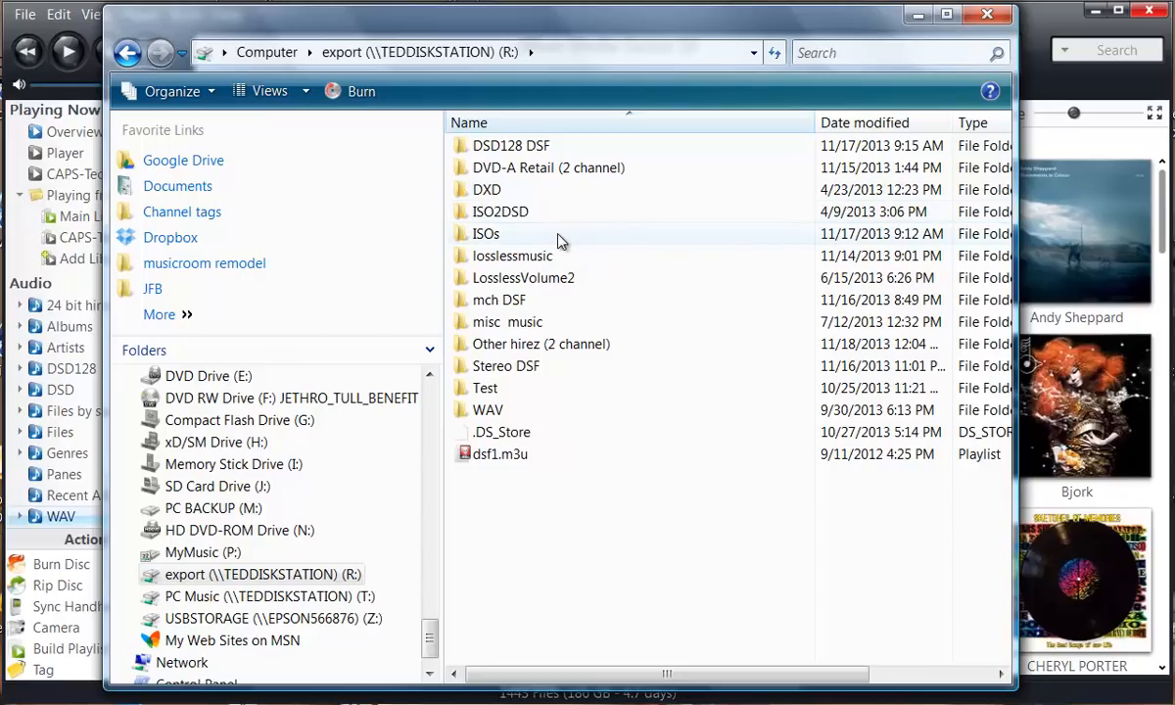
mouse_move(548, 243)
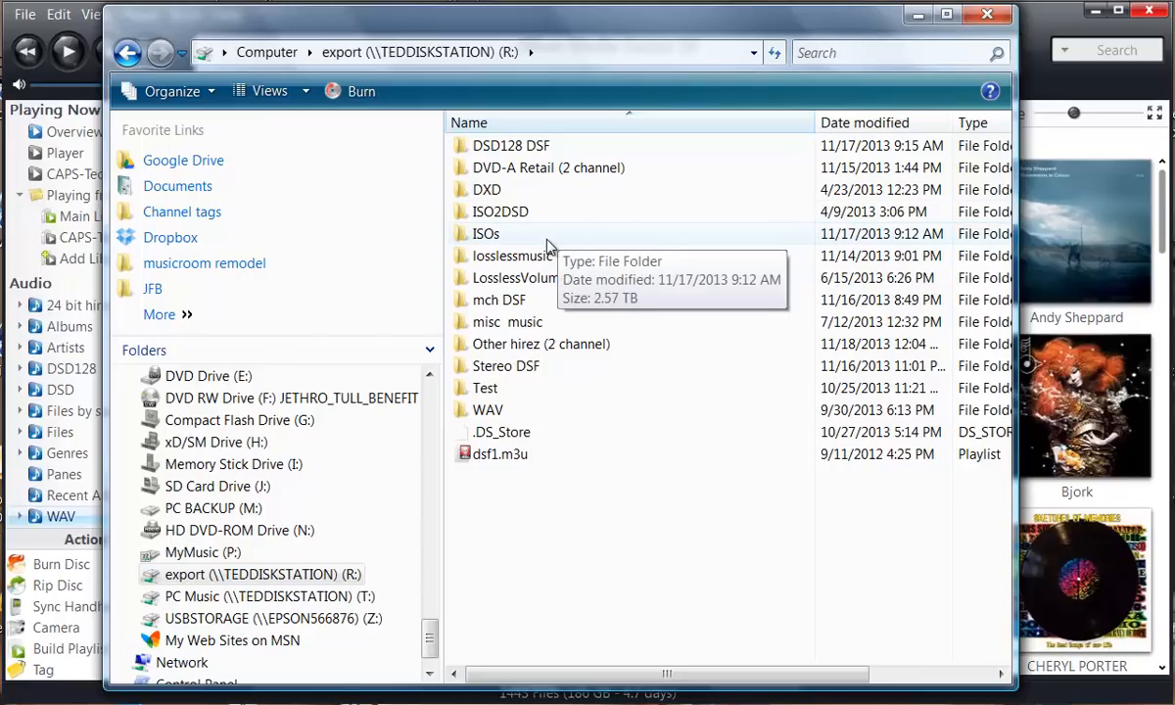
mouse_move(603, 222)
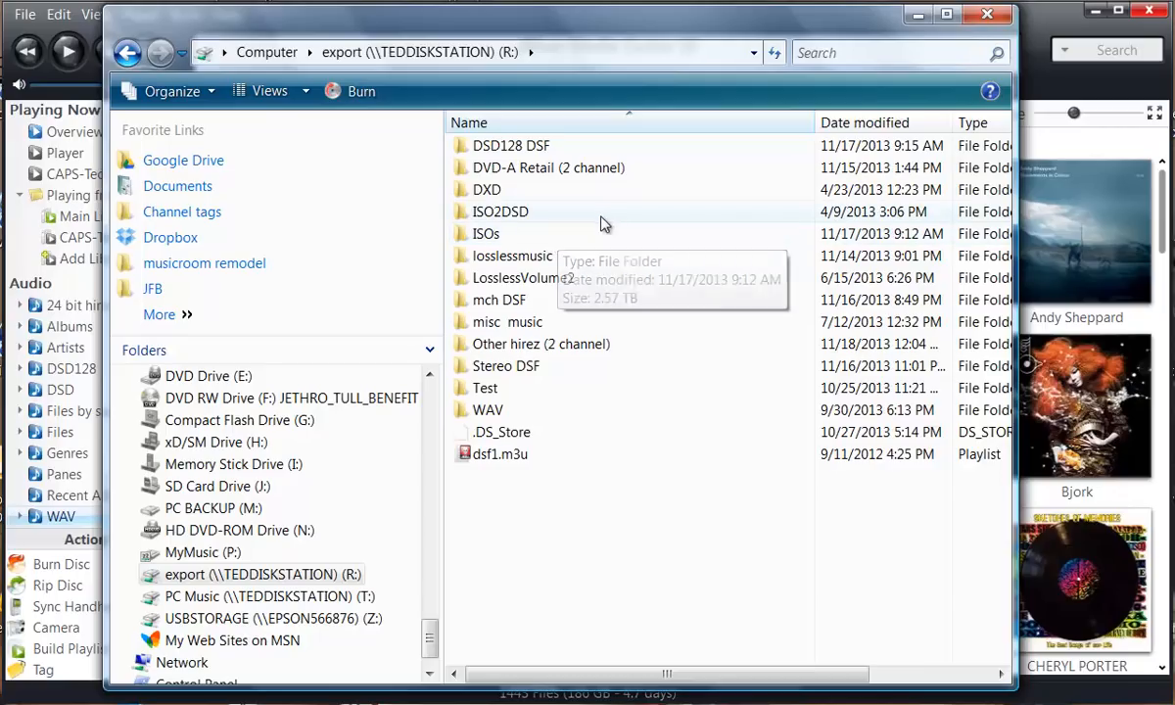
mouse_move(524, 264)
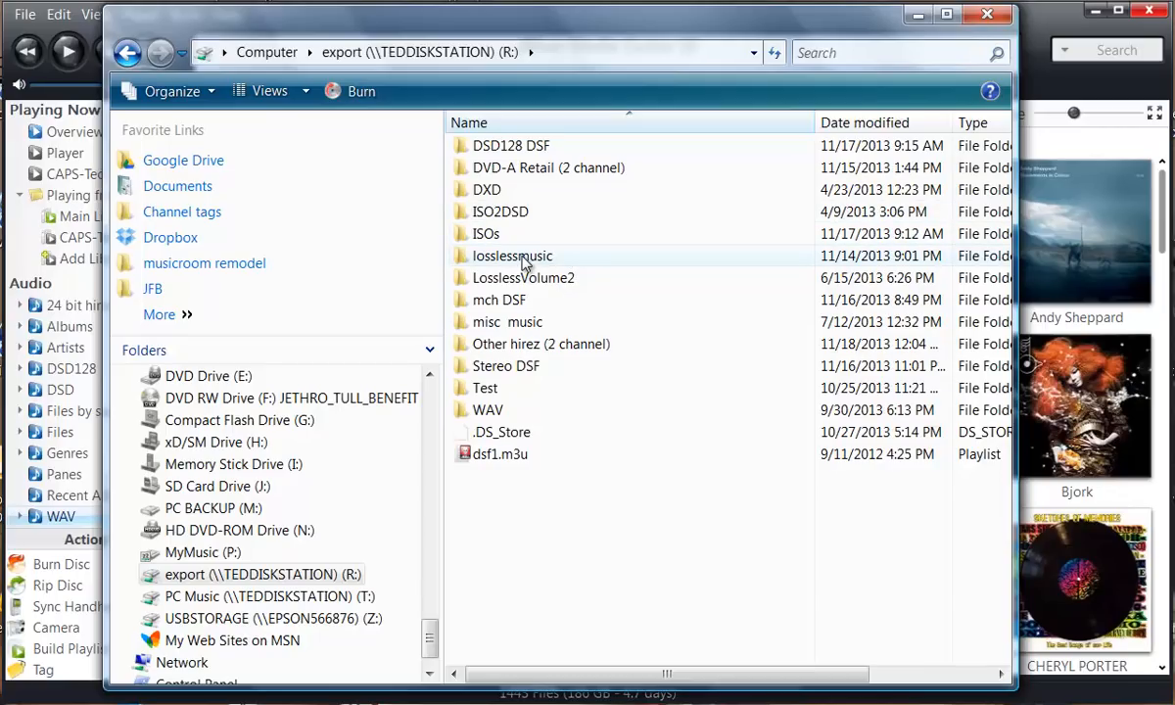
Step: Open the losslessmusic folder on export (R:) and scroll down through album folders toward Beck
double_click(509, 255)
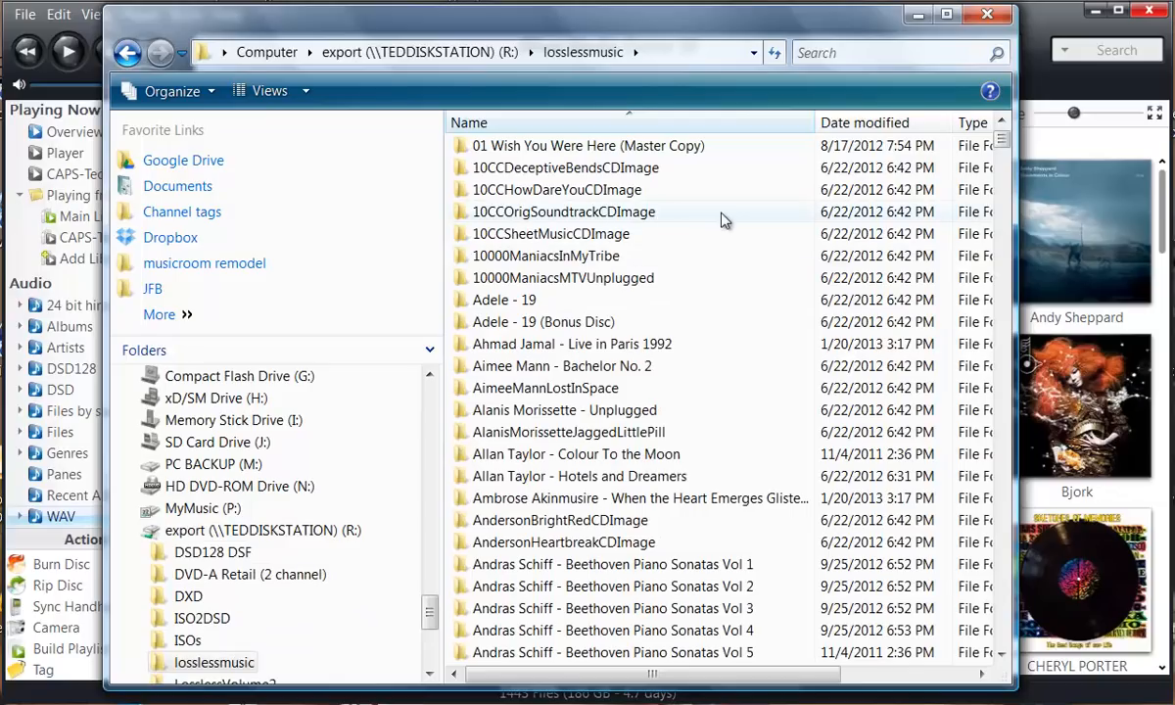
scroll(down, 3)
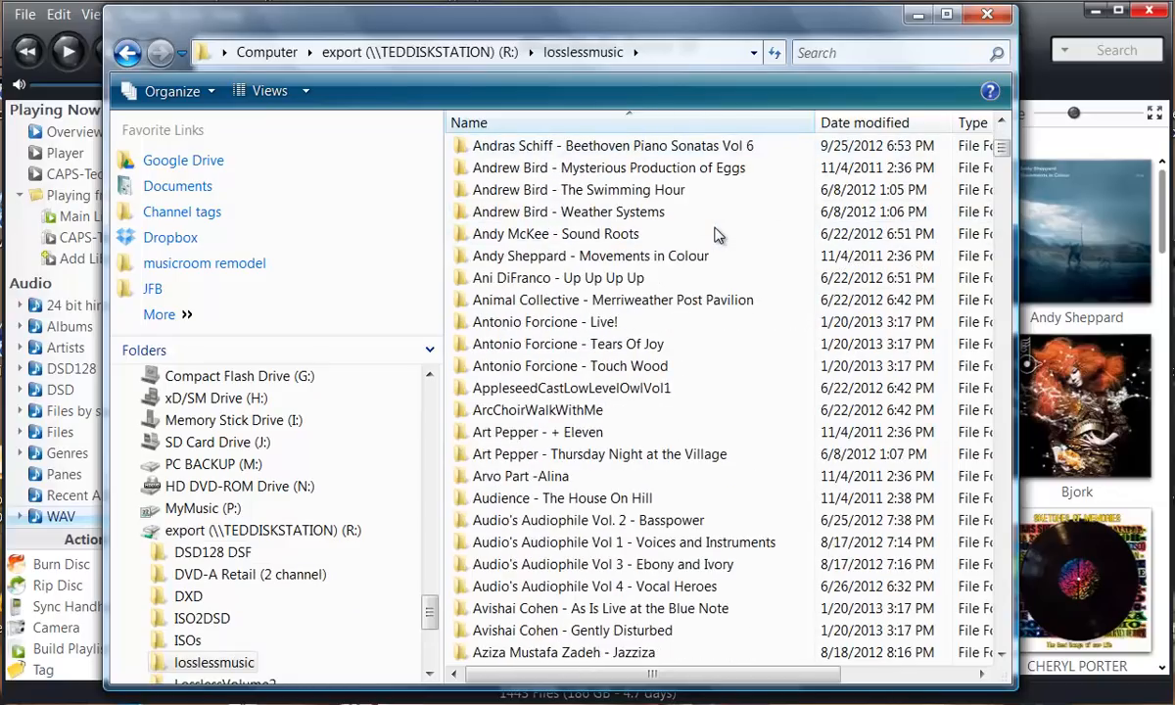
scroll(down, 3)
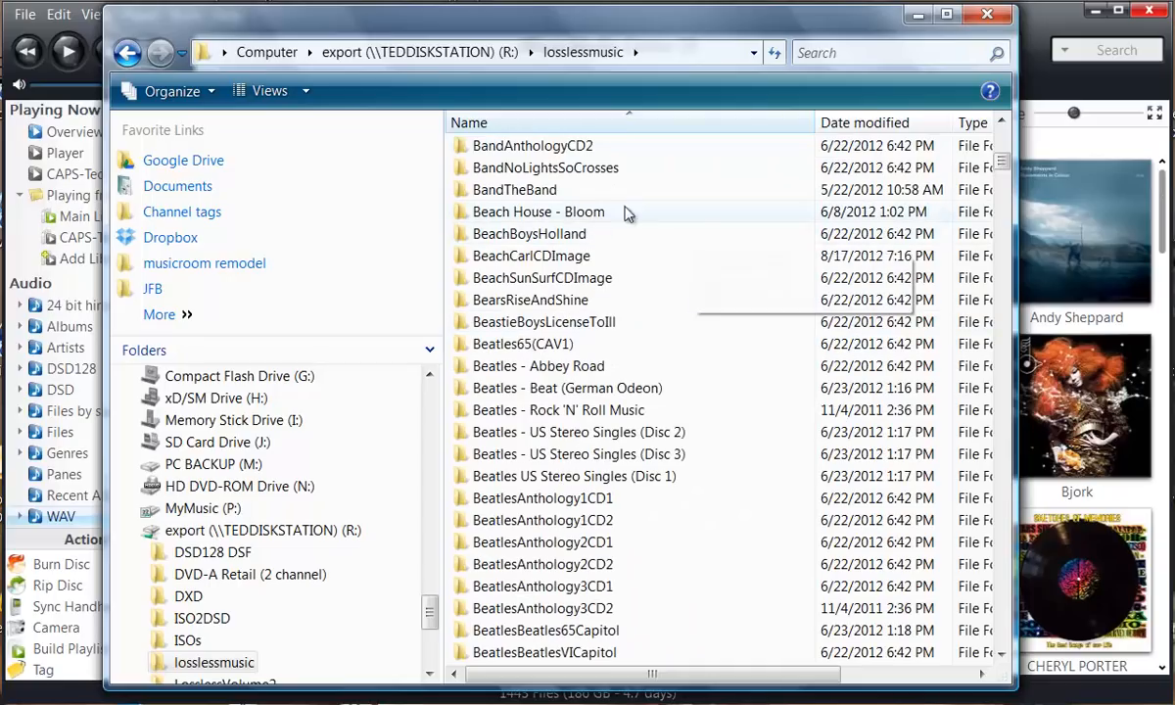
scroll(down, 3)
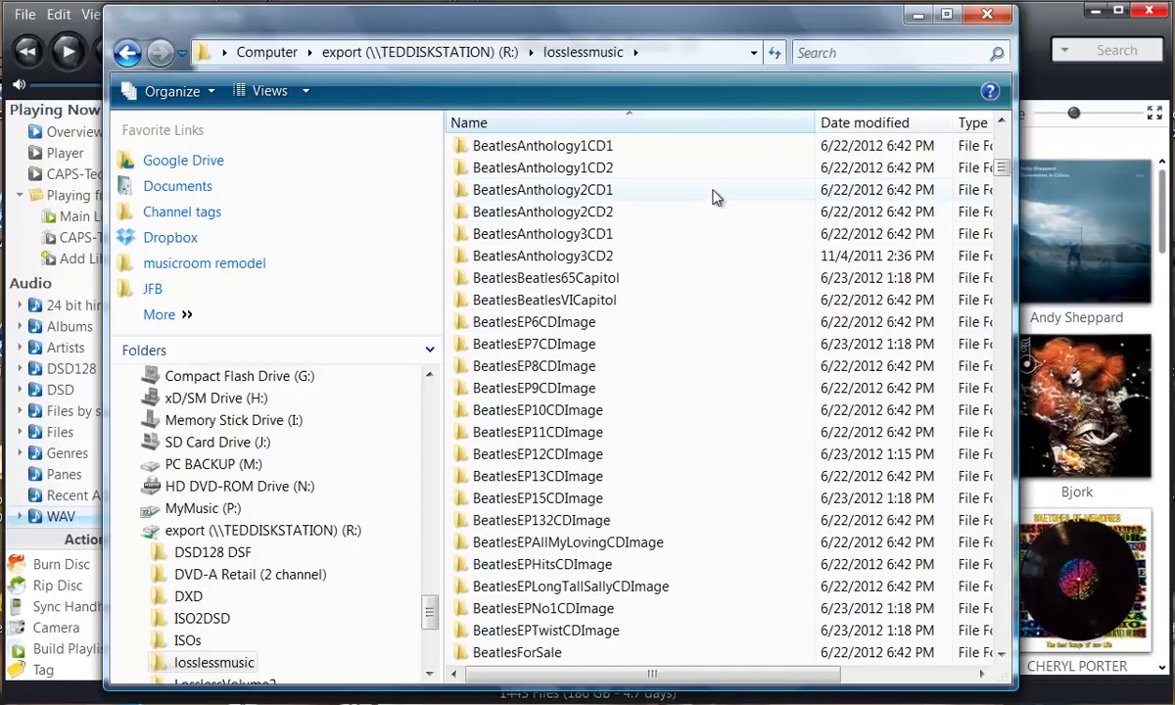
scroll(down, 3)
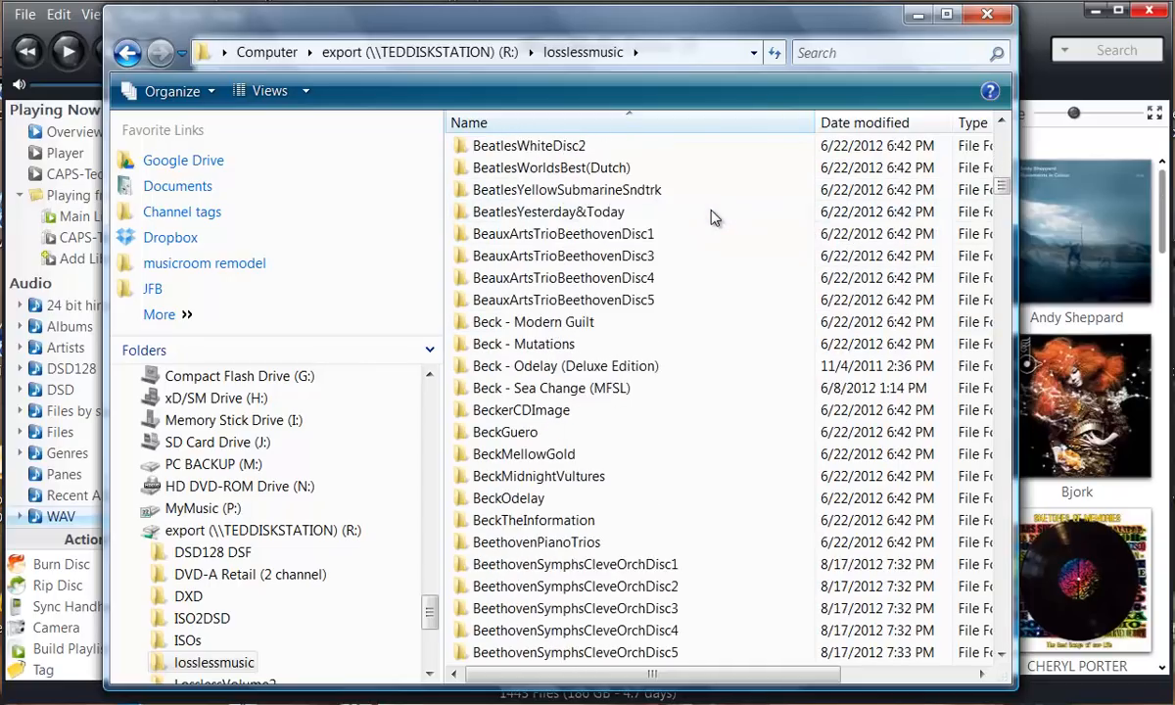
mouse_move(724, 315)
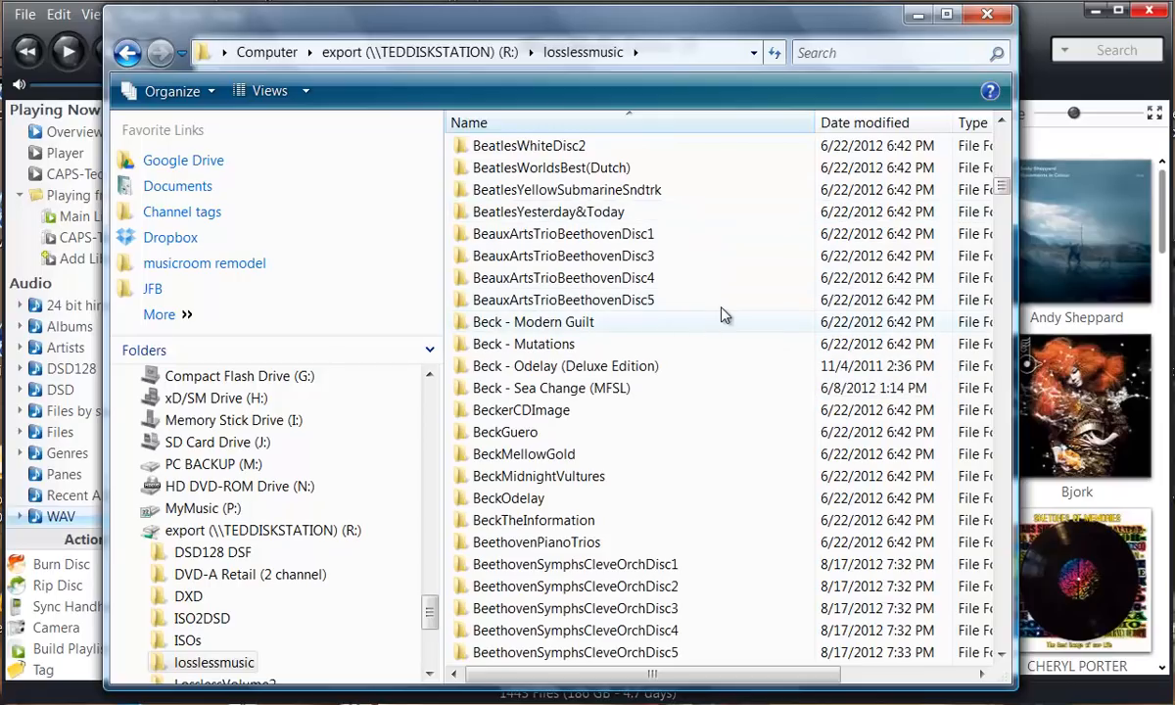
mouse_move(672, 350)
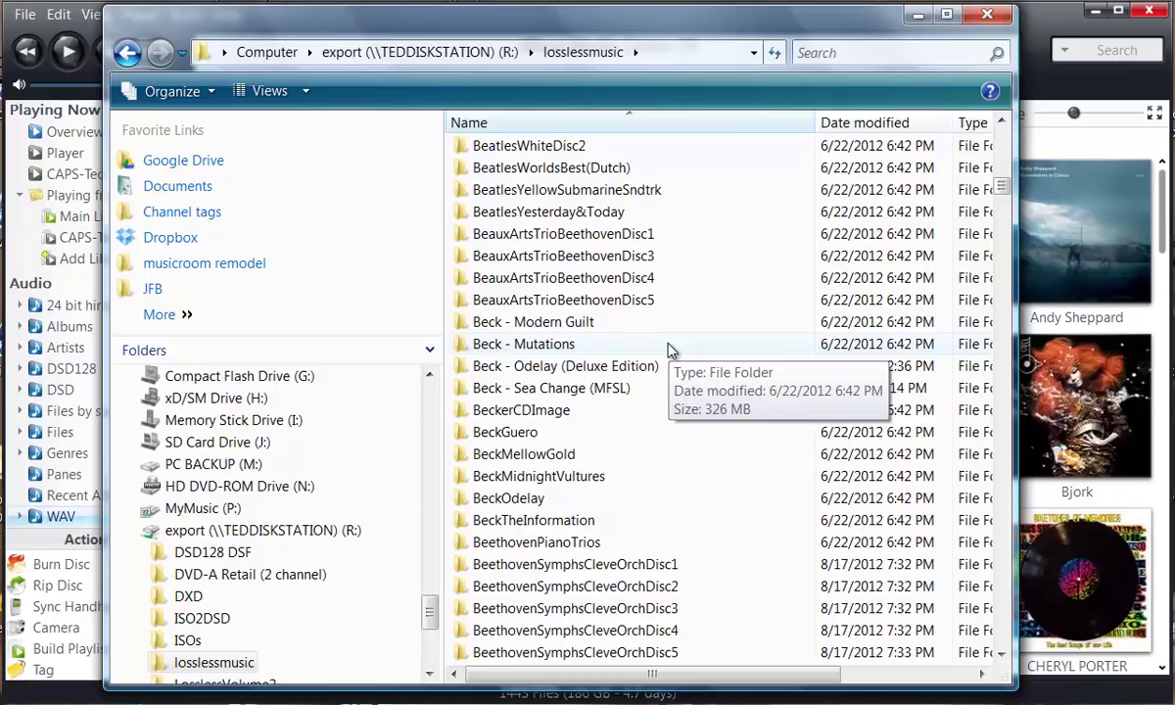
double_click(523, 344)
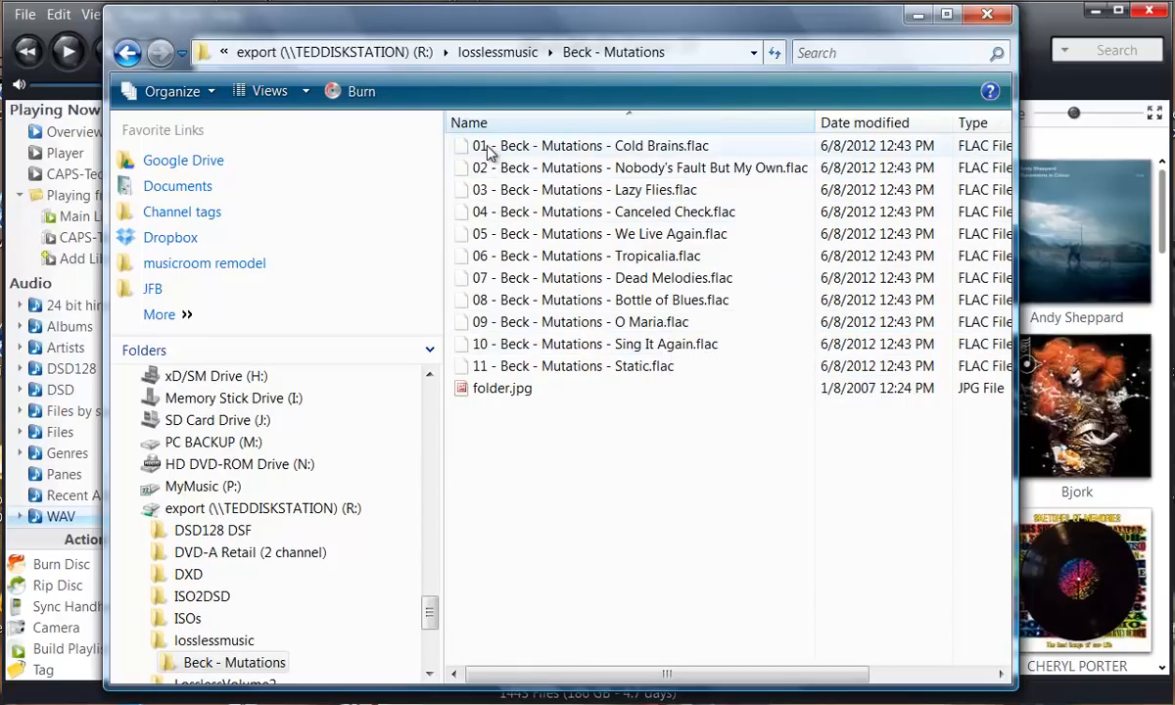
mouse_move(584, 256)
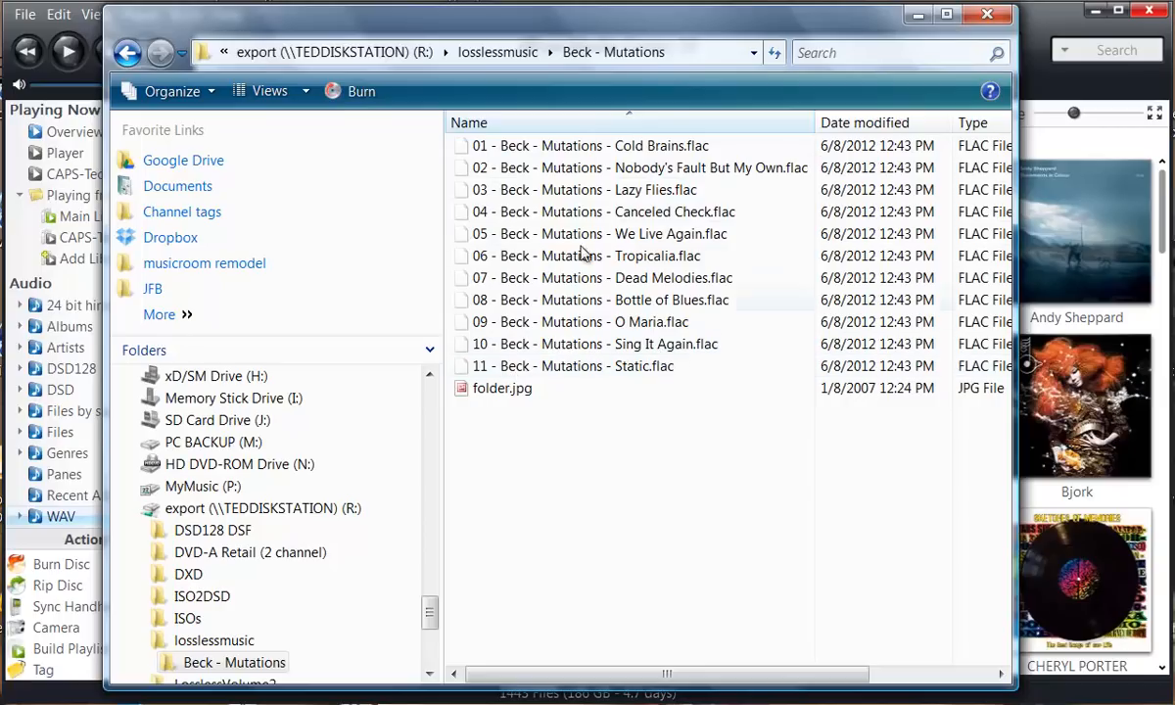
mouse_move(666, 152)
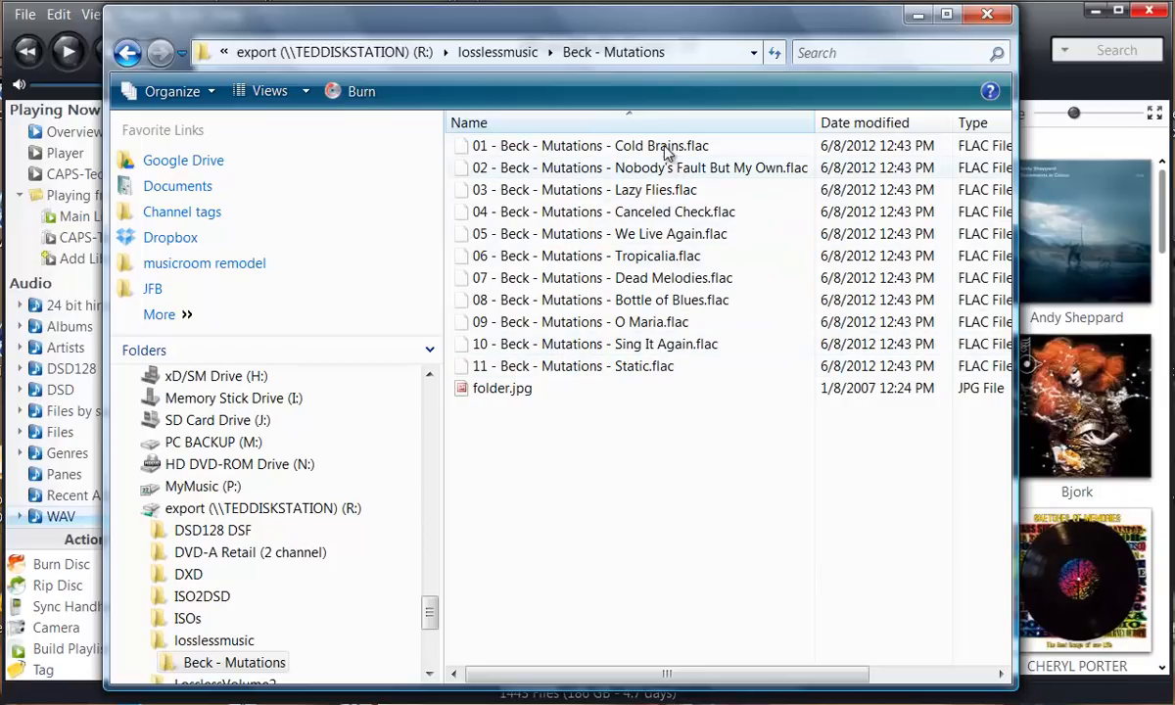
mouse_move(648, 366)
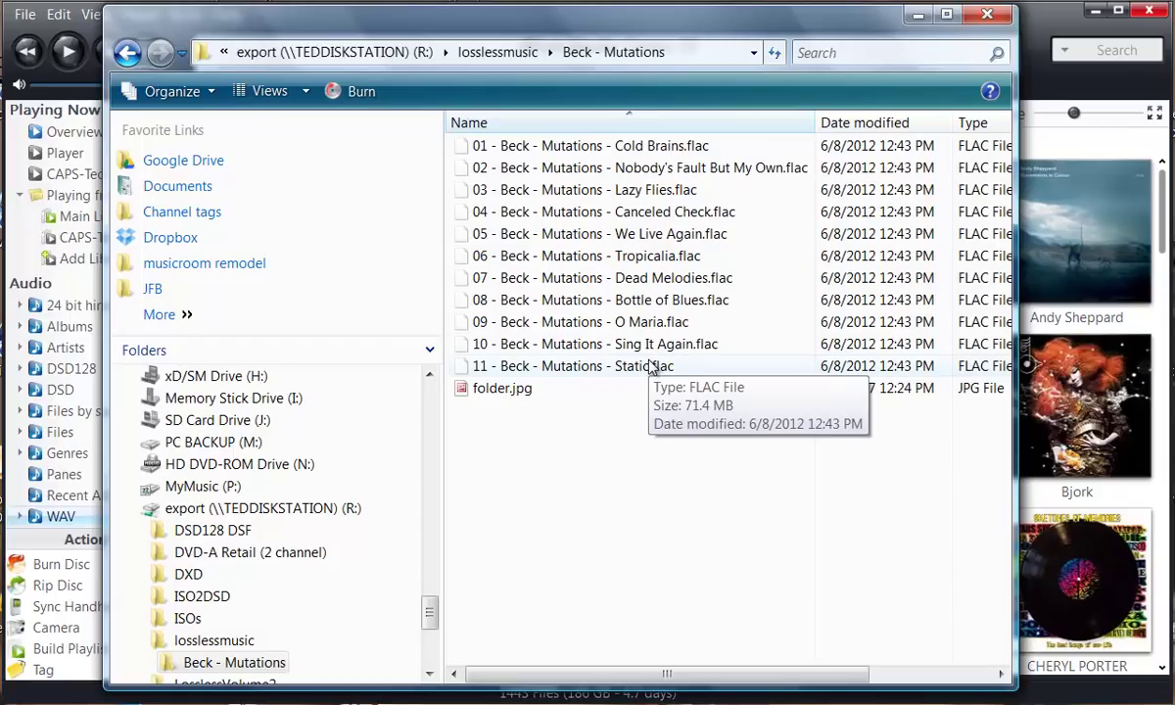
mouse_move(648, 306)
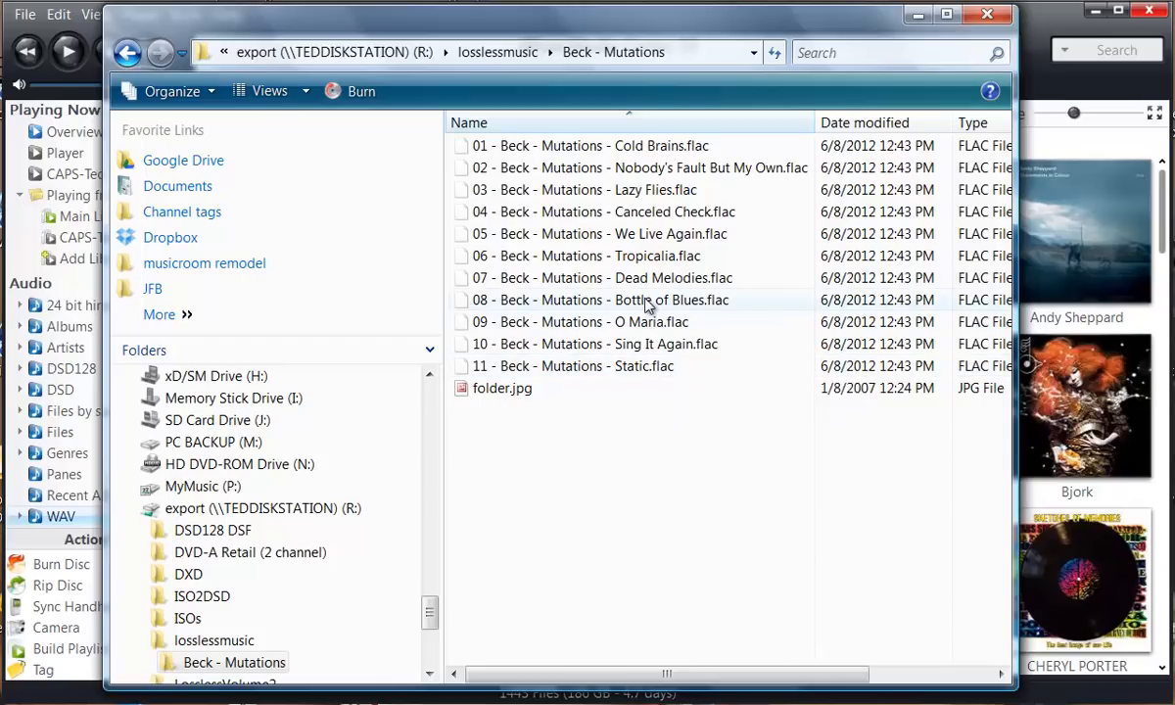
mouse_move(646, 303)
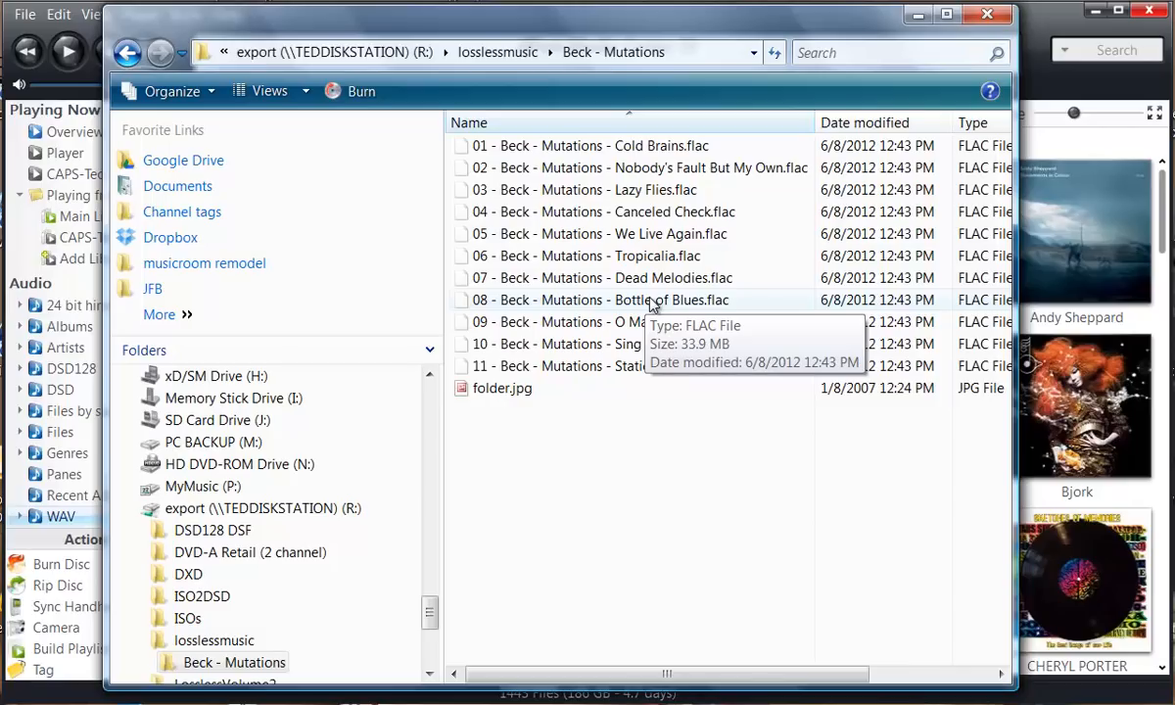
mouse_move(658, 266)
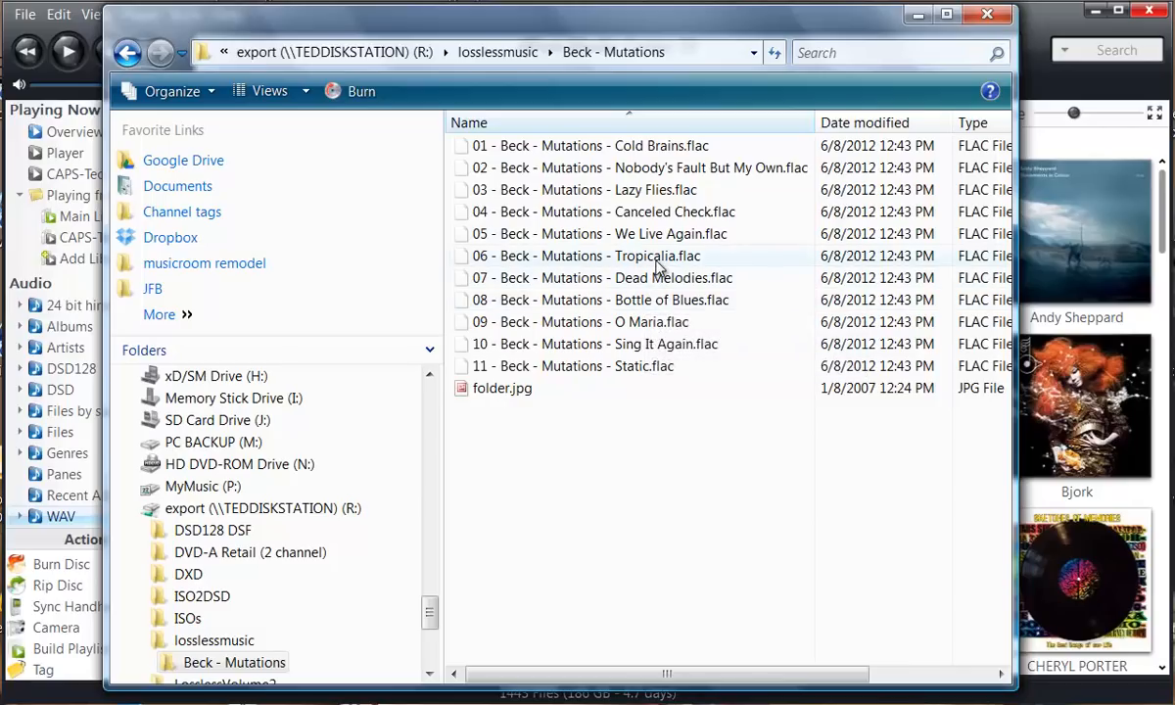
mouse_move(657, 264)
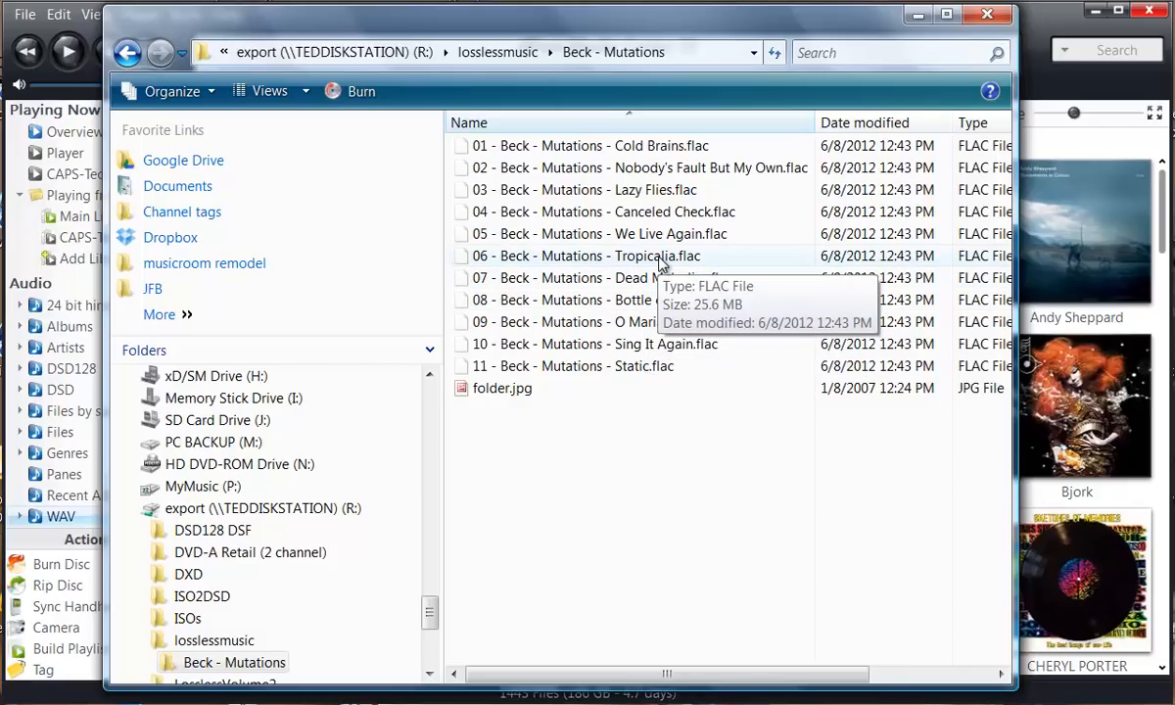
mouse_move(712, 277)
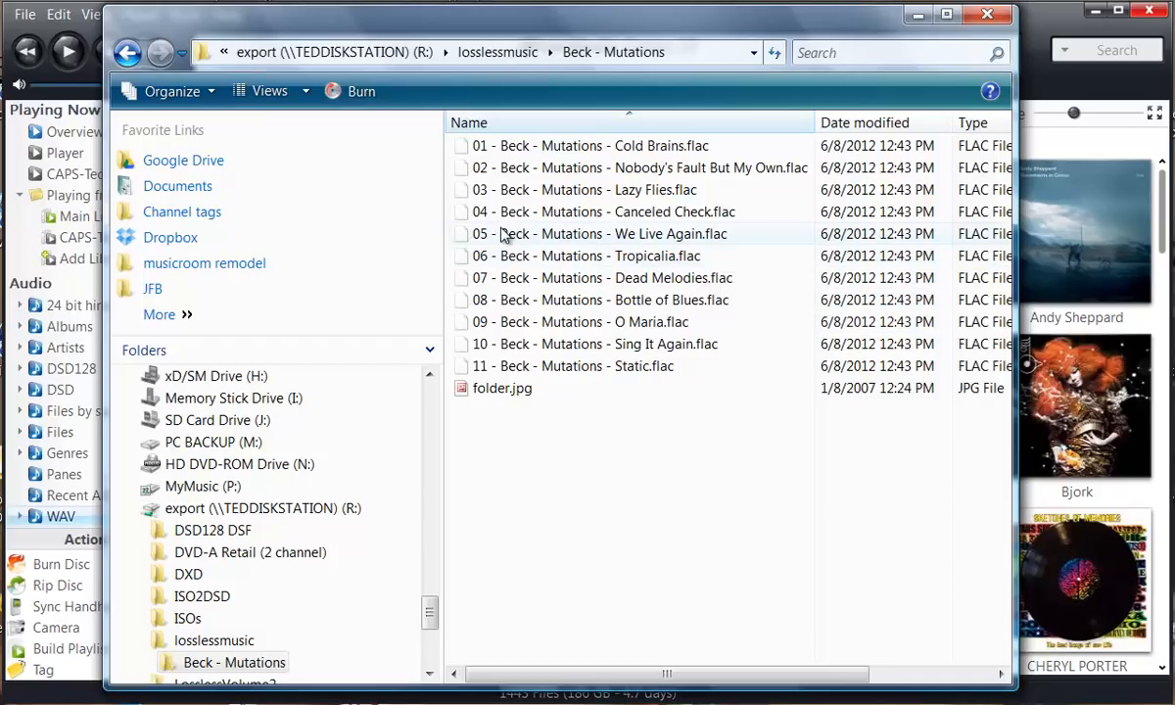
mouse_move(607, 321)
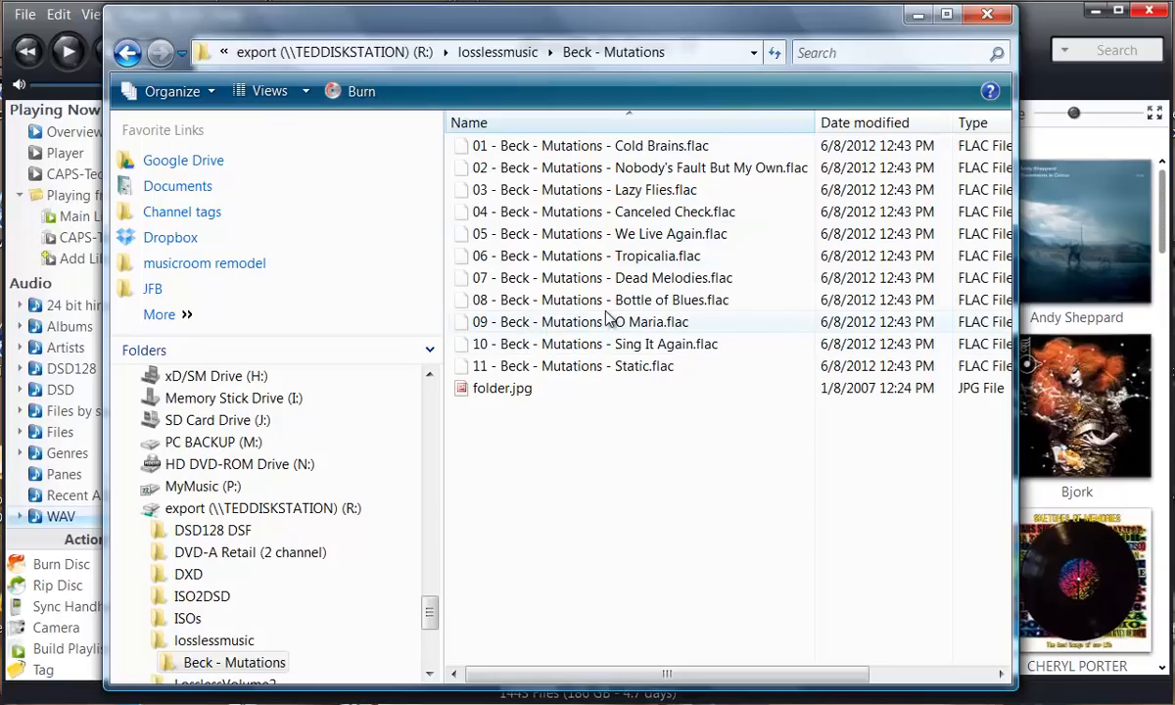
mouse_move(607, 318)
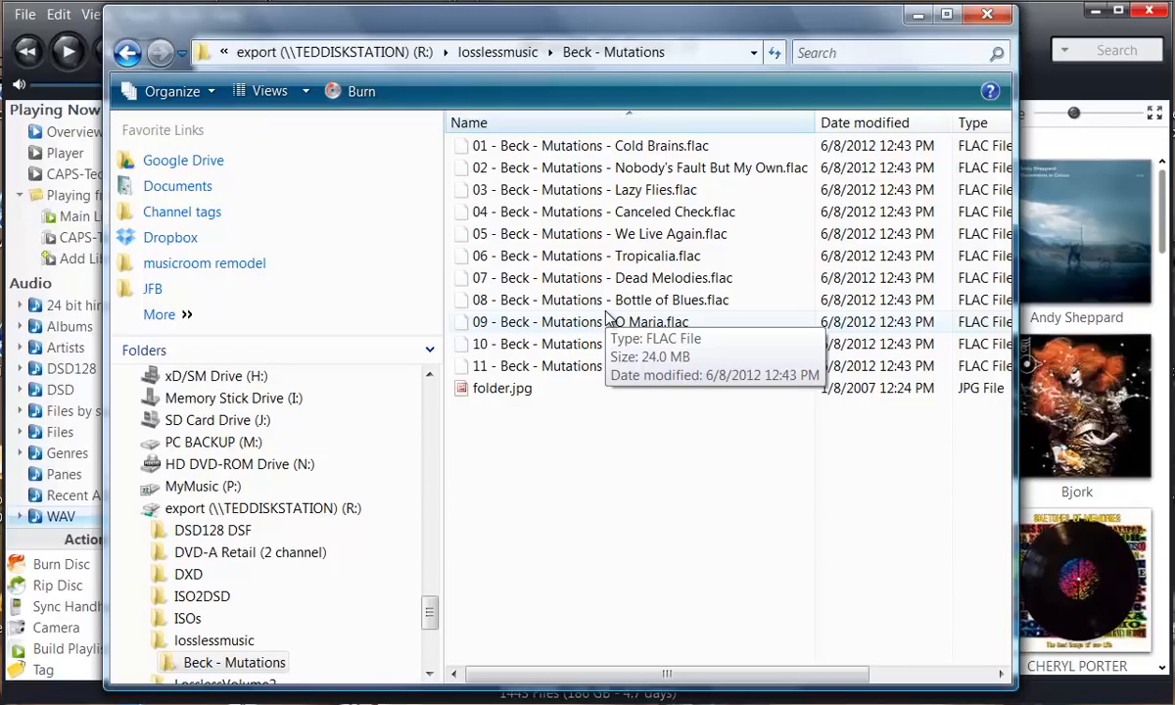
mouse_move(648, 200)
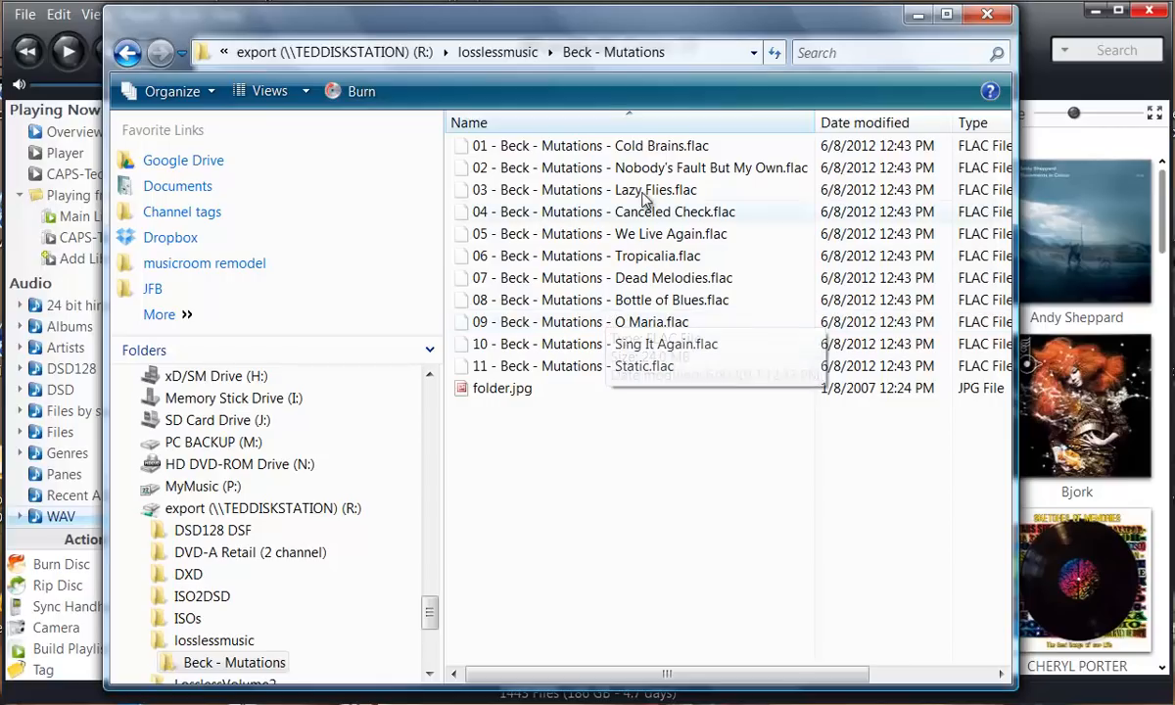
mouse_move(664, 343)
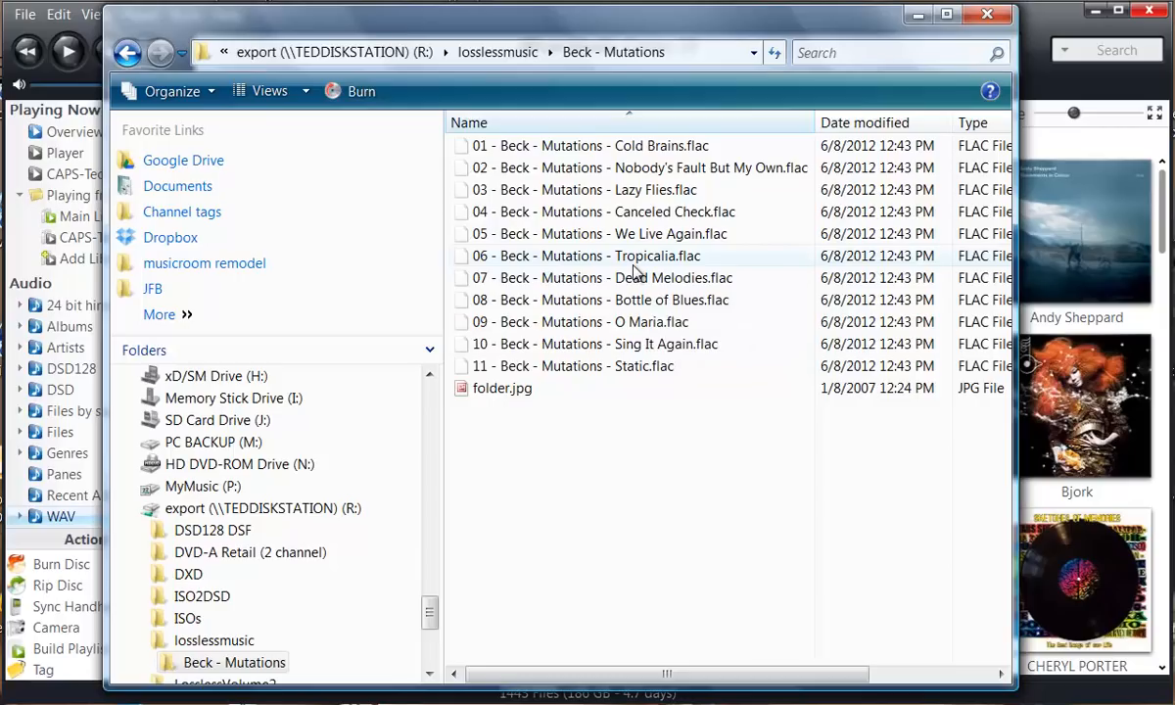
mouse_move(634, 272)
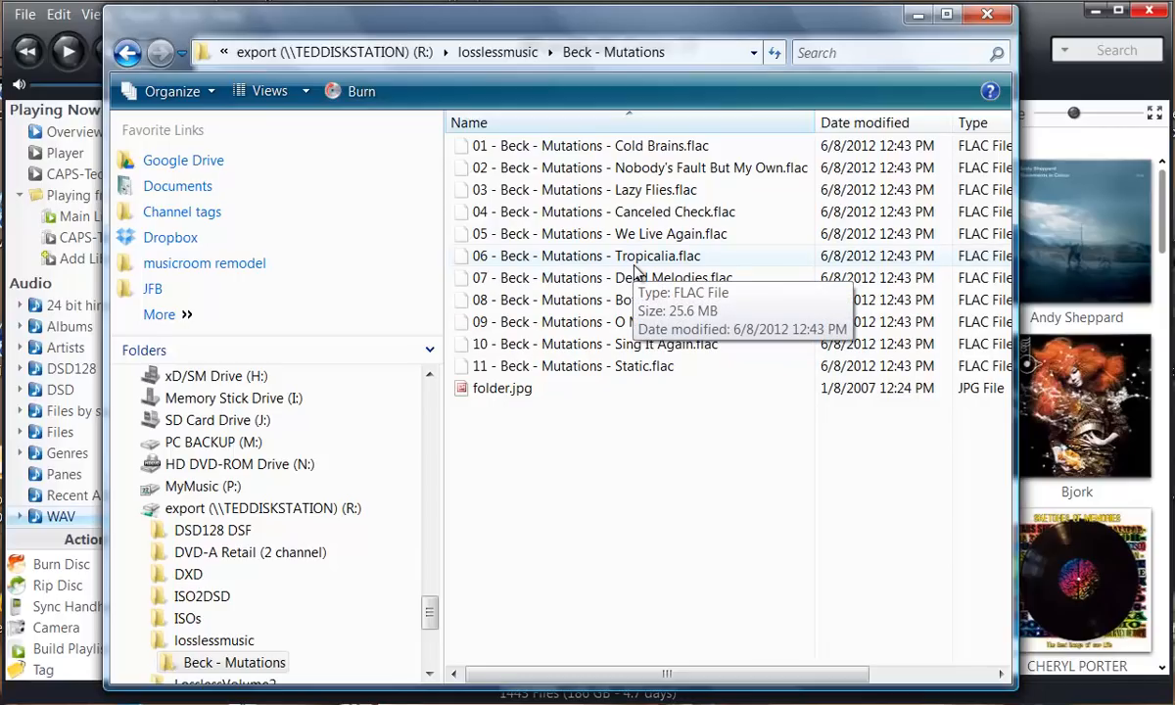
mouse_move(646, 177)
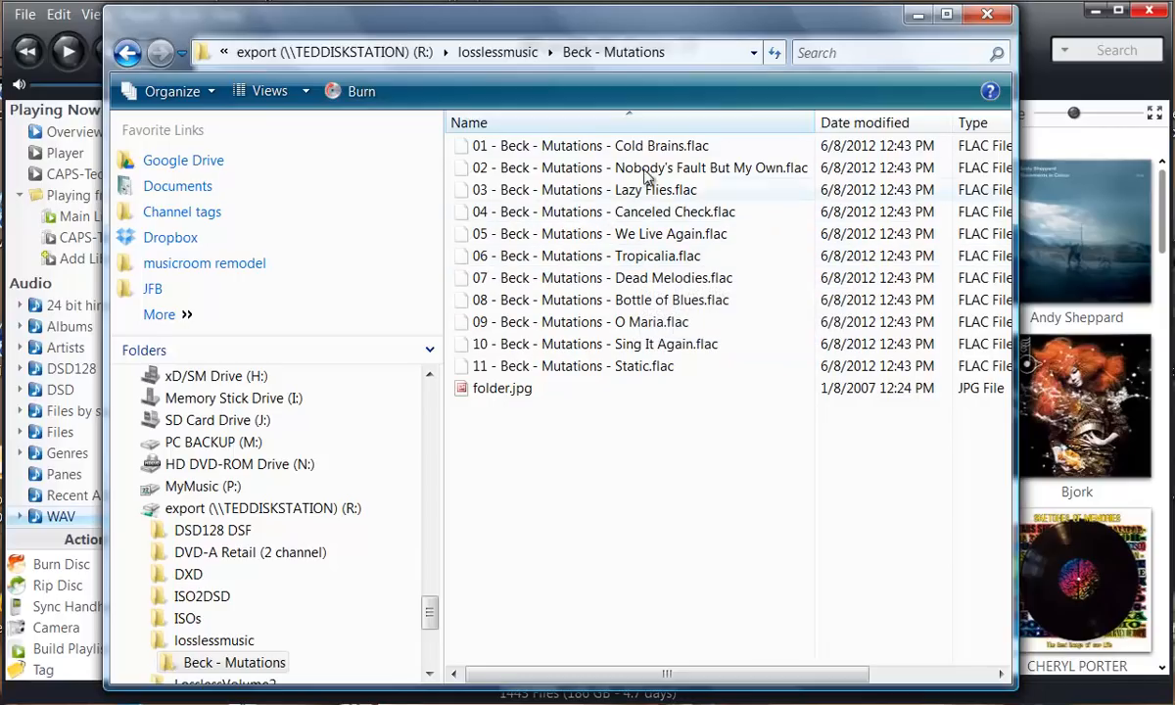
mouse_move(837, 76)
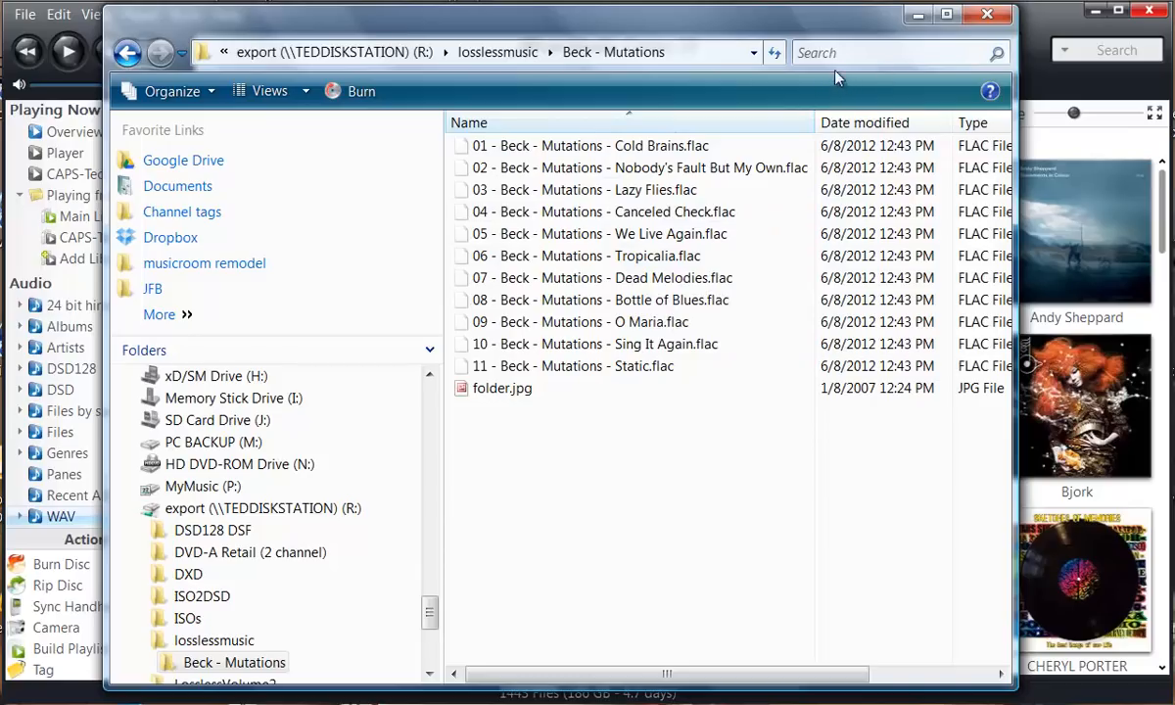
mouse_move(910, 15)
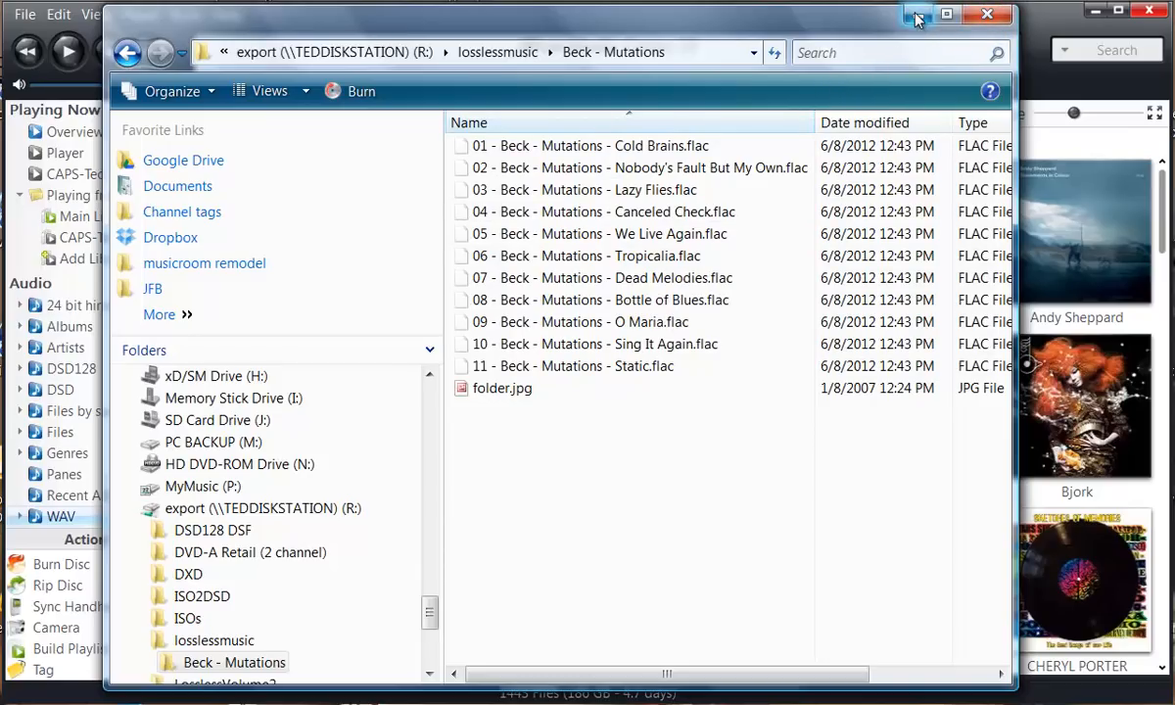
Step: Minimize Explorer and browse JRiver's Player, Edit and View menus, including interface size options
click(987, 13)
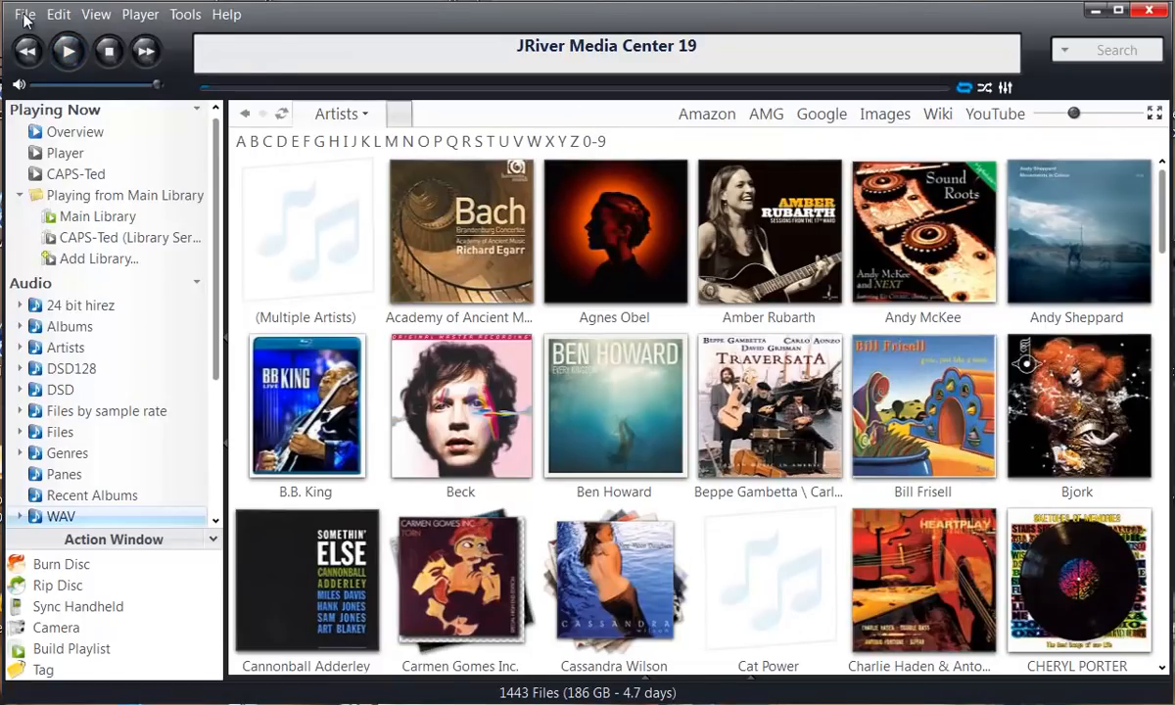
click(140, 14)
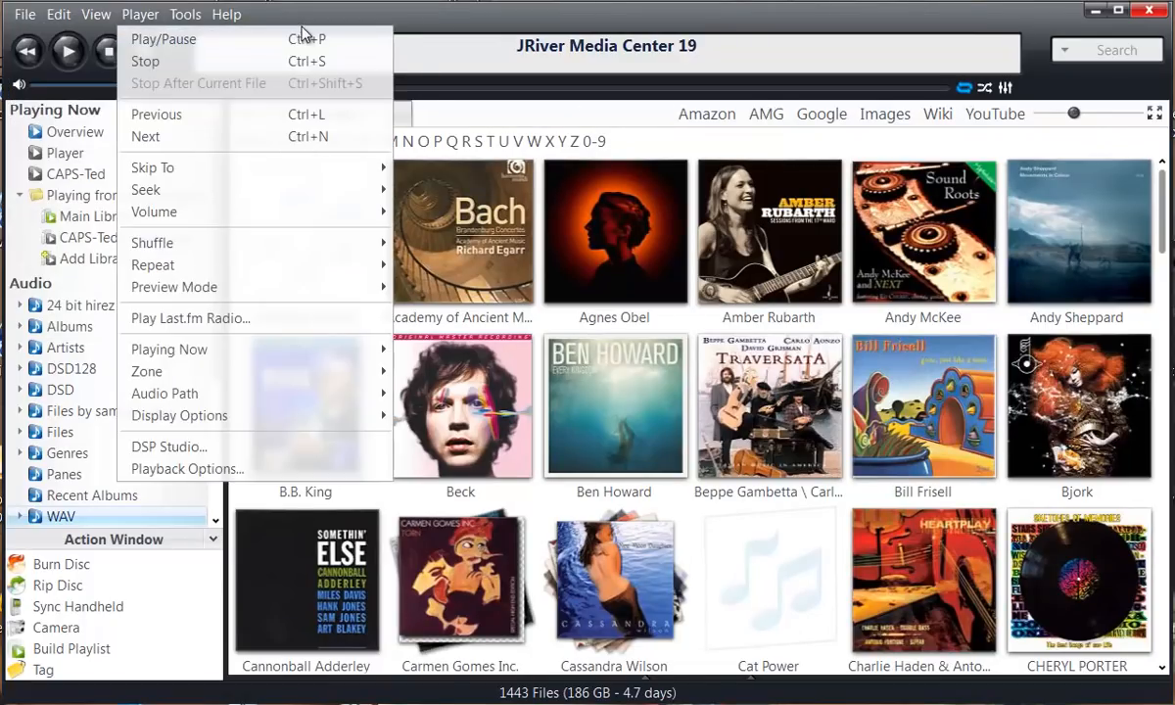
click(95, 14)
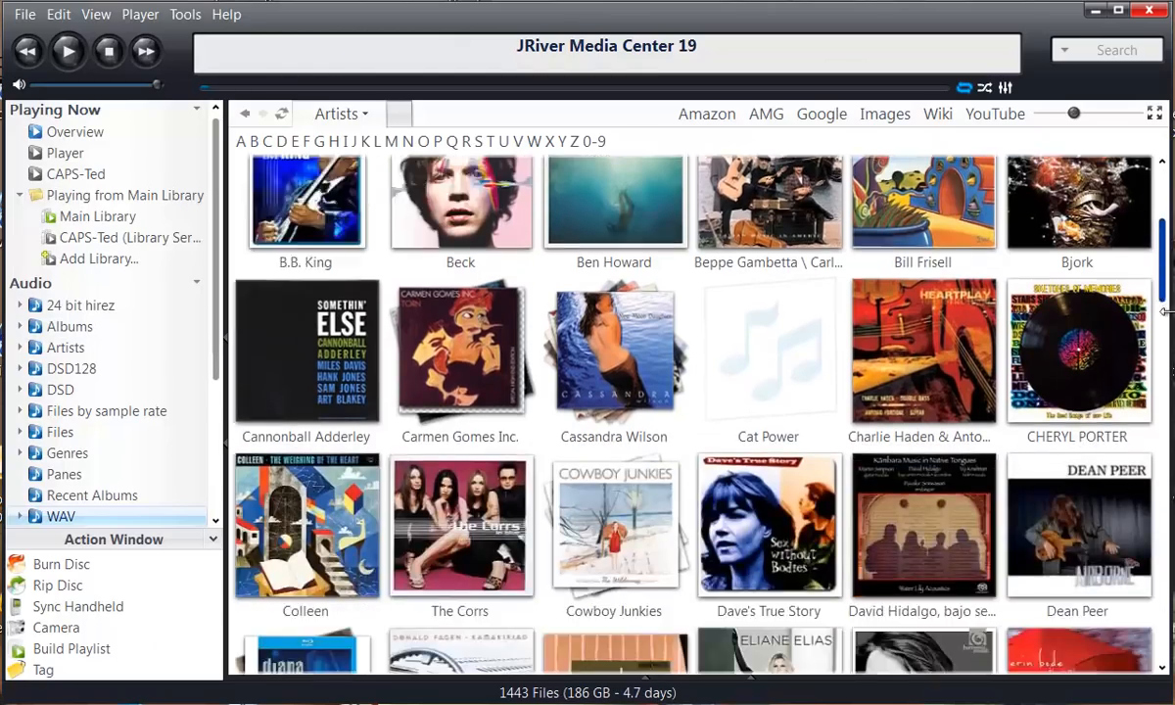
scroll(down, 3)
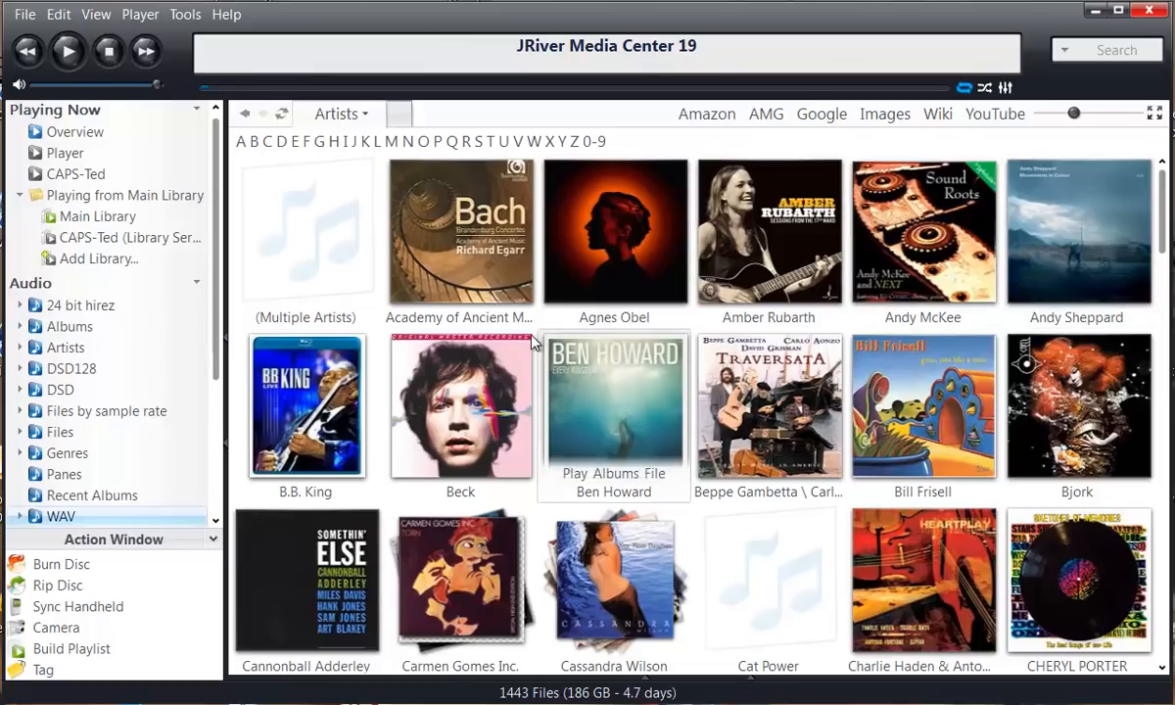
click(59, 13)
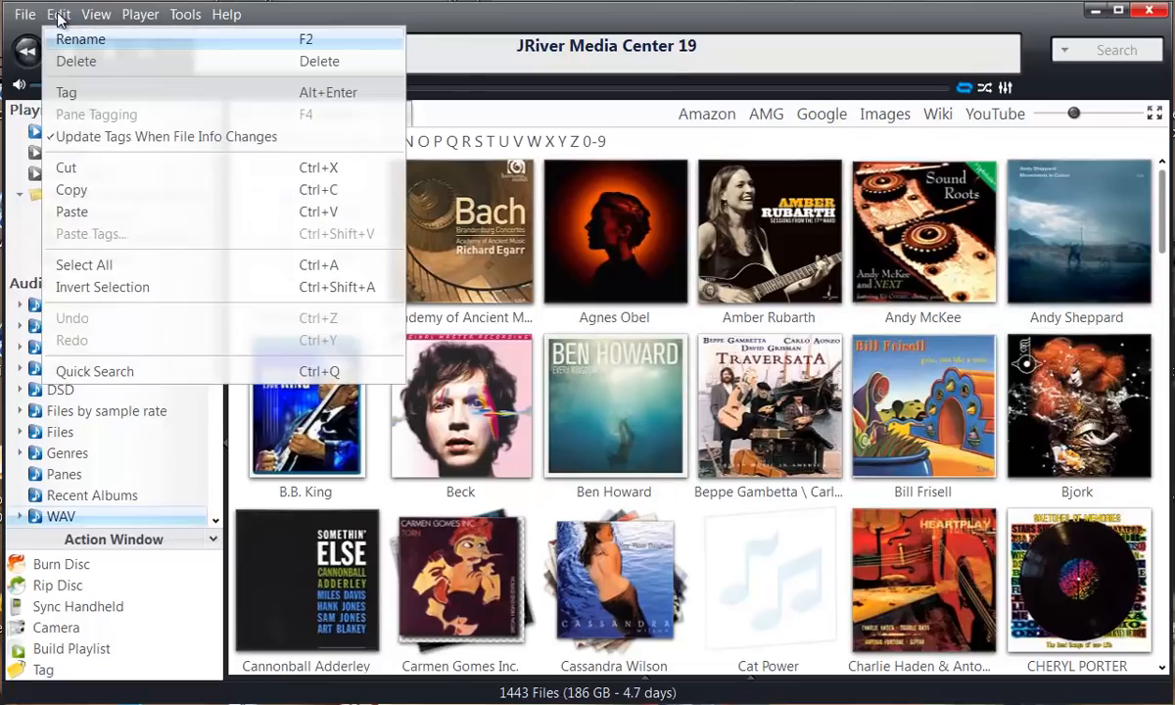
click(102, 16)
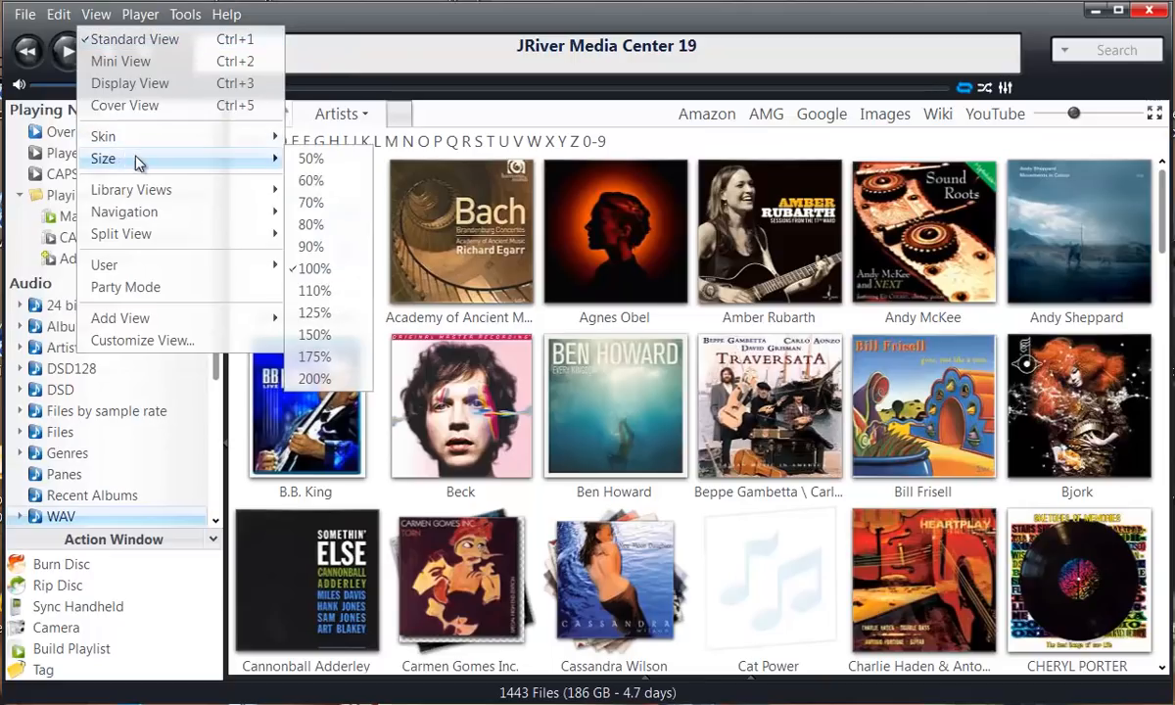
click(102, 135)
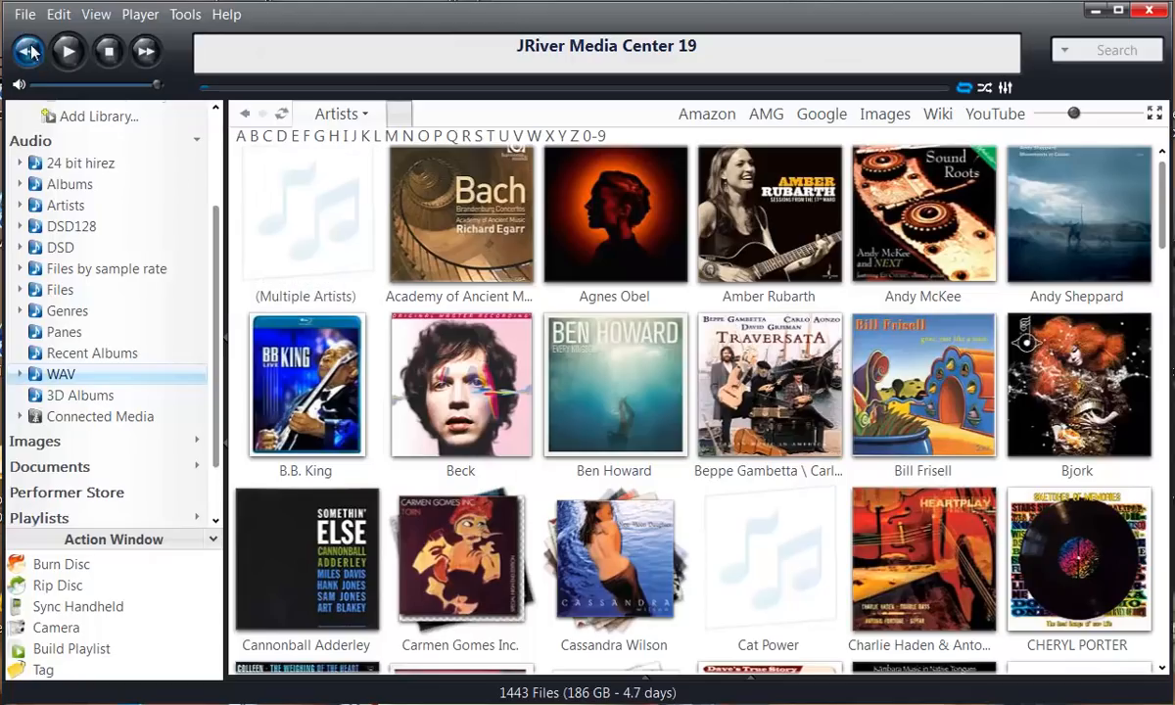
Step: Open the Media Import wizard from File > Library > Import
click(24, 14)
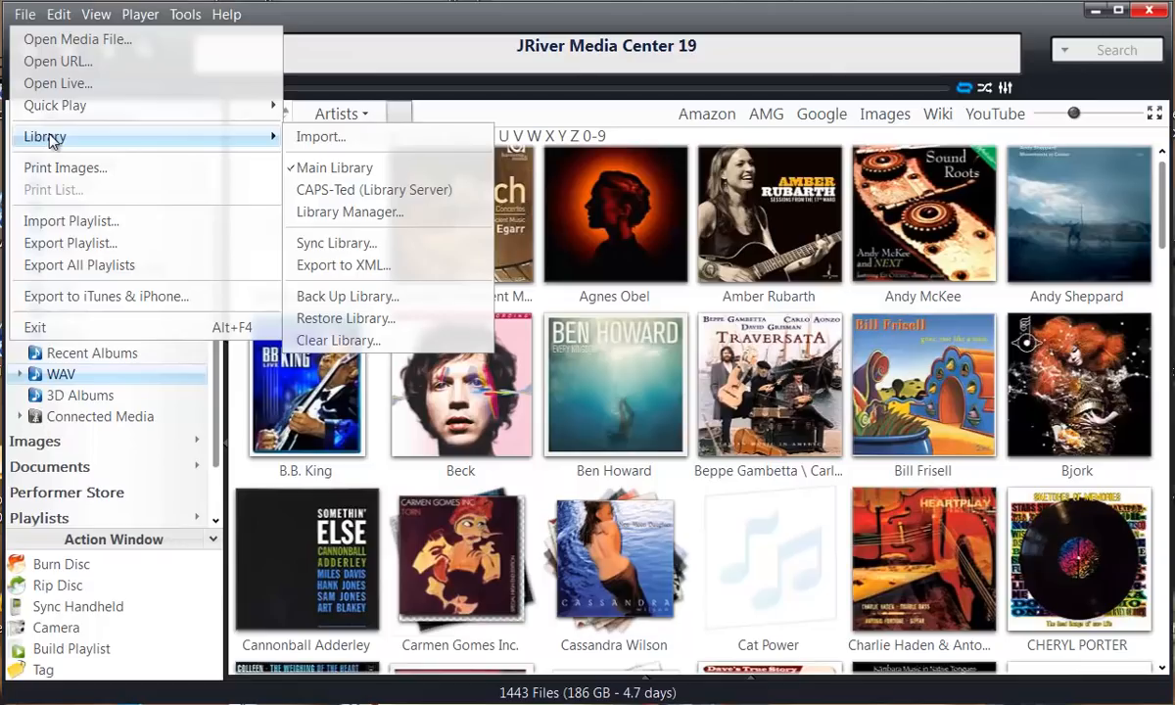
click(320, 136)
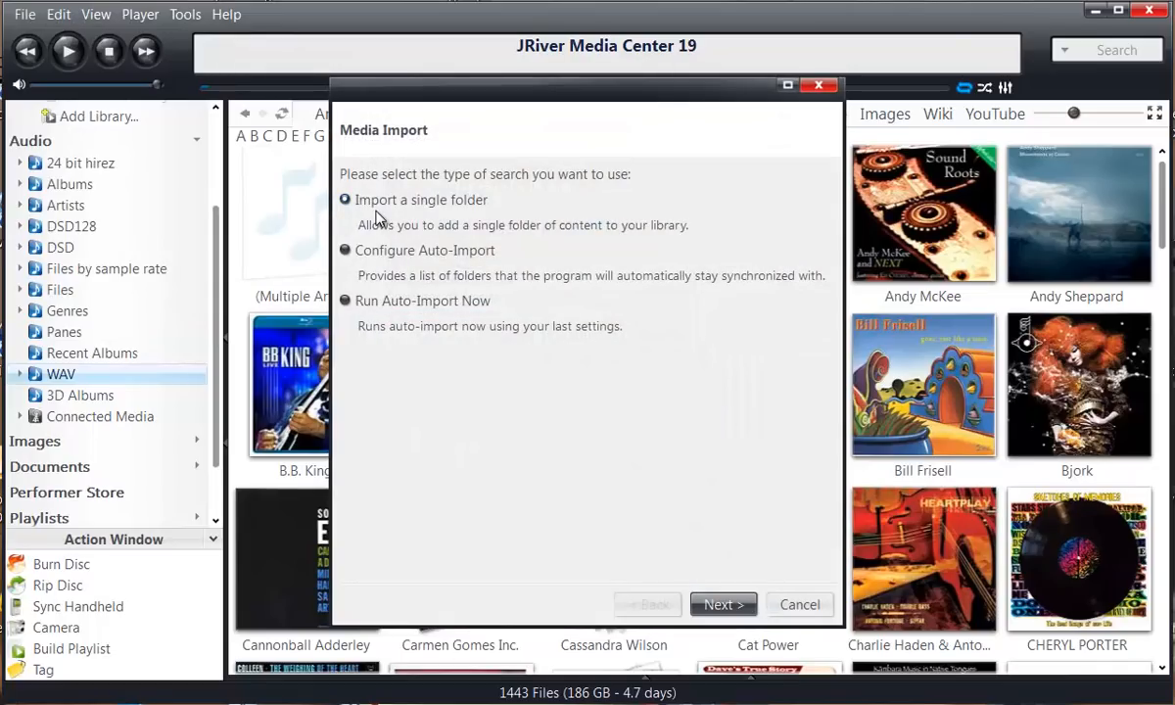
mouse_move(425, 219)
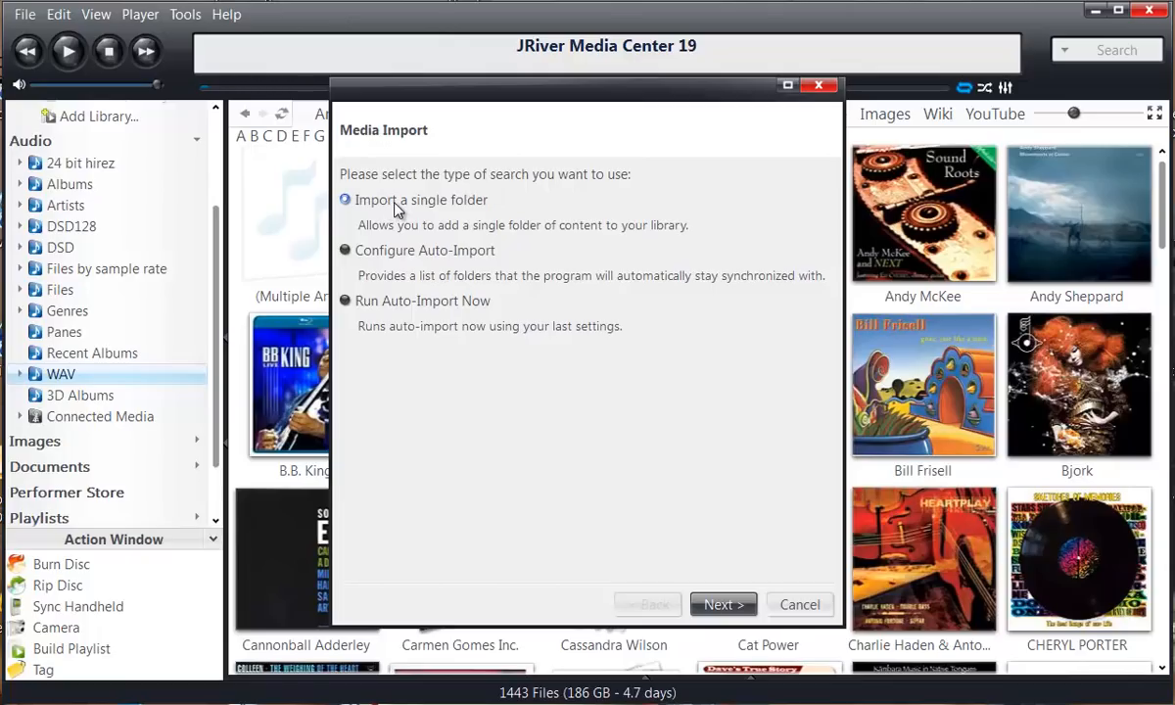
Step: Select Configure Auto-Import instead of single-folder import in the Media Import dialog
click(344, 251)
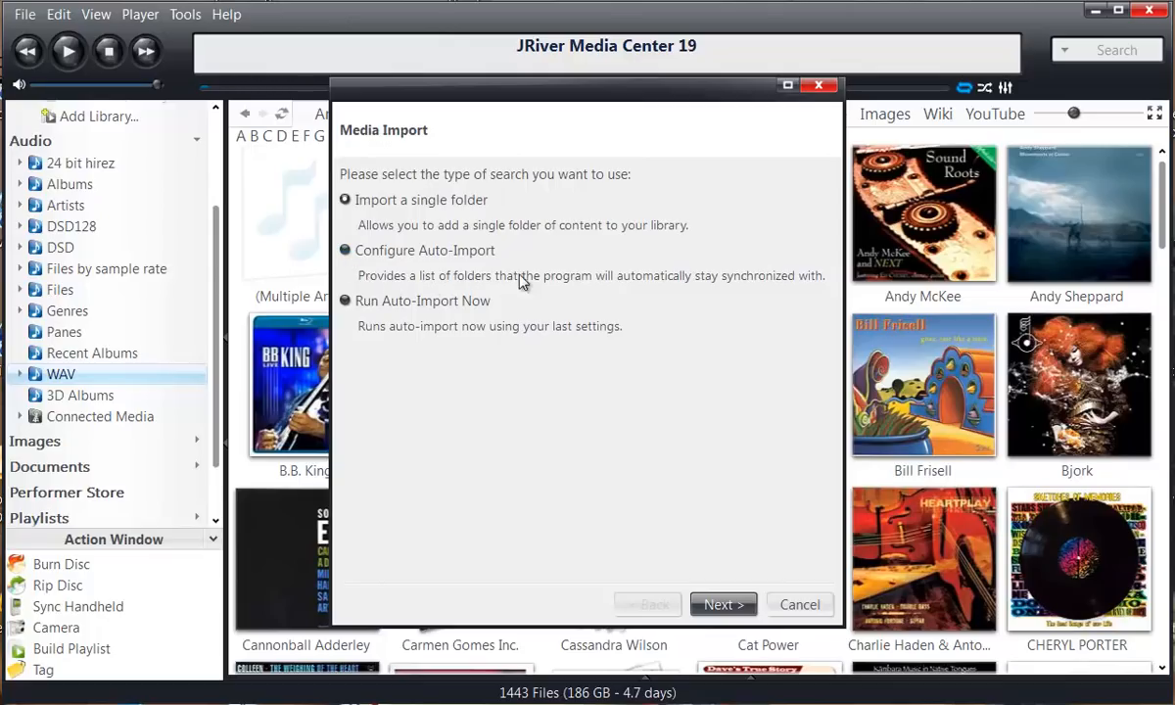
mouse_move(528, 278)
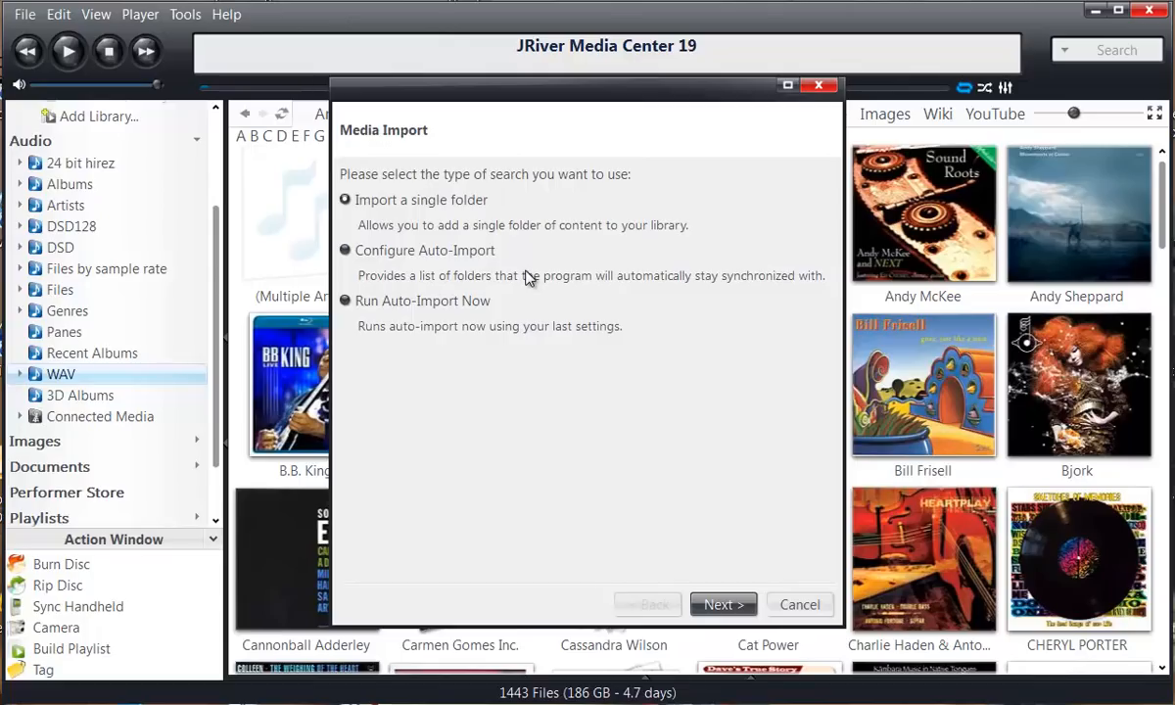
mouse_move(563, 285)
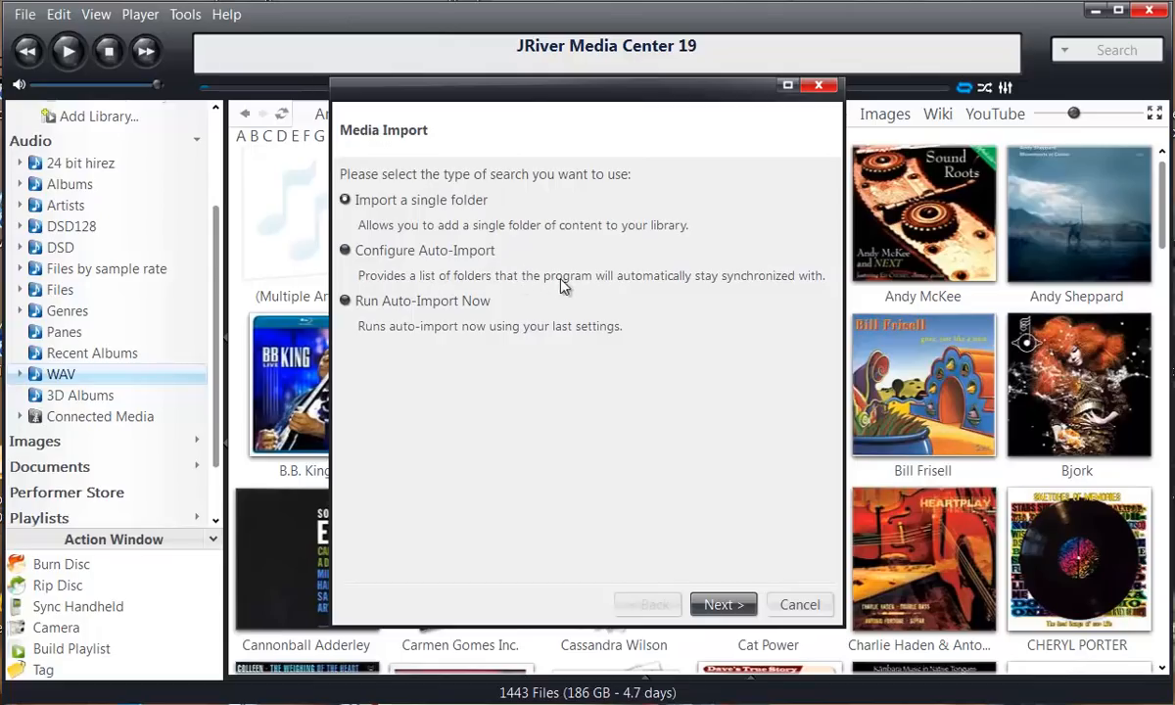
mouse_move(600, 248)
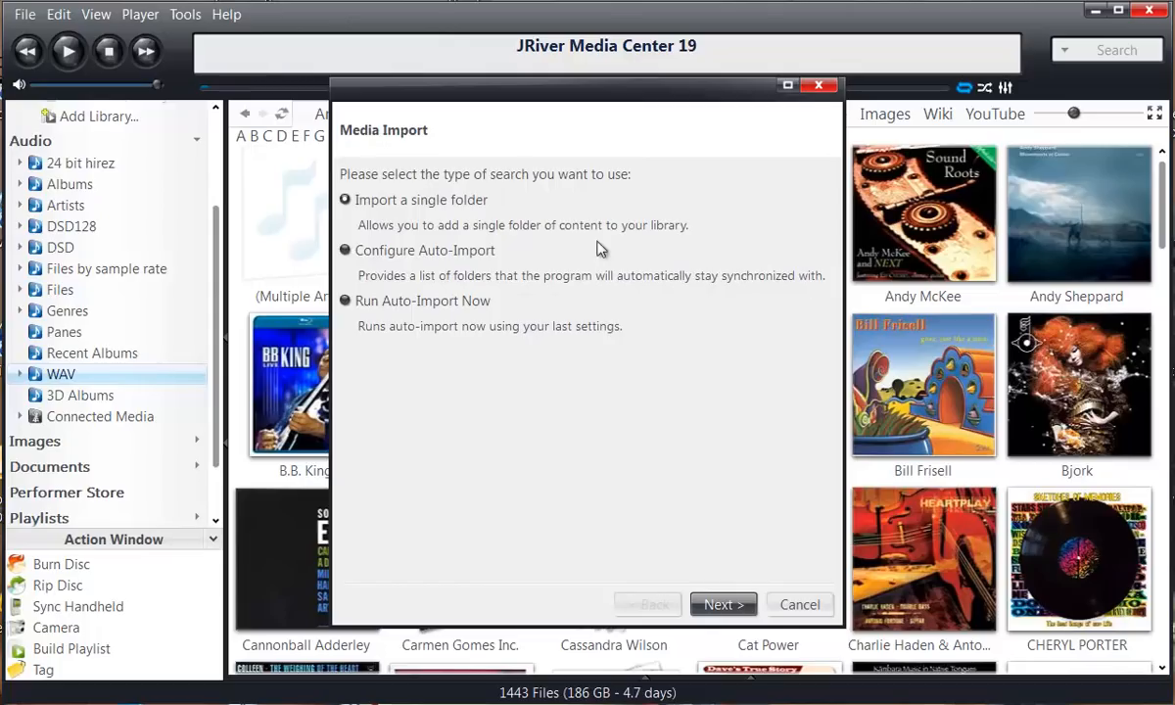
mouse_move(476, 274)
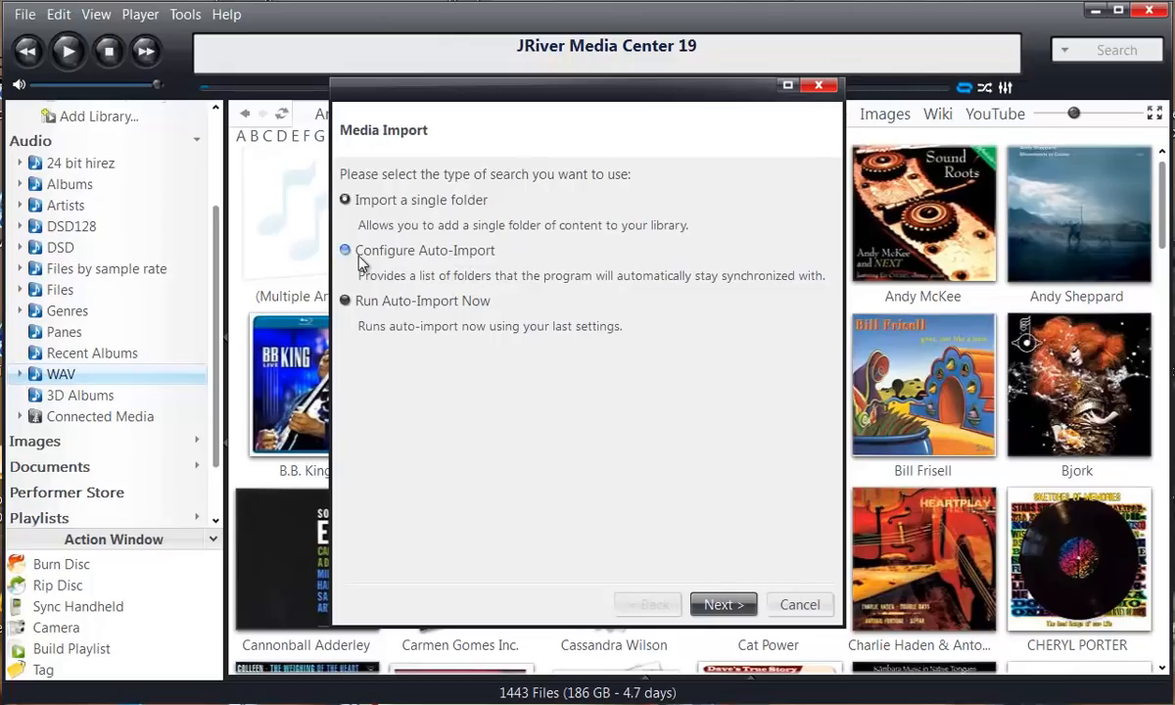
click(343, 251)
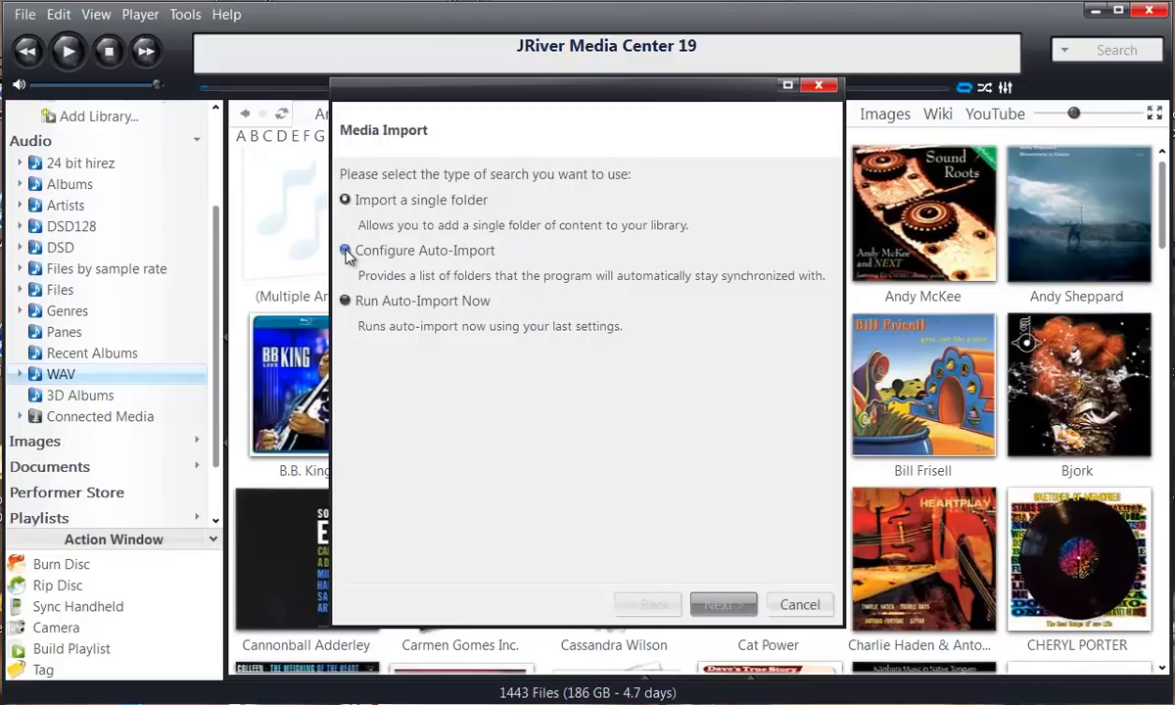
click(344, 250)
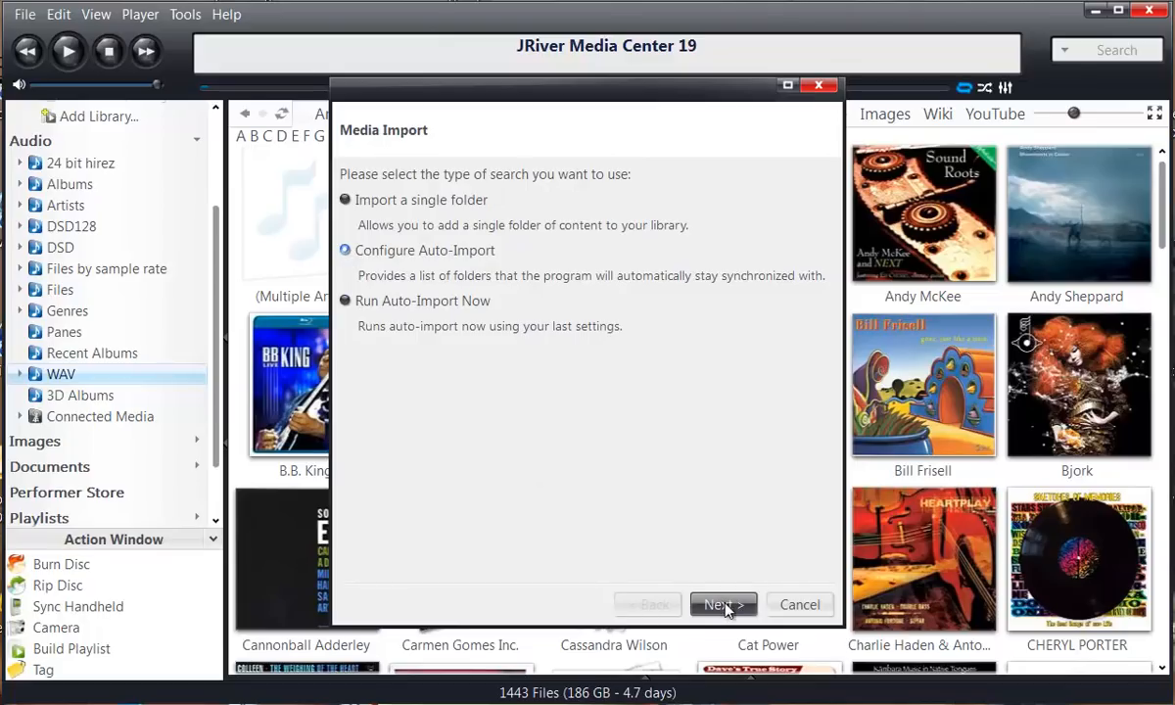
Step: Move to the watched-folder settings for R:\Test\ and browse the export (R:) drives
click(723, 604)
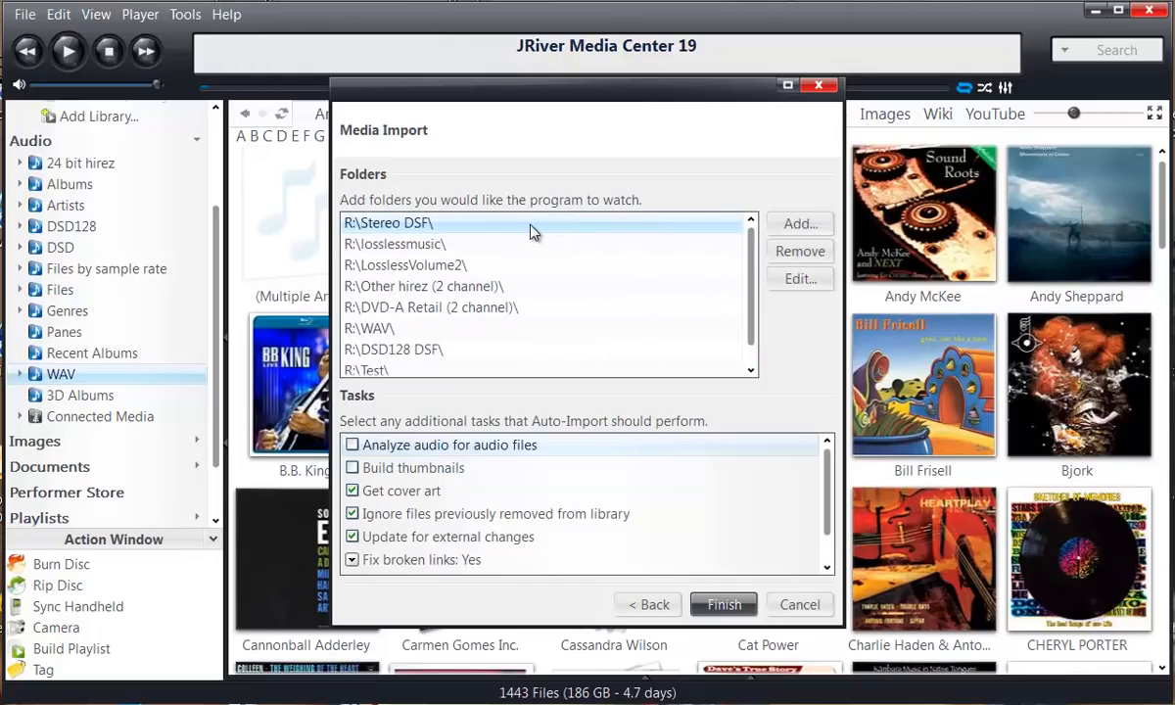
mouse_move(609, 220)
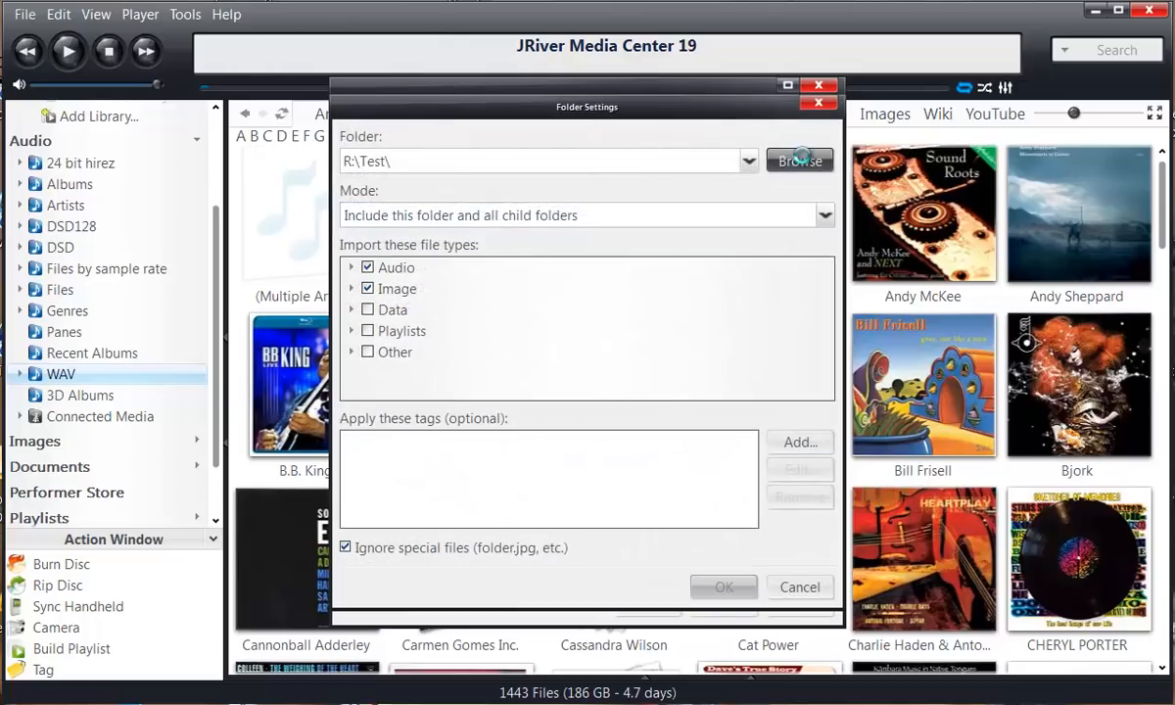
click(800, 160)
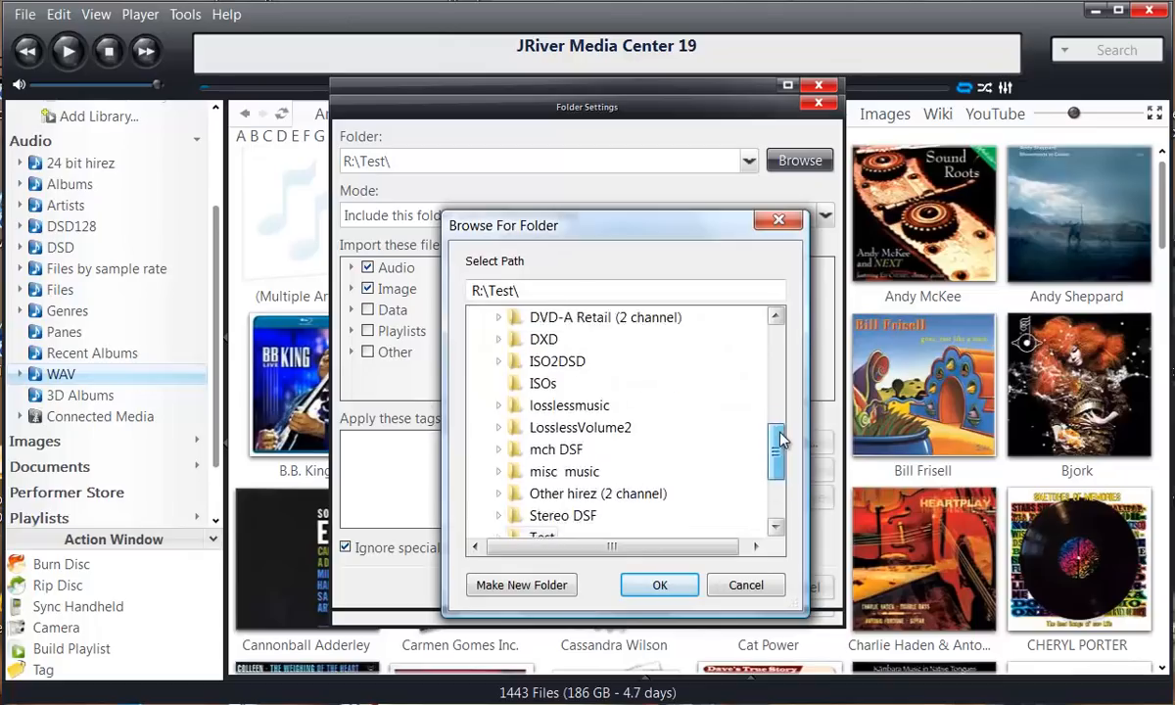
scroll(down, 3)
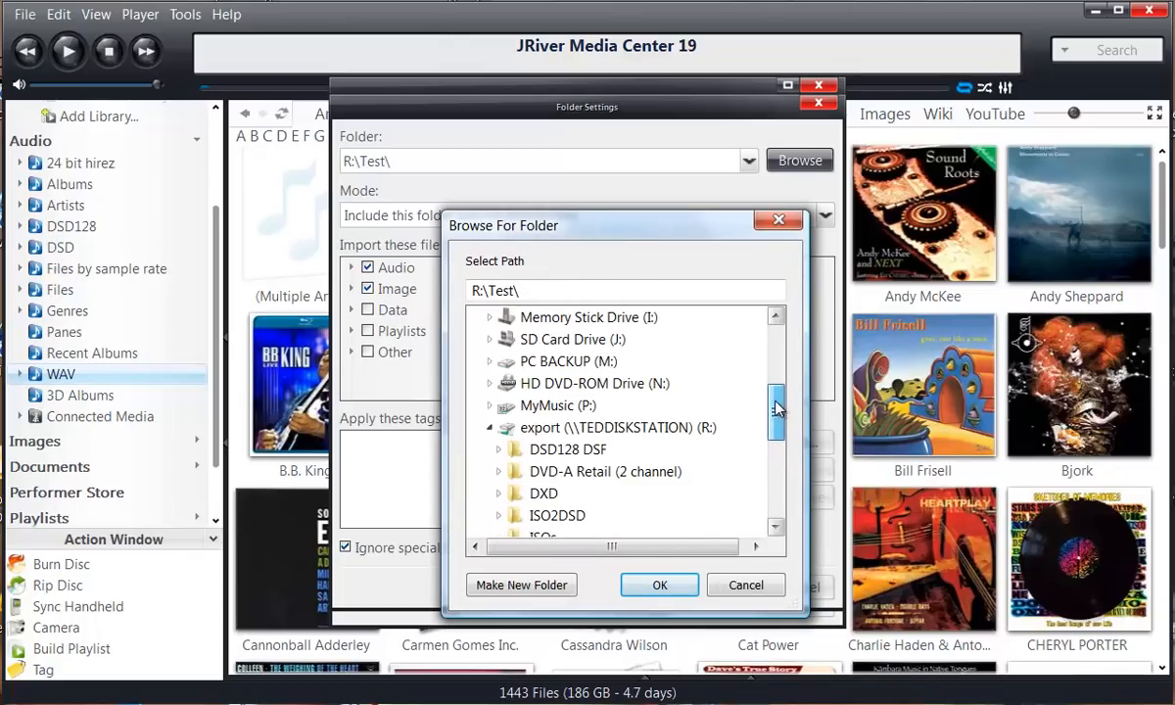
scroll(down, 3)
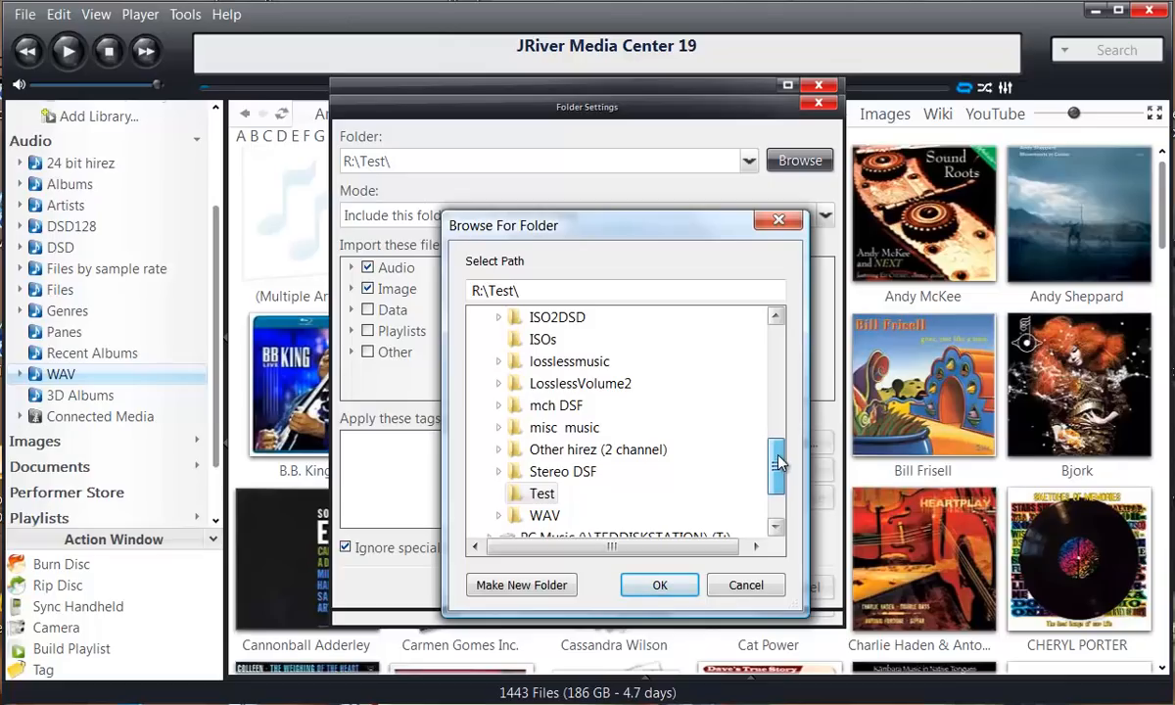
scroll(down, 3)
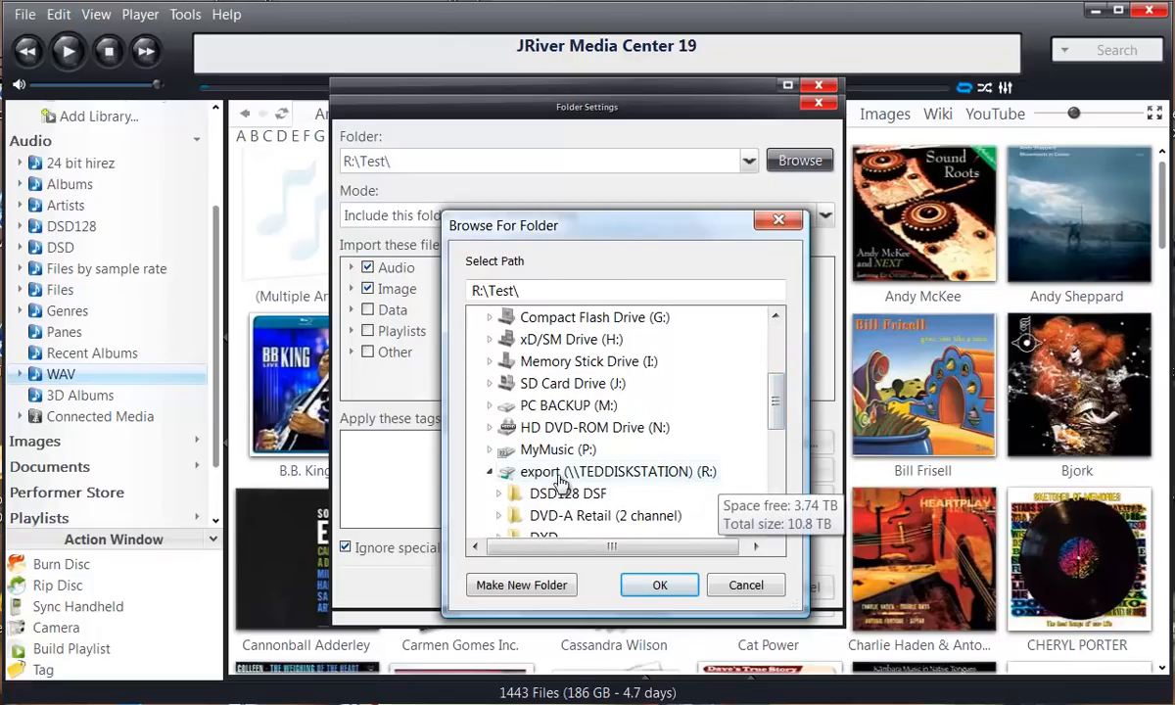
mouse_move(685, 481)
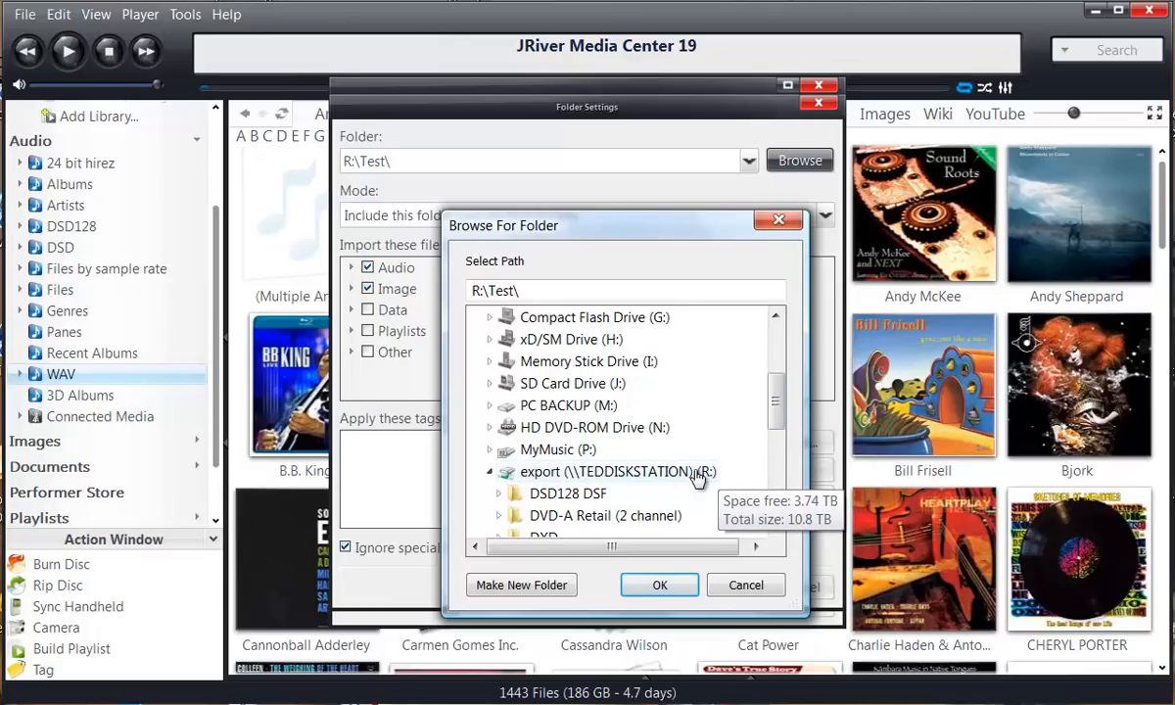
mouse_move(600, 477)
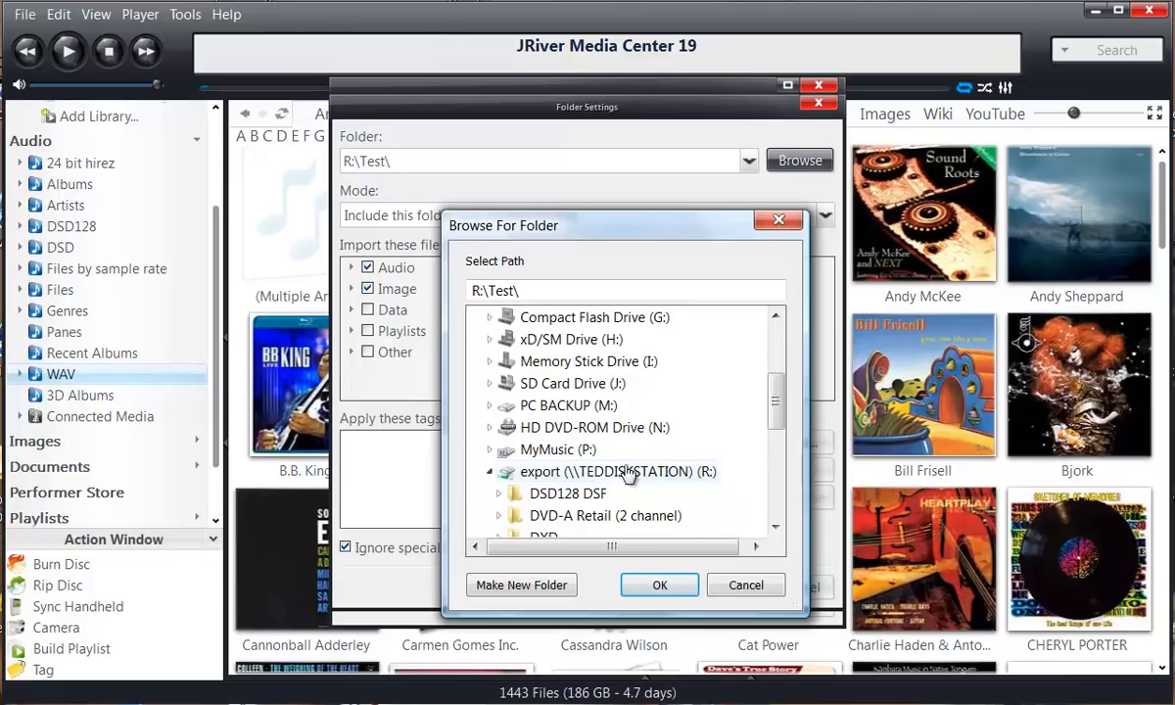
mouse_move(710, 478)
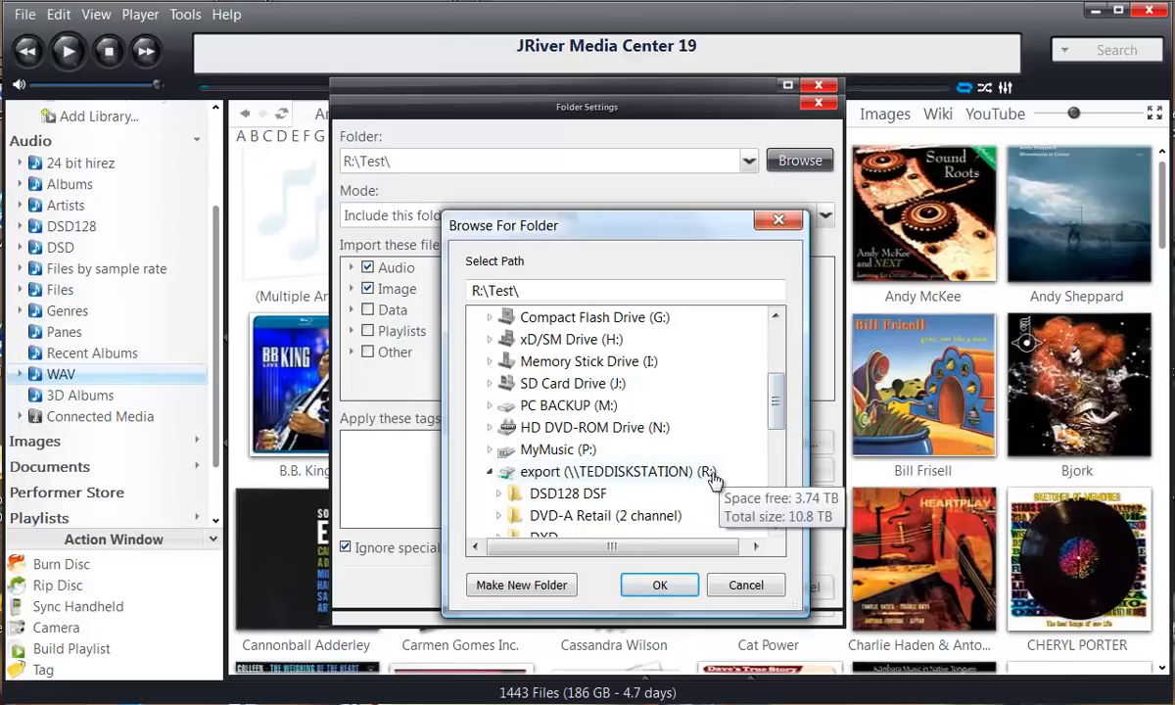
mouse_move(561, 499)
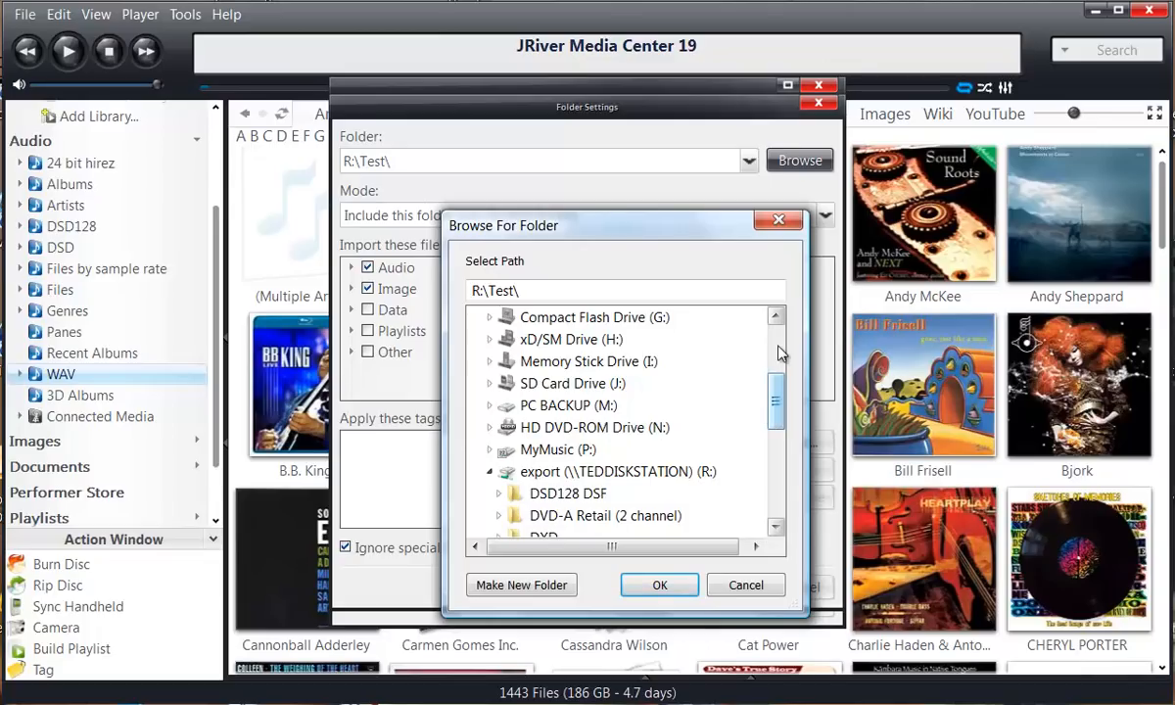
mouse_move(724, 281)
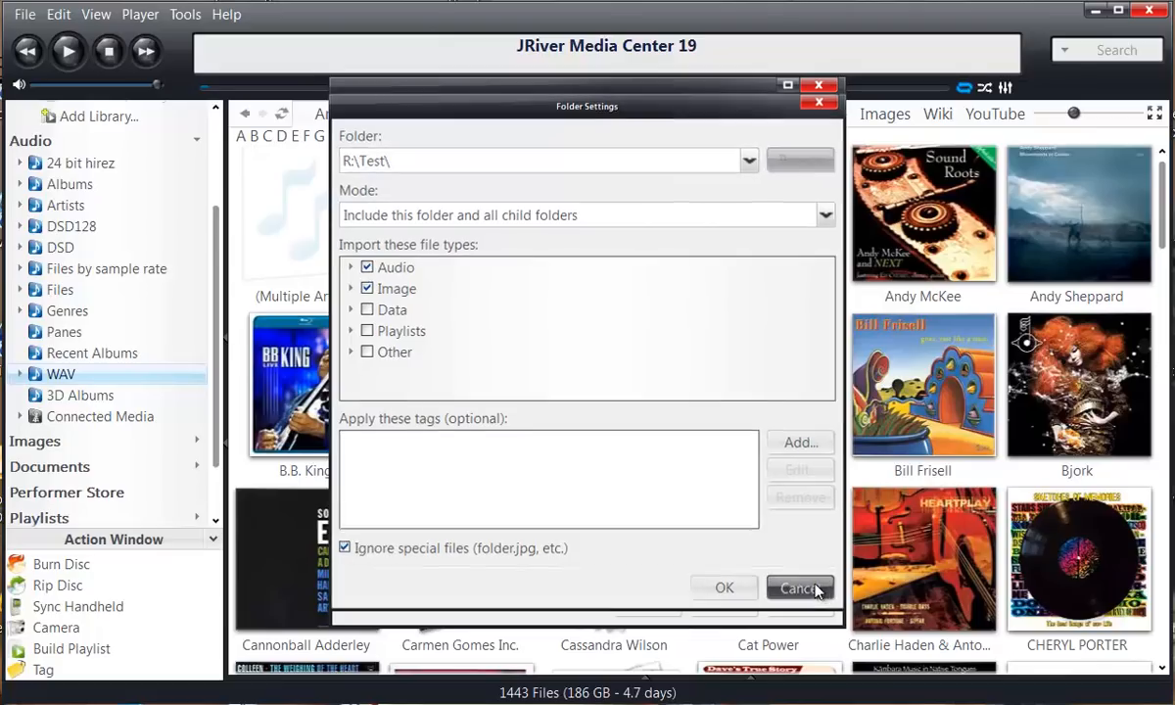
Step: Close Folder Settings, review the watched folders including R:\Test\, and finish the wizard
click(800, 587)
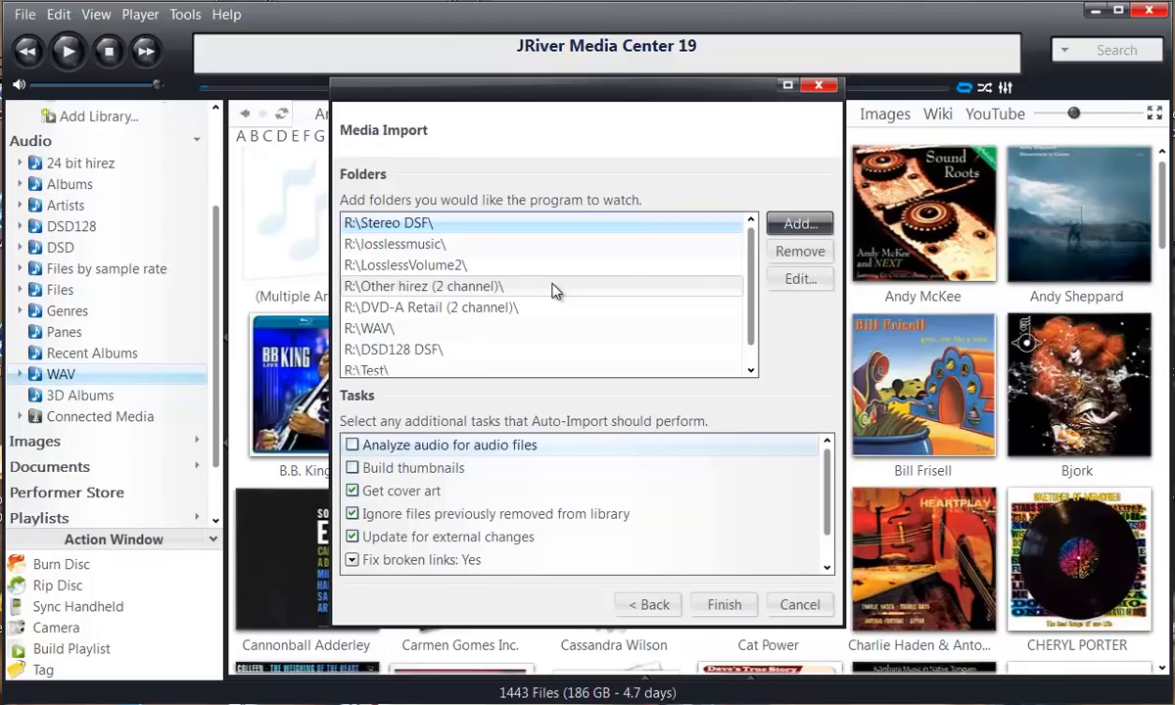
mouse_move(556, 294)
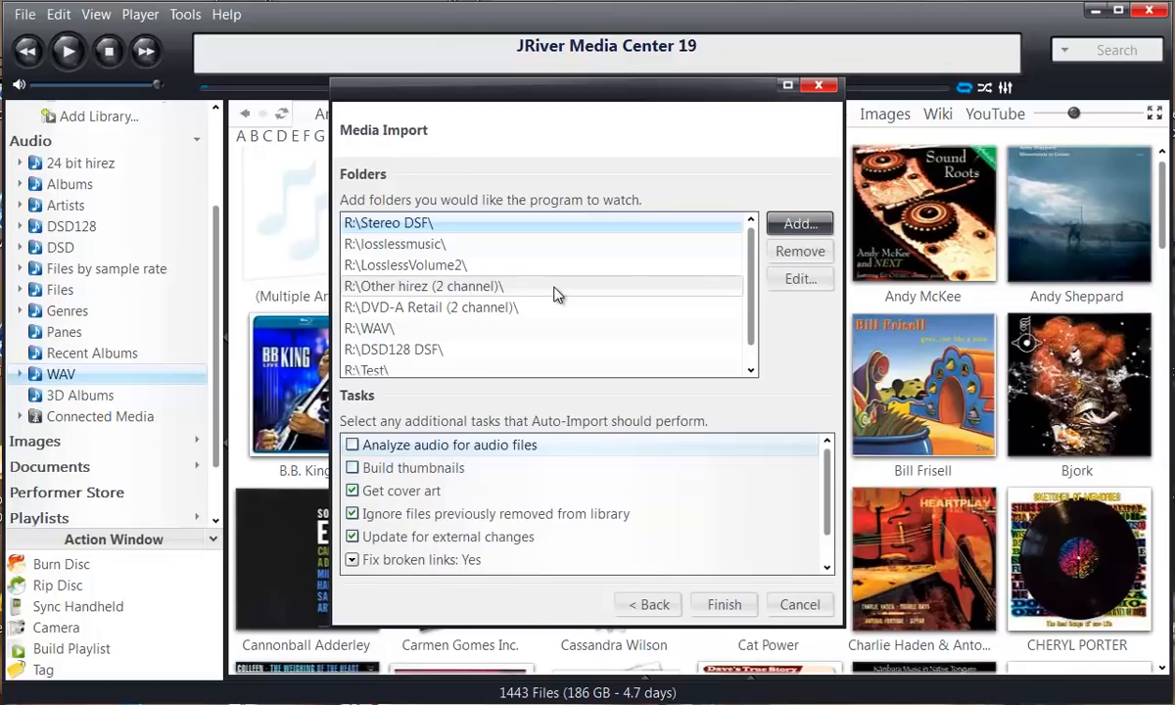
mouse_move(574, 291)
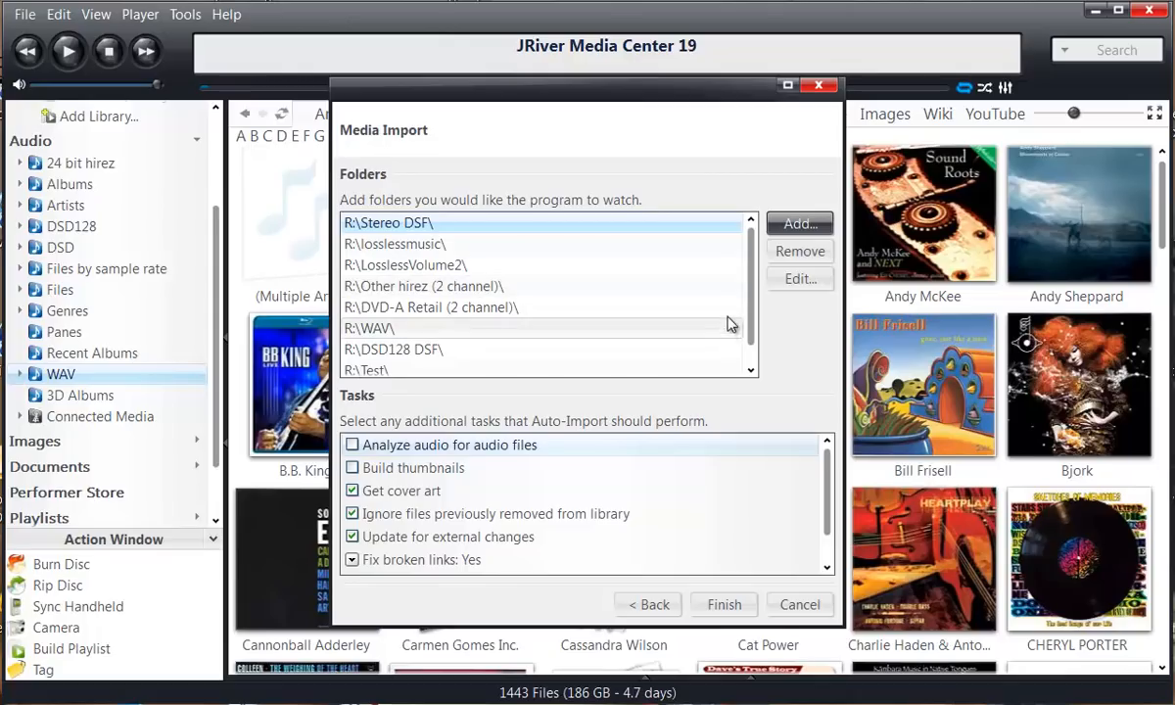
scroll(down, 3)
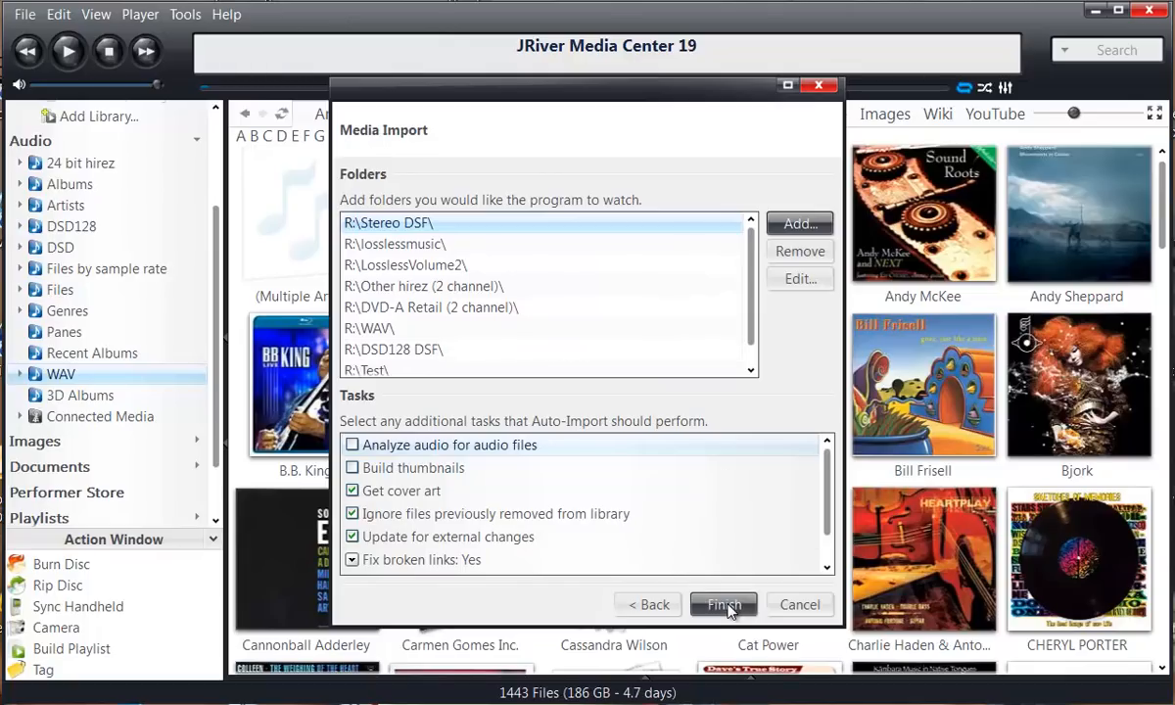
click(724, 604)
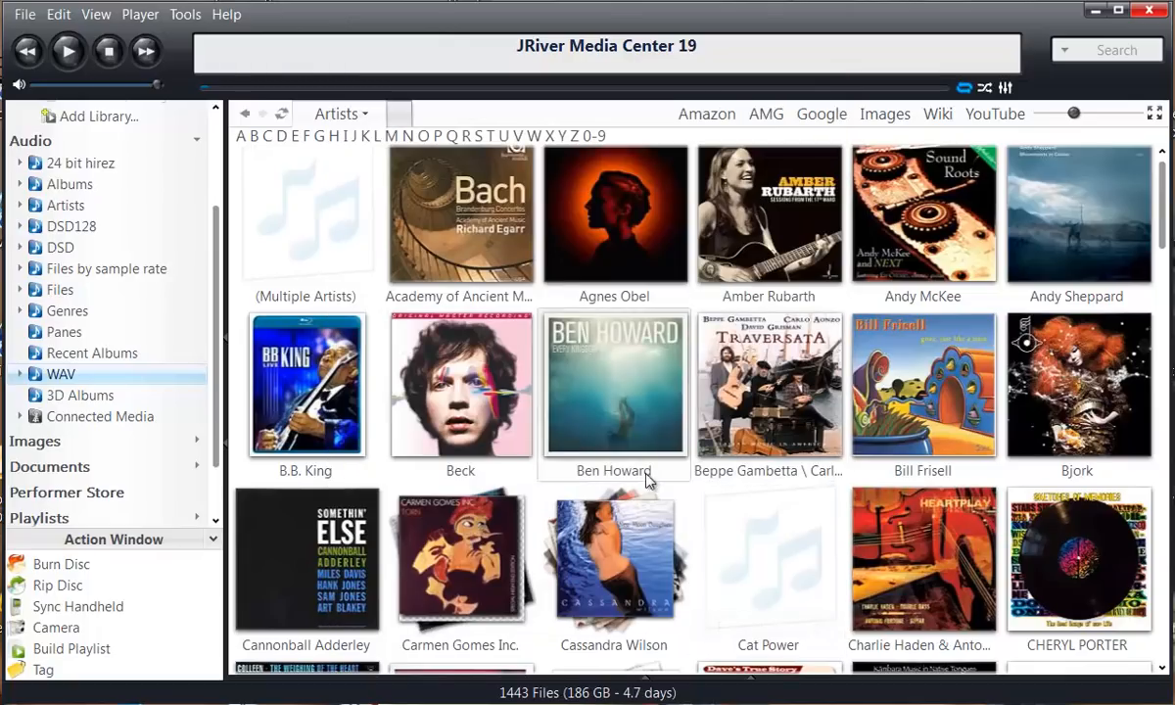
mouse_move(93, 658)
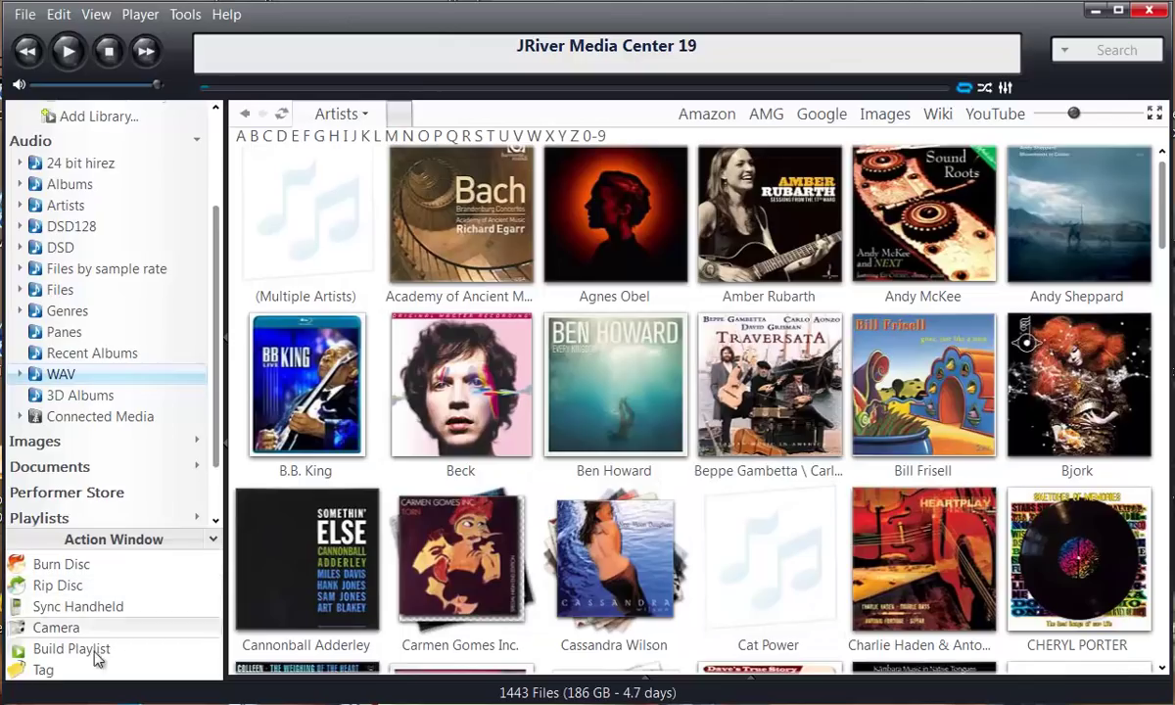
mouse_move(68, 680)
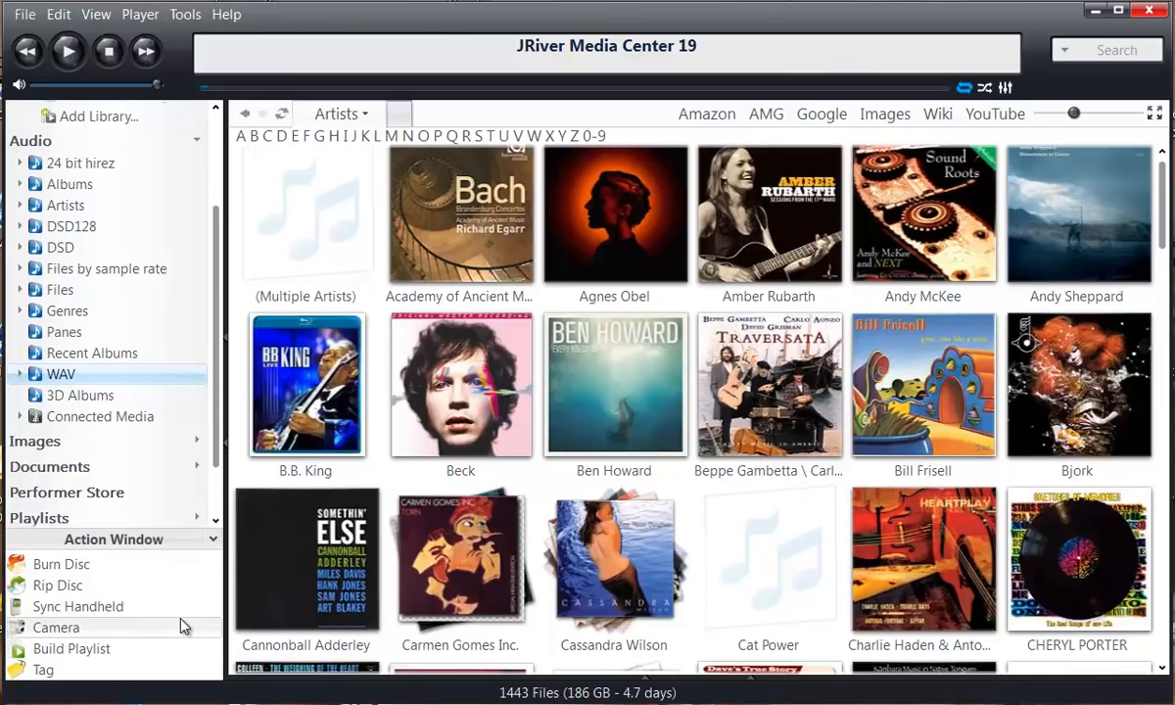
mouse_move(178, 616)
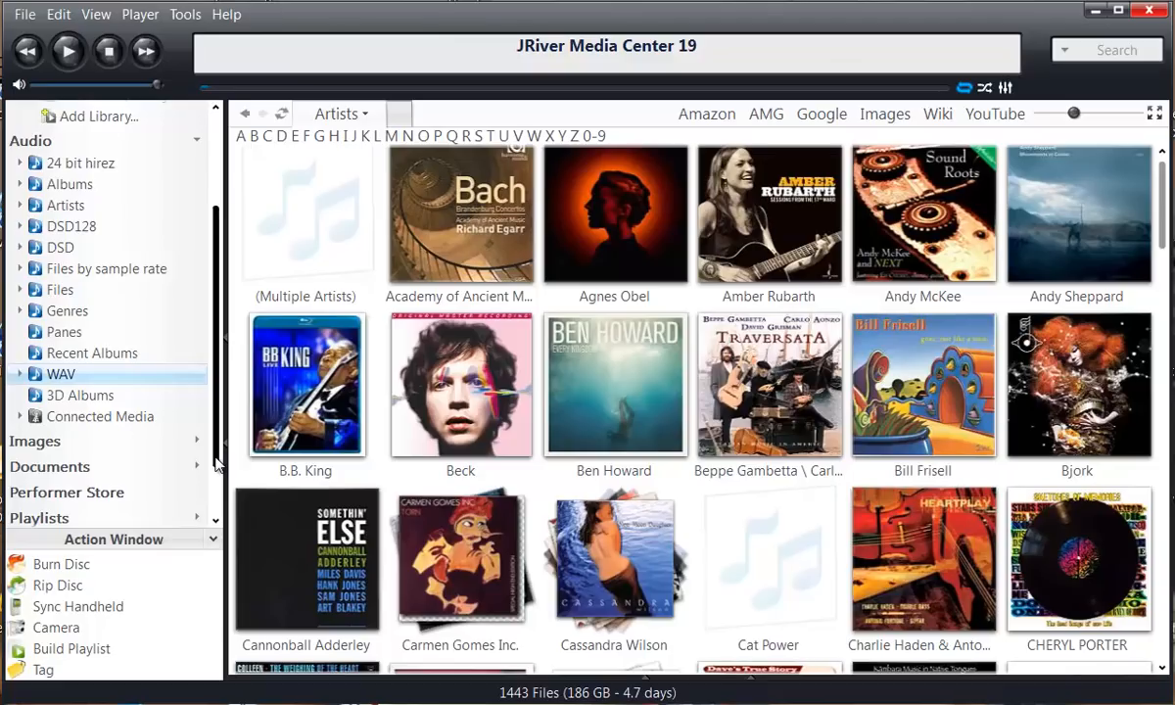
mouse_move(215, 421)
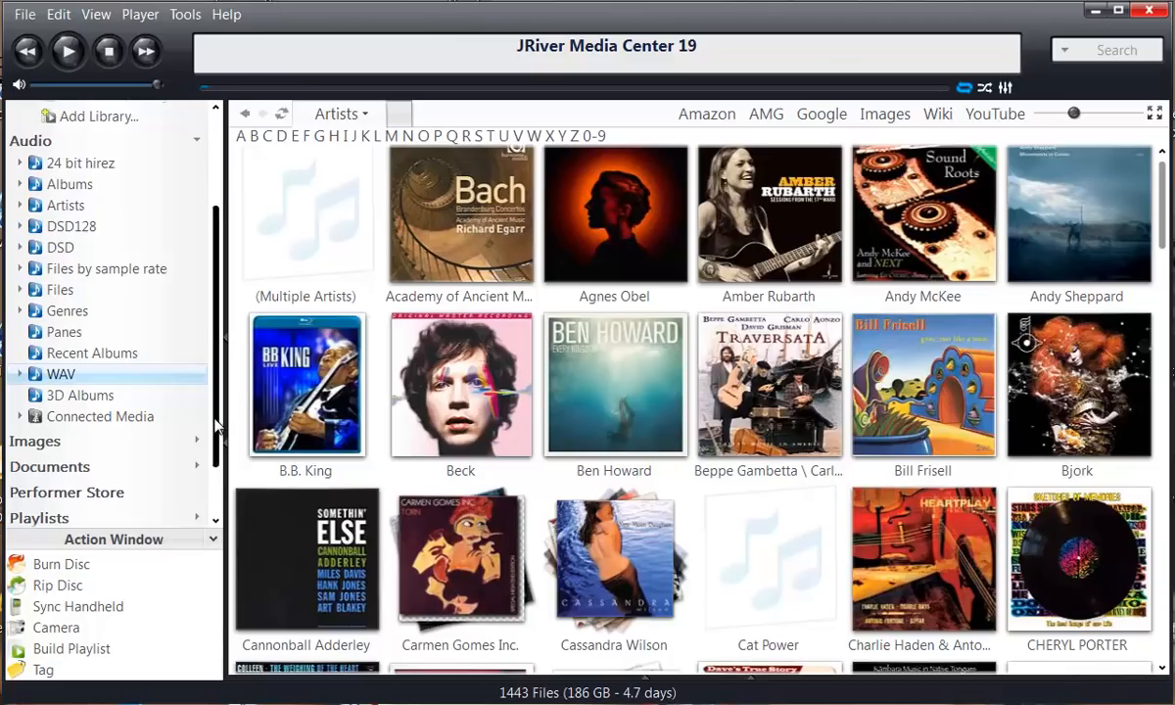
mouse_move(207, 268)
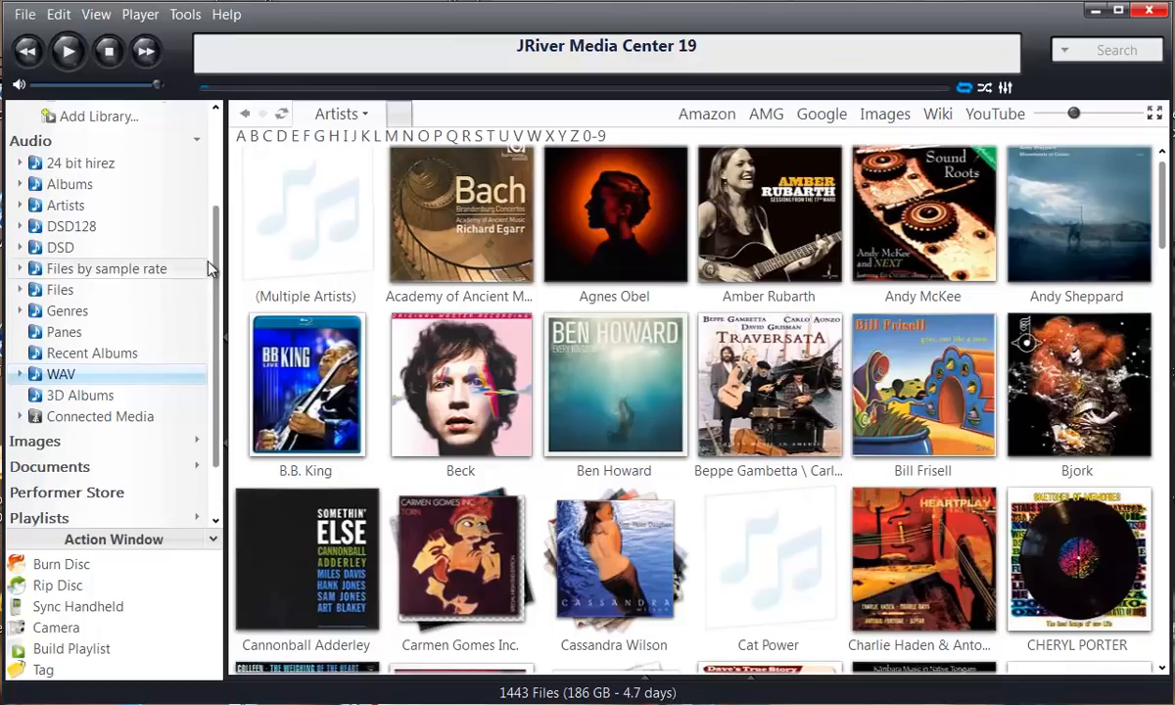
mouse_move(57, 147)
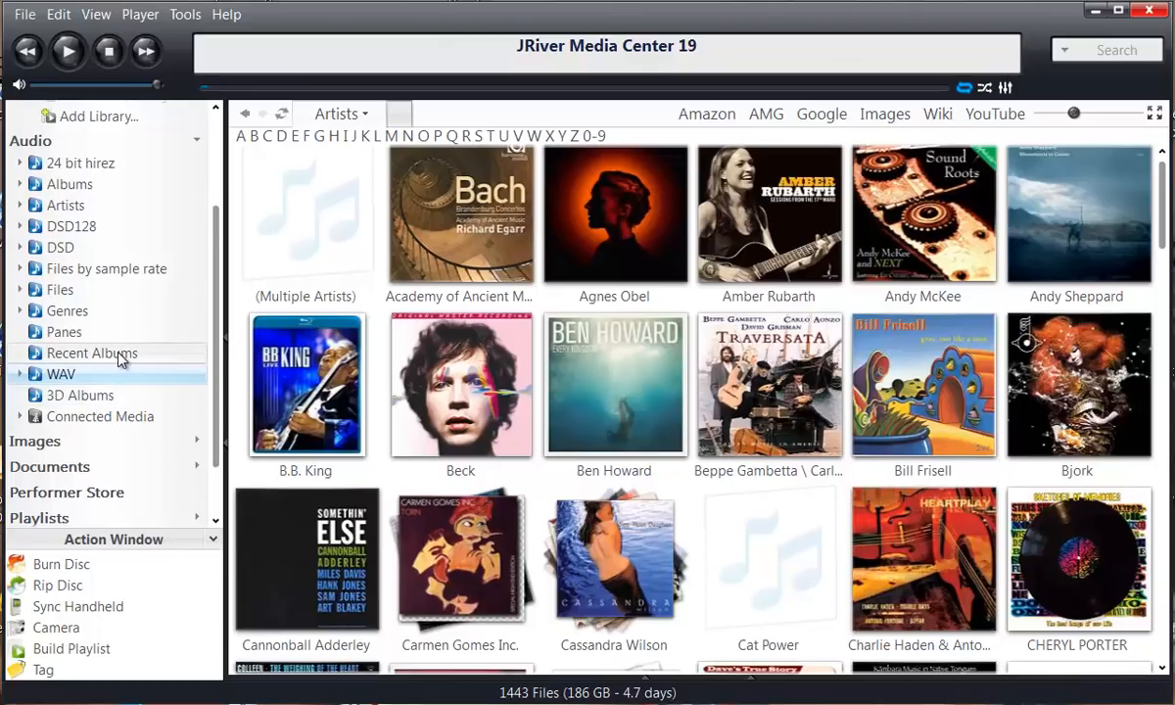
Step: Select Recent Albums in the Audio tree to show its 44340-file cover grid
click(91, 352)
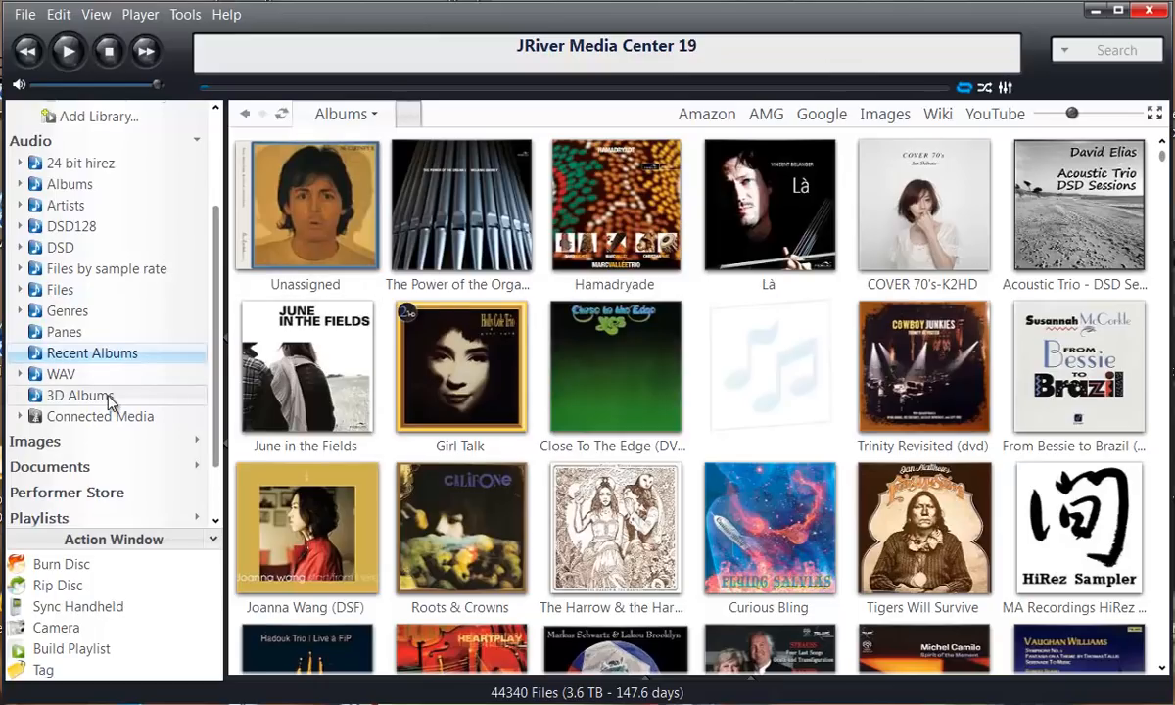
Step: Preview the 3D Albums wall, go back to Recent Albums, and bring up the Tools menu
click(78, 394)
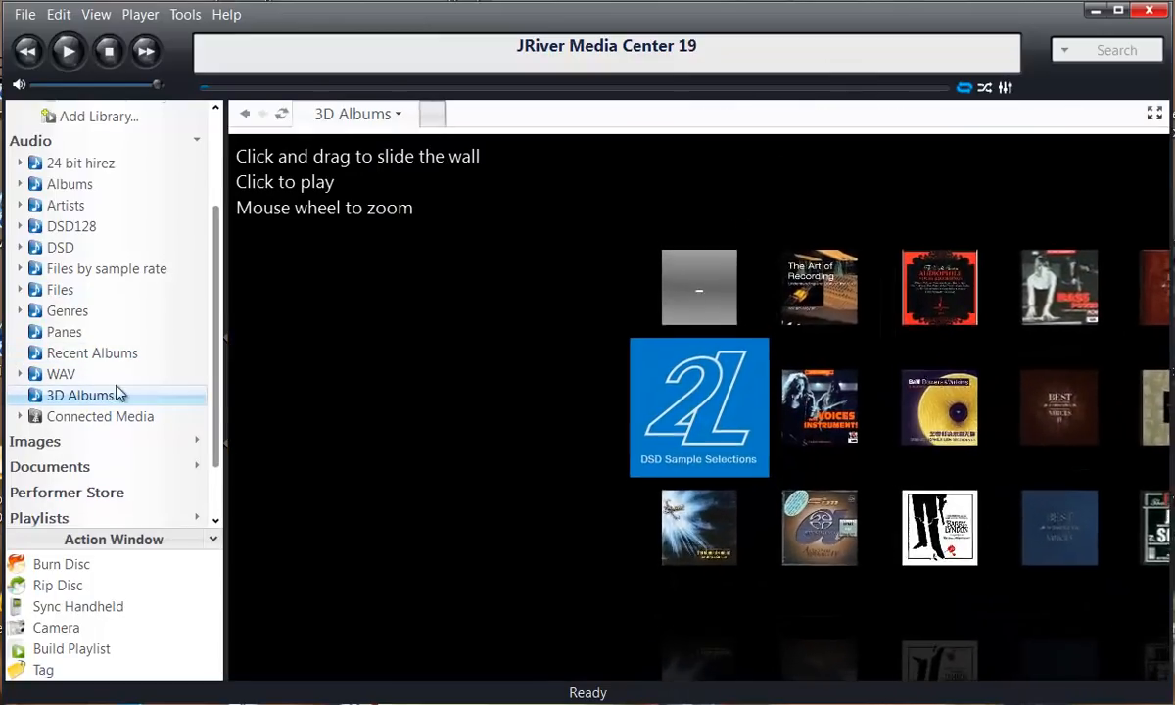
click(92, 353)
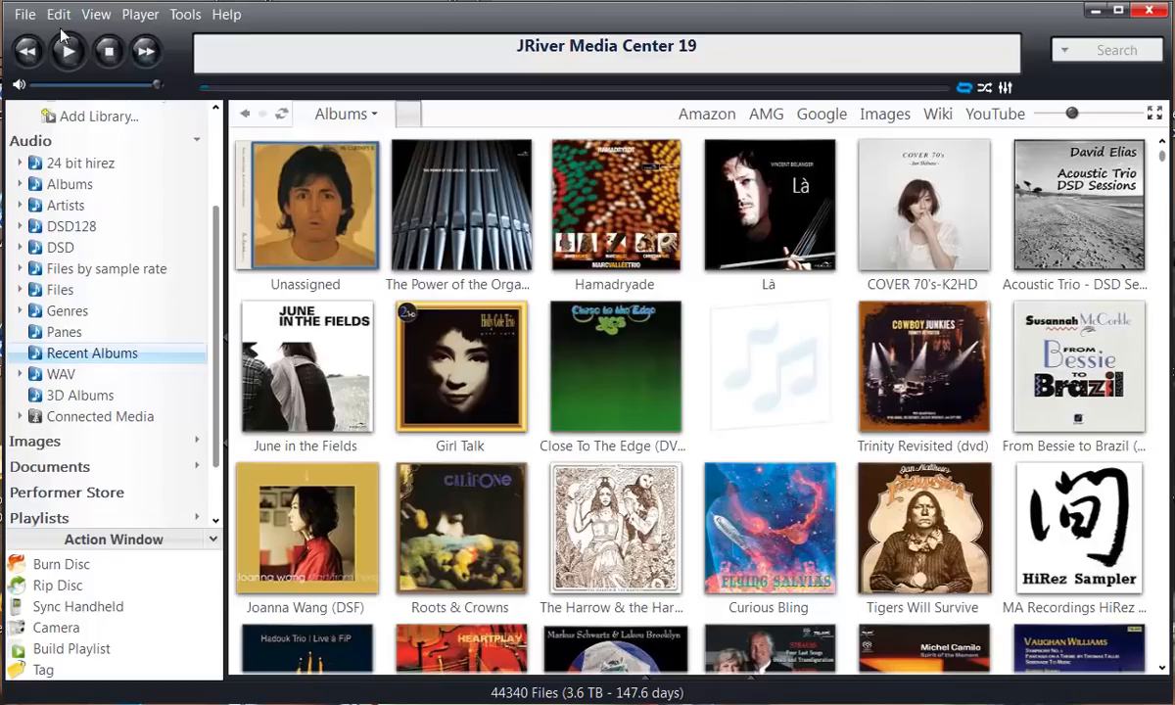
mouse_move(24, 14)
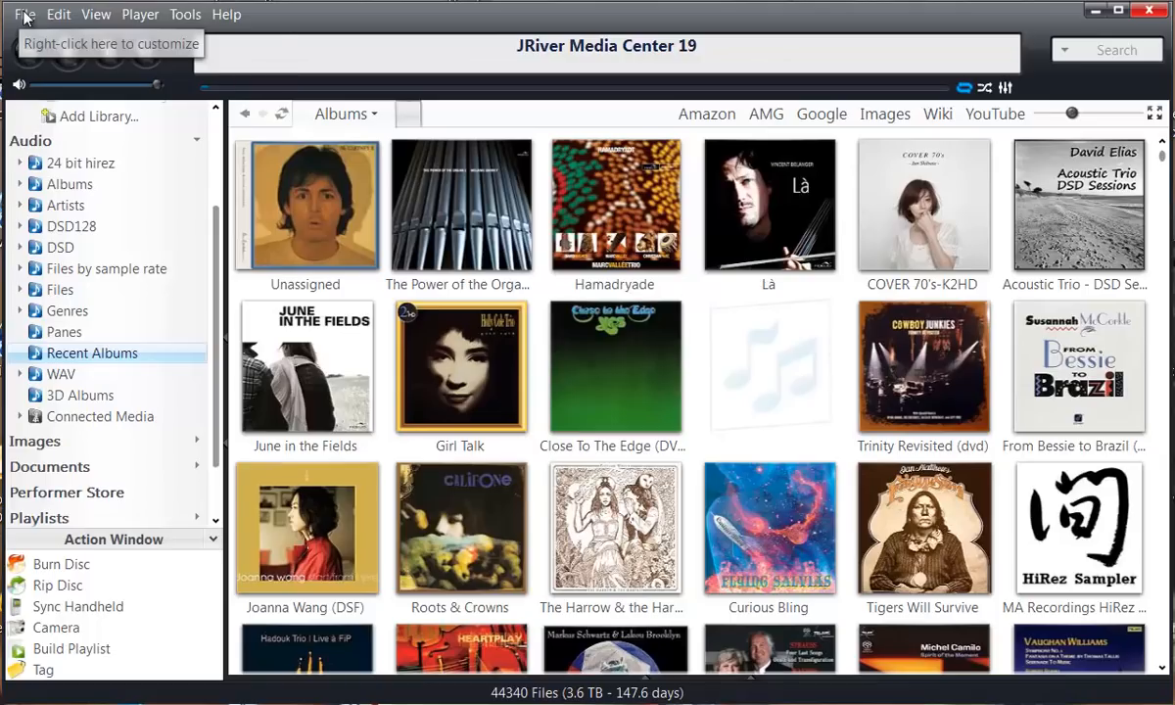
click(24, 13)
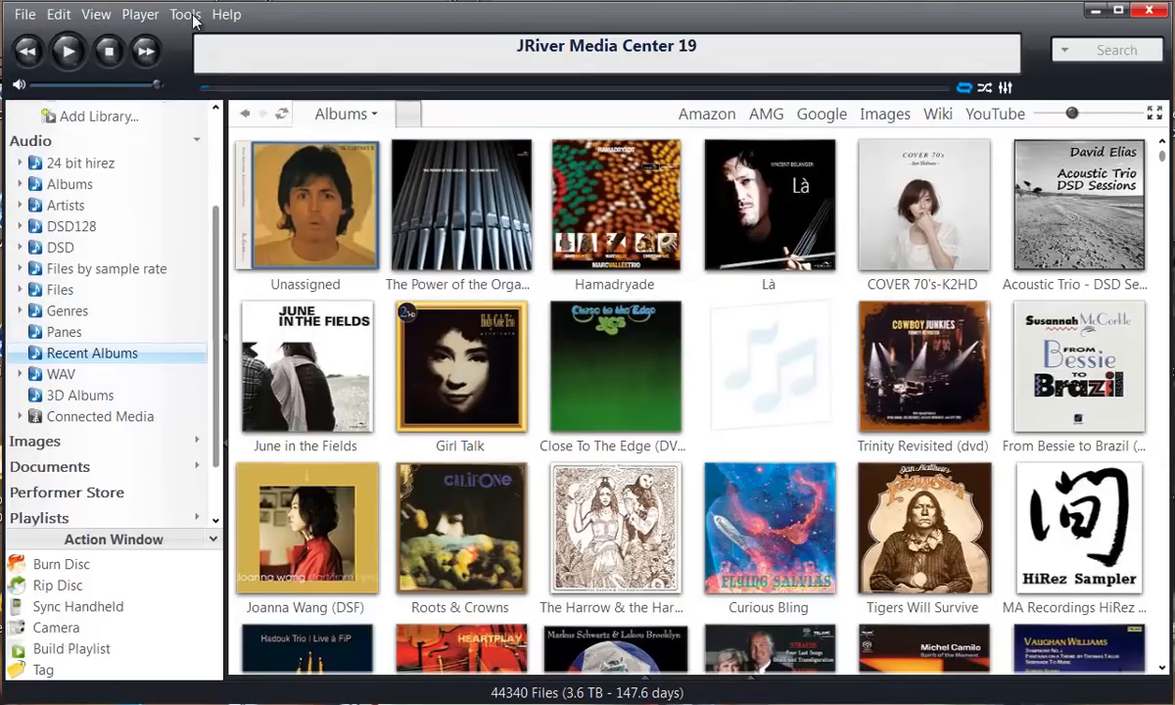
click(185, 15)
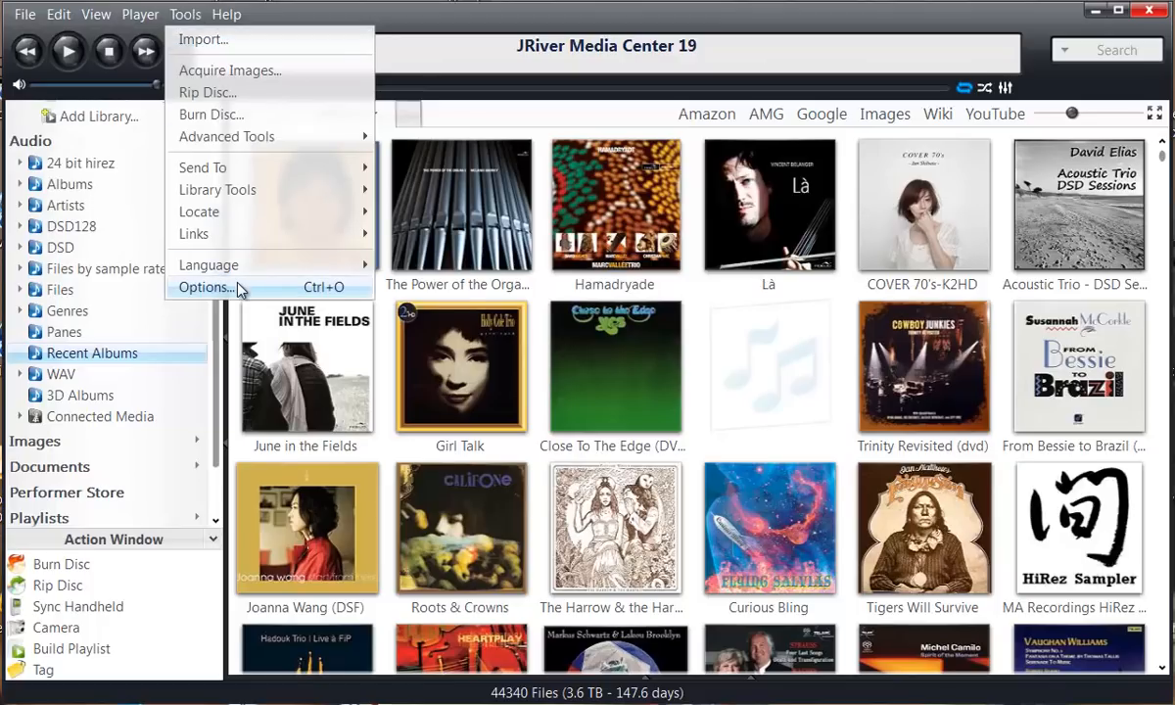
Step: Open Options on Audio, keeping Mytek STEREO192-DSD DAC [ASIO] as the output device
click(203, 286)
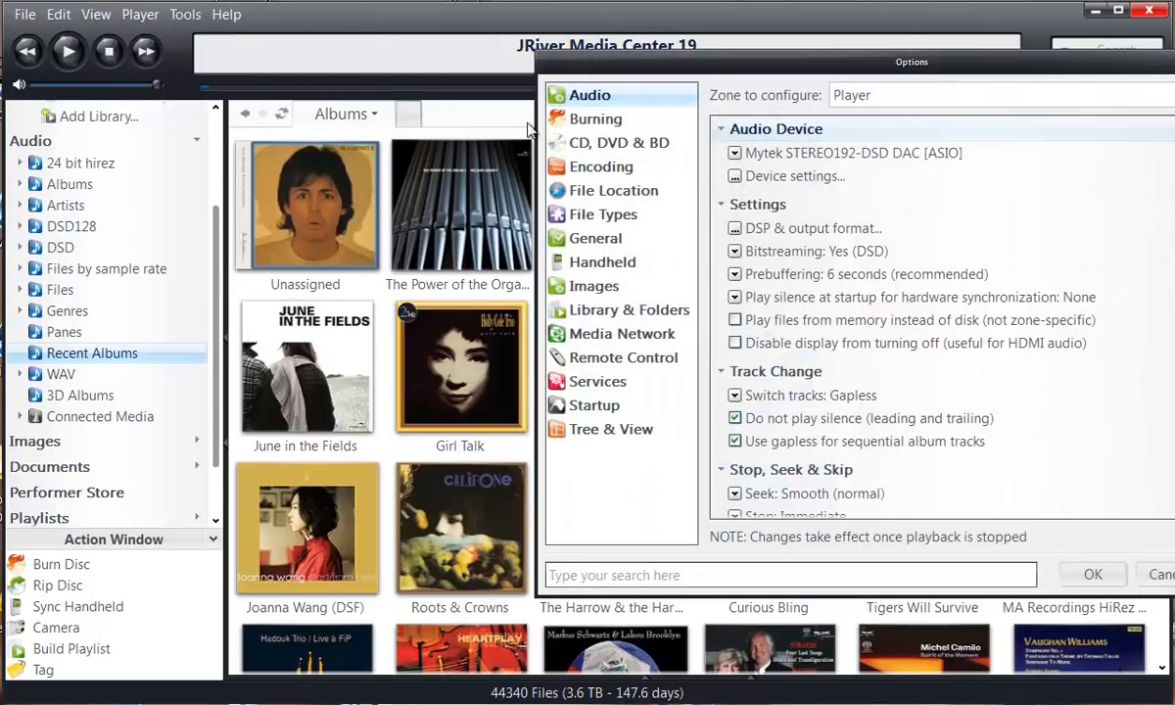
mouse_move(759, 69)
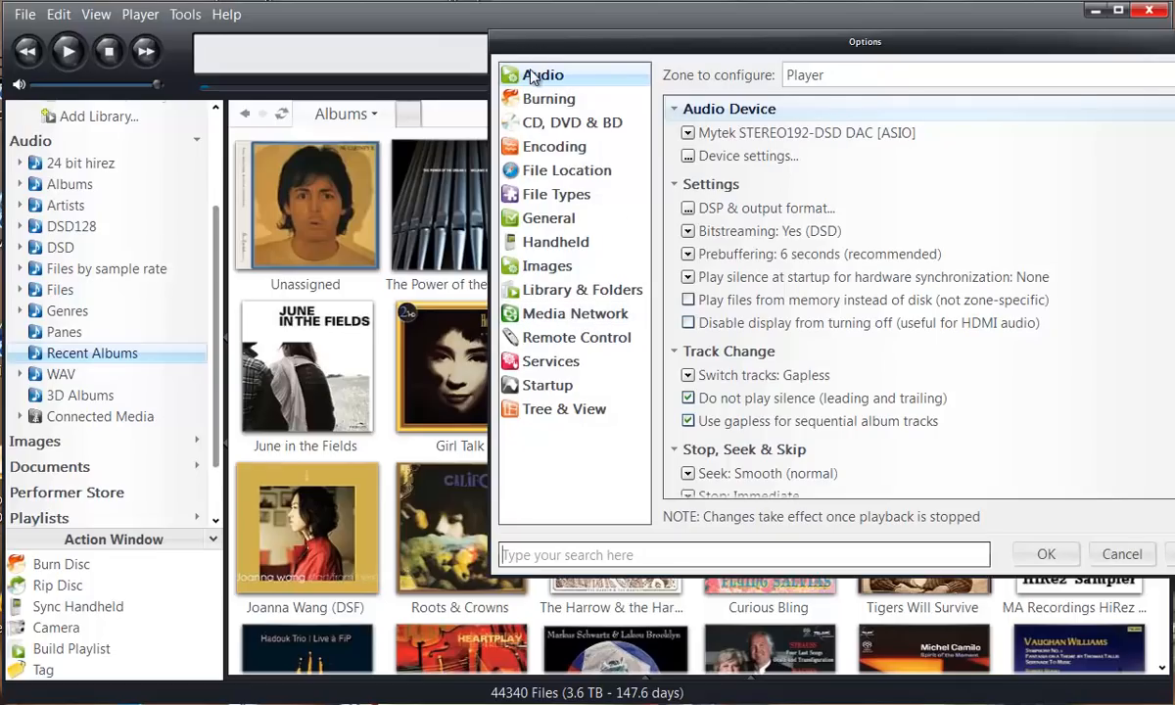
mouse_move(724, 128)
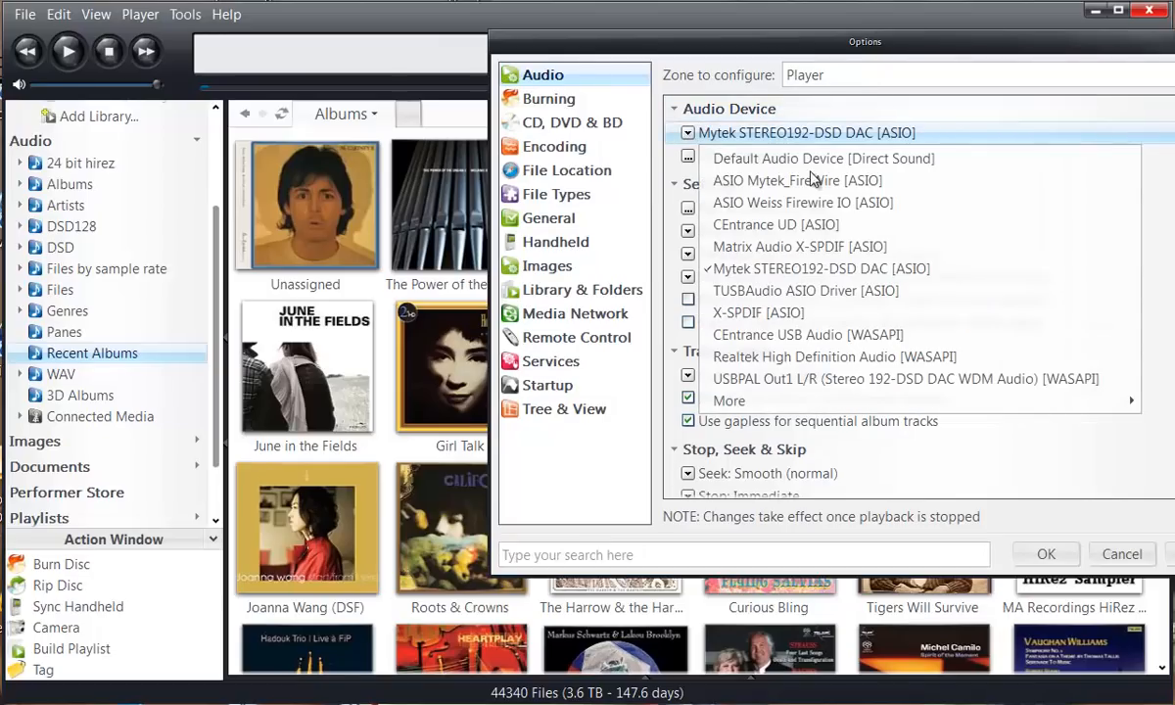
mouse_move(923, 306)
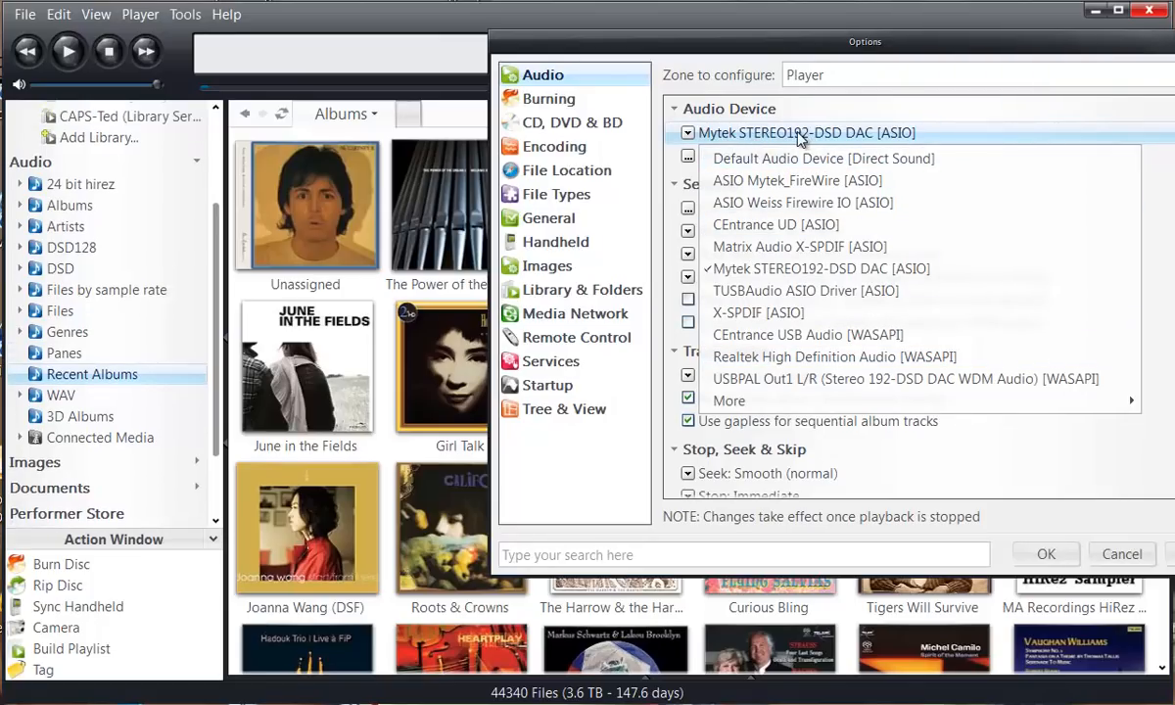
mouse_move(925, 136)
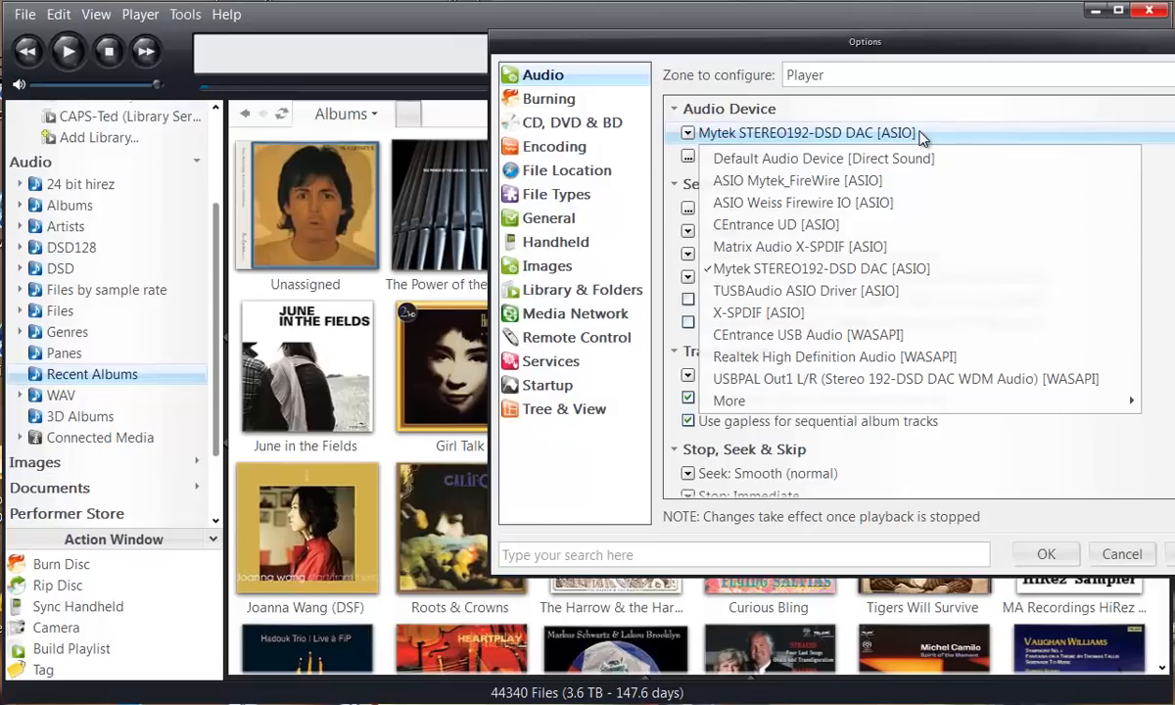
mouse_move(881, 202)
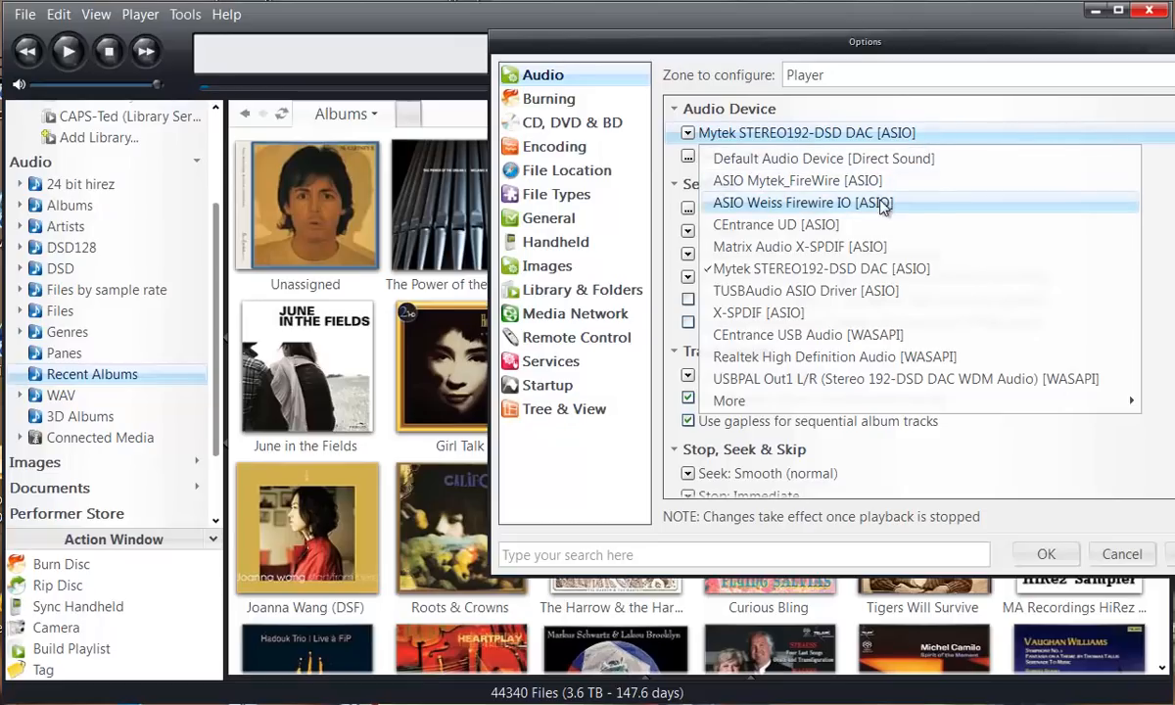
mouse_move(901, 258)
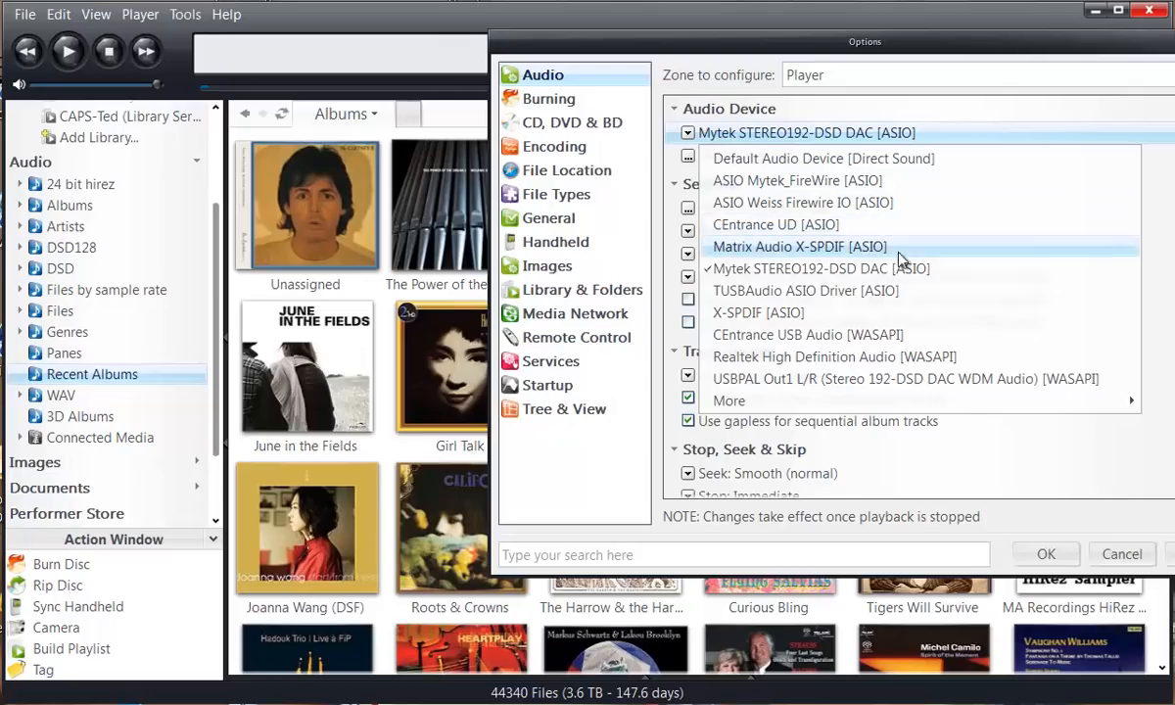
mouse_move(896, 232)
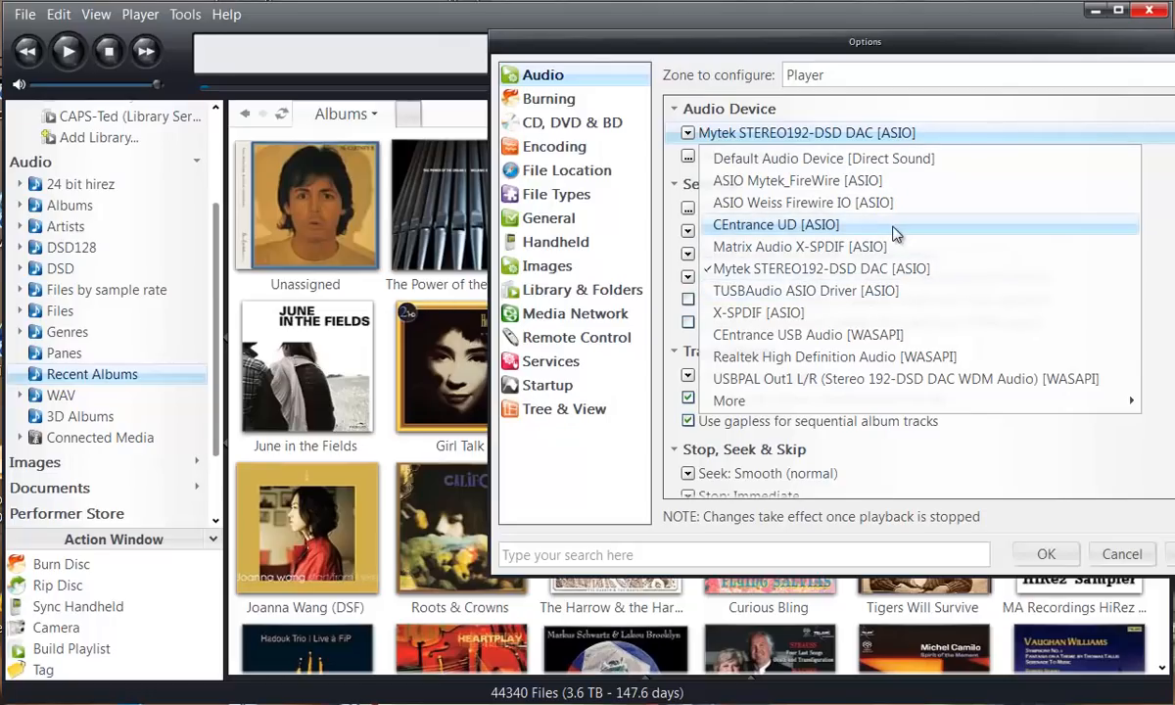
mouse_move(1031, 371)
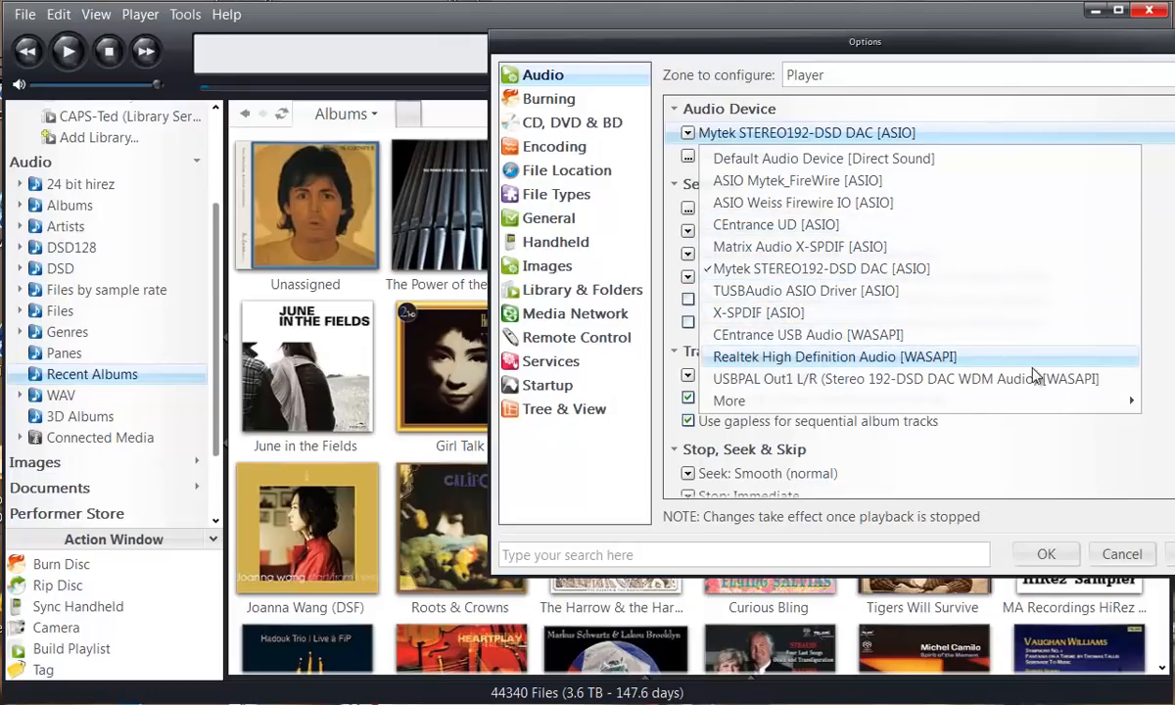
mouse_move(974, 137)
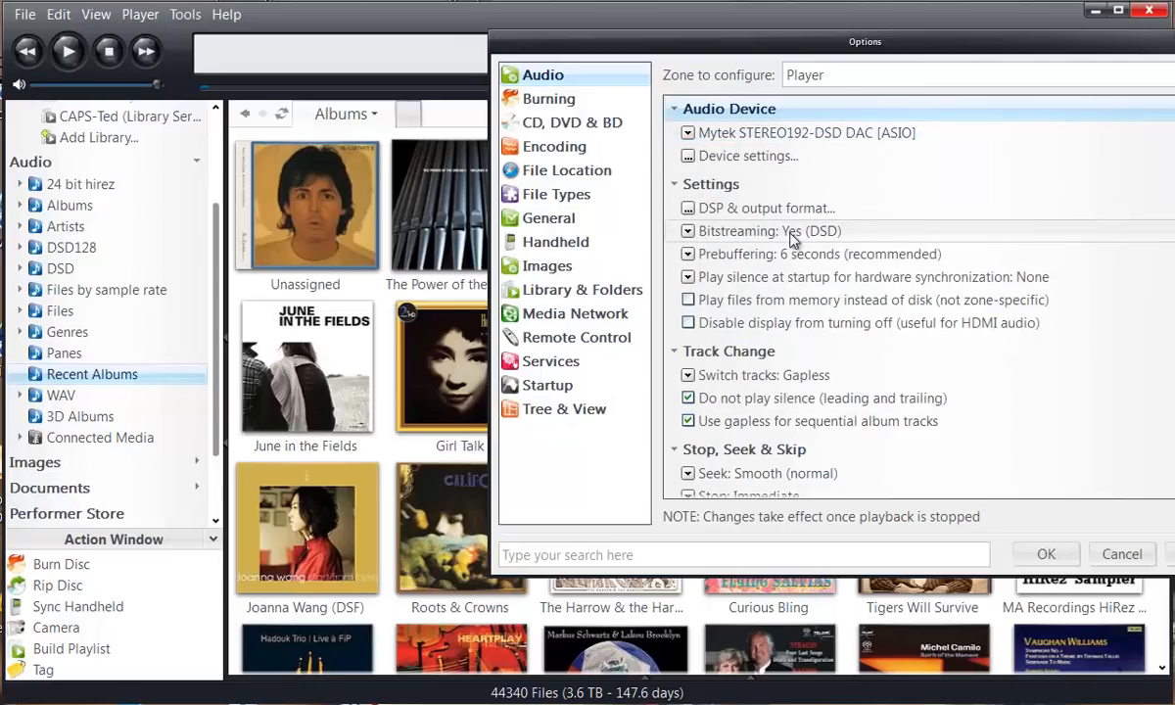
click(687, 231)
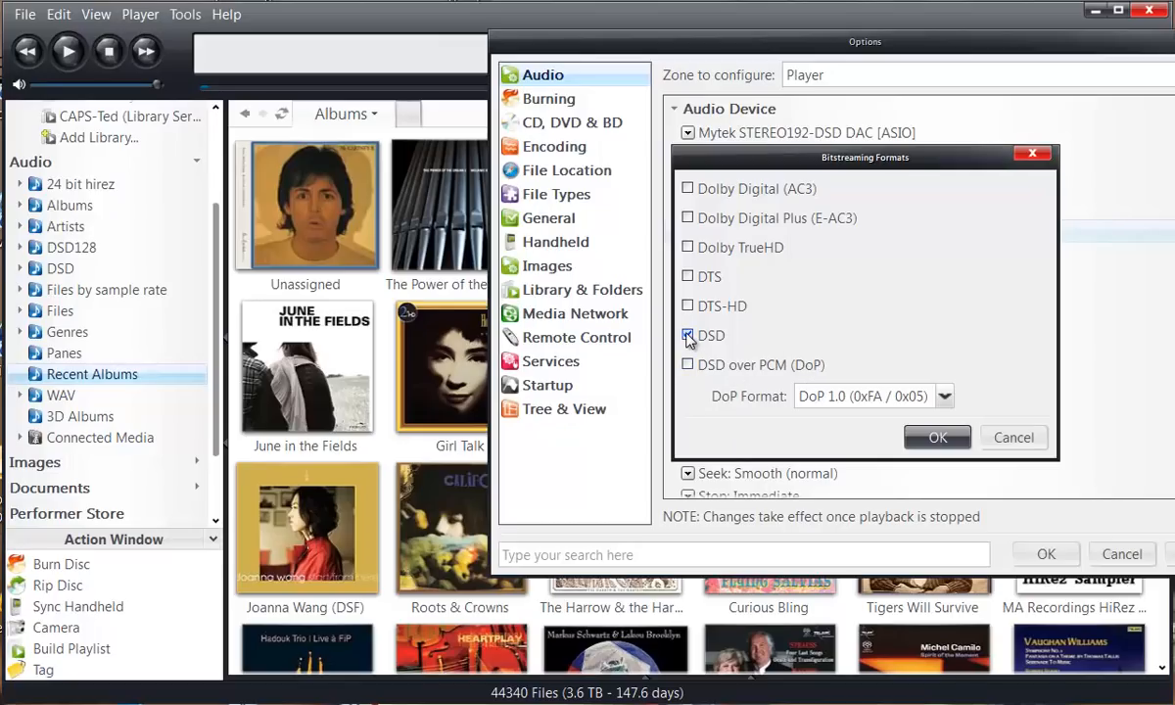
Step: Enable DSD as the only bitstreaming format, leaving Dolby, DTS and DoP off, and confirm
click(689, 335)
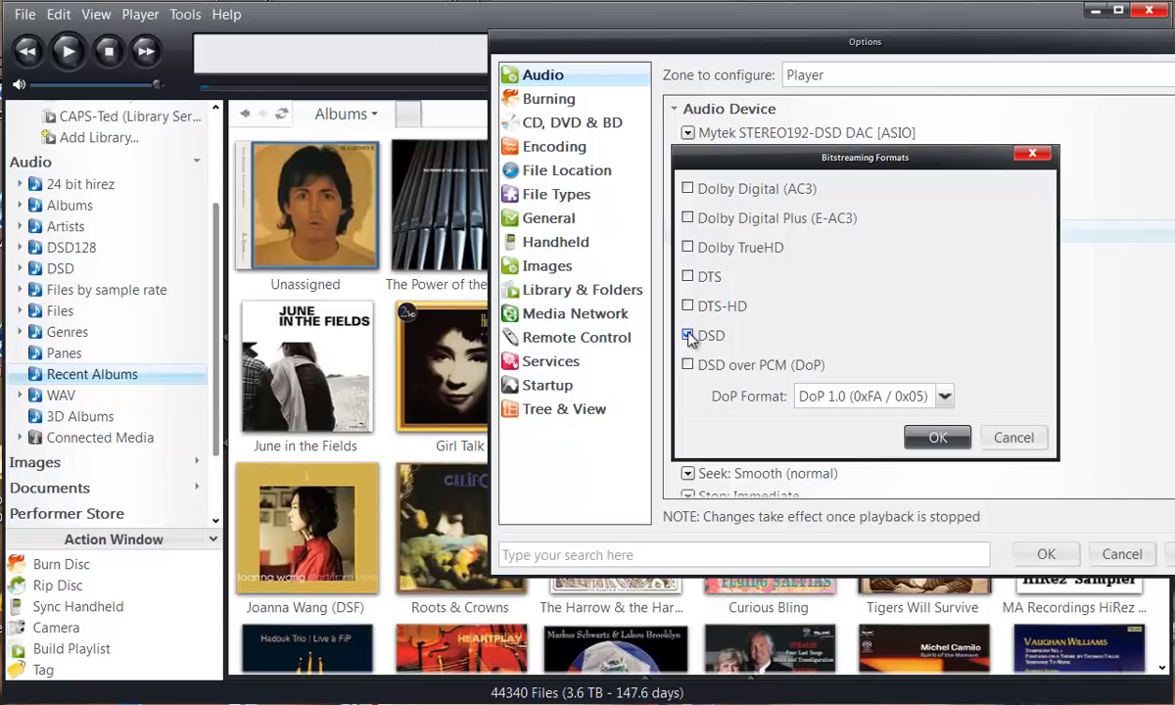
click(687, 334)
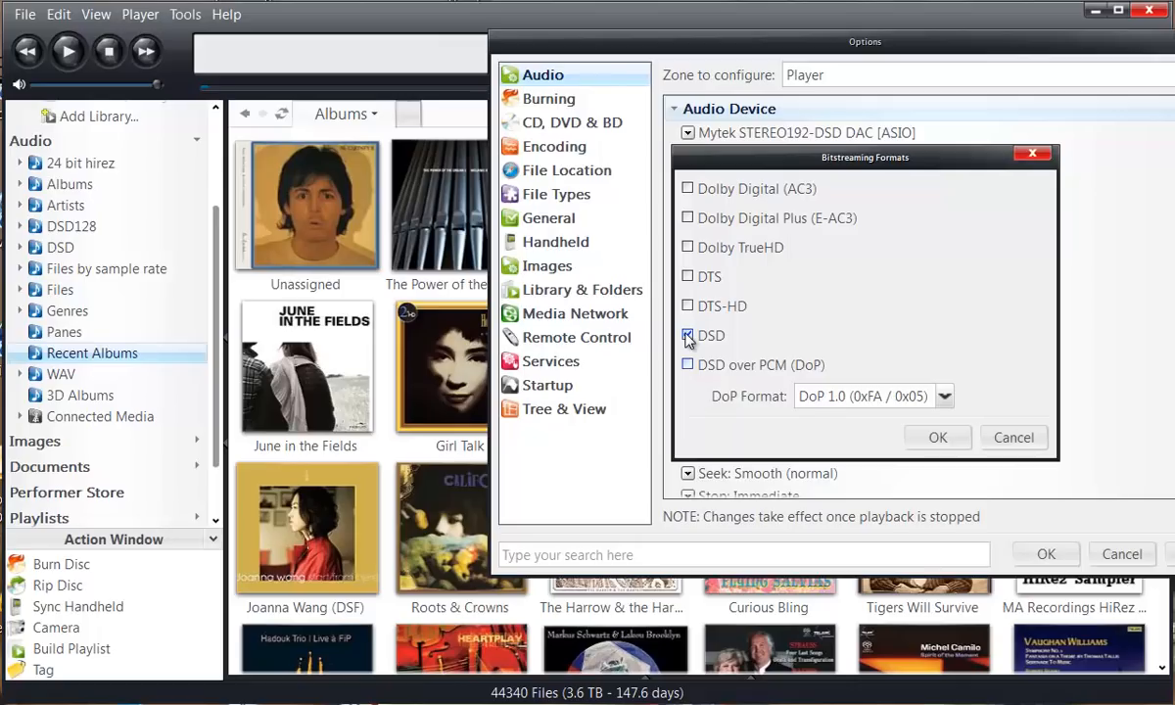
click(688, 335)
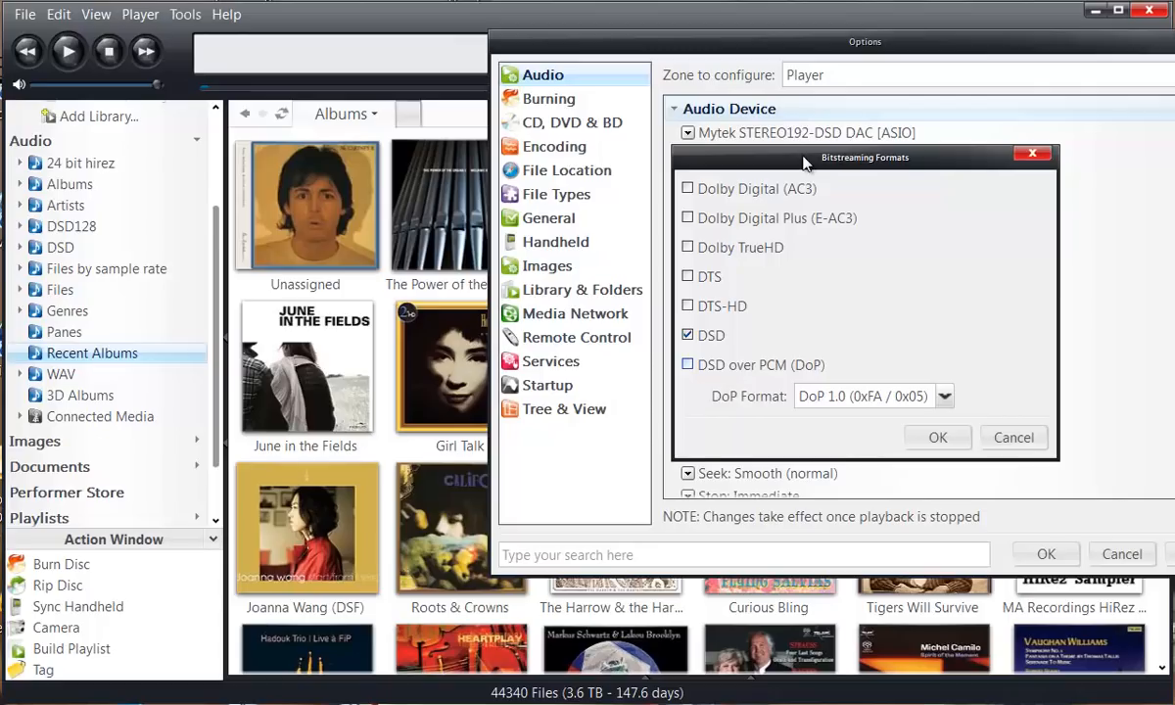
click(687, 335)
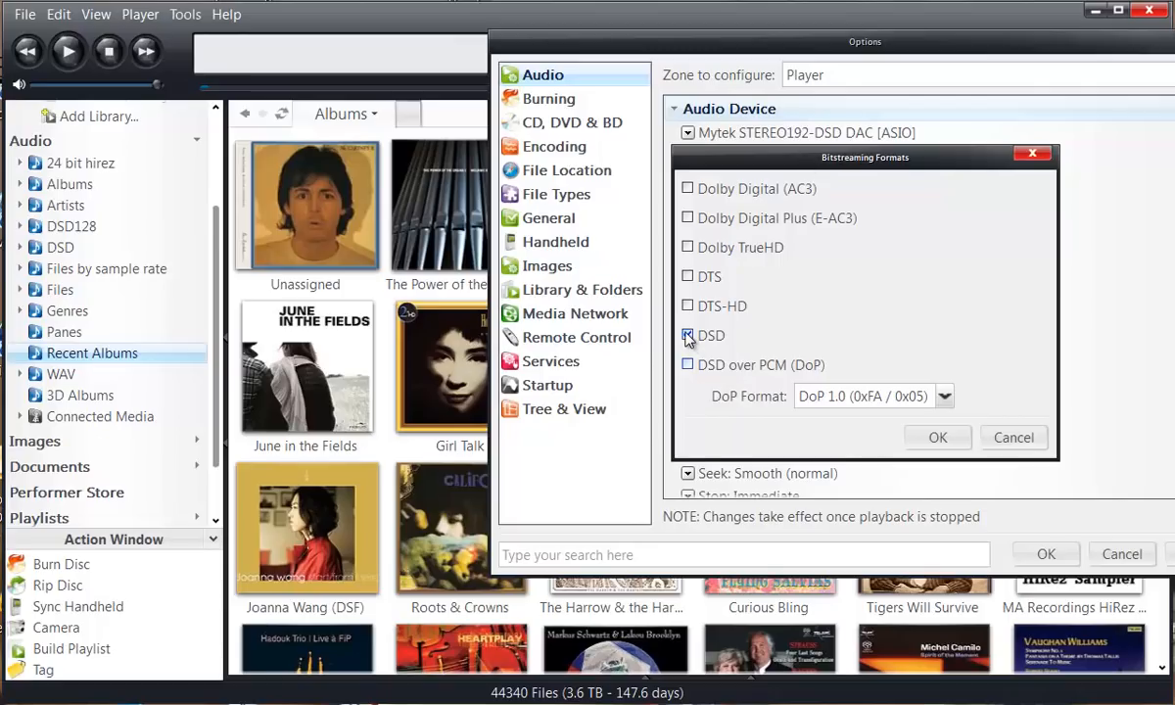
click(687, 335)
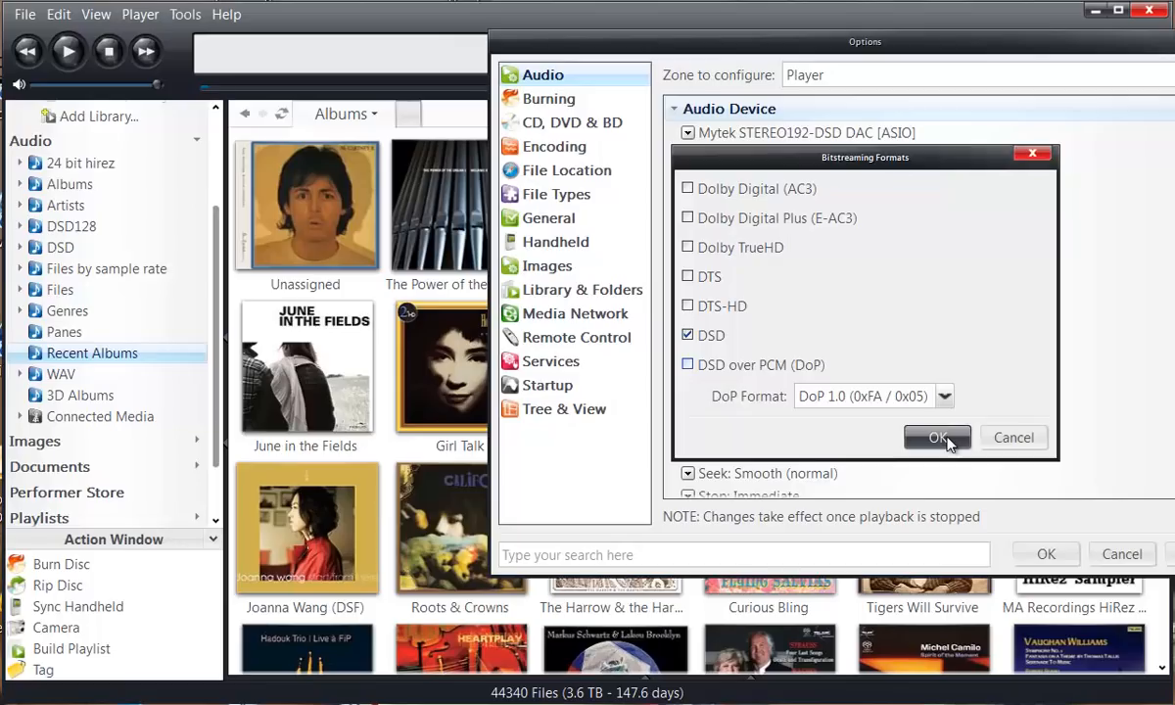
click(938, 438)
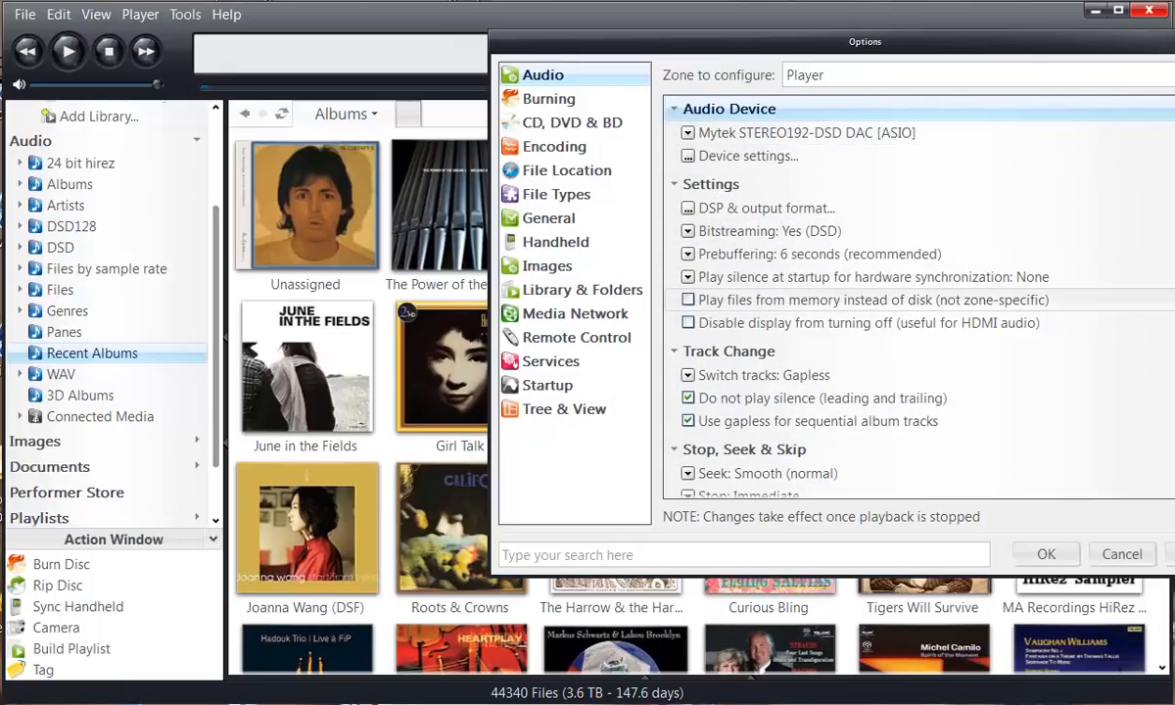
Step: Keep track switching set to Gapless under Track Change
scroll(down, 3)
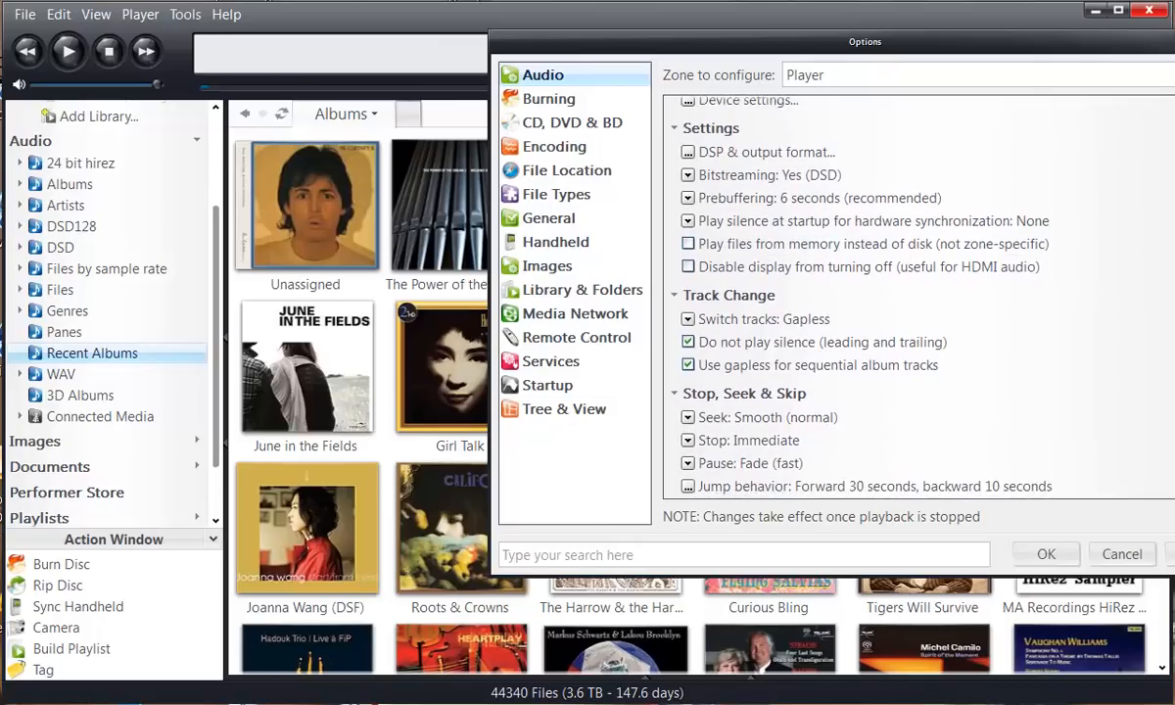
scroll(down, 3)
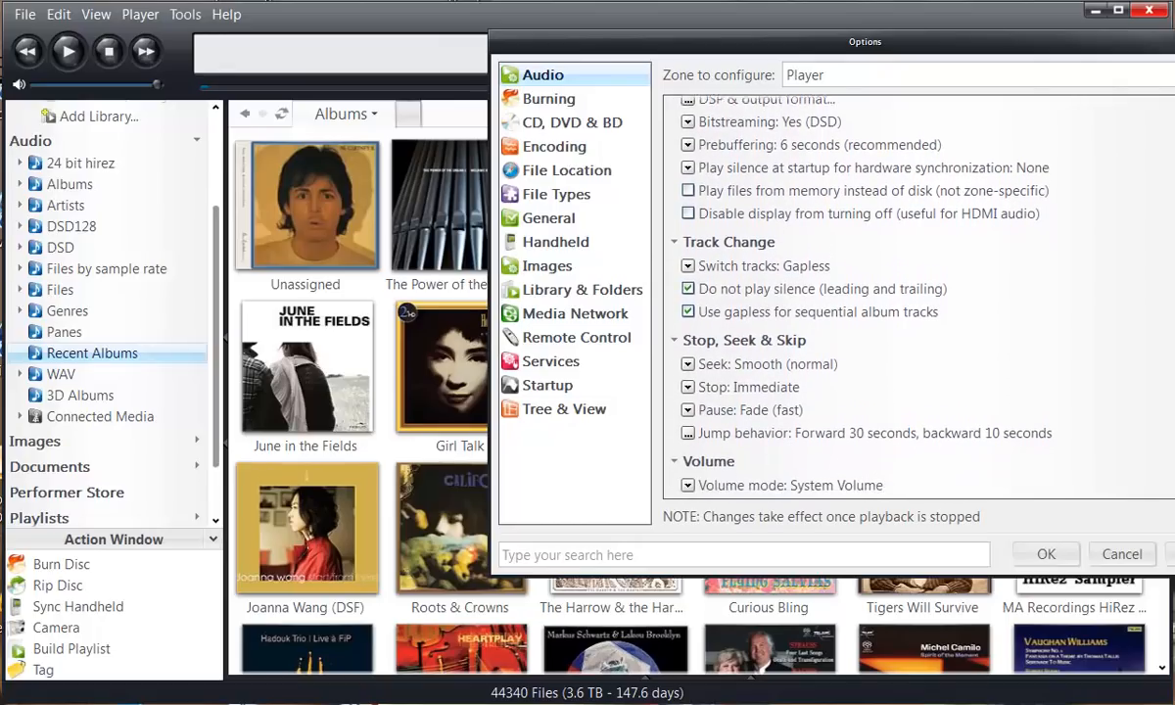
scroll(down, 3)
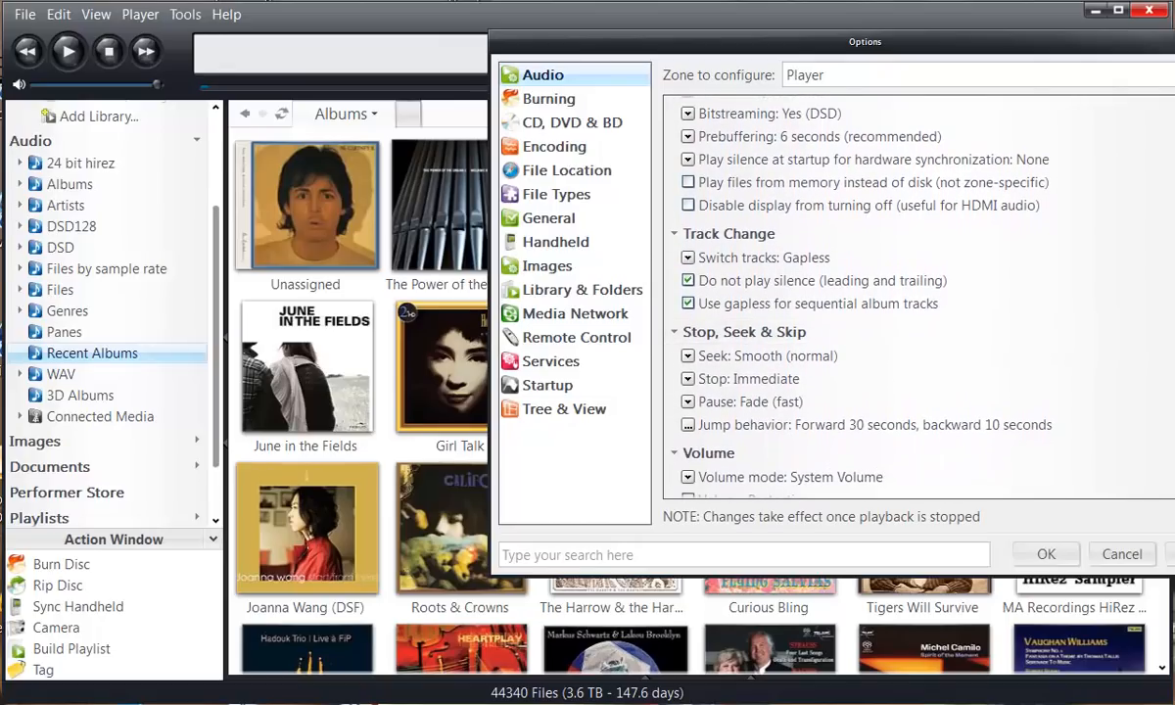
scroll(down, 3)
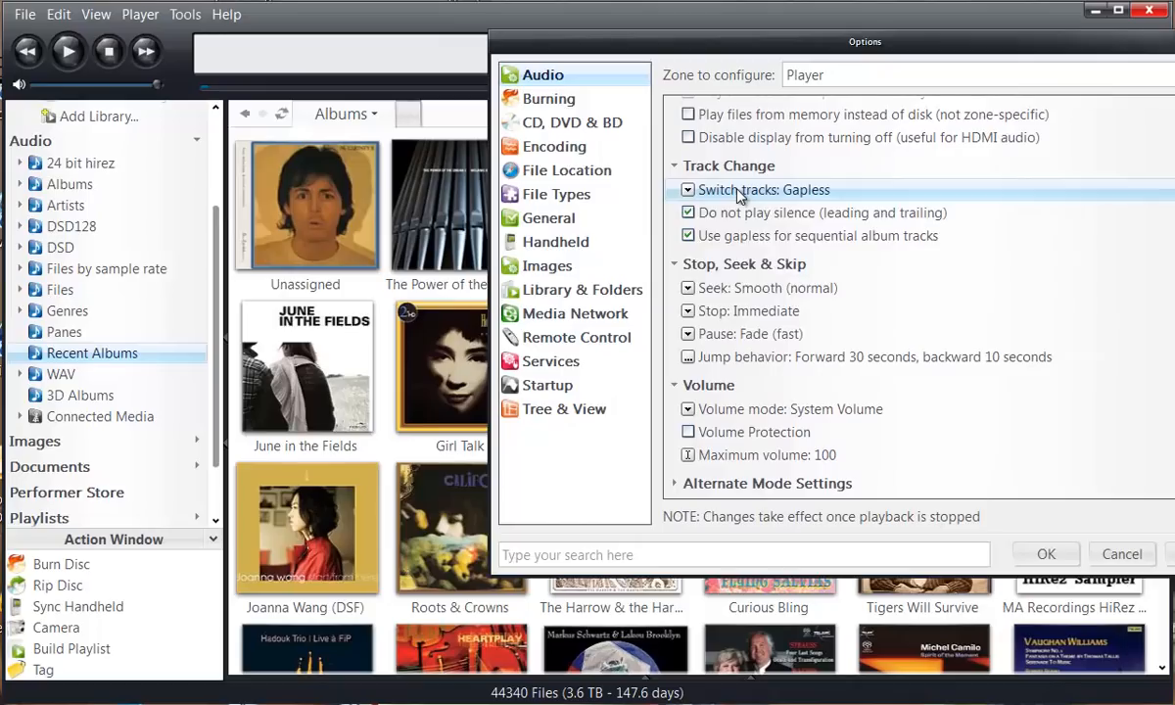
click(763, 189)
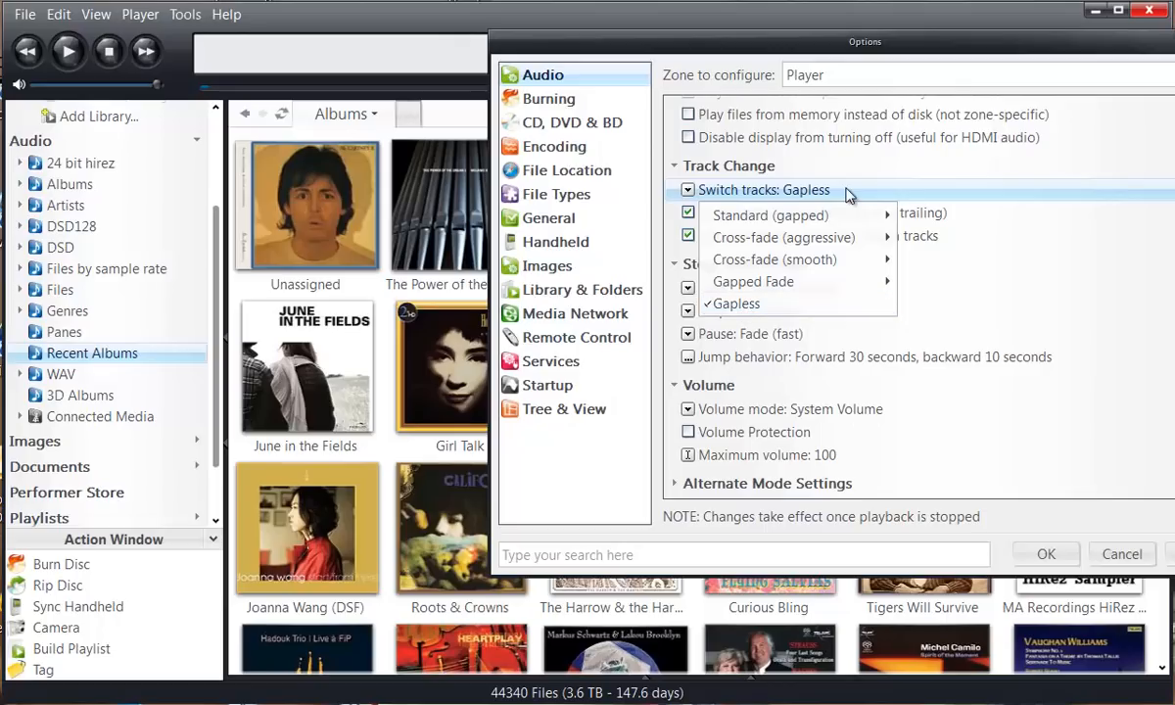
click(730, 304)
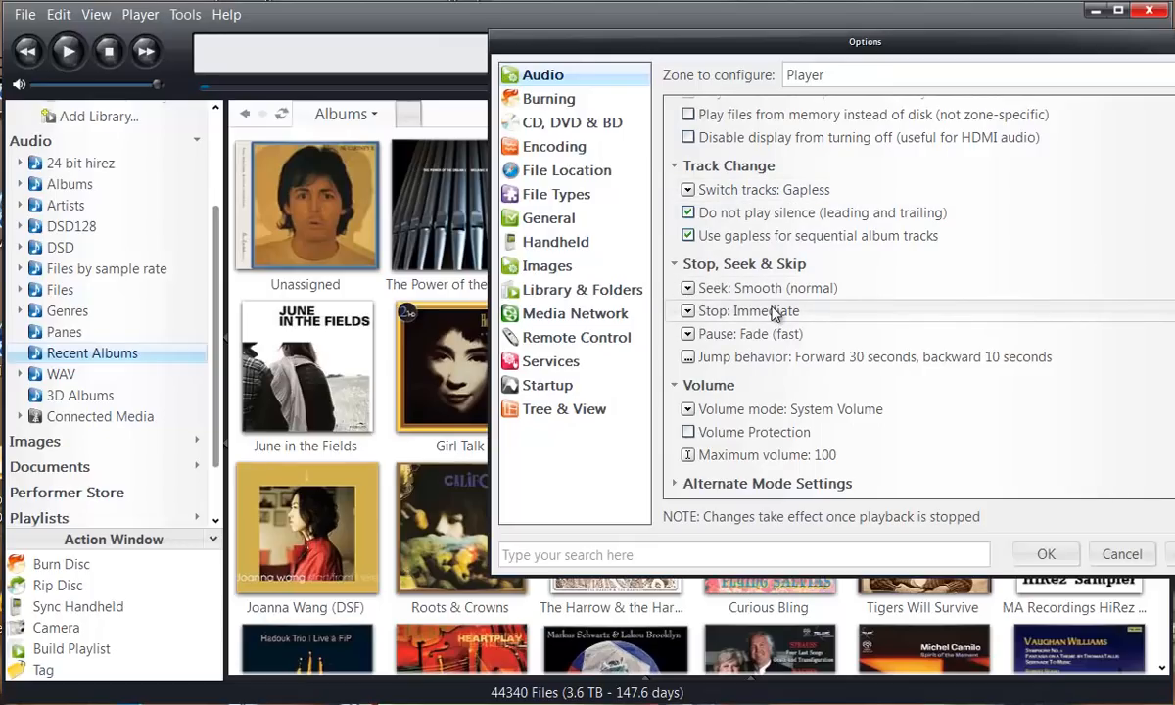
mouse_move(751, 288)
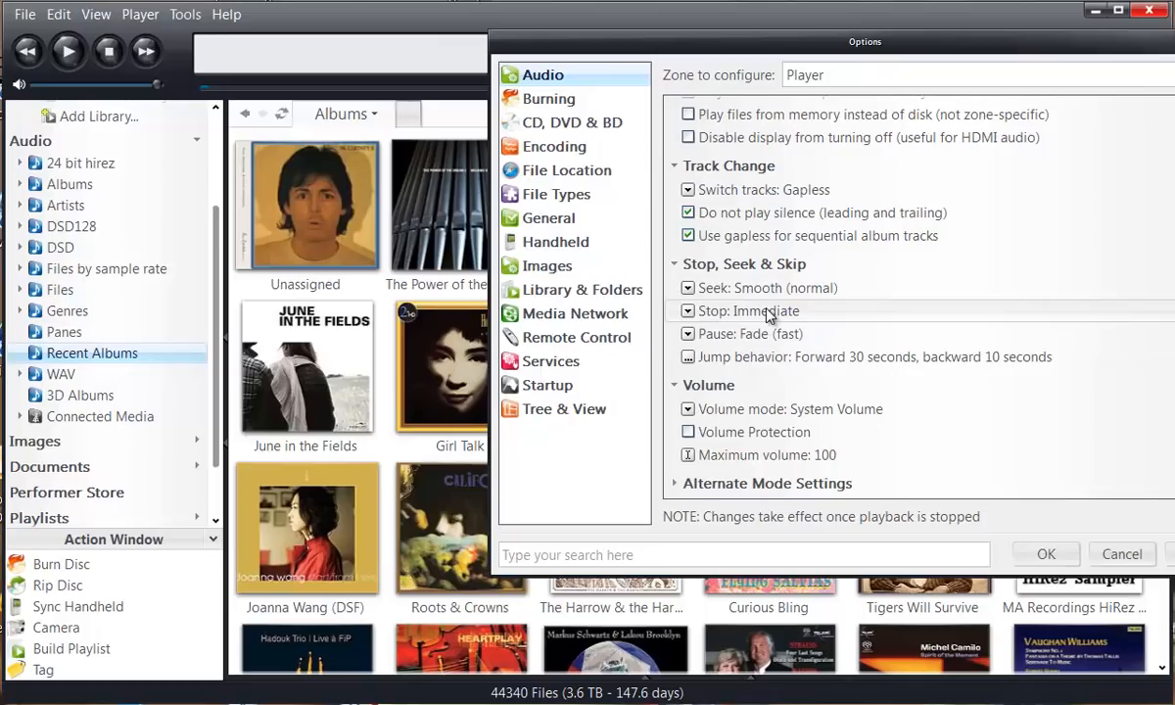
Step: Keep Stop set to Immediate and save the audio options
click(749, 310)
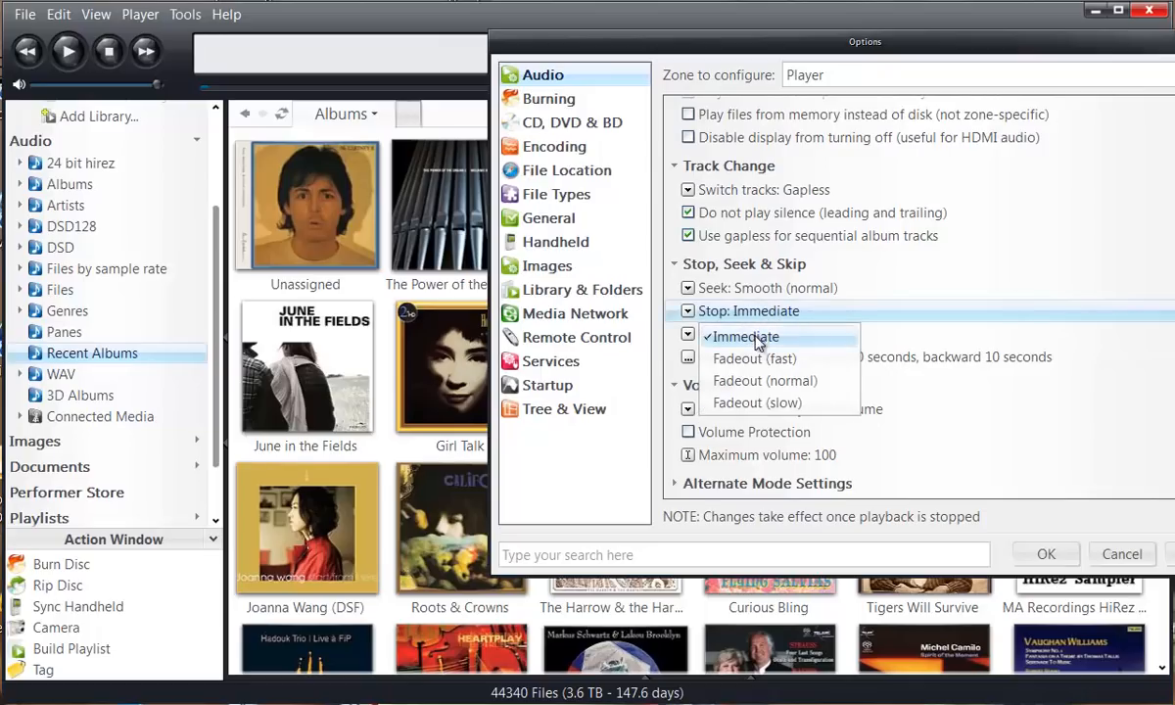
mouse_move(825, 316)
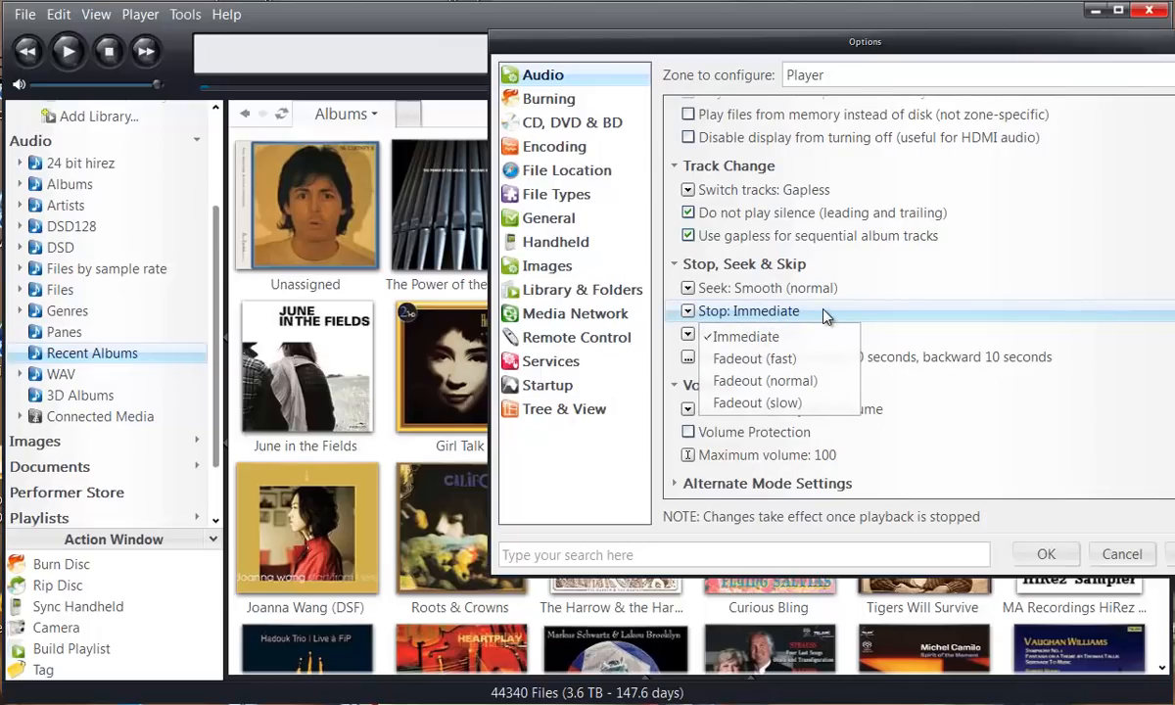
click(744, 336)
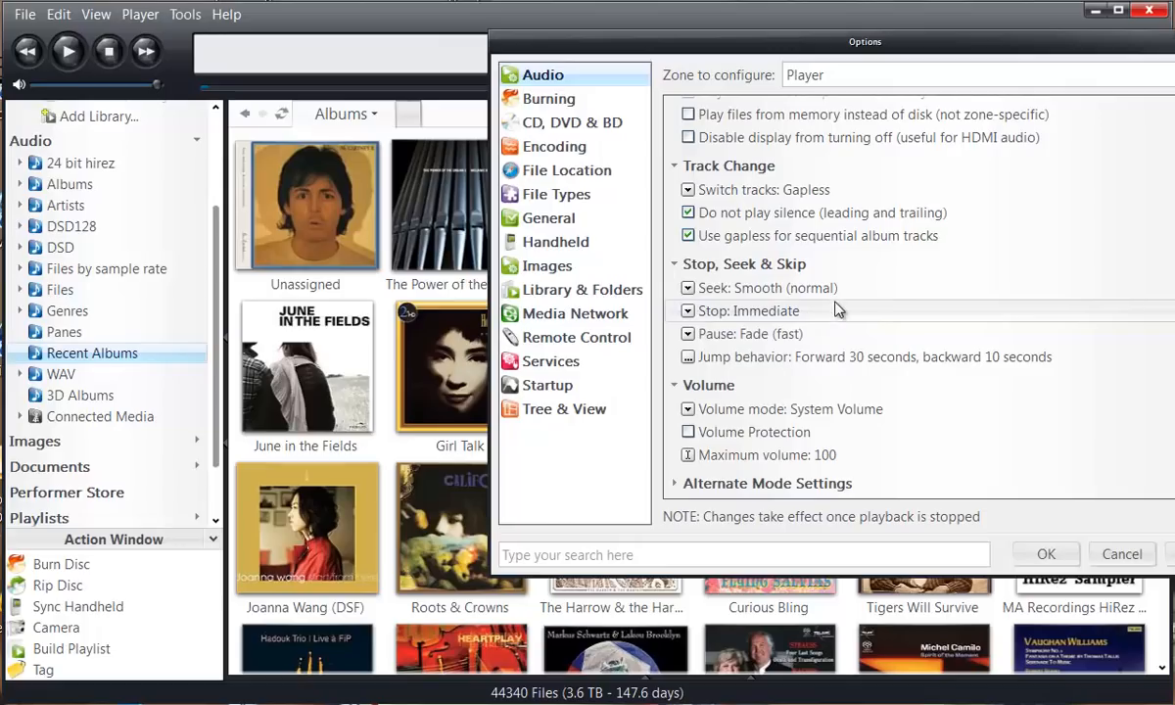
mouse_move(837, 325)
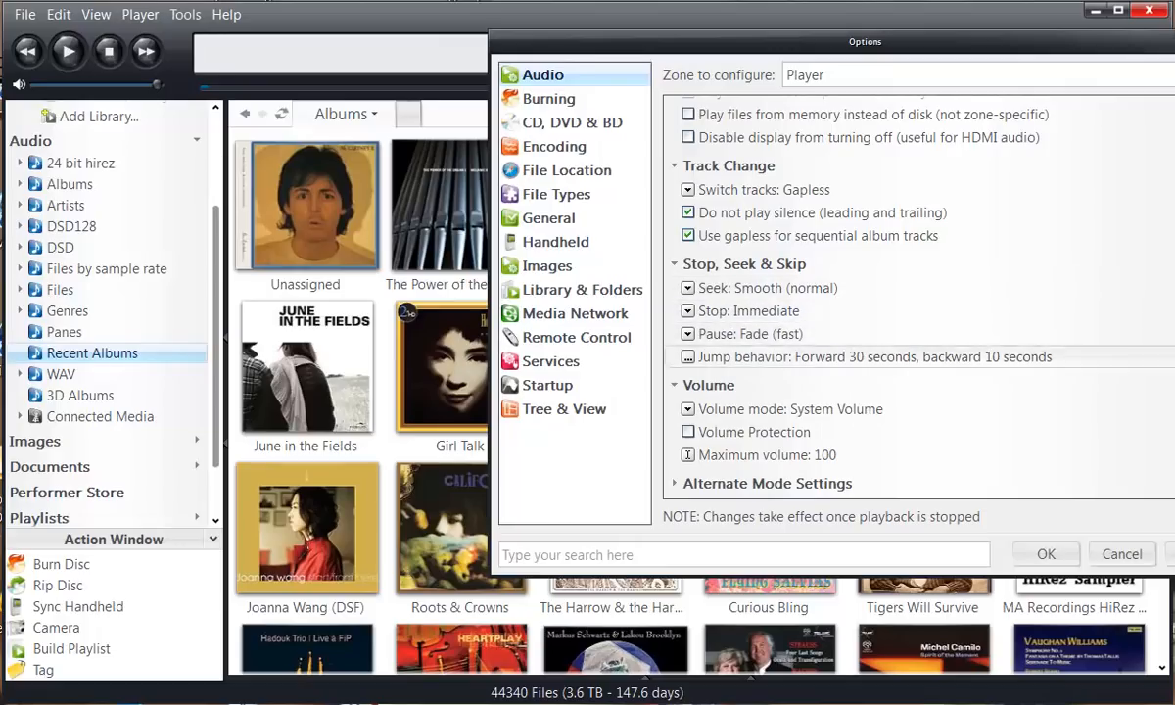
scroll(down, 3)
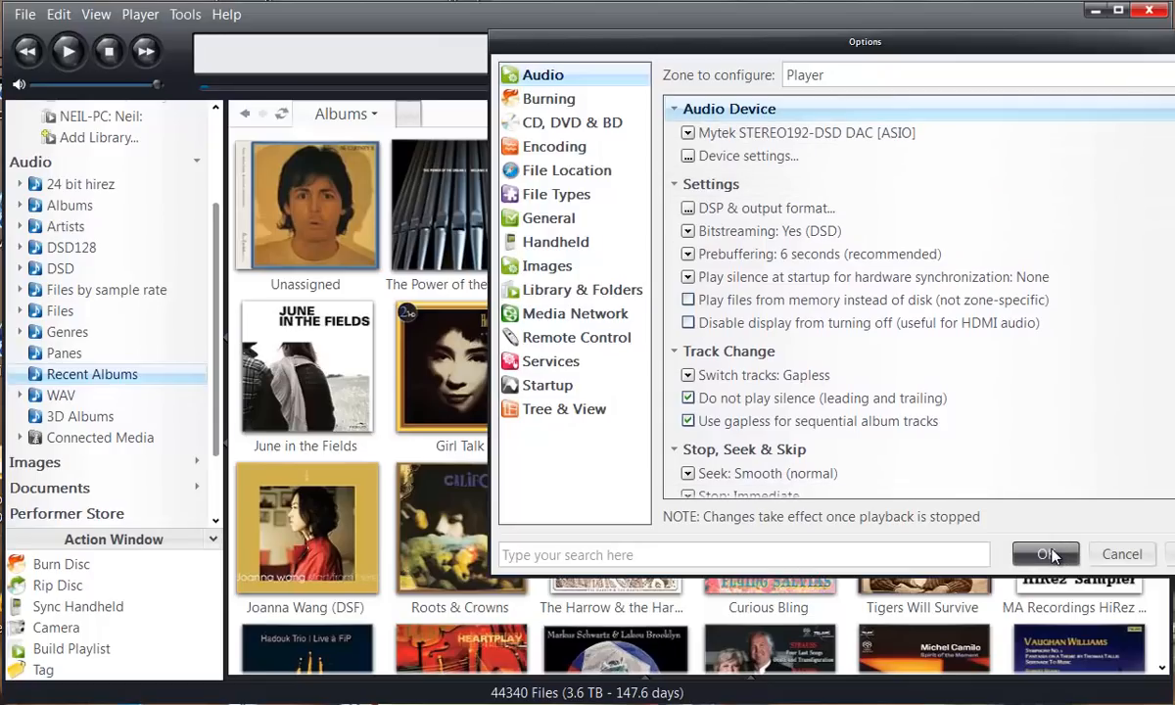
click(1048, 553)
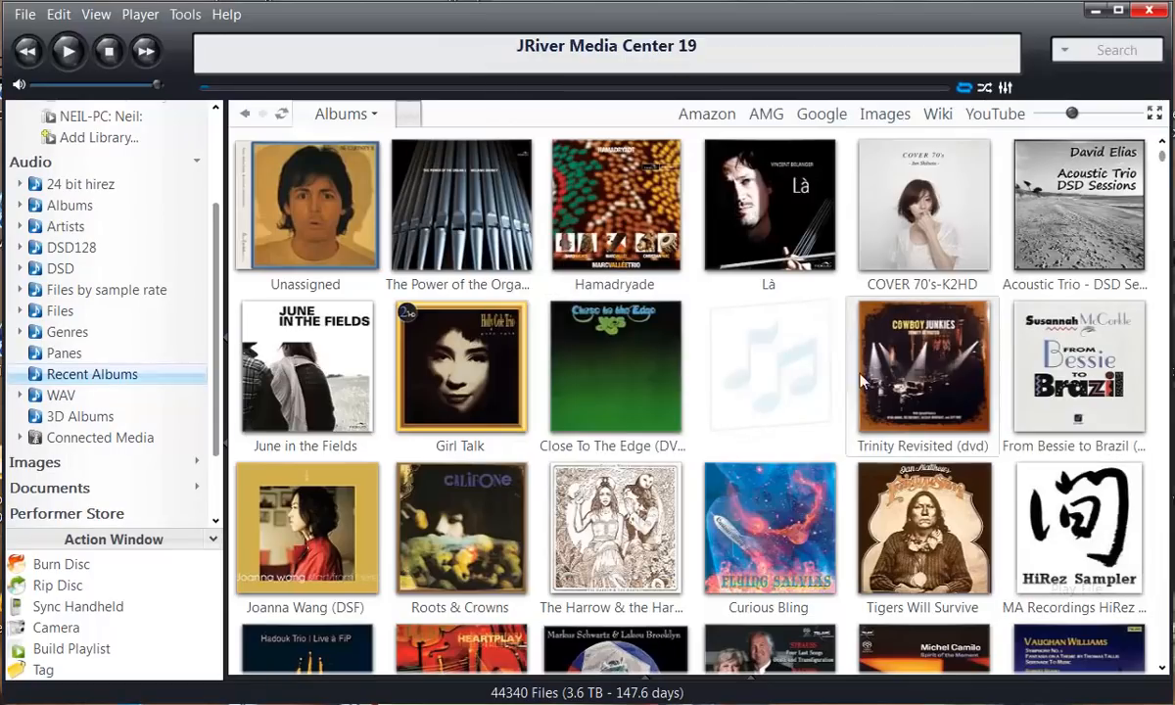
mouse_move(777, 335)
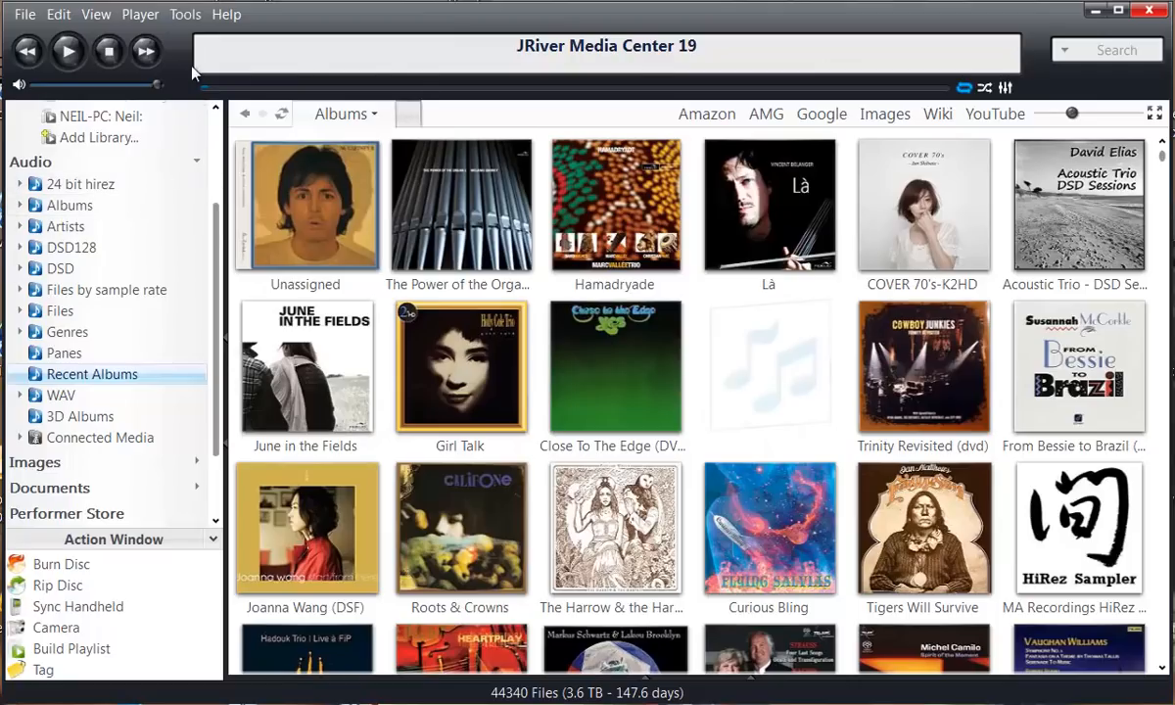
mouse_move(176, 73)
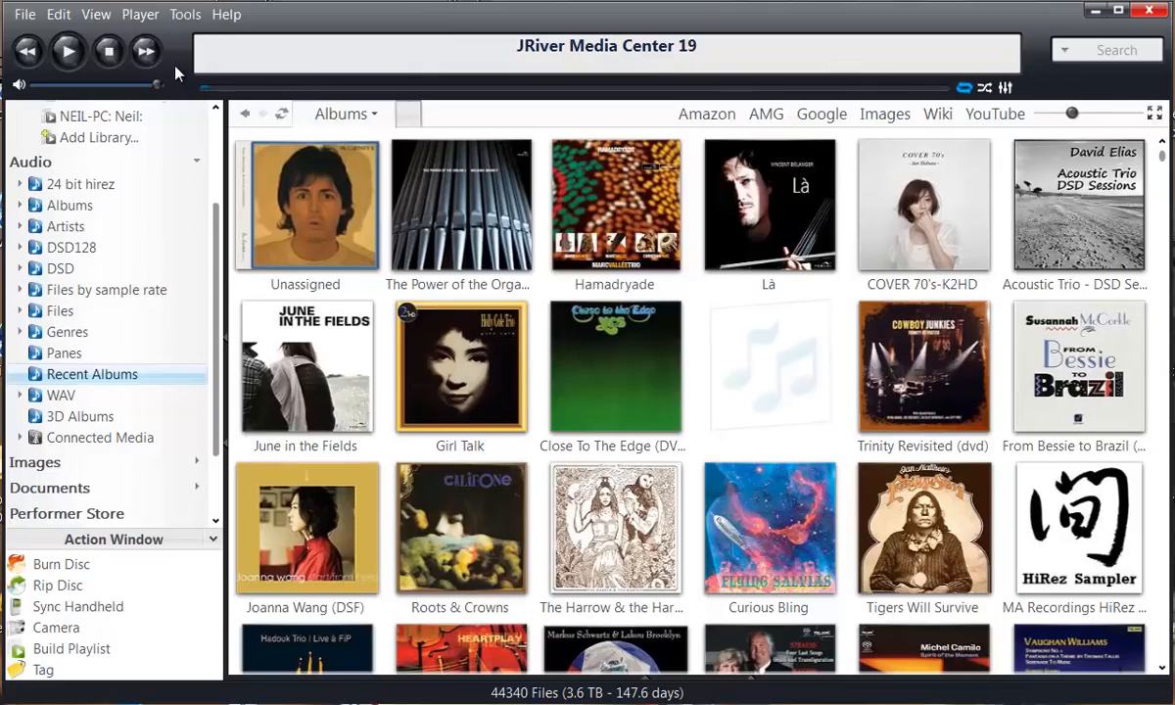
mouse_move(179, 69)
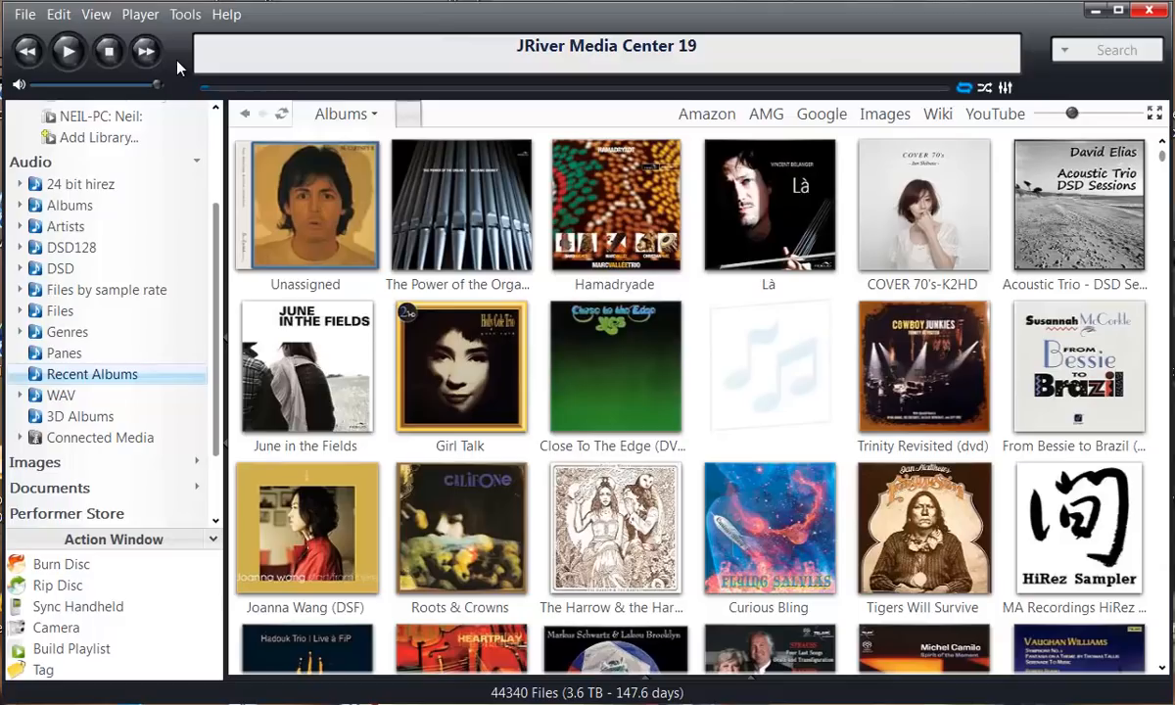
mouse_move(186, 16)
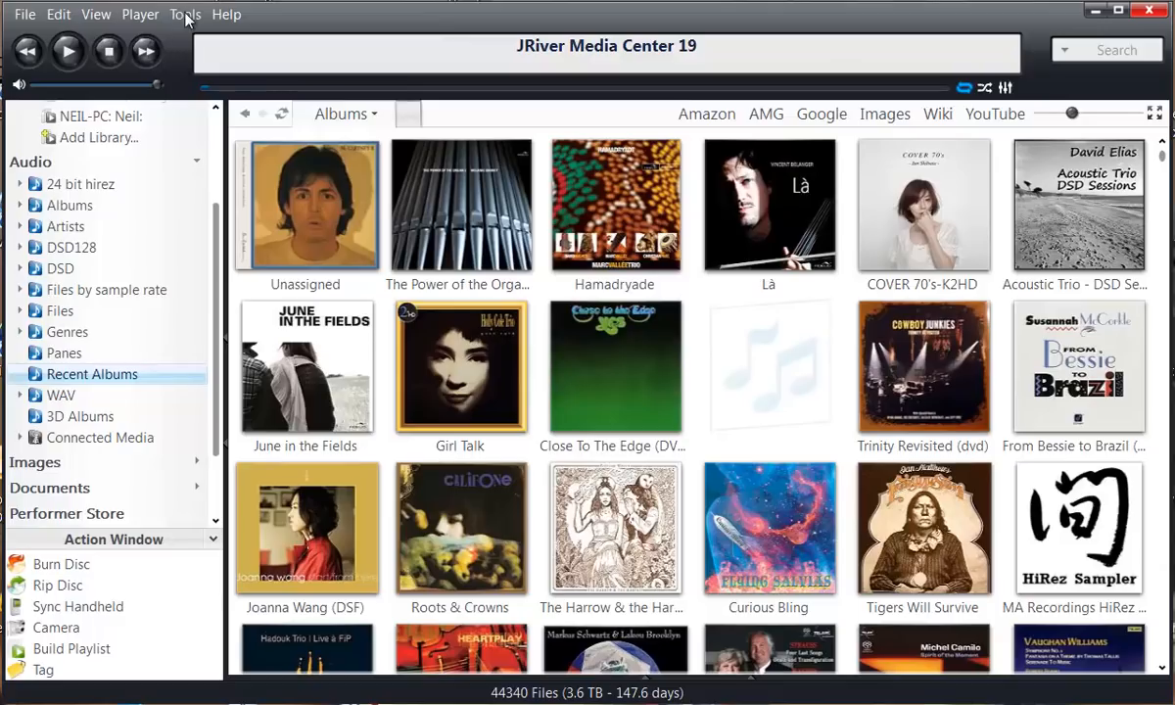
mouse_move(186, 16)
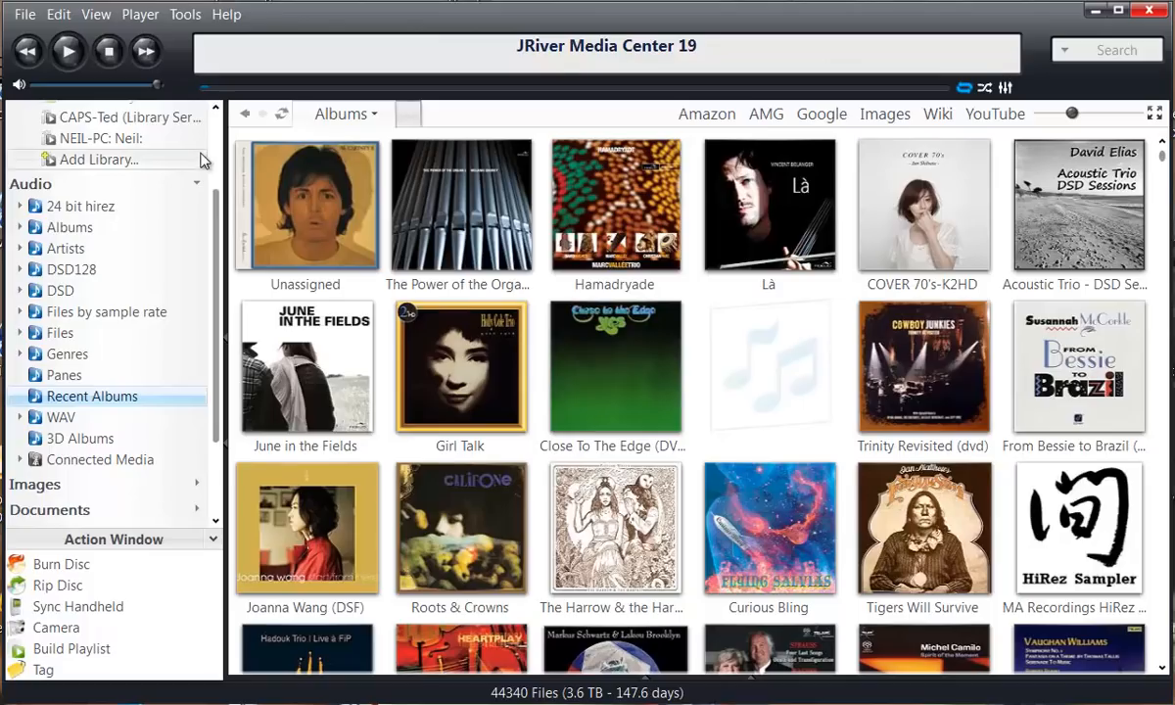
mouse_move(185, 17)
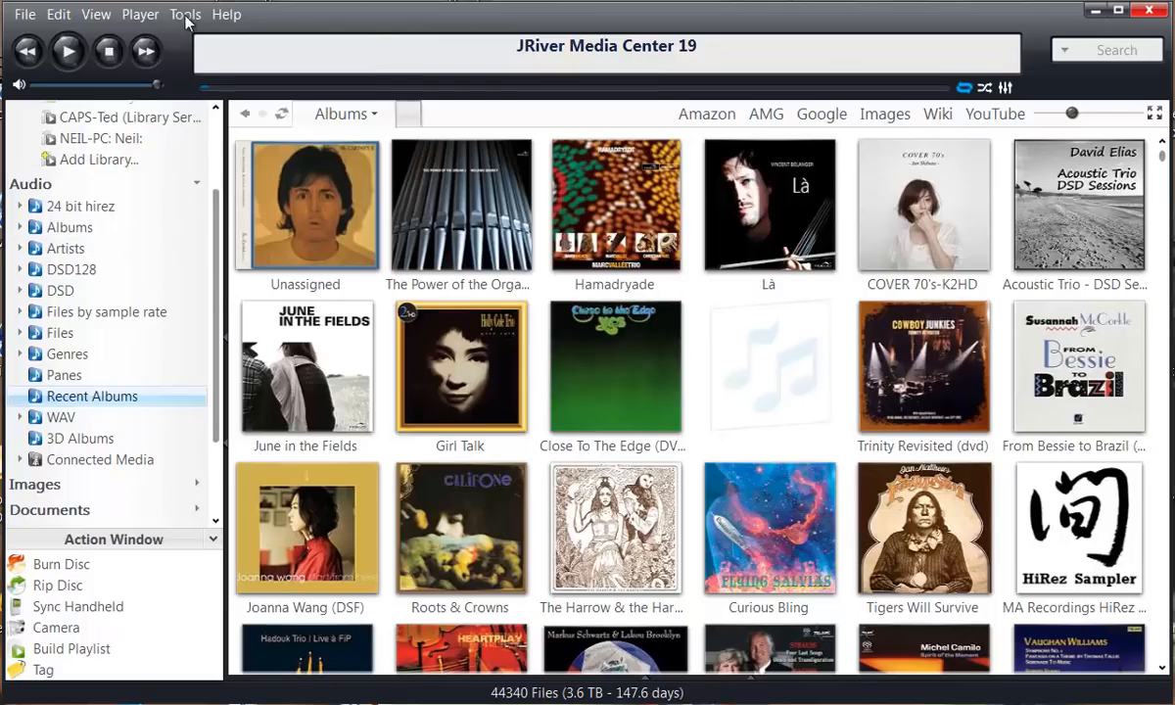
click(185, 14)
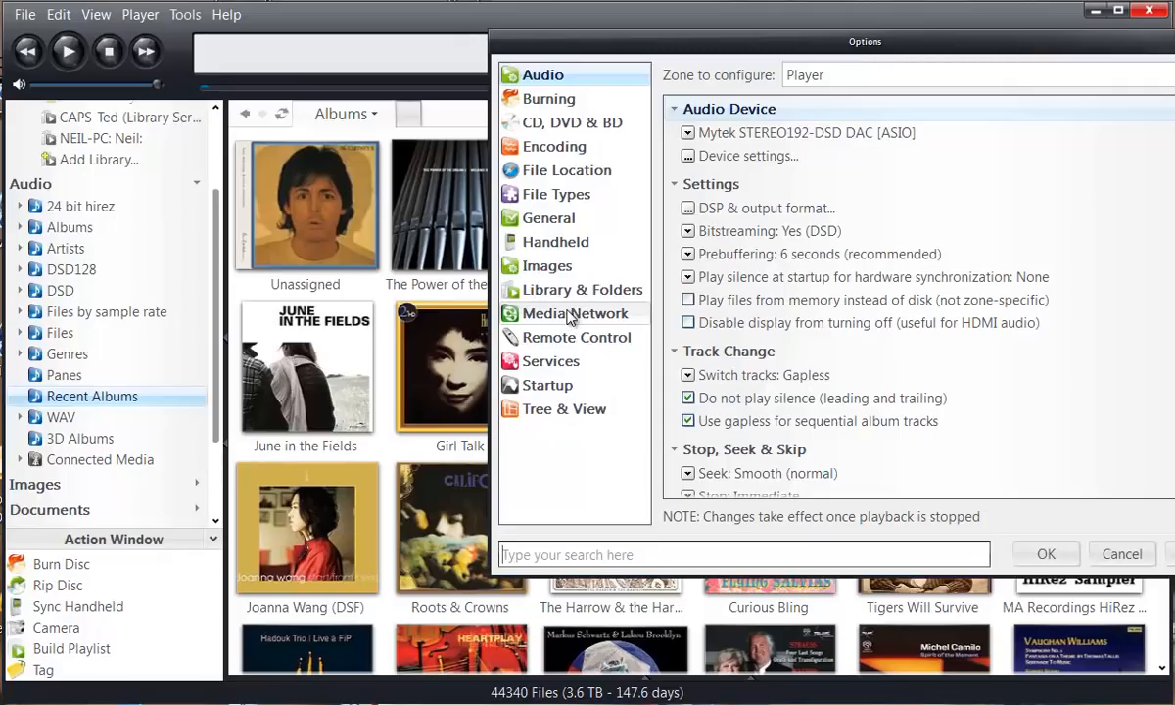
click(572, 314)
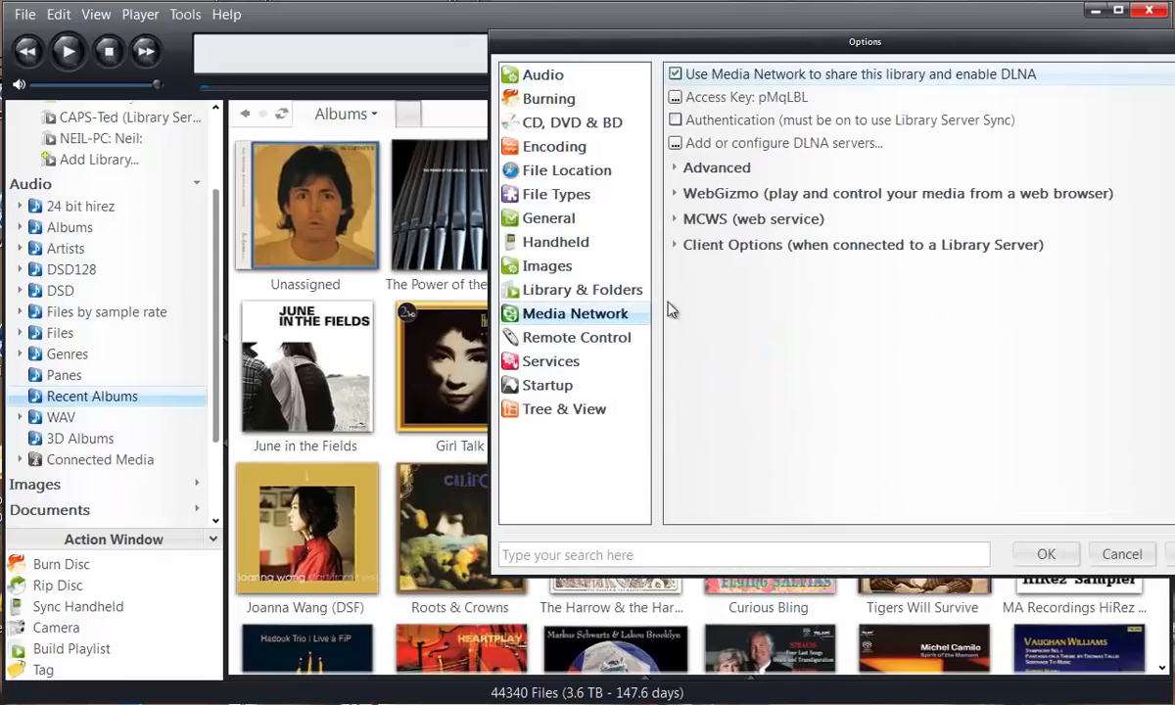
mouse_move(736, 97)
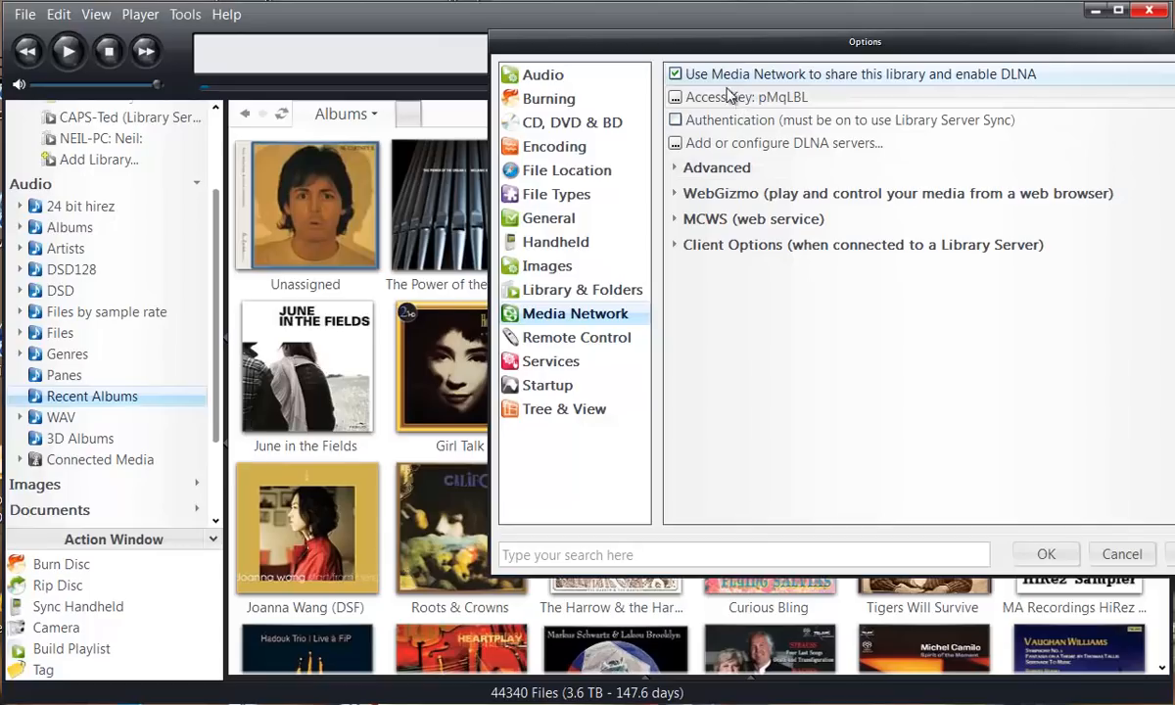
mouse_move(774, 83)
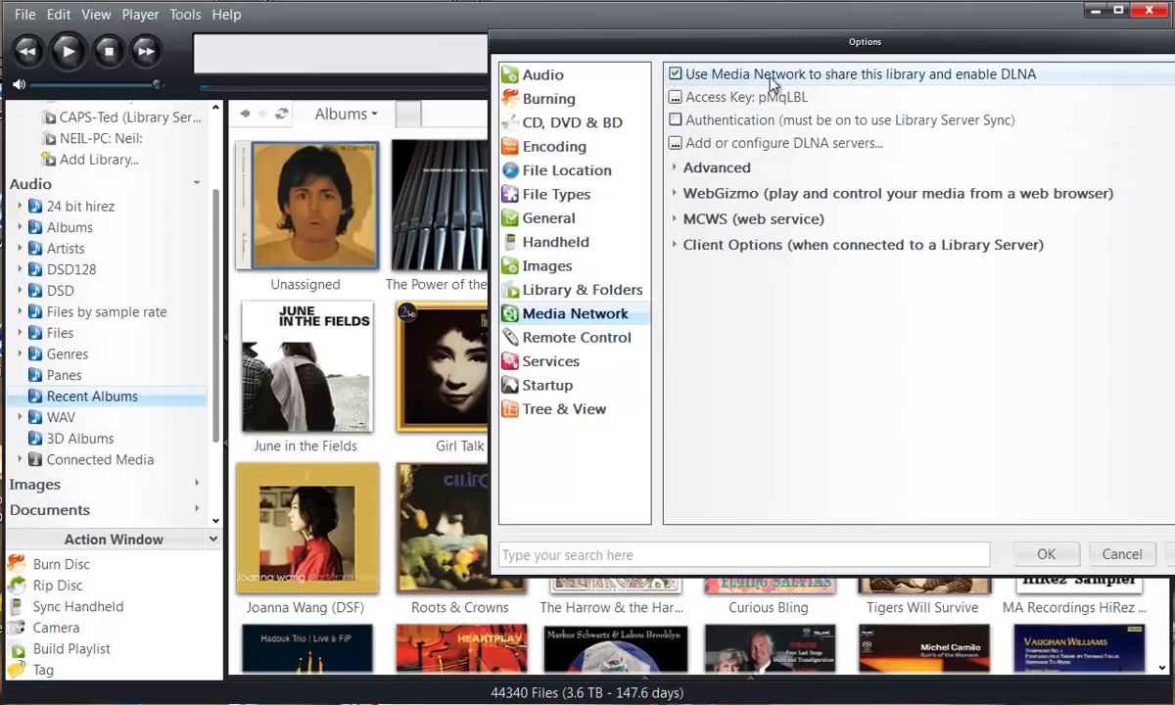
mouse_move(967, 80)
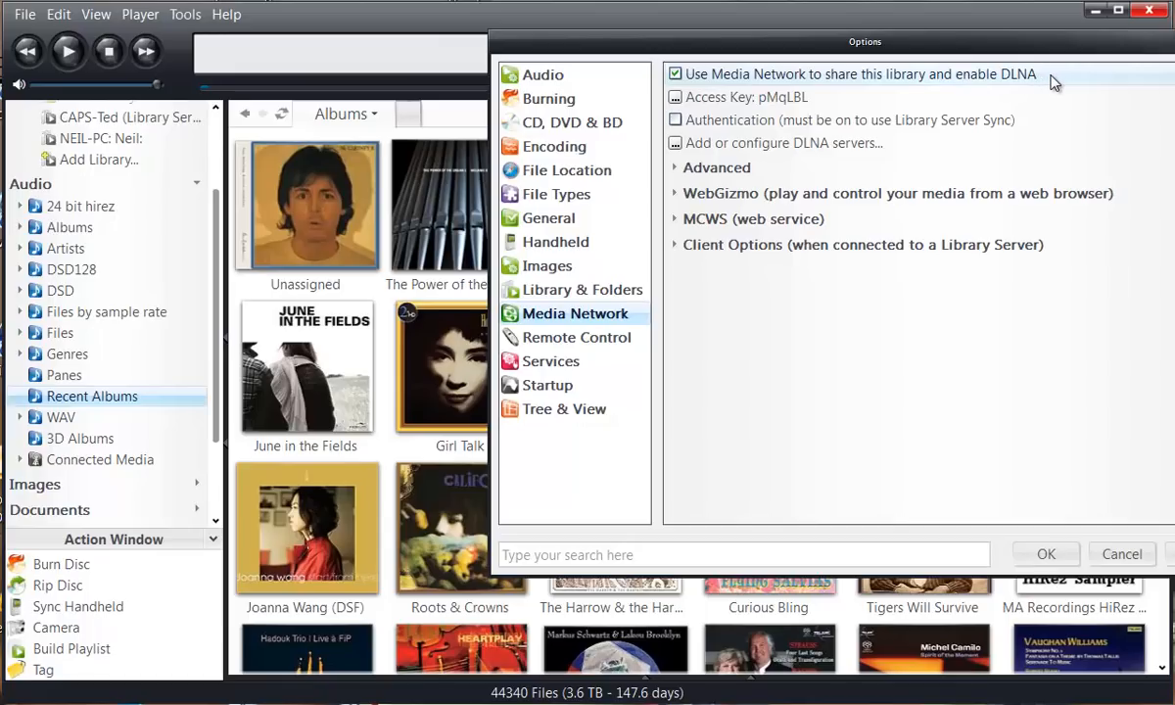
mouse_move(1061, 86)
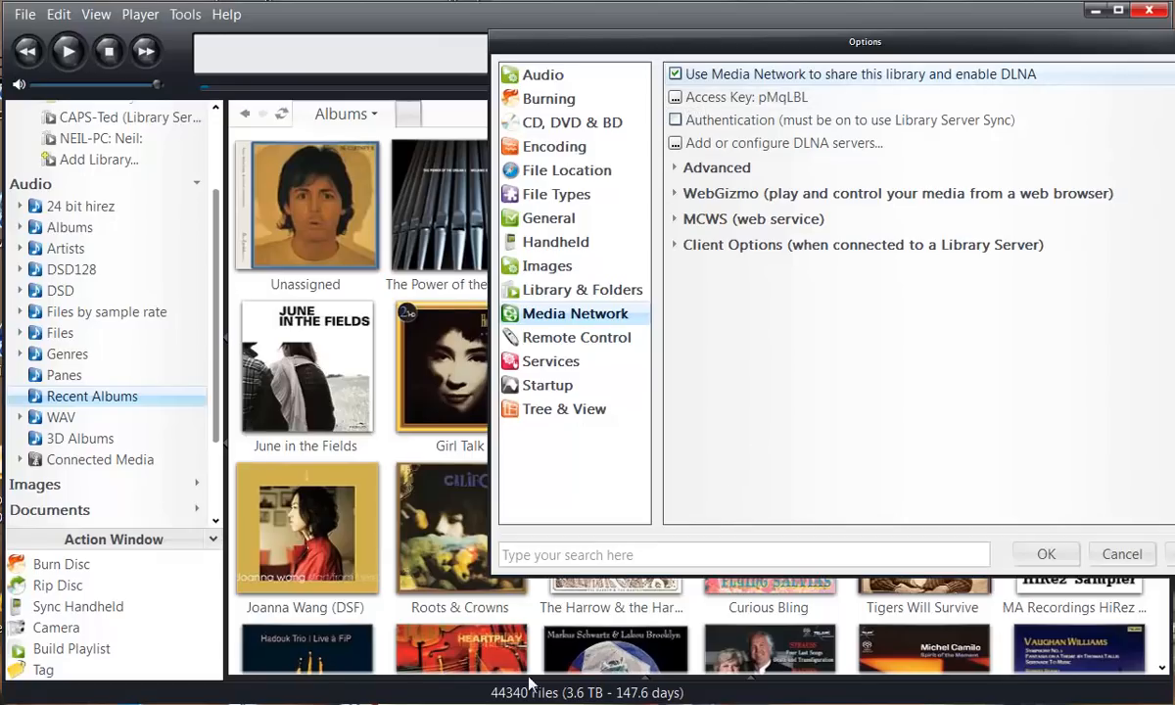
mouse_move(752, 311)
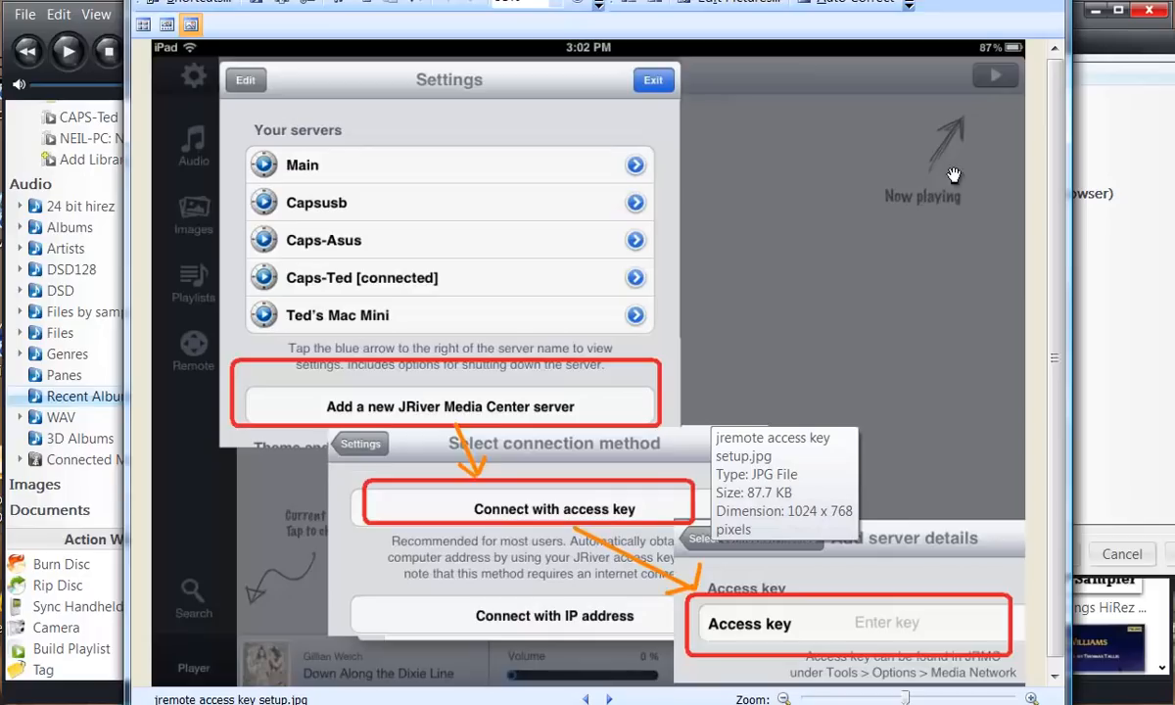
mouse_move(548, 70)
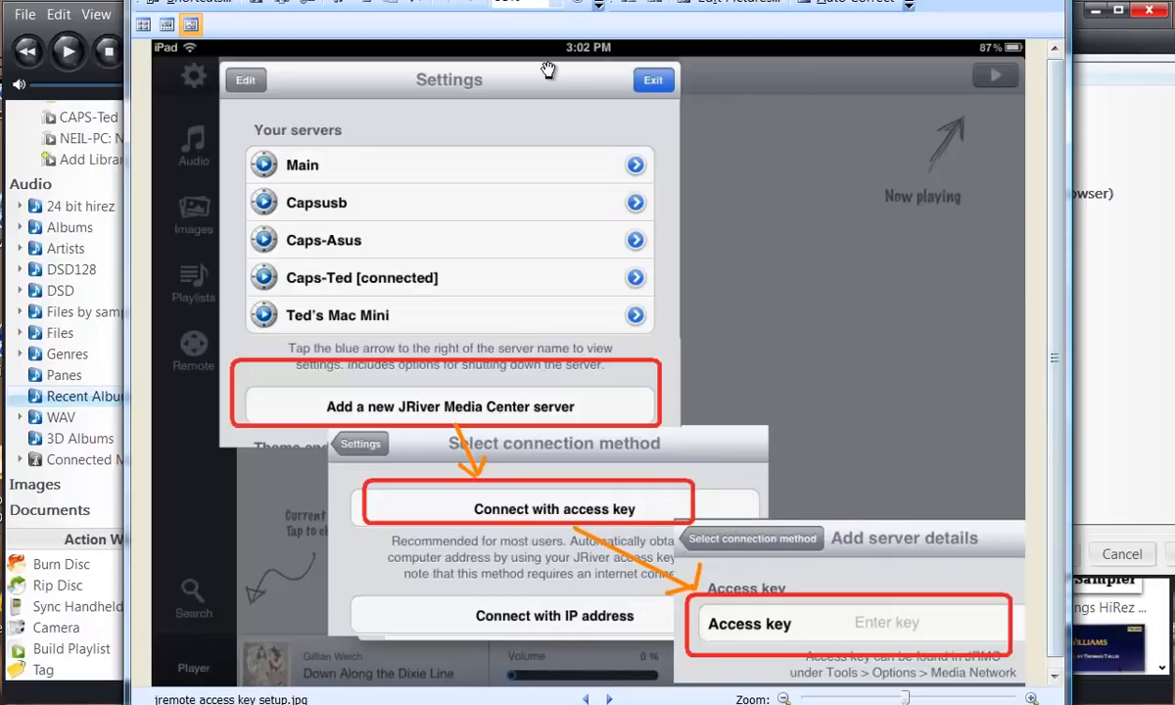
mouse_move(196, 78)
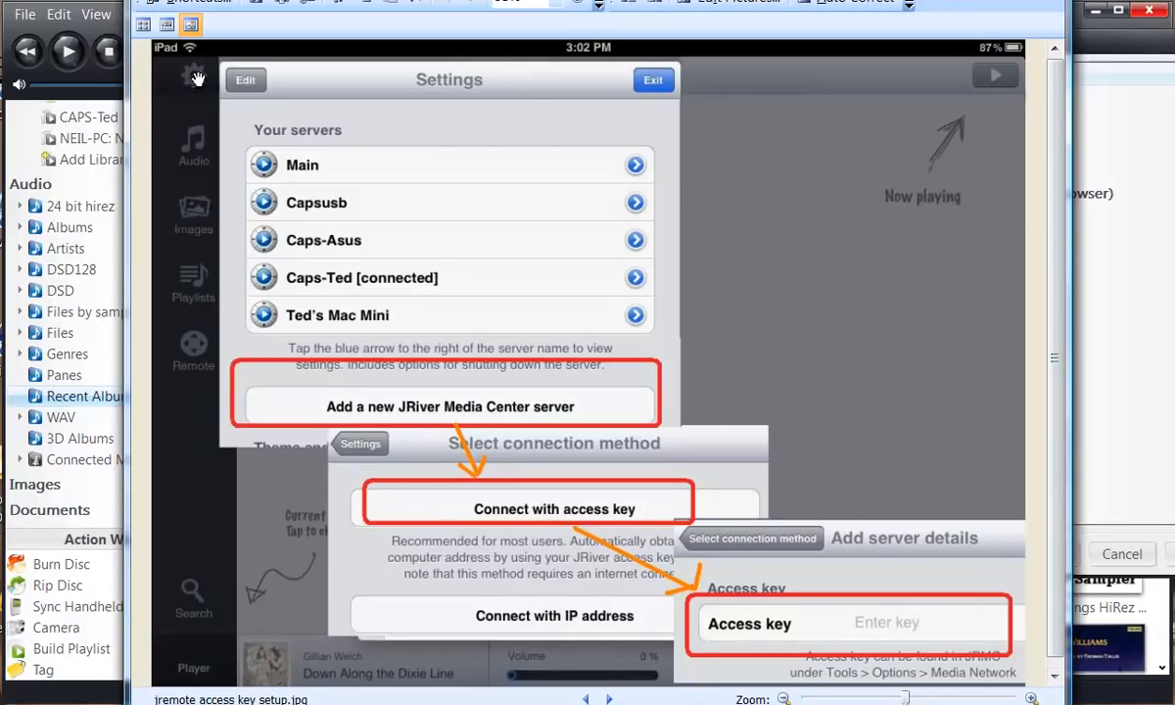
mouse_move(363, 217)
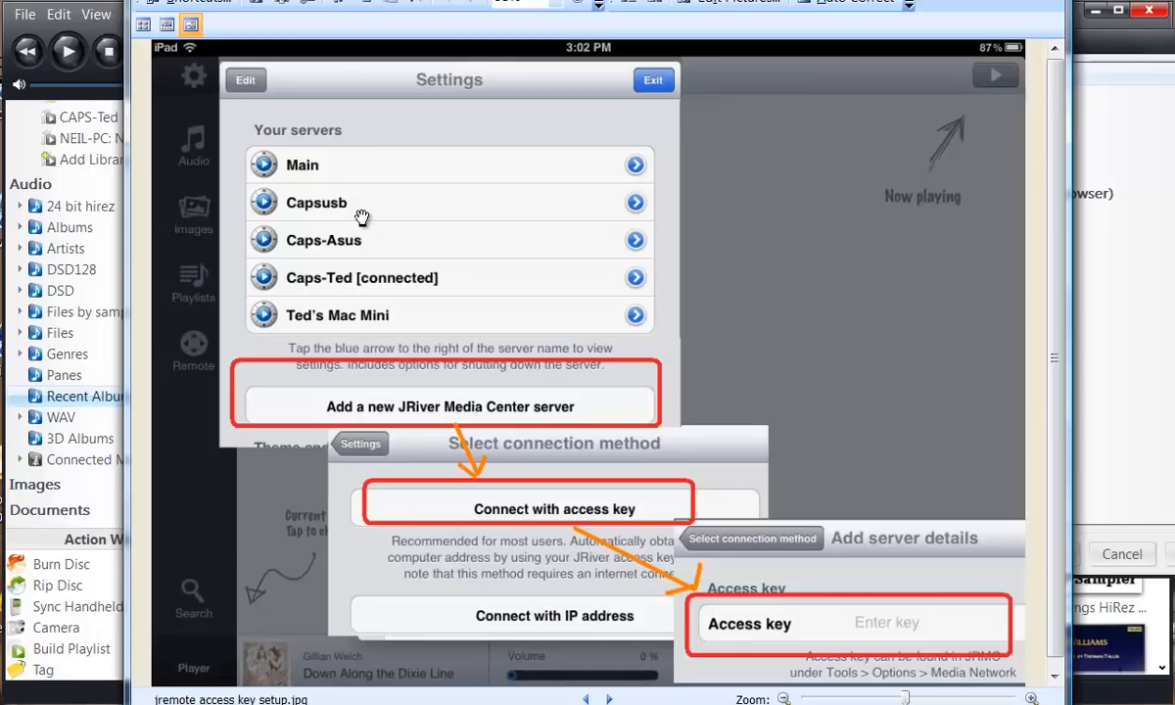
mouse_move(412, 245)
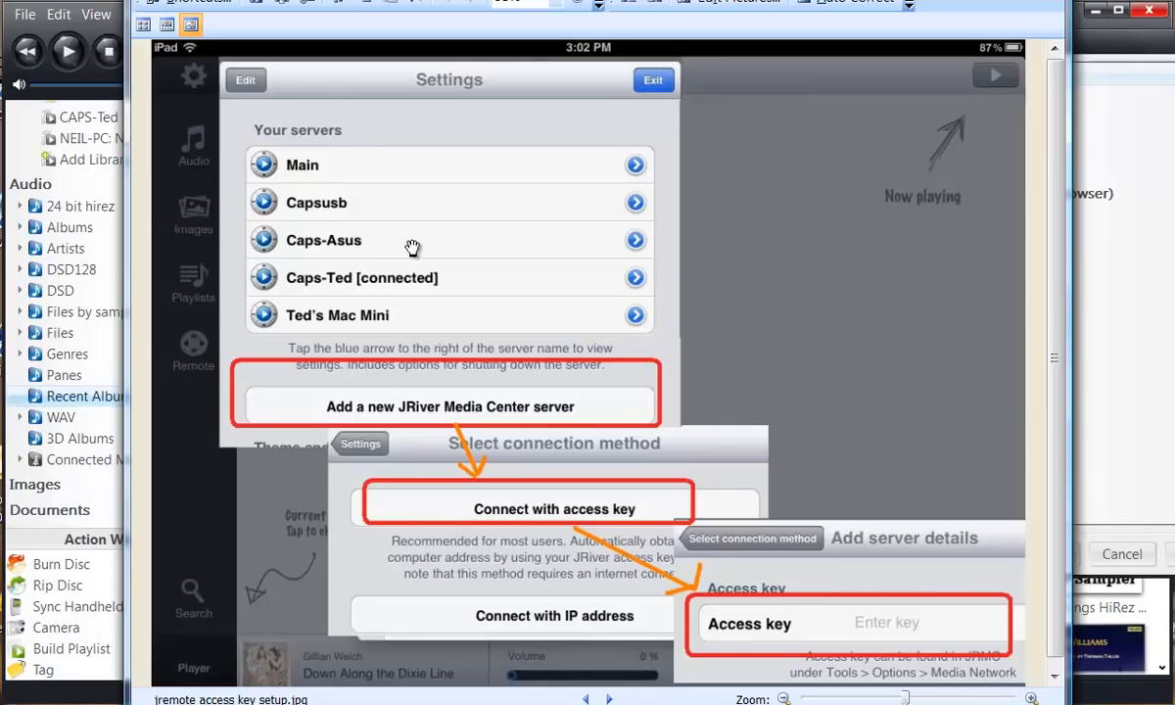
mouse_move(449, 321)
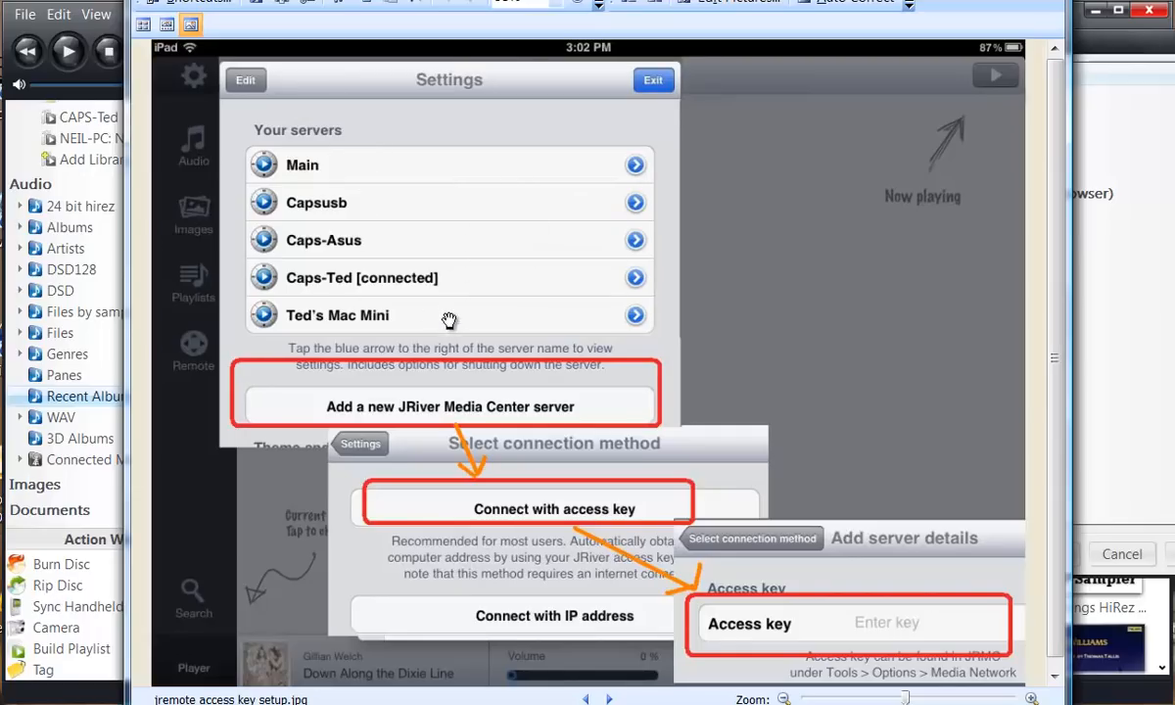
mouse_move(414, 404)
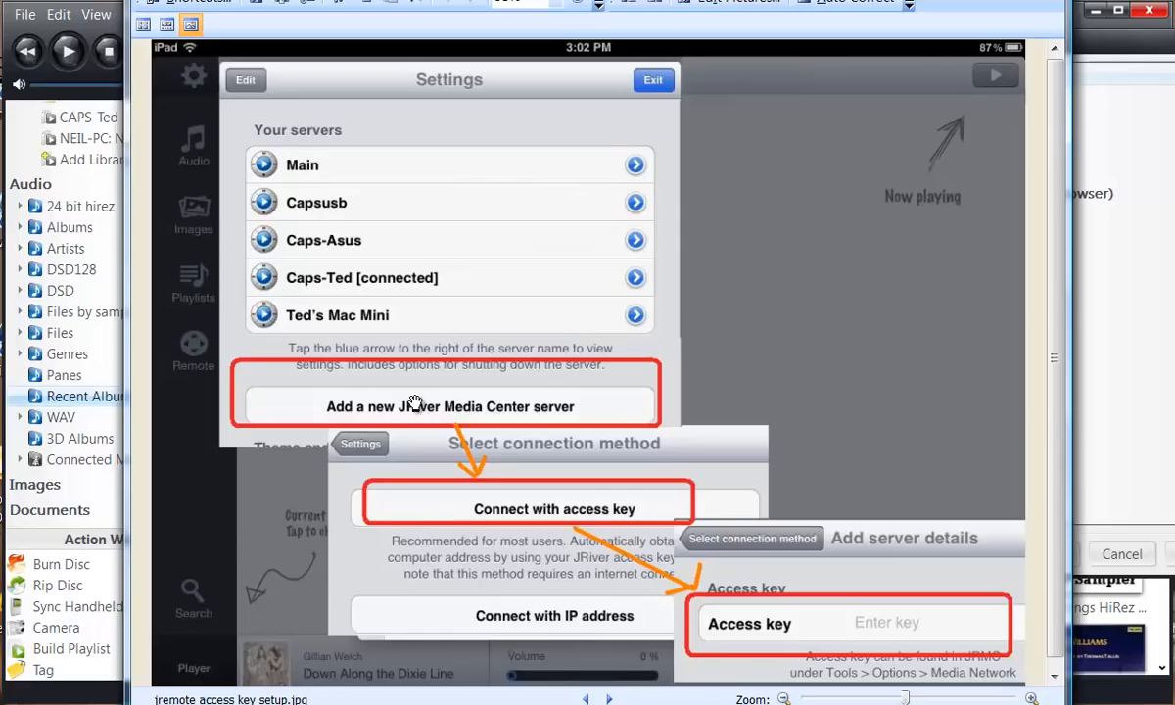
mouse_move(588, 397)
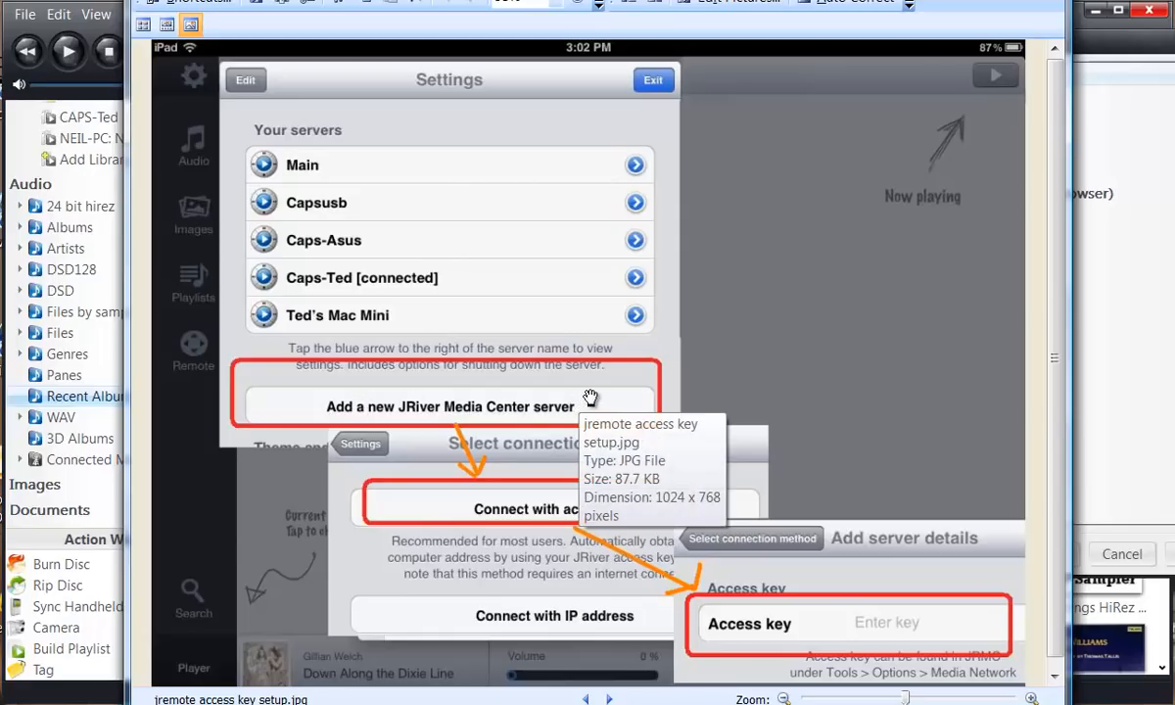
mouse_move(445, 528)
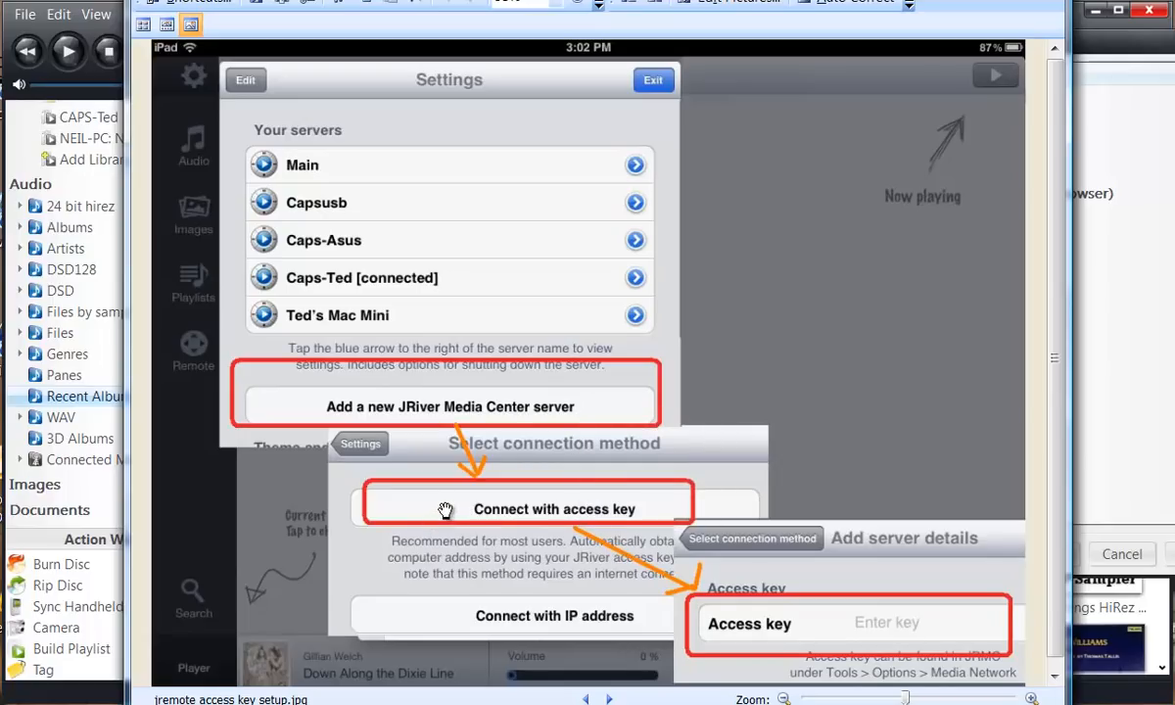
mouse_move(501, 536)
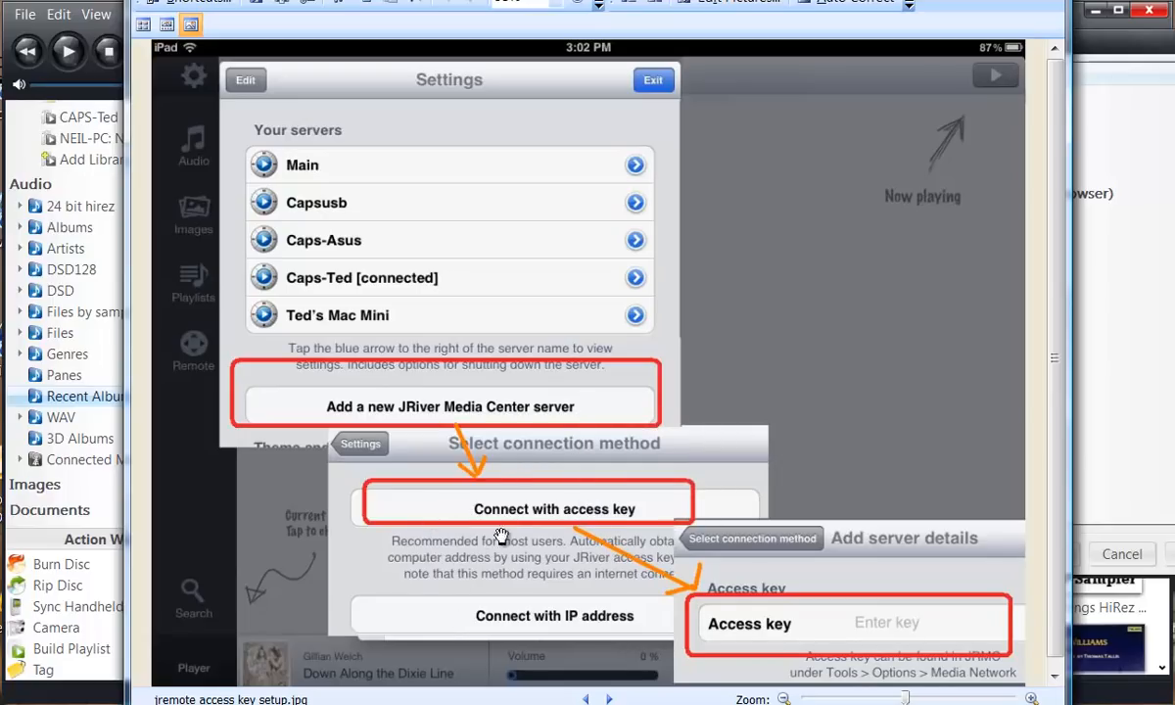
mouse_move(758, 587)
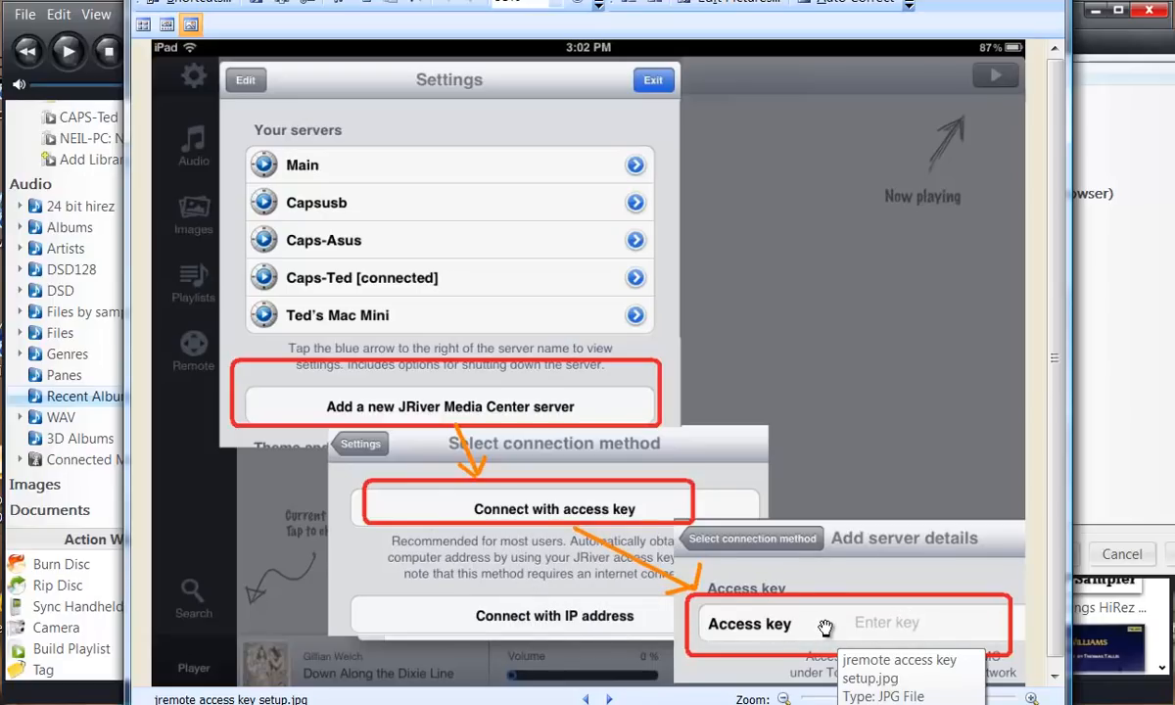
mouse_move(893, 405)
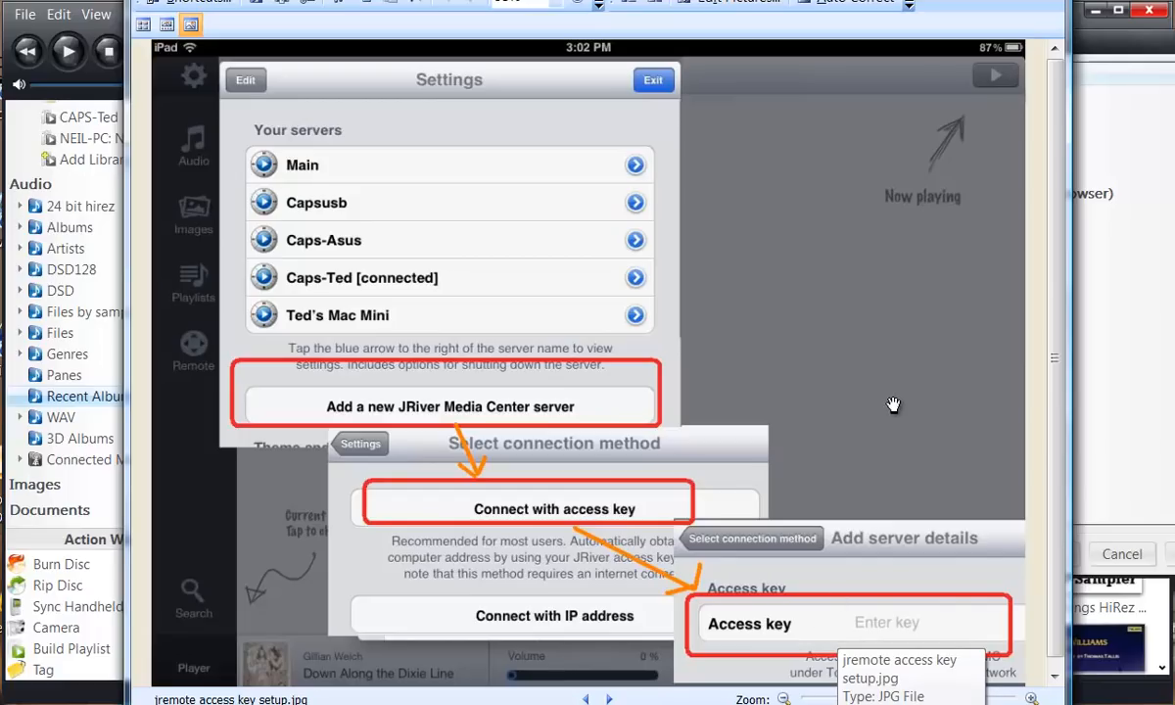
mouse_move(867, 324)
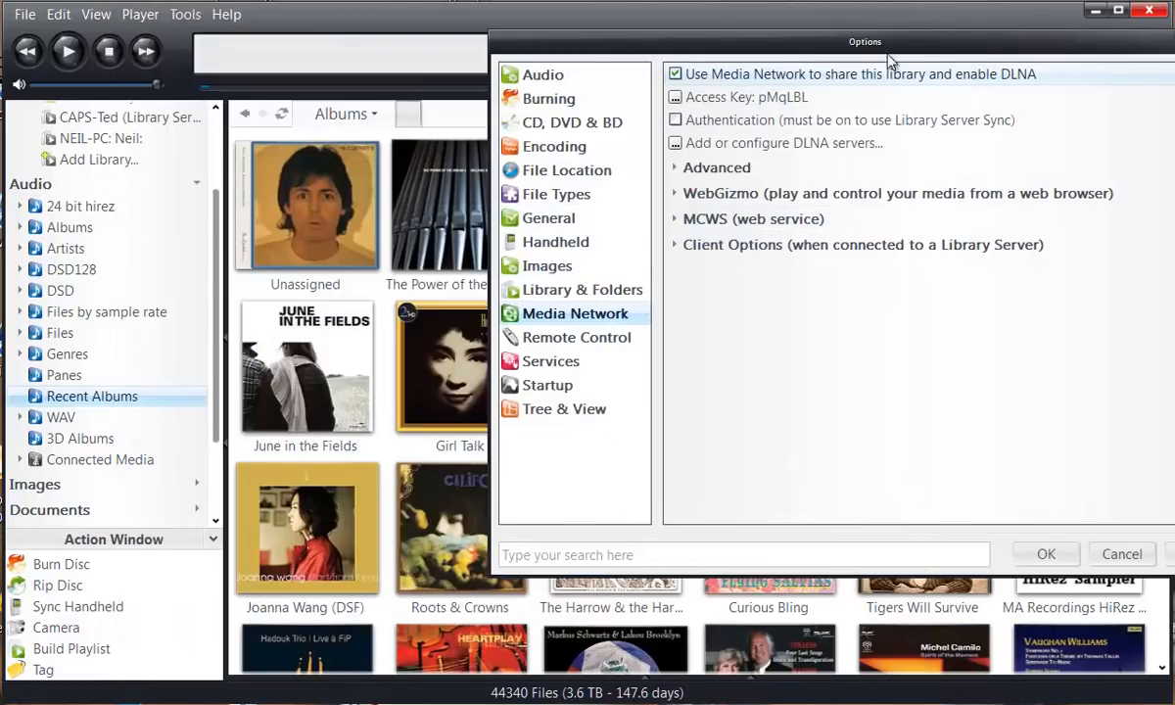
mouse_move(966, 46)
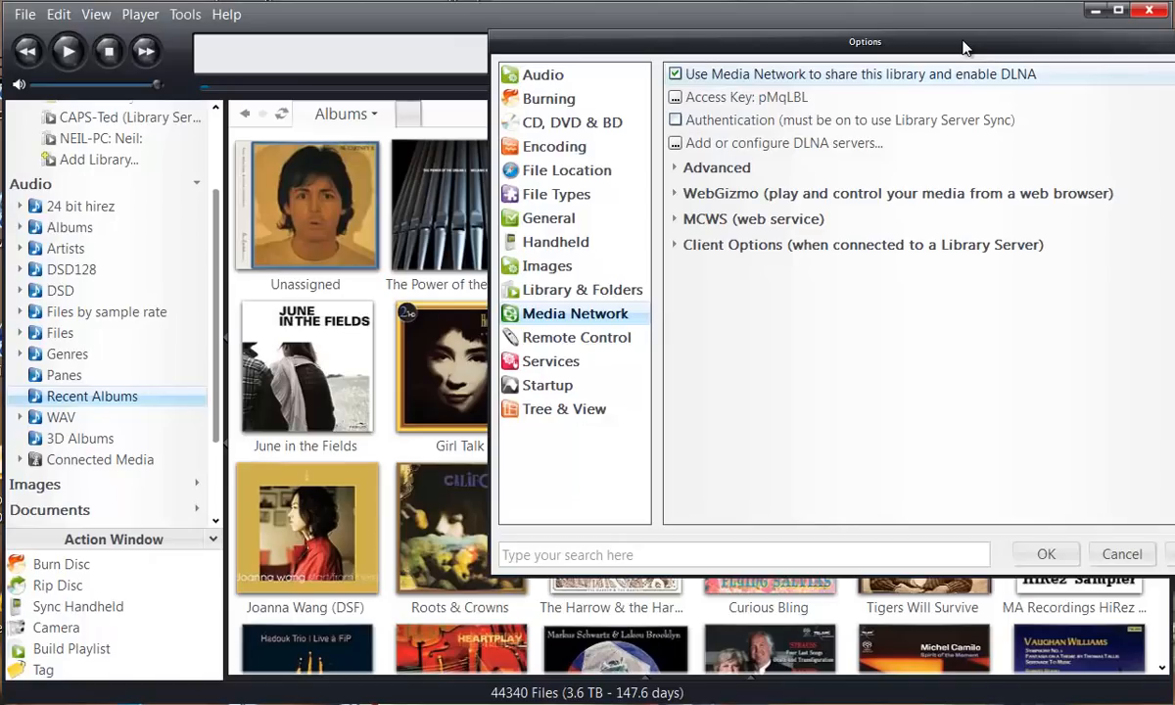
mouse_move(954, 46)
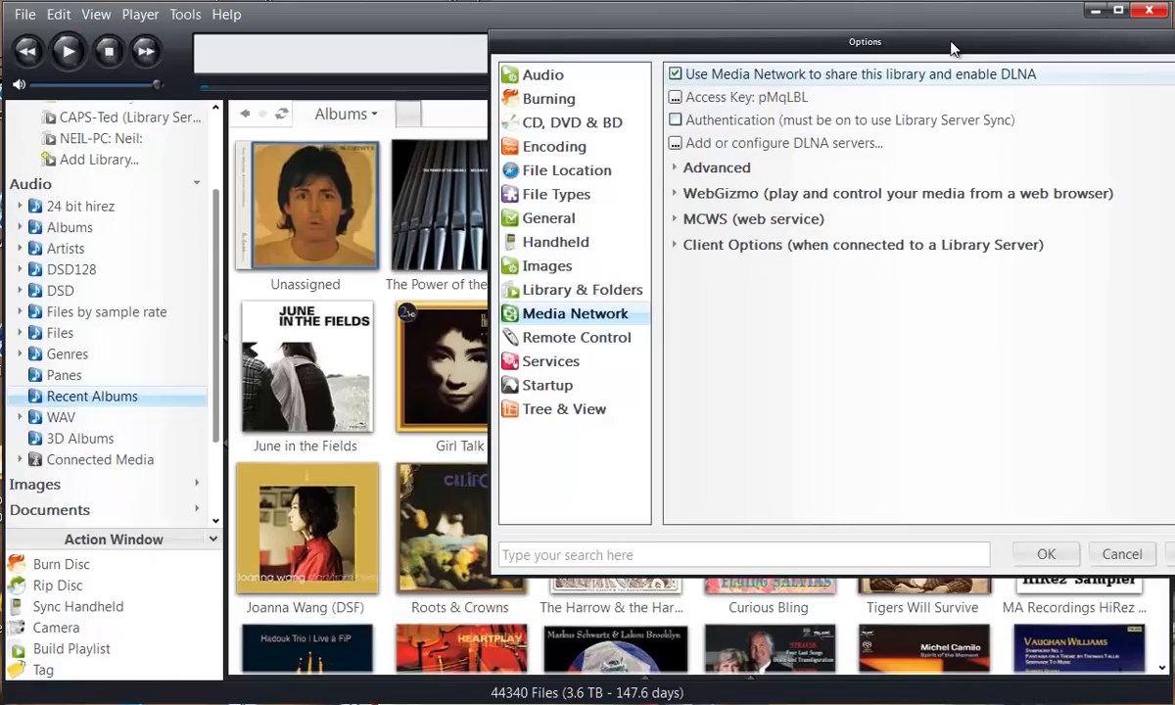
Step: Reposition the Options dialog and accept the Media Network sharing settings with OK
drag(864, 41, 702, 27)
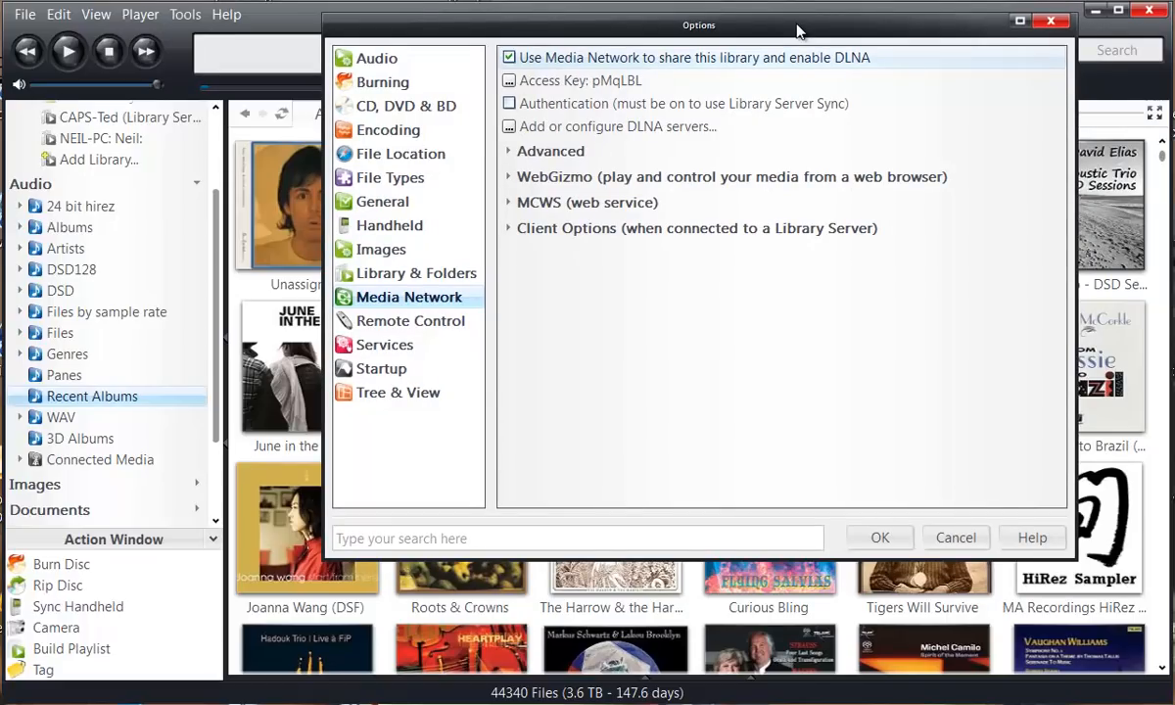
drag(699, 24, 648, 51)
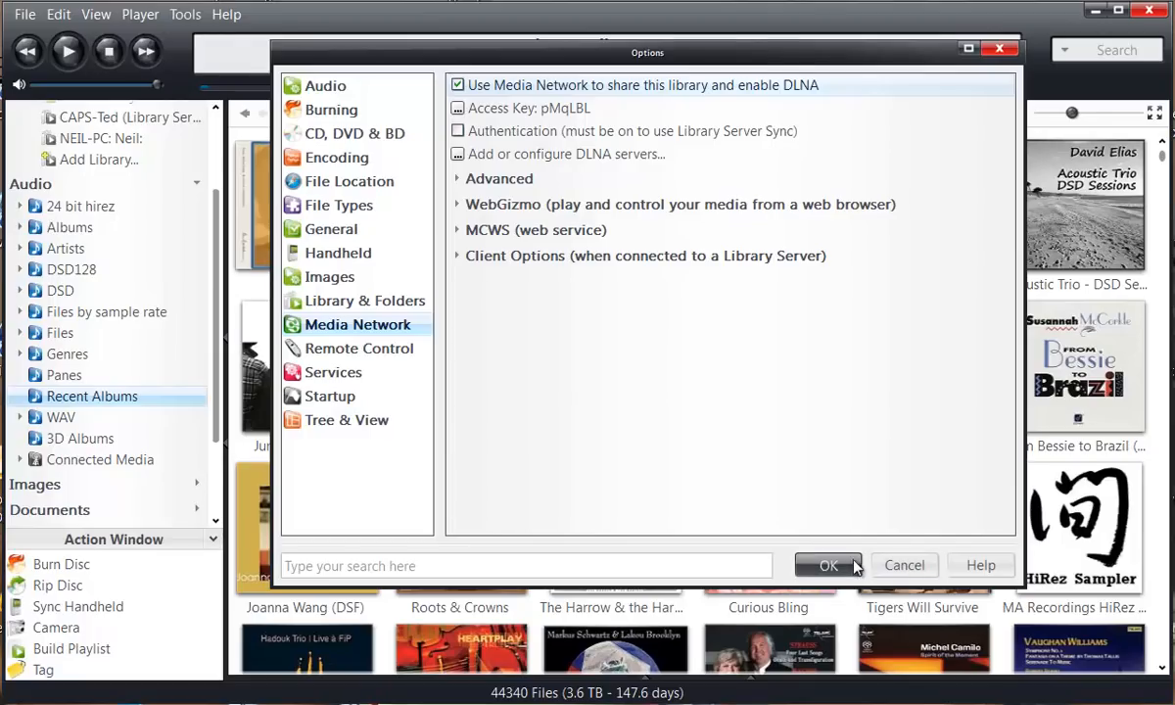
click(828, 565)
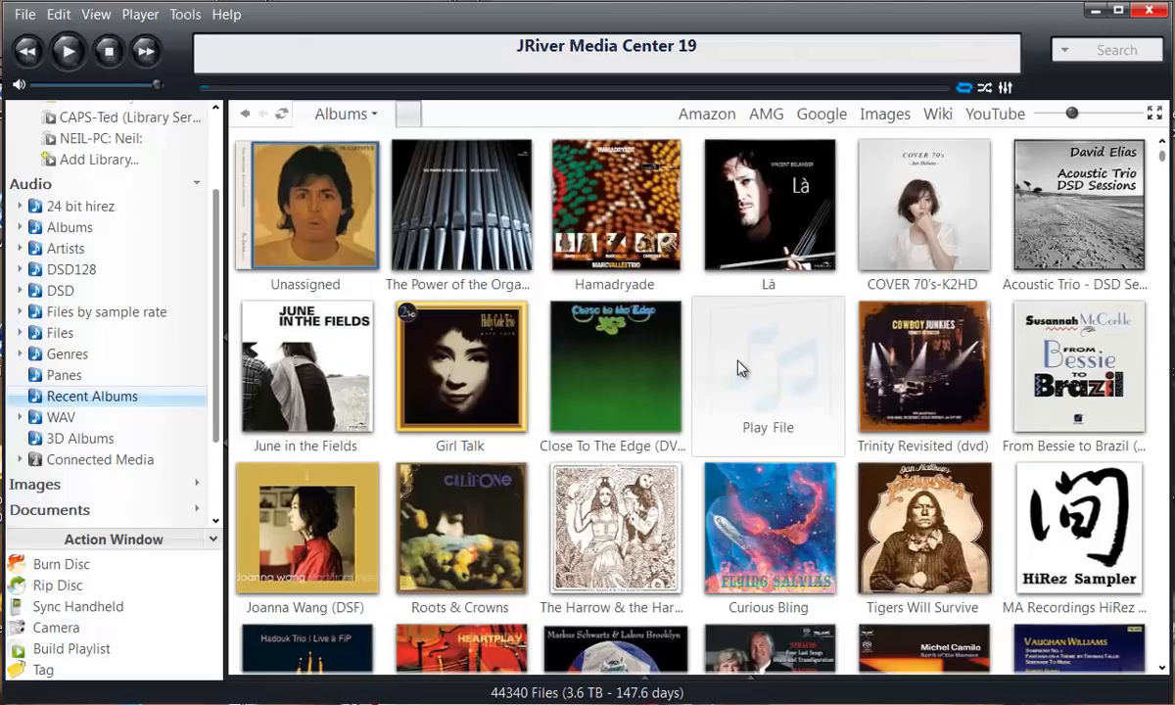
mouse_move(727, 317)
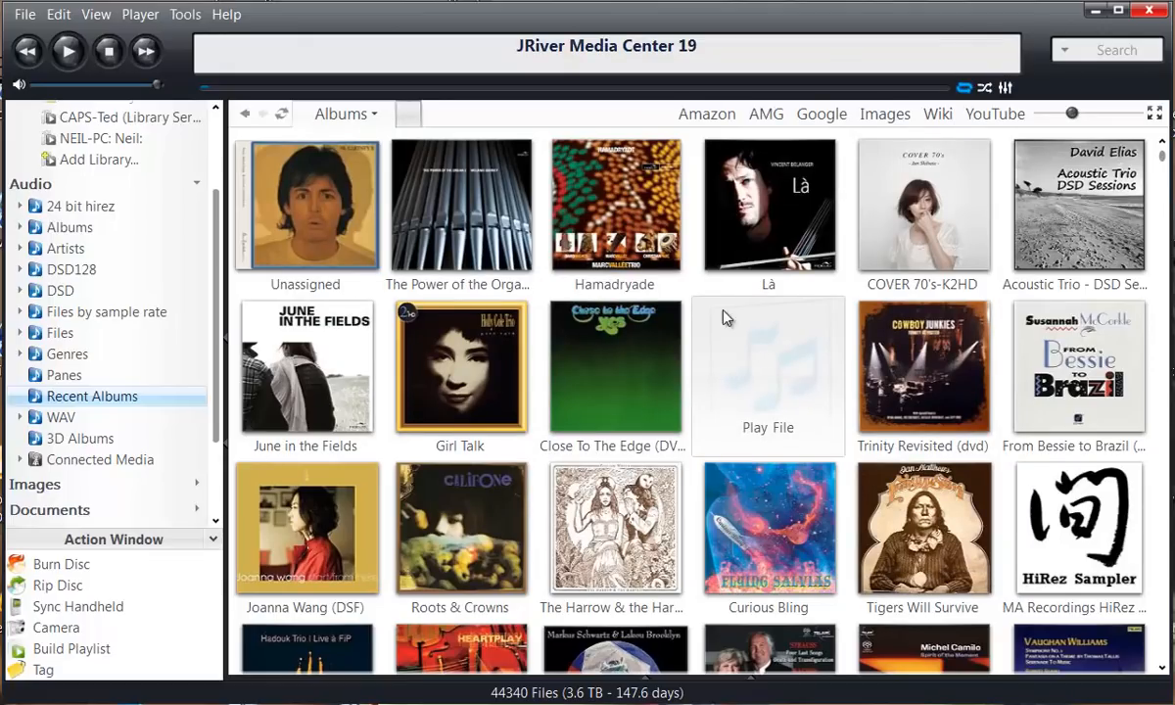